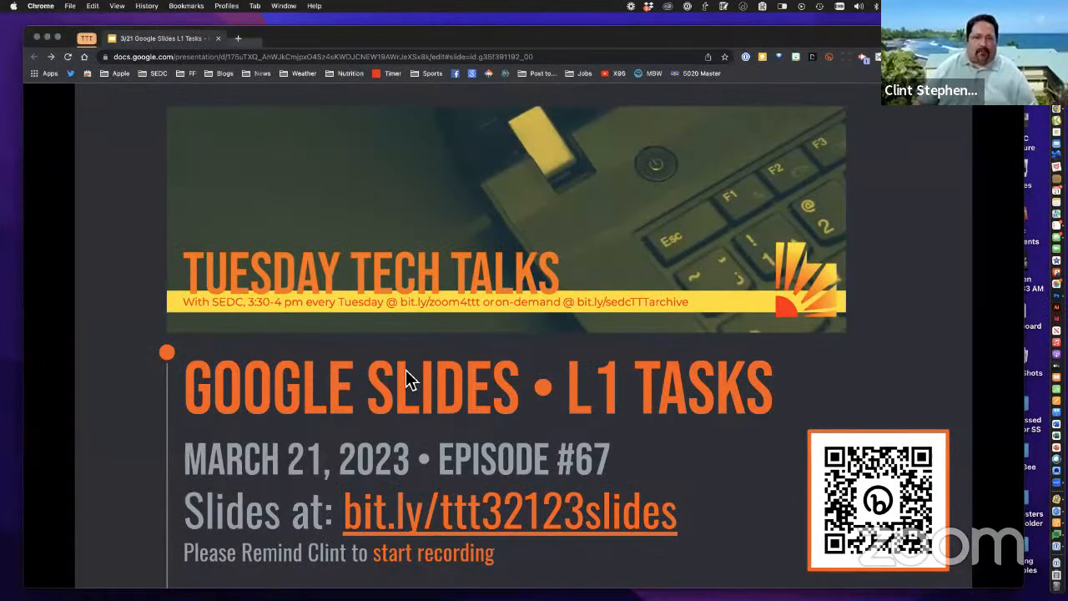
{"action": "mouse_move", "coordinate": [821, 464]}
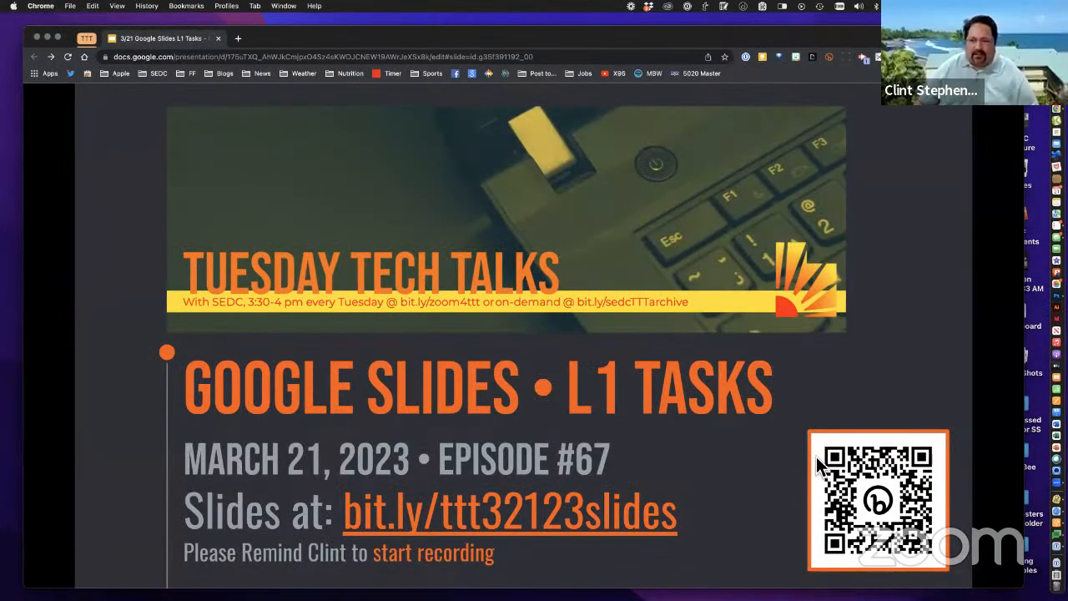
{"action": "mouse_move", "coordinate": [431, 513]}
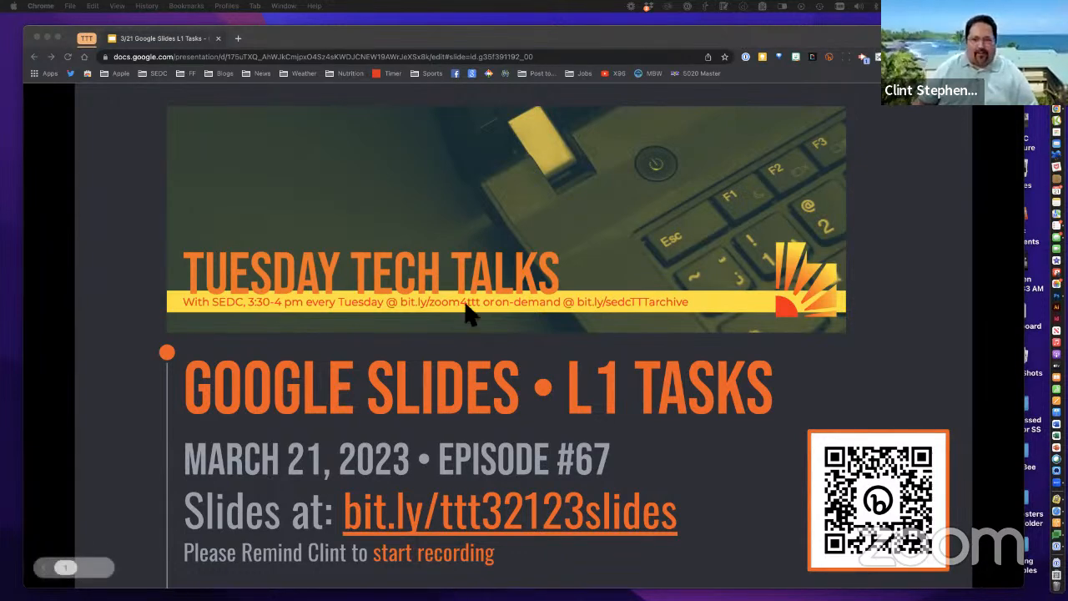
{"action": "mouse_move", "coordinate": [715, 464]}
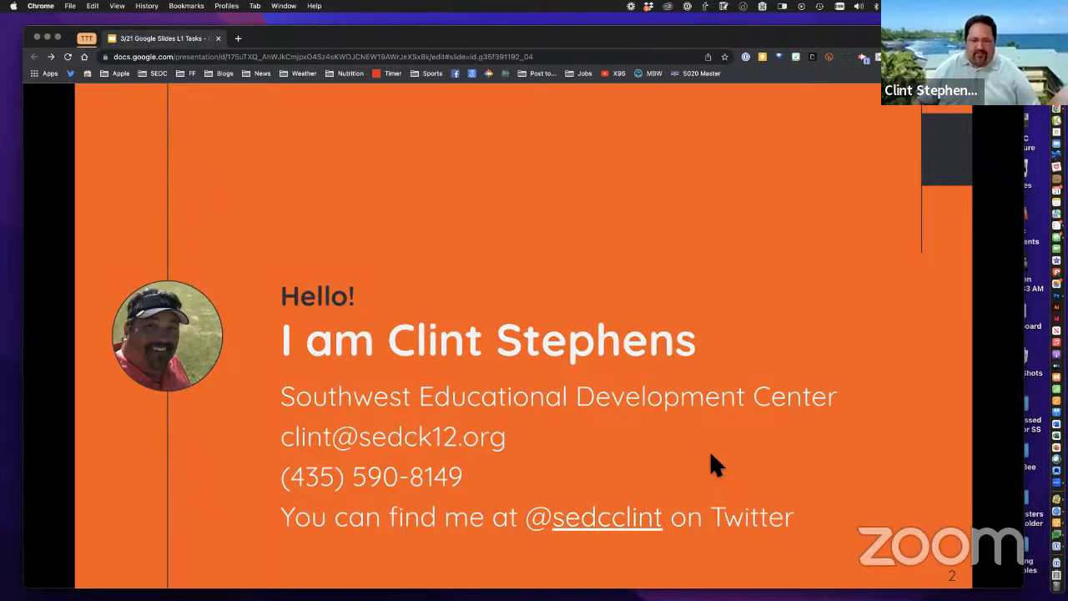
{"action": "mouse_move", "coordinate": [660, 440]}
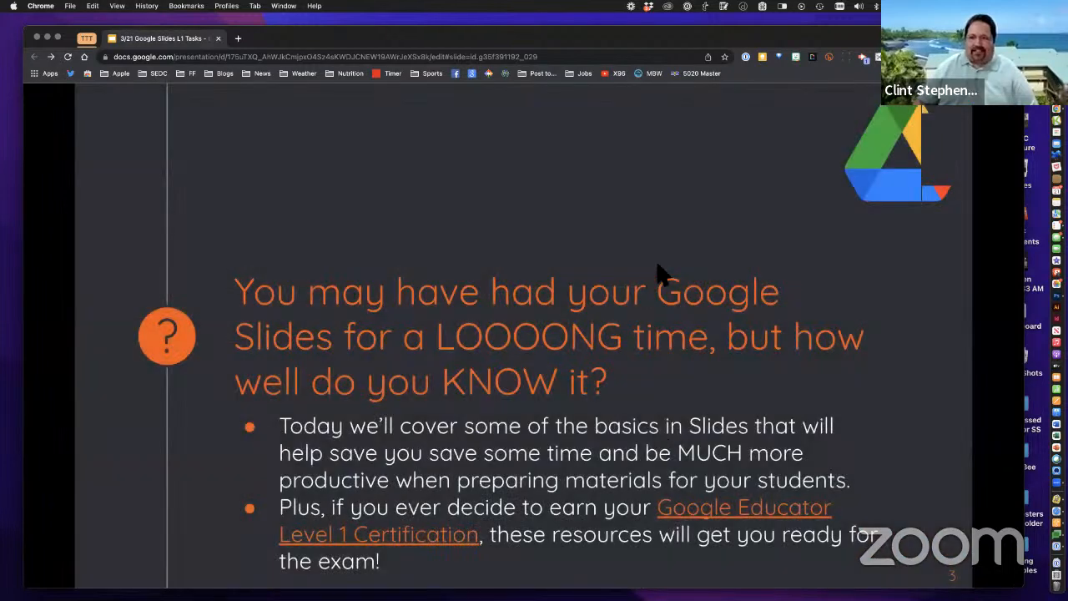
{"action": "mouse_move", "coordinate": [547, 308]}
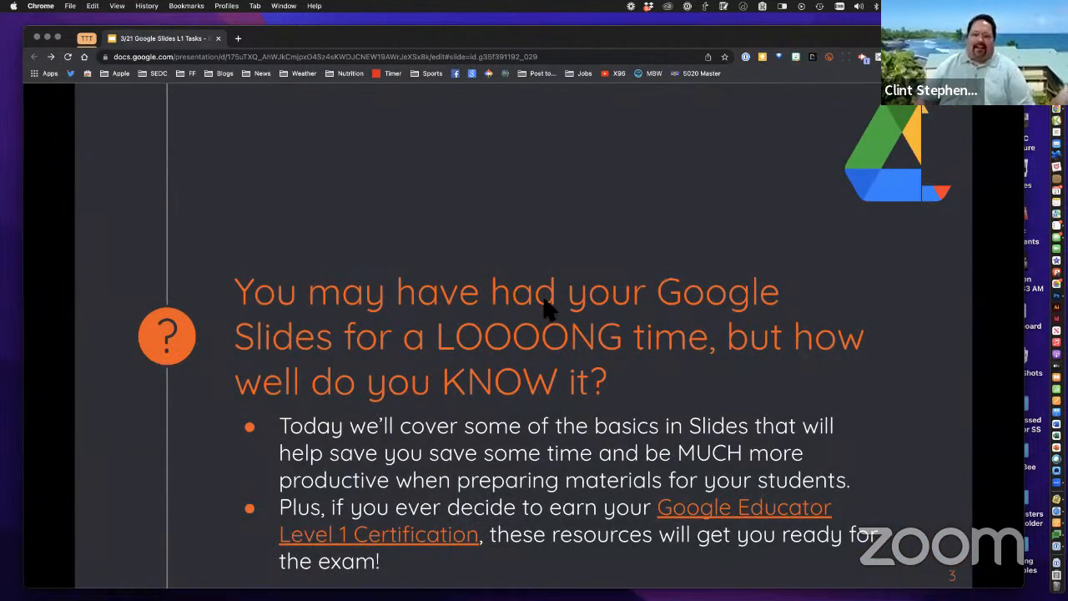
{"action": "mouse_move", "coordinate": [454, 364]}
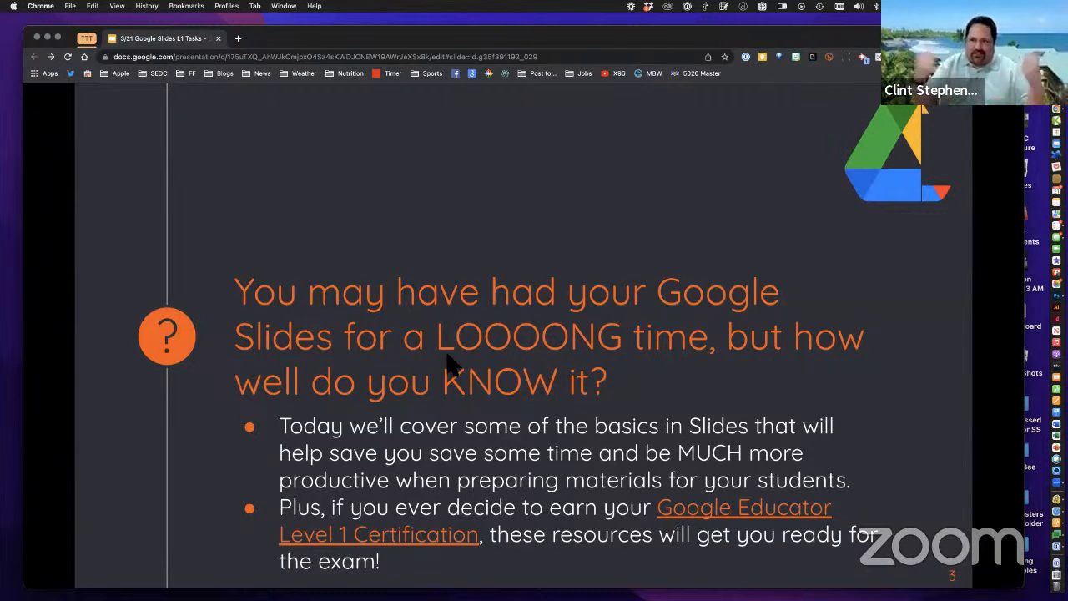
{"action": "mouse_move", "coordinate": [450, 359]}
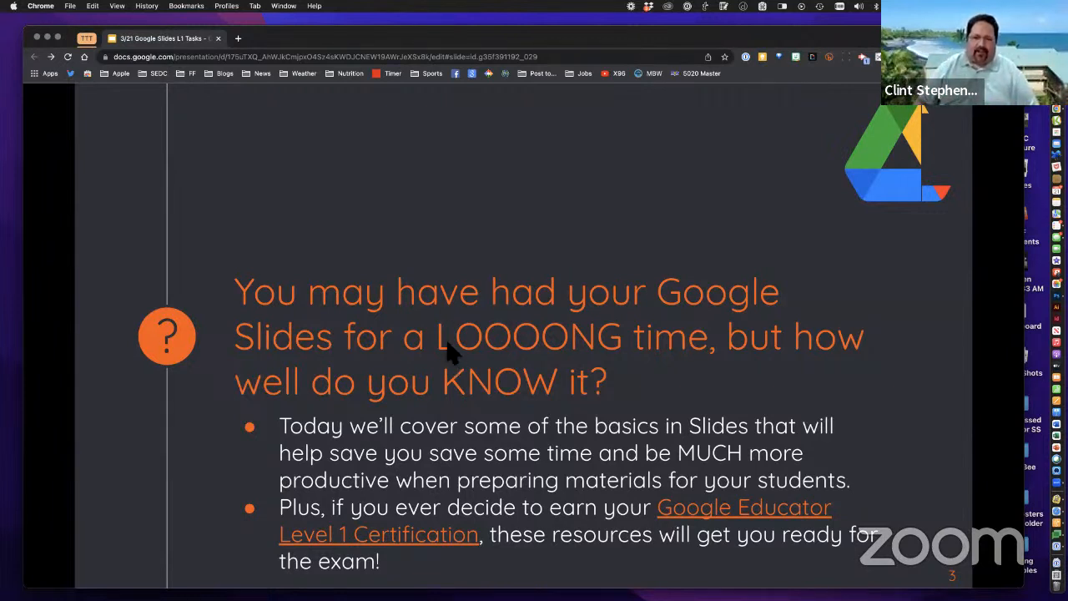
{"action": "mouse_move", "coordinate": [487, 361]}
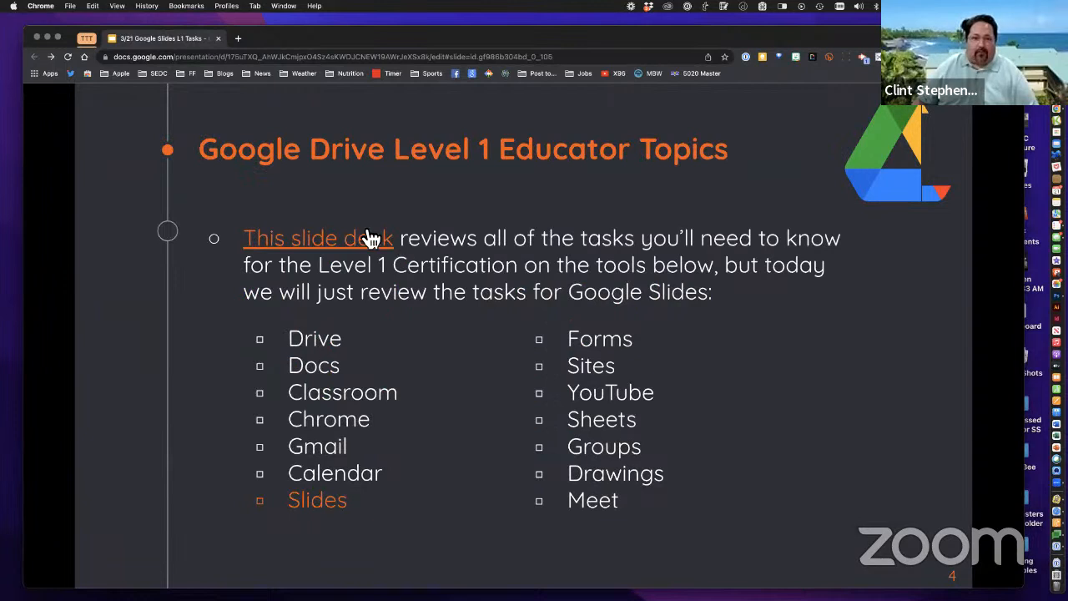
{"action": "mouse_move", "coordinate": [359, 250]}
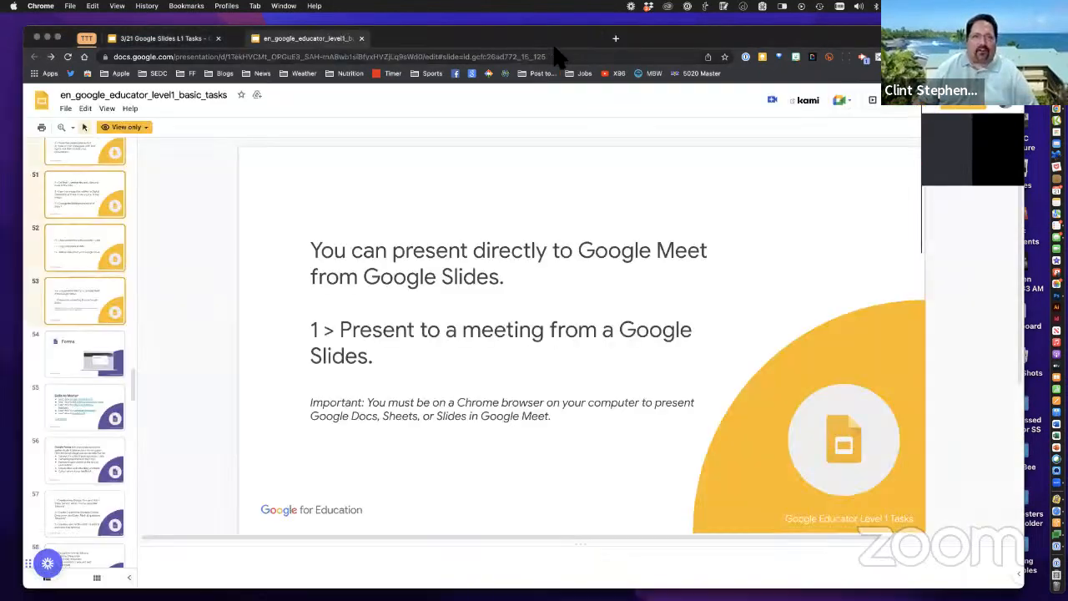
Step: Scroll the Level 1 basic tasks filmstrip past its Chrome, Gmail and Calendar task sections
{"action": "scroll", "scroll_direction": "up", "scroll_amount": 3}
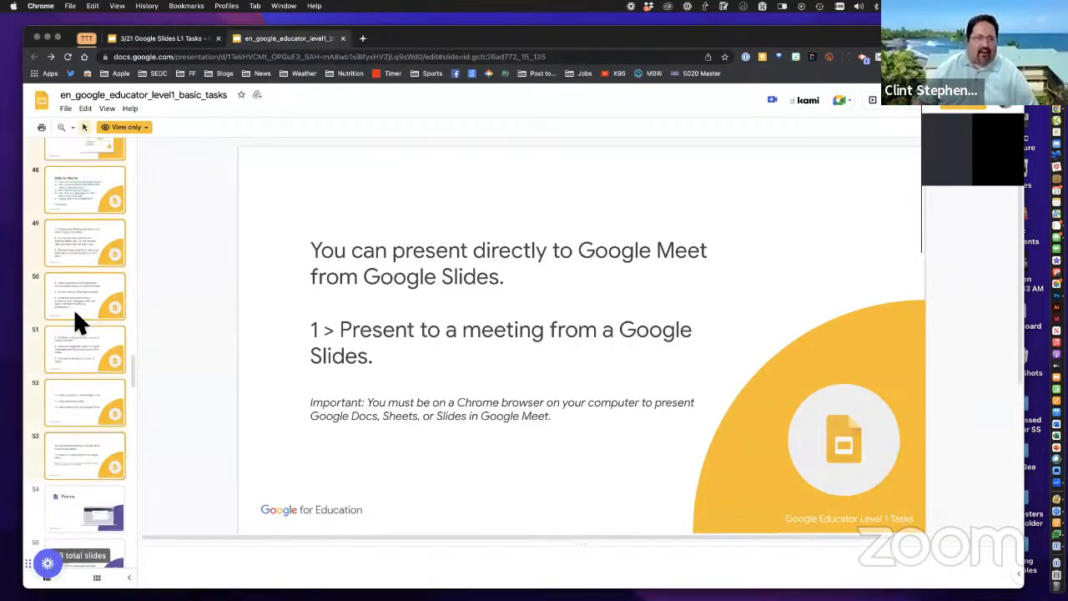
{"action": "scroll", "scroll_direction": "up", "scroll_amount": 3}
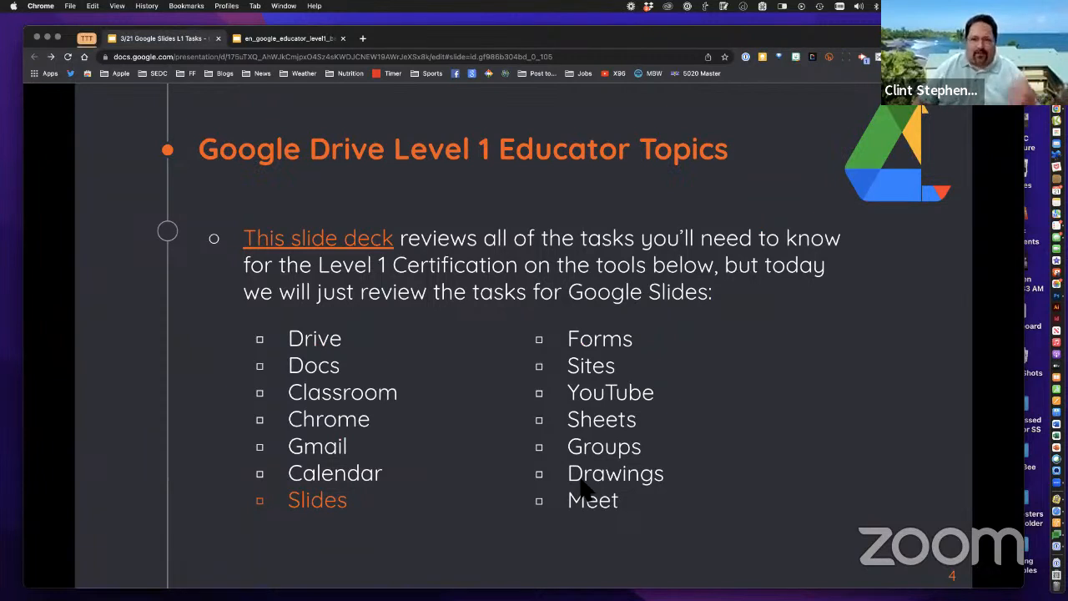
{"action": "mouse_move", "coordinate": [327, 92]}
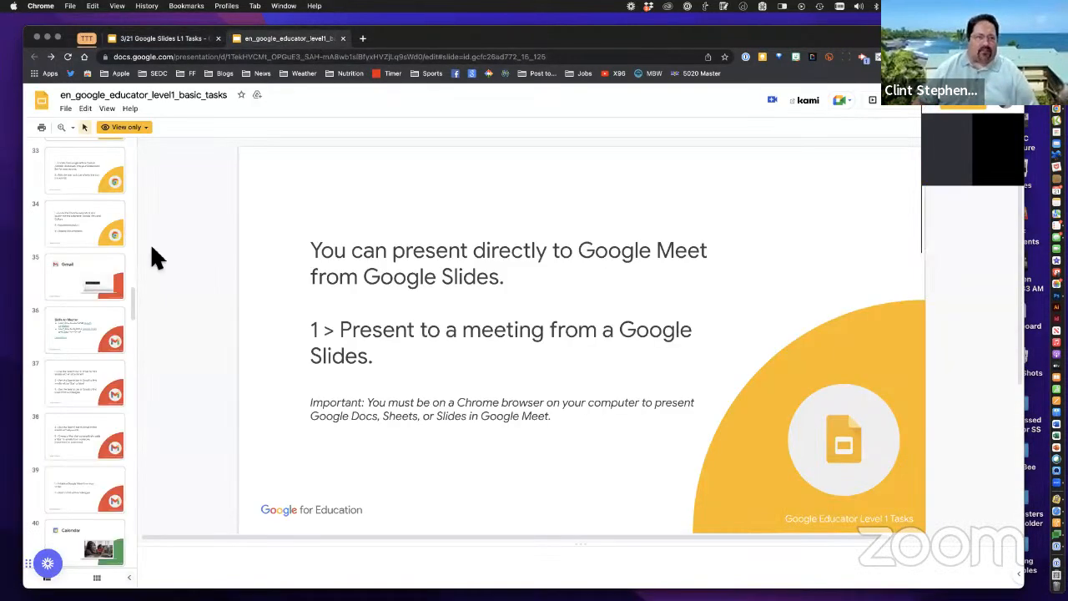
{"action": "scroll", "scroll_direction": "up", "scroll_amount": 3}
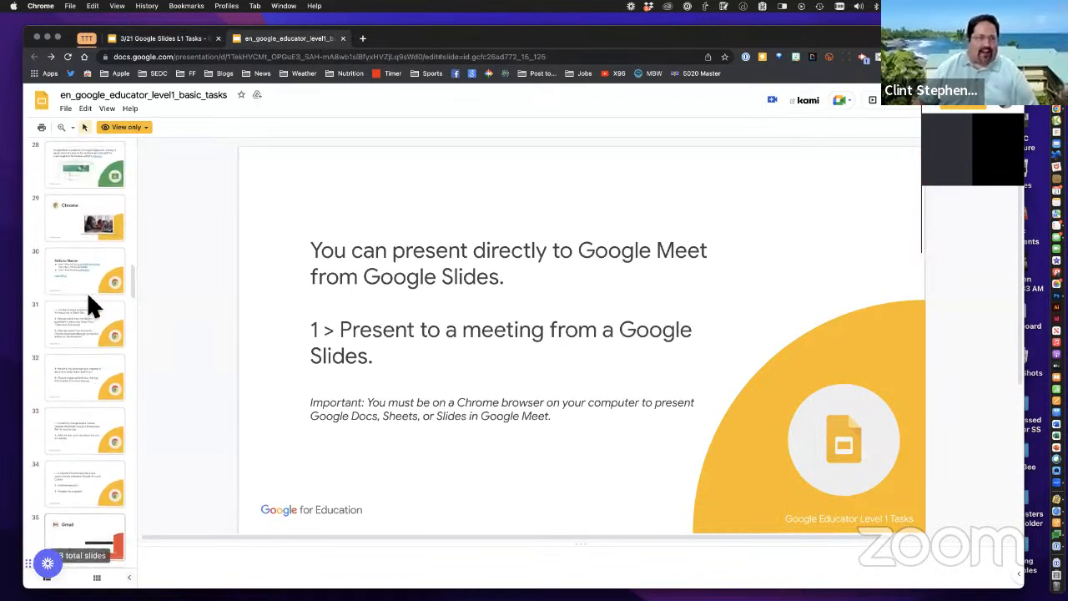
{"action": "scroll", "scroll_direction": "up", "scroll_amount": 3}
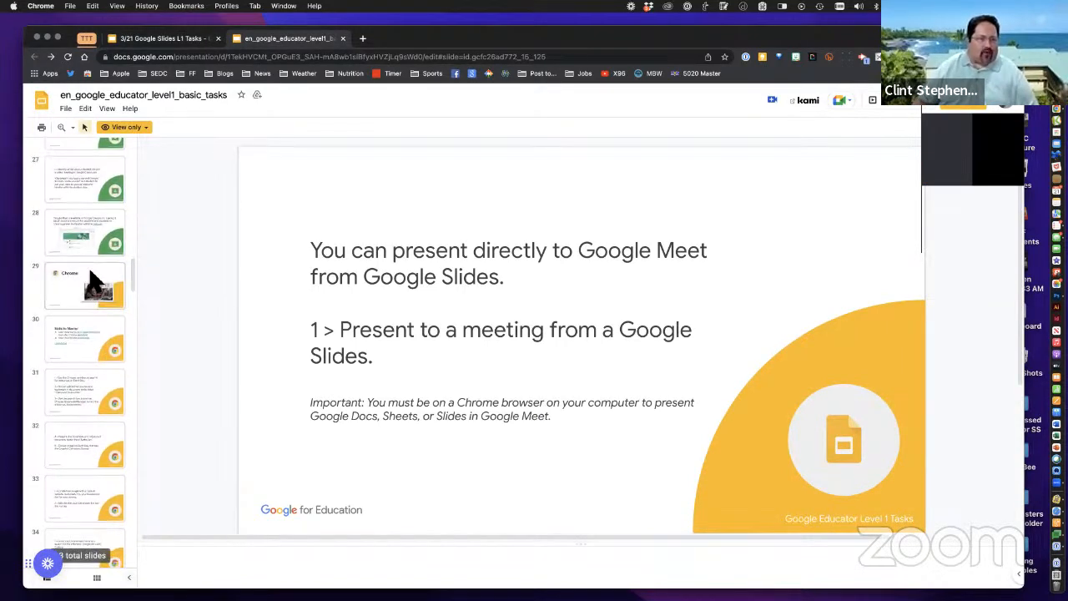
{"action": "scroll", "scroll_direction": "down", "scroll_amount": 3}
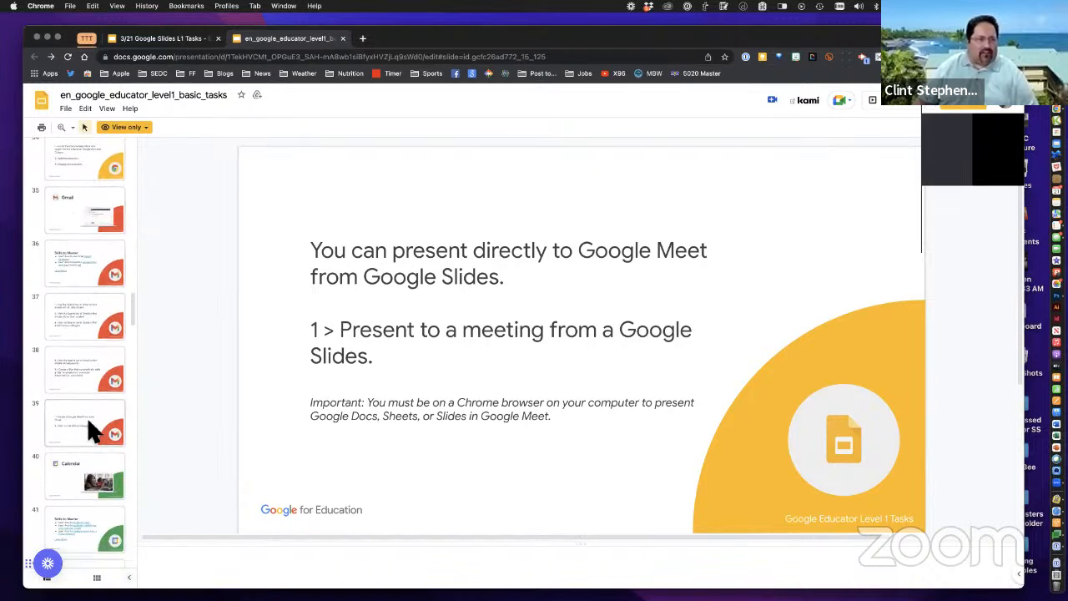
{"action": "scroll", "scroll_direction": "down", "scroll_amount": 3}
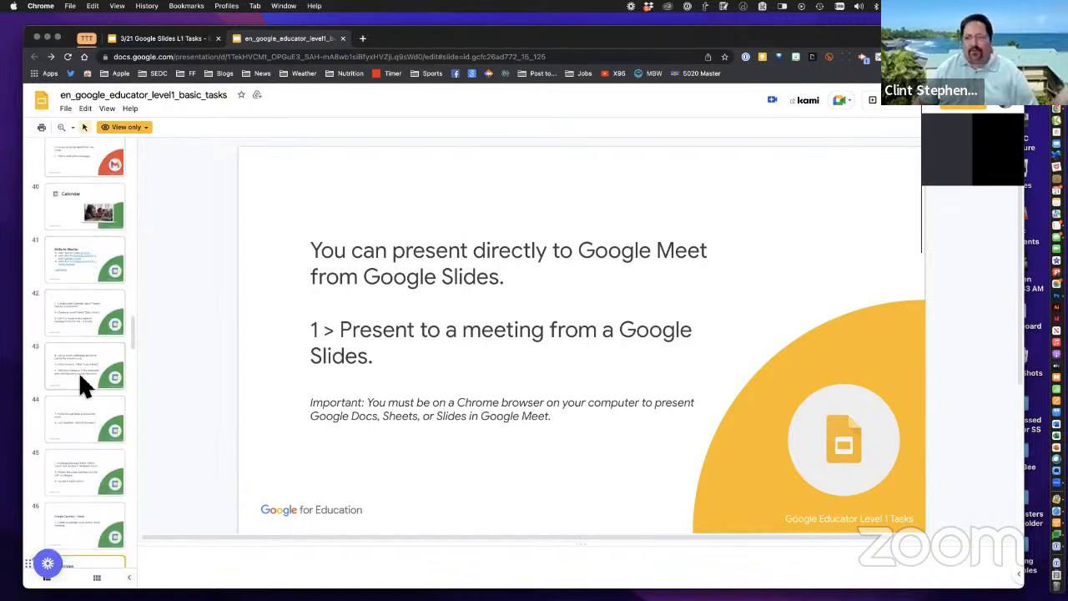
{"action": "mouse_move", "coordinate": [374, 86]}
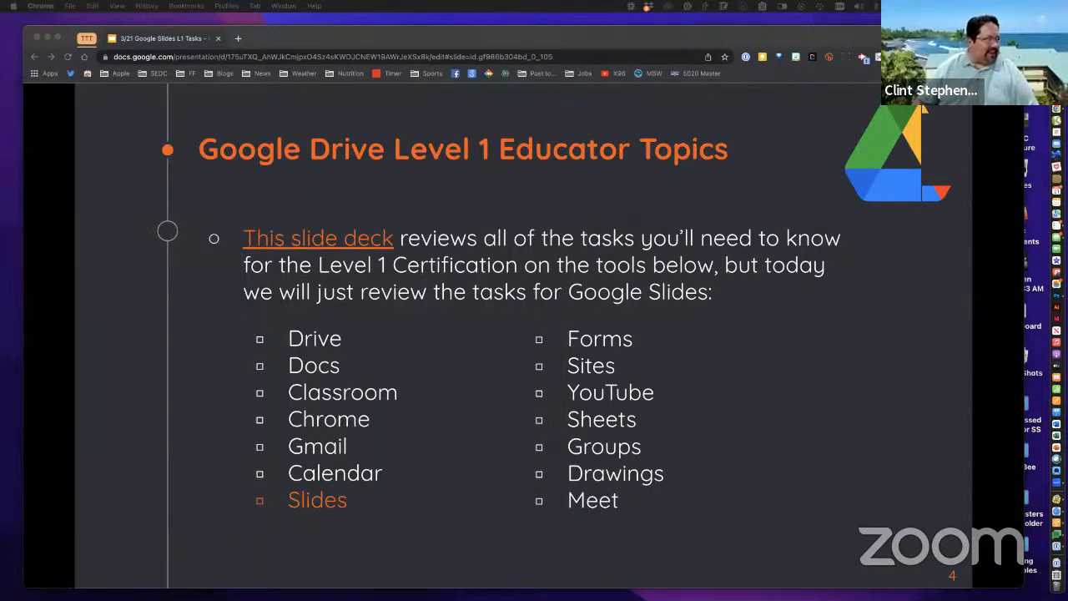
{"action": "mouse_move", "coordinate": [458, 225]}
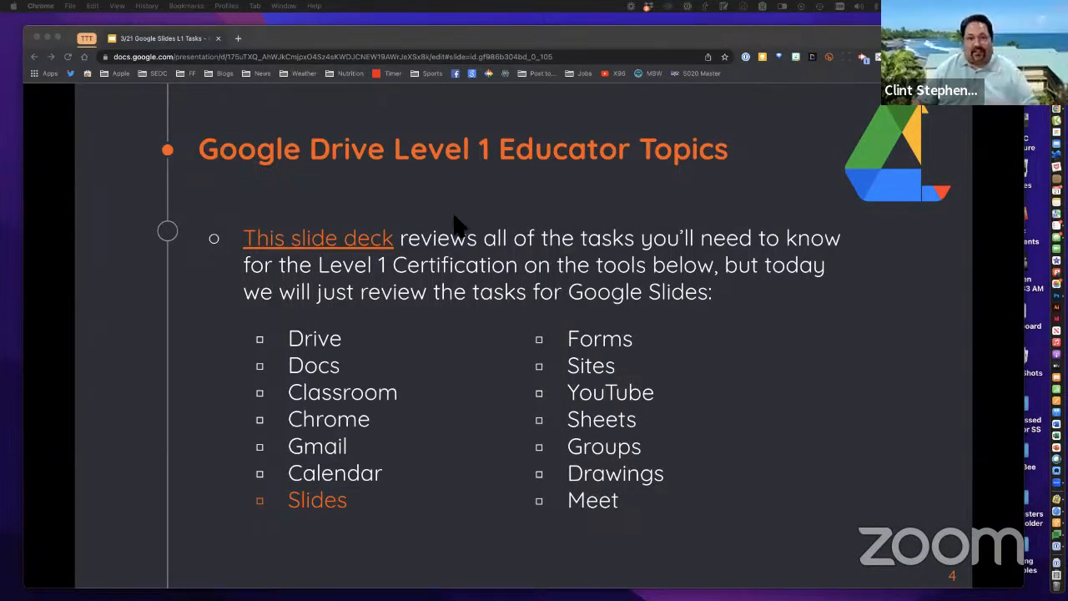
{"action": "mouse_move", "coordinate": [755, 409]}
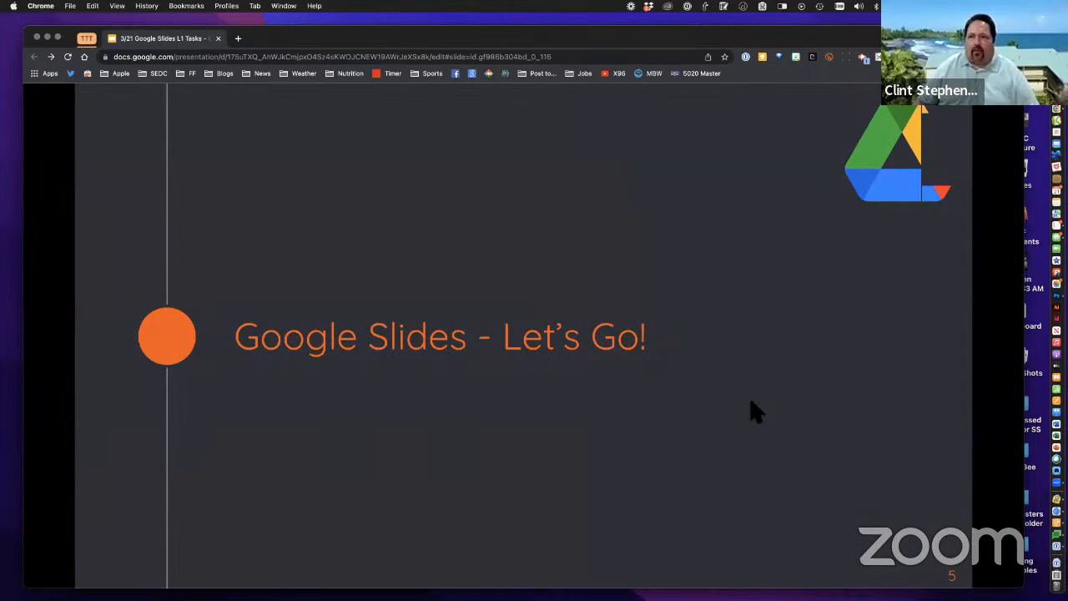
{"action": "mouse_move", "coordinate": [743, 314]}
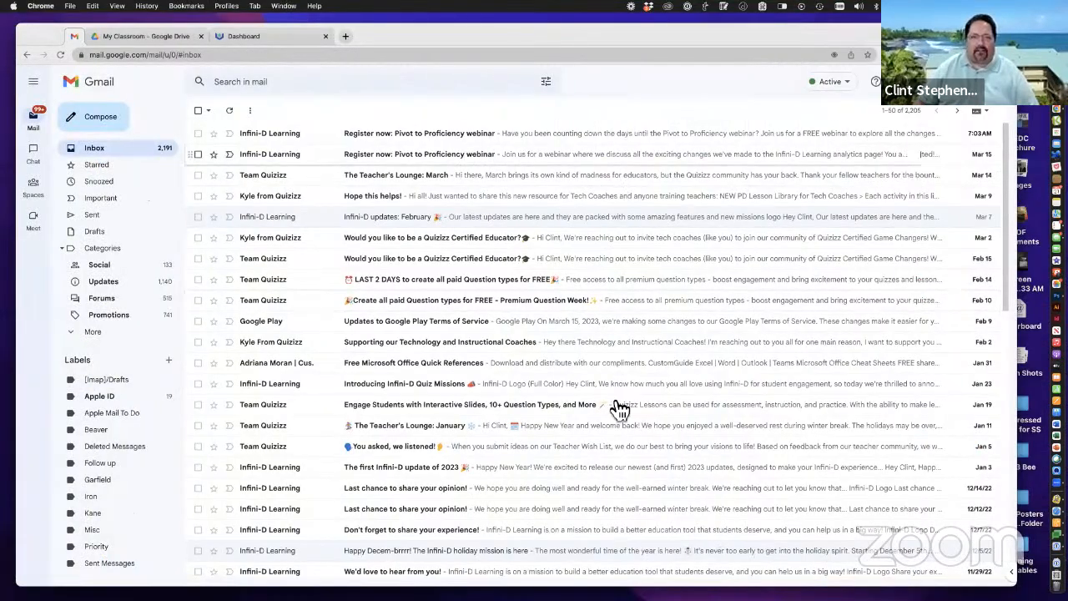
{"action": "mouse_move", "coordinate": [601, 217]}
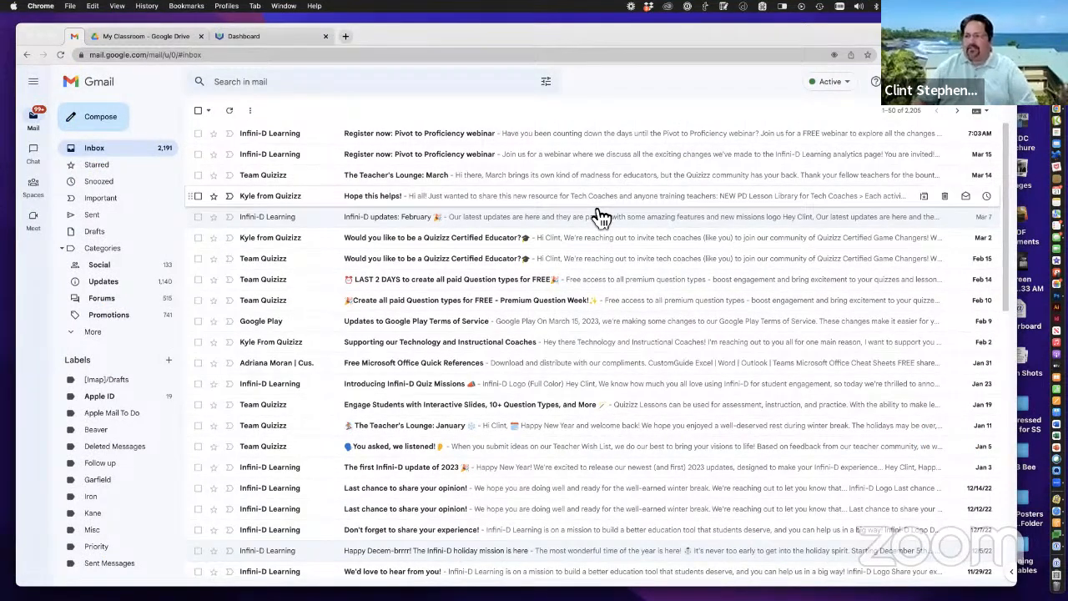
{"action": "mouse_move", "coordinate": [592, 160]}
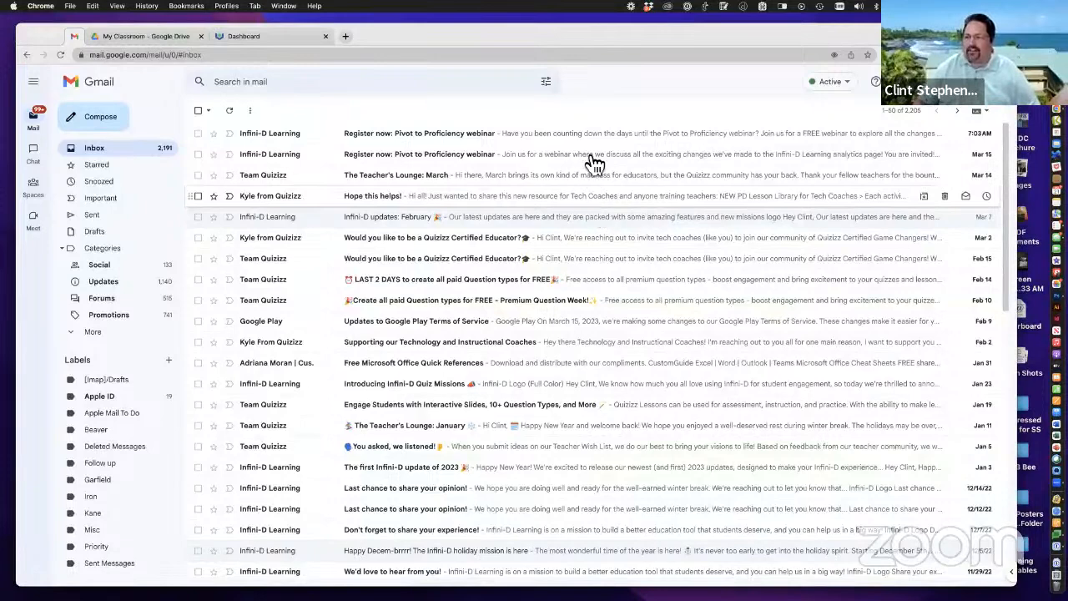
{"action": "mouse_move", "coordinate": [535, 204]}
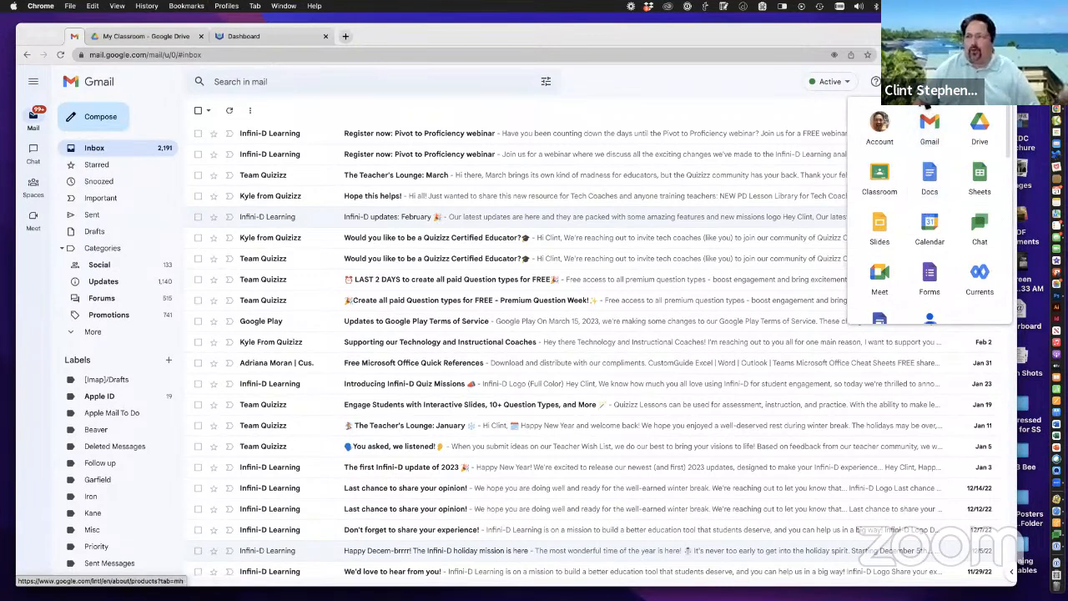
Step: Browse the Gmail inbox with the Google apps launcher shown, then start a new browser tab
{"action": "scroll", "scroll_direction": "down", "scroll_amount": 3}
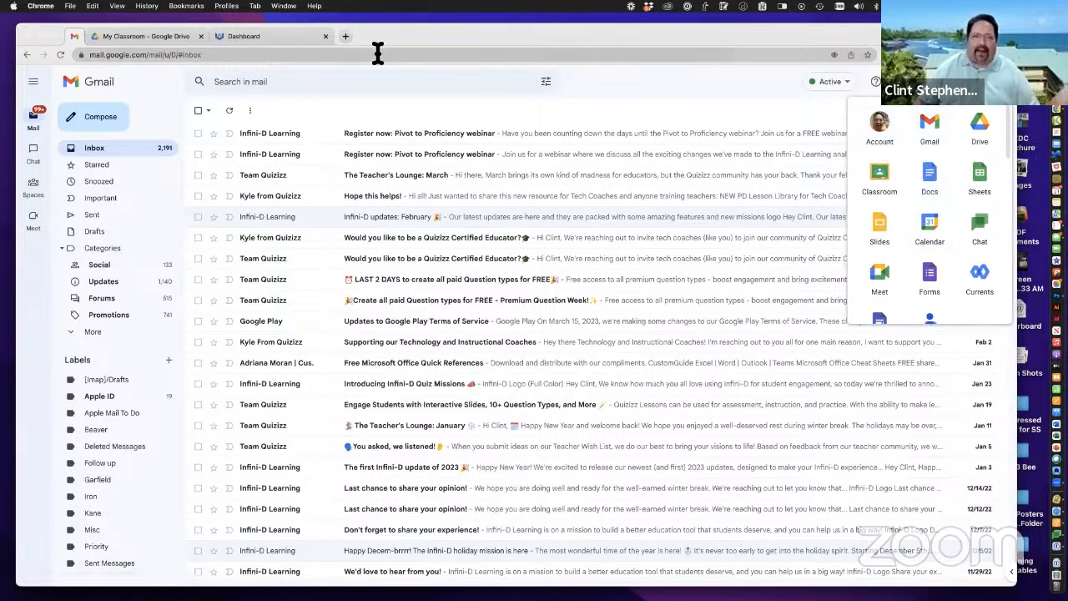
{"action": "mouse_move", "coordinate": [610, 59]}
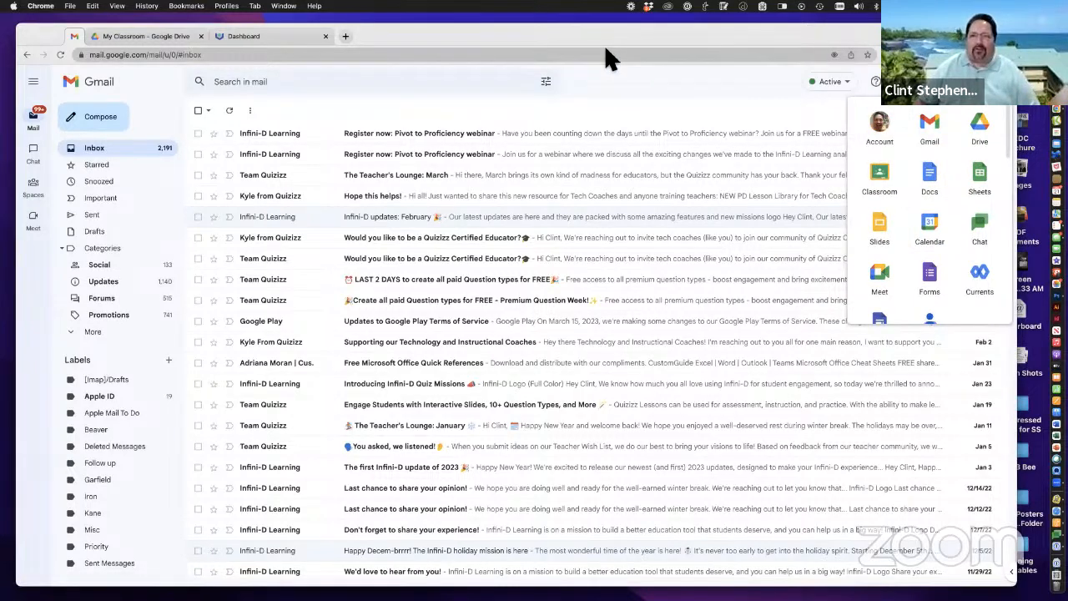
{"action": "mouse_move", "coordinate": [434, 107]}
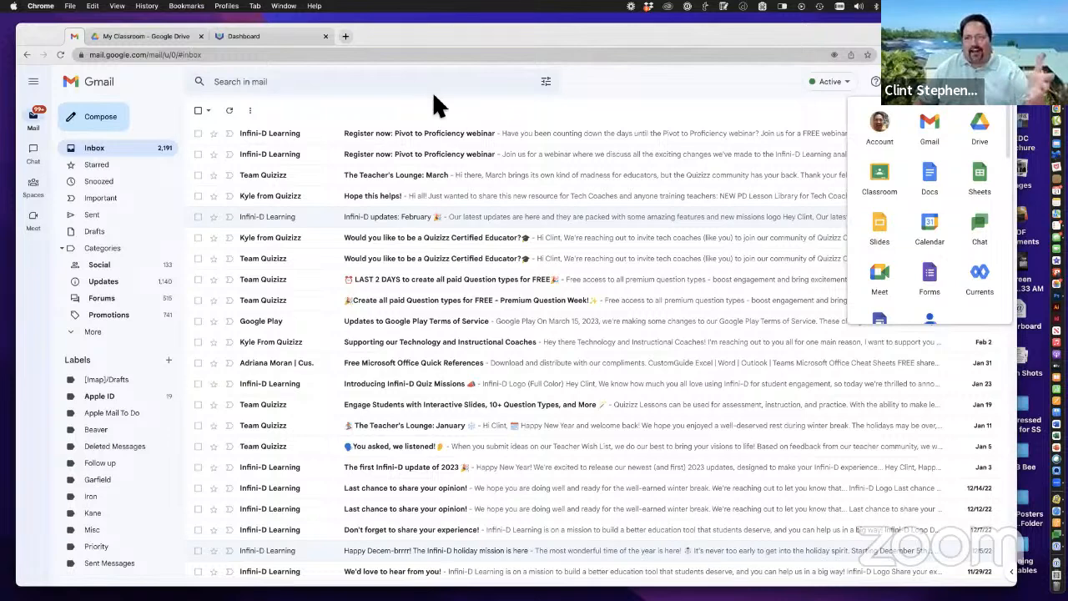
{"action": "mouse_move", "coordinate": [358, 51]}
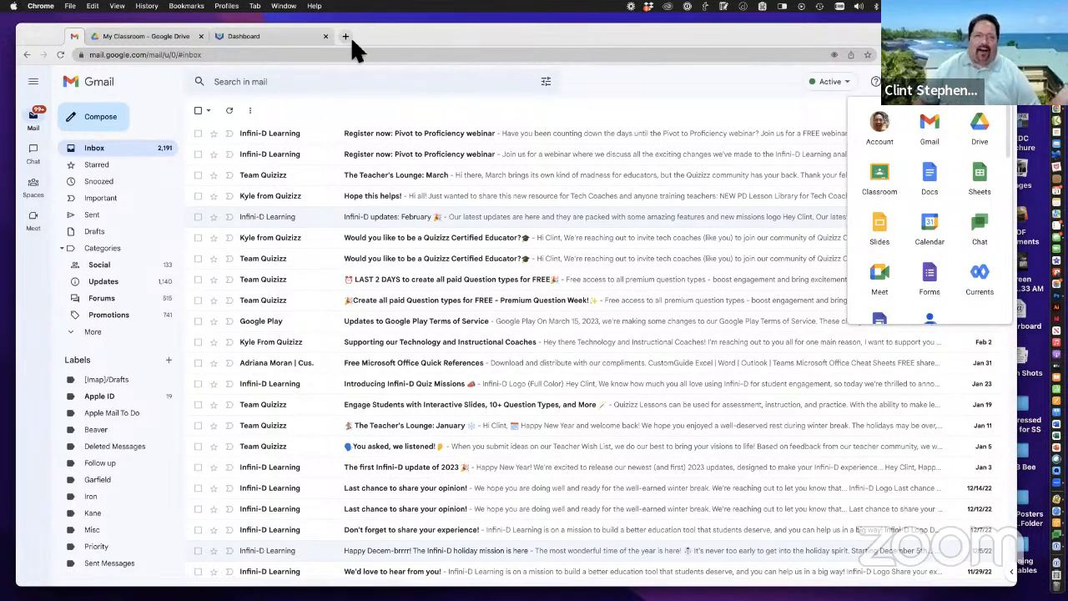
{"action": "left_click", "coordinate": [345, 37]}
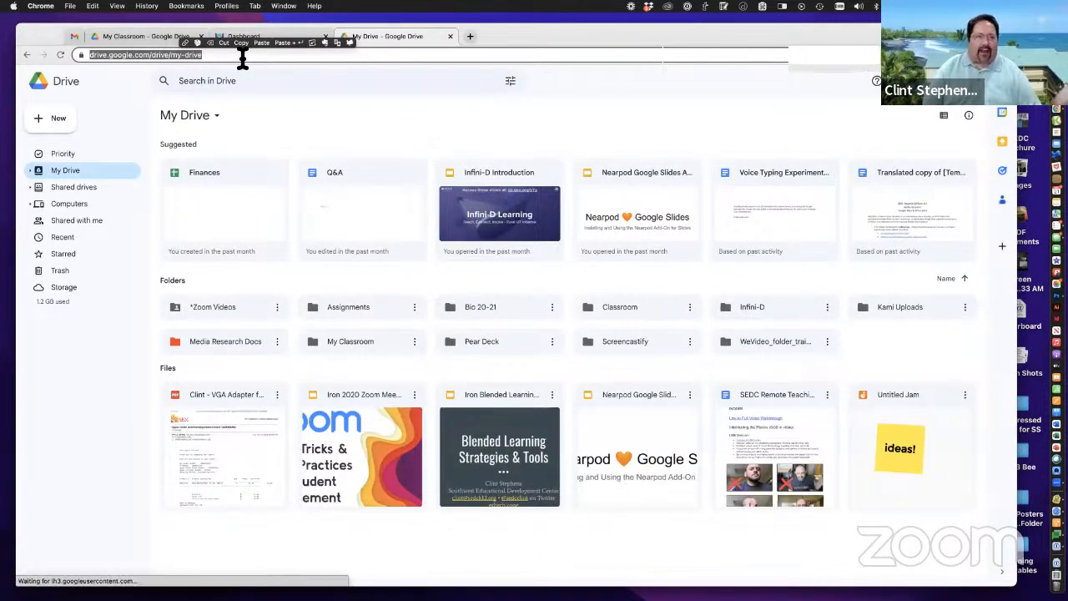
Step: Visit calendar.google.com, then launch a blank presentation via slides.new in a fresh tab
{"action": "type", "text": "calendar.google.c"}
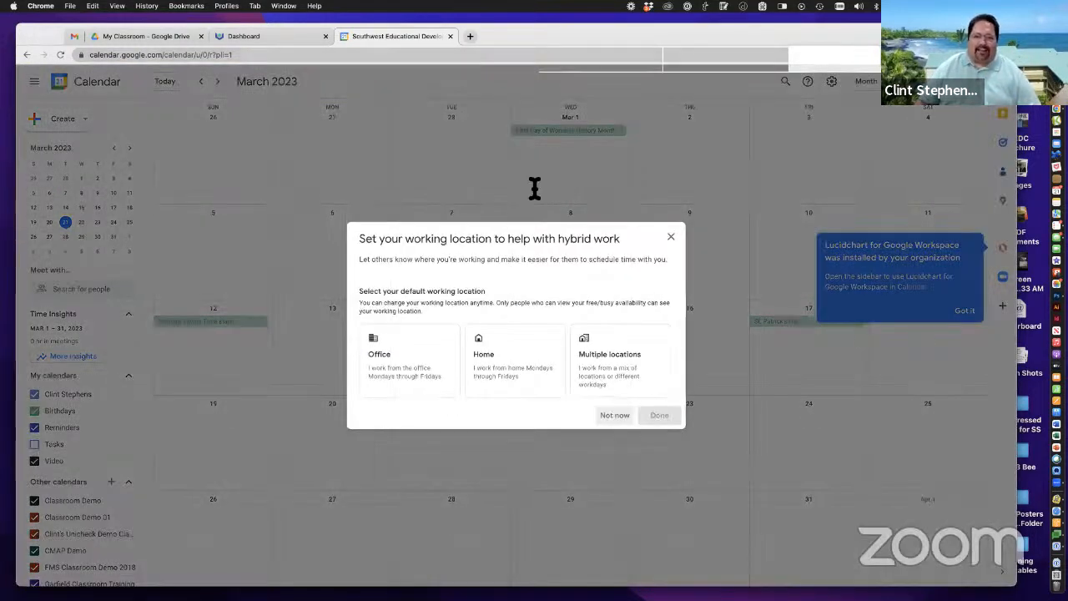
{"action": "mouse_move", "coordinate": [614, 414]}
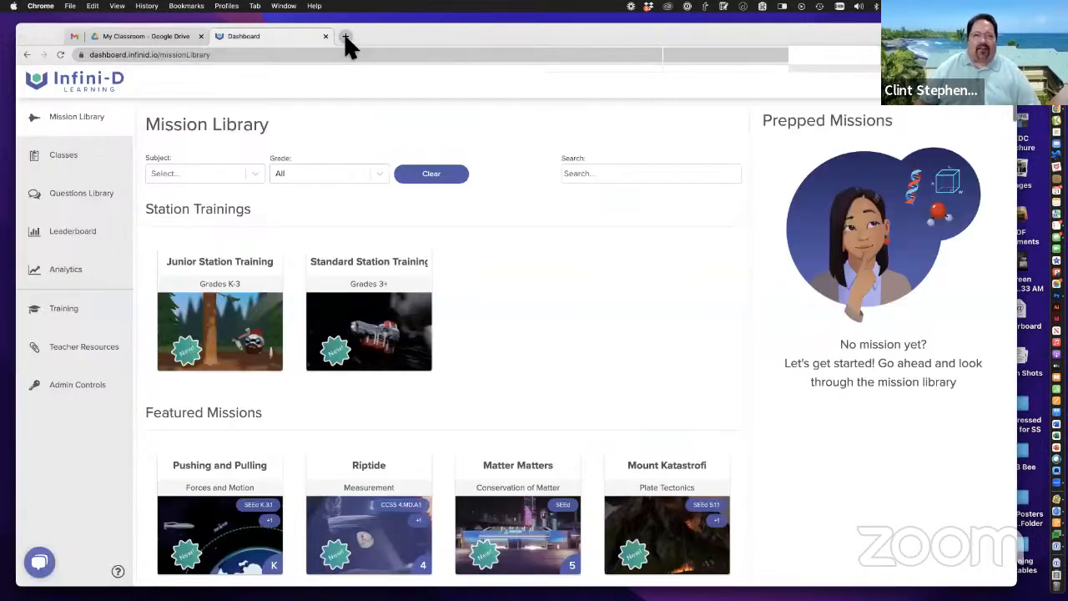
{"action": "left_click", "coordinate": [346, 37]}
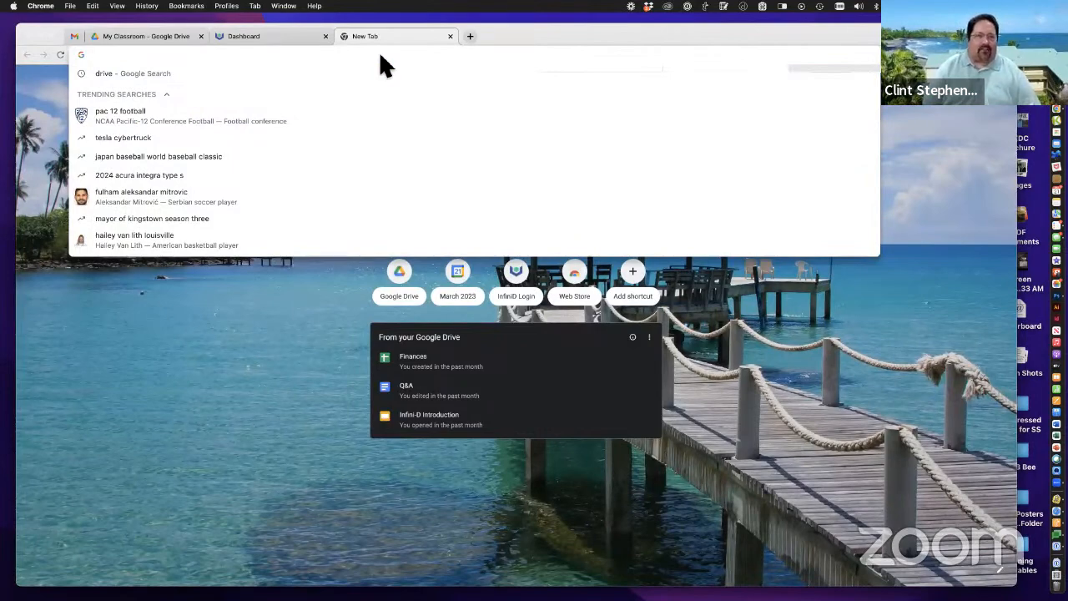
{"action": "type", "text": "slides.new"}
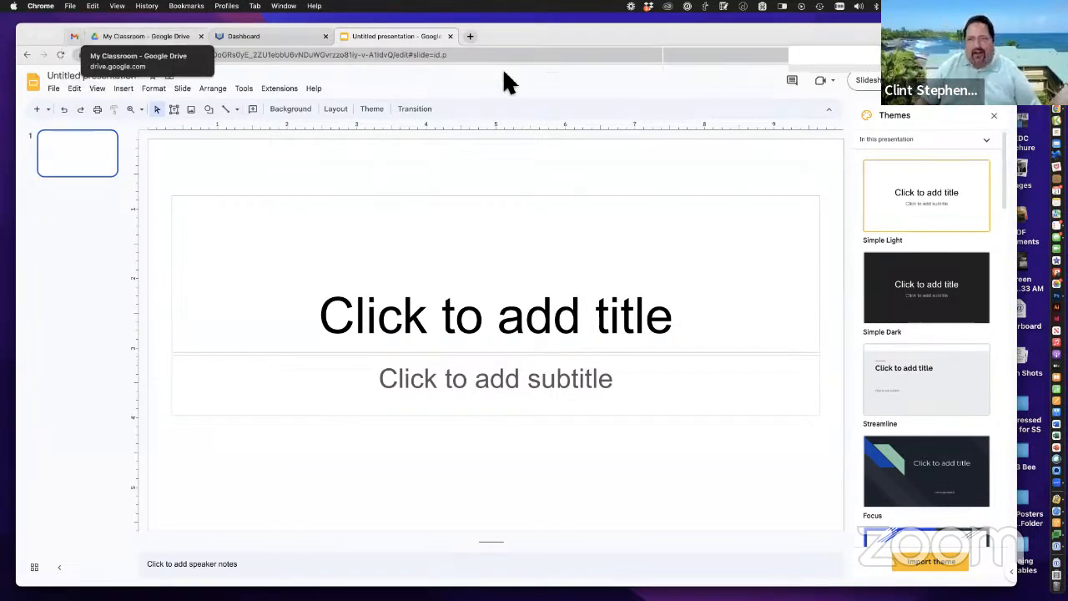
{"action": "mouse_move", "coordinate": [397, 265]}
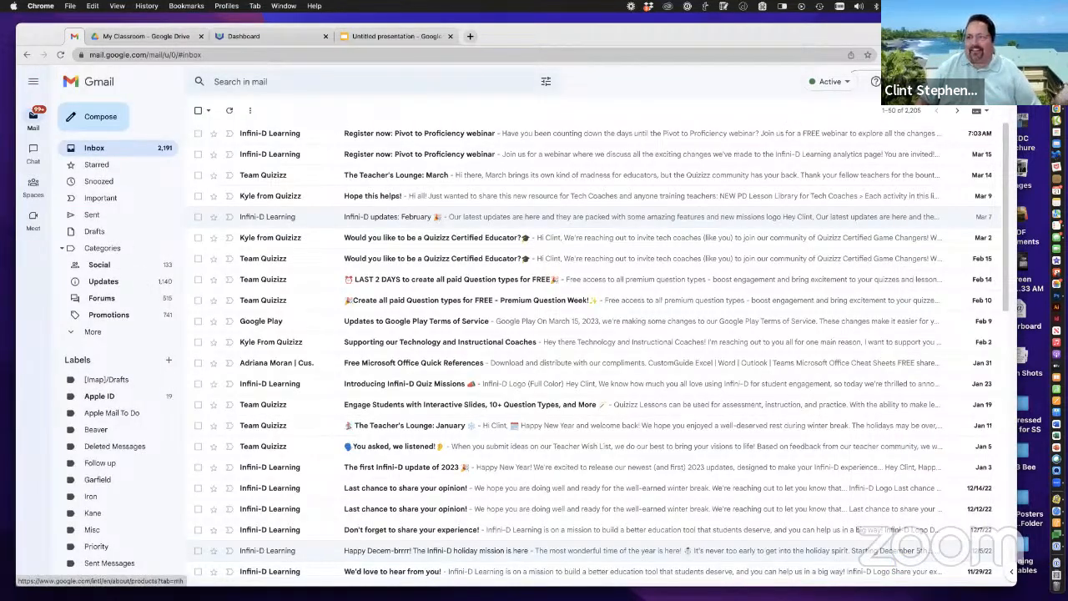
Step: In Drive, browse My Drive > My Classroom > Shared Lessons and return to the My Classroom folder
{"action": "left_click", "coordinate": [876, 80]}
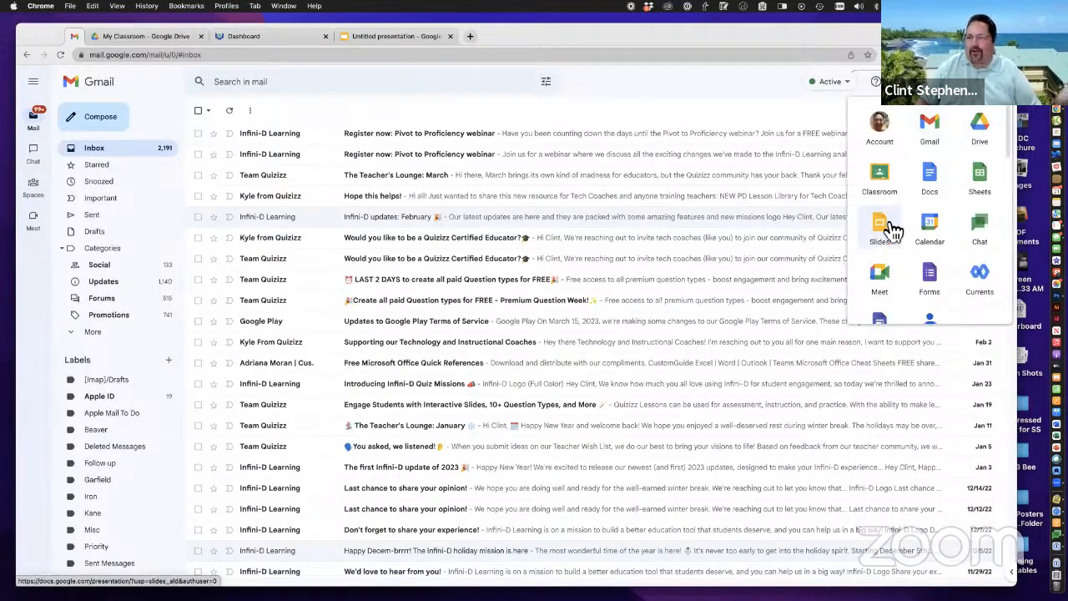
{"action": "mouse_move", "coordinate": [147, 47]}
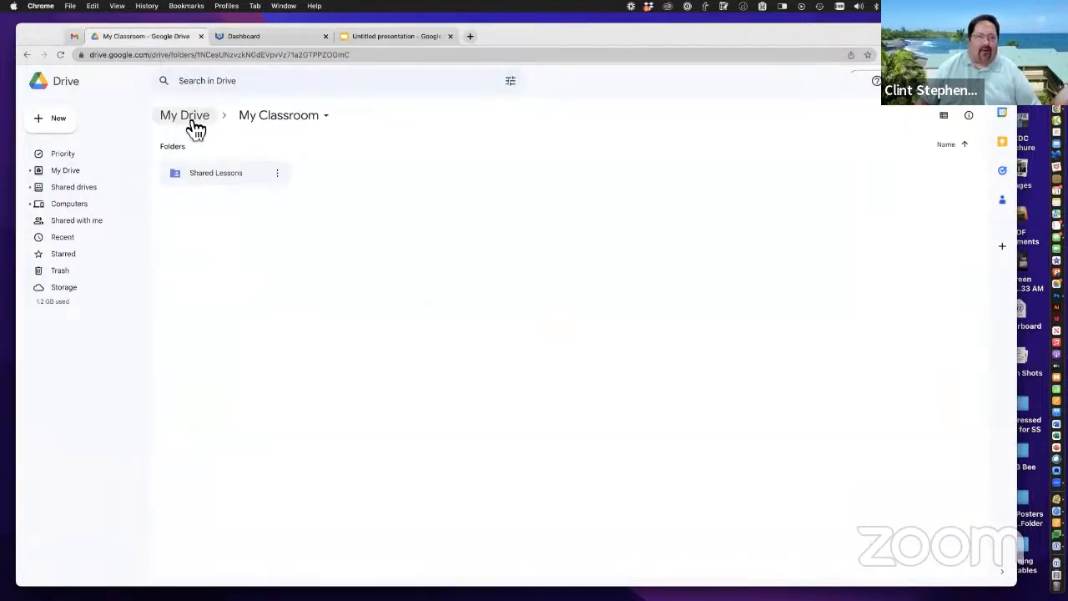
{"action": "left_click", "coordinate": [184, 116]}
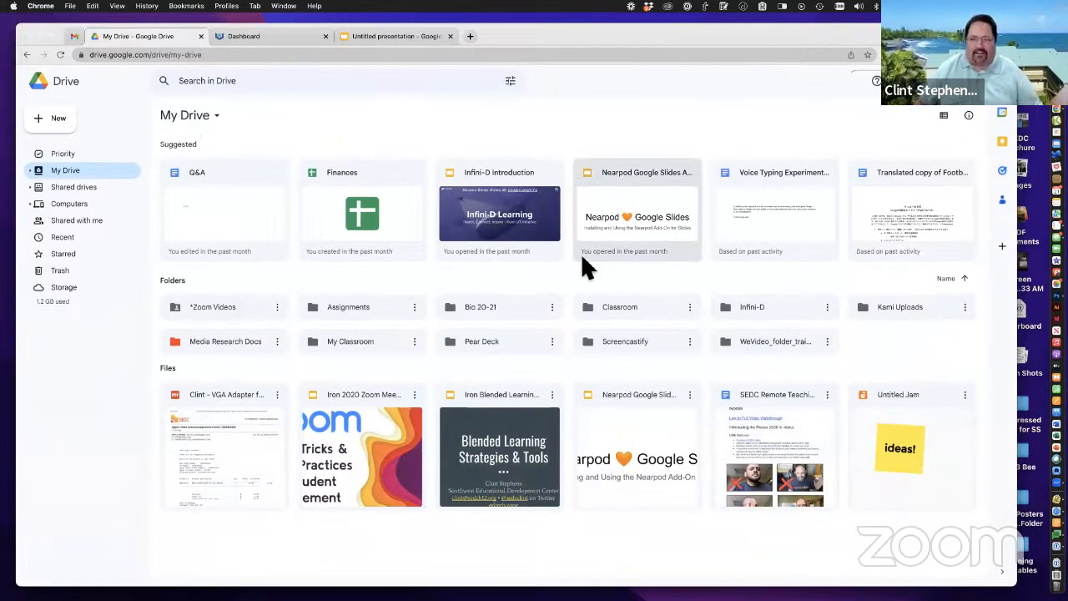
{"action": "mouse_move", "coordinate": [467, 265]}
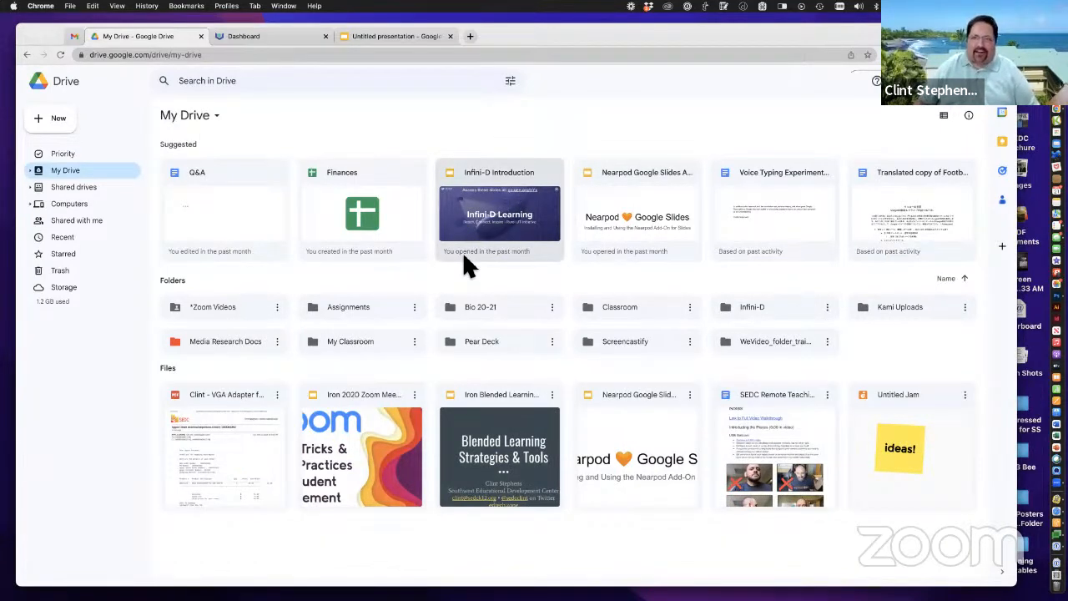
{"action": "mouse_move", "coordinate": [351, 341]}
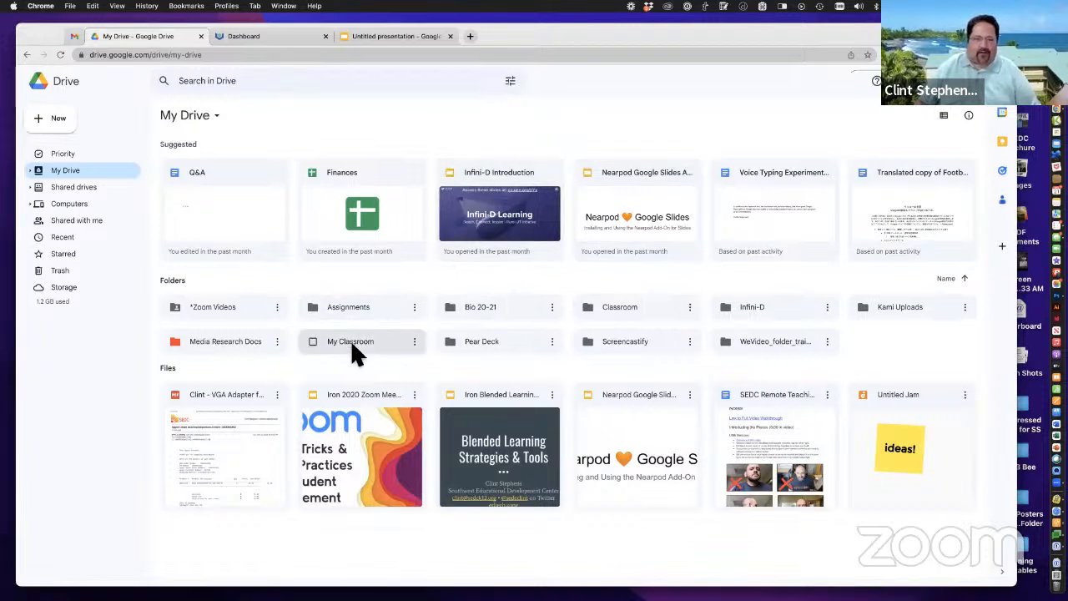
{"action": "double_click", "coordinate": [351, 341]}
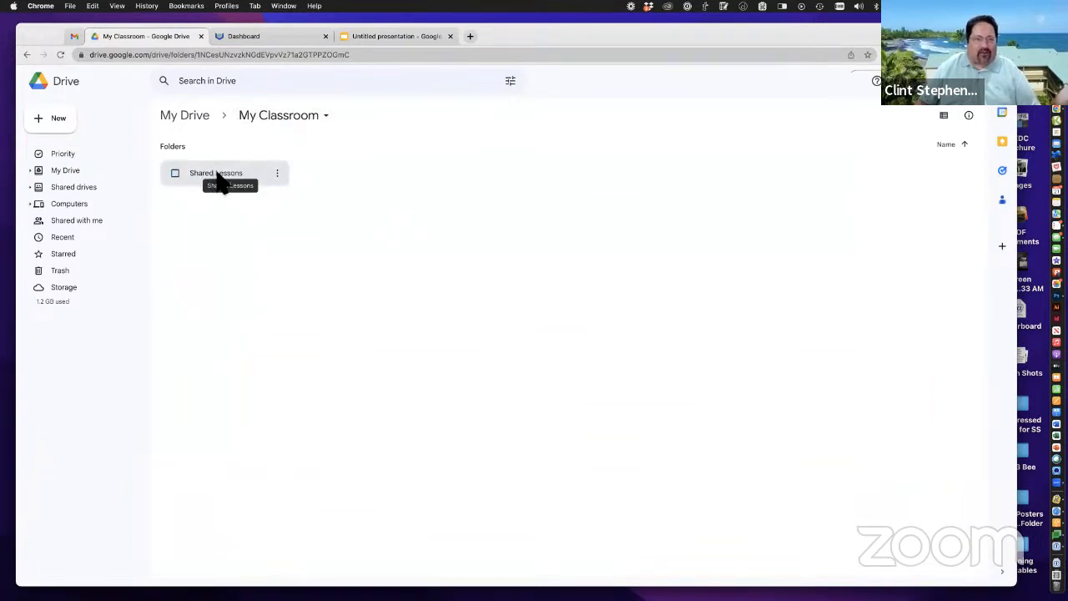
{"action": "mouse_move", "coordinate": [231, 196]}
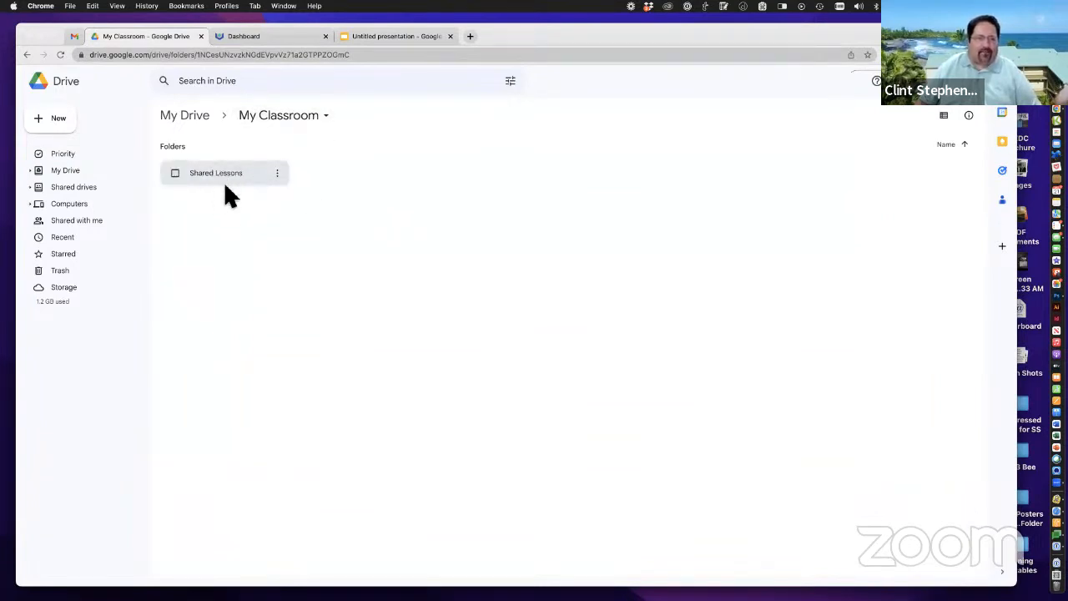
{"action": "double_click", "coordinate": [215, 172]}
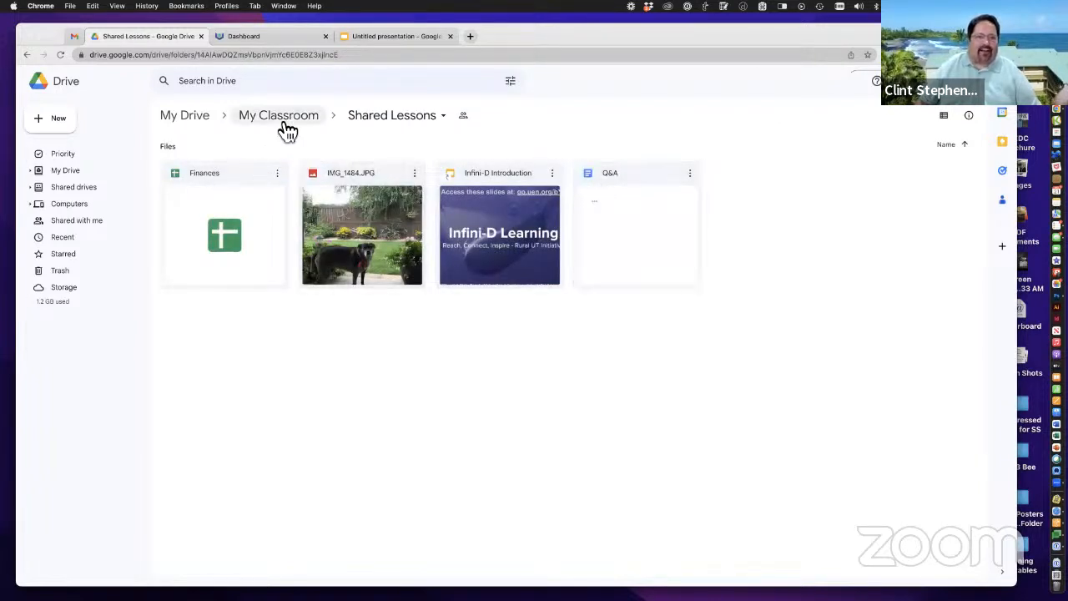
{"action": "left_click", "coordinate": [278, 115]}
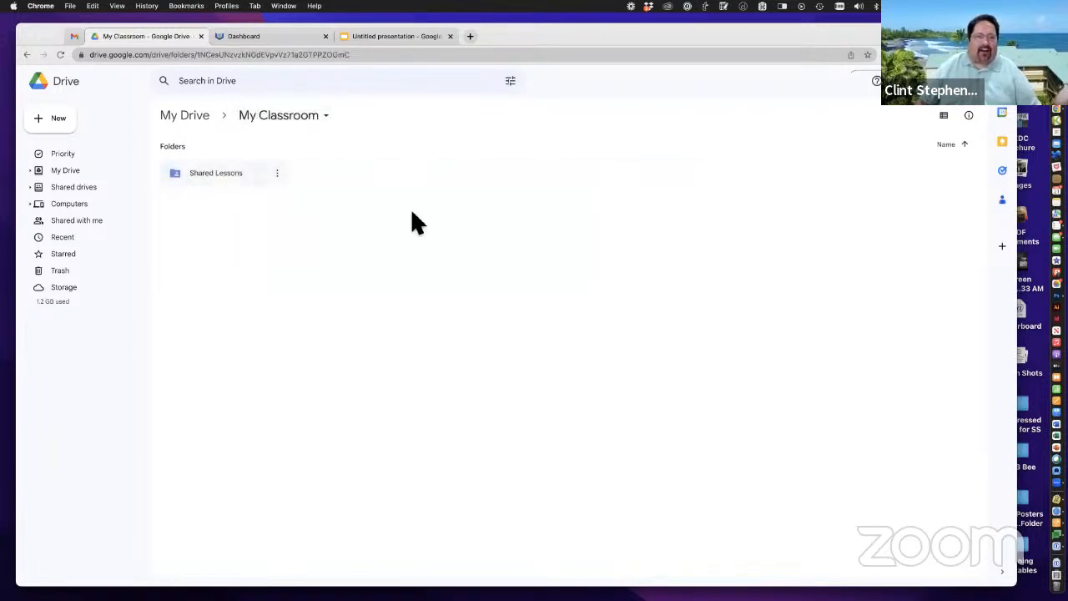
{"action": "mouse_move", "coordinate": [275, 225]}
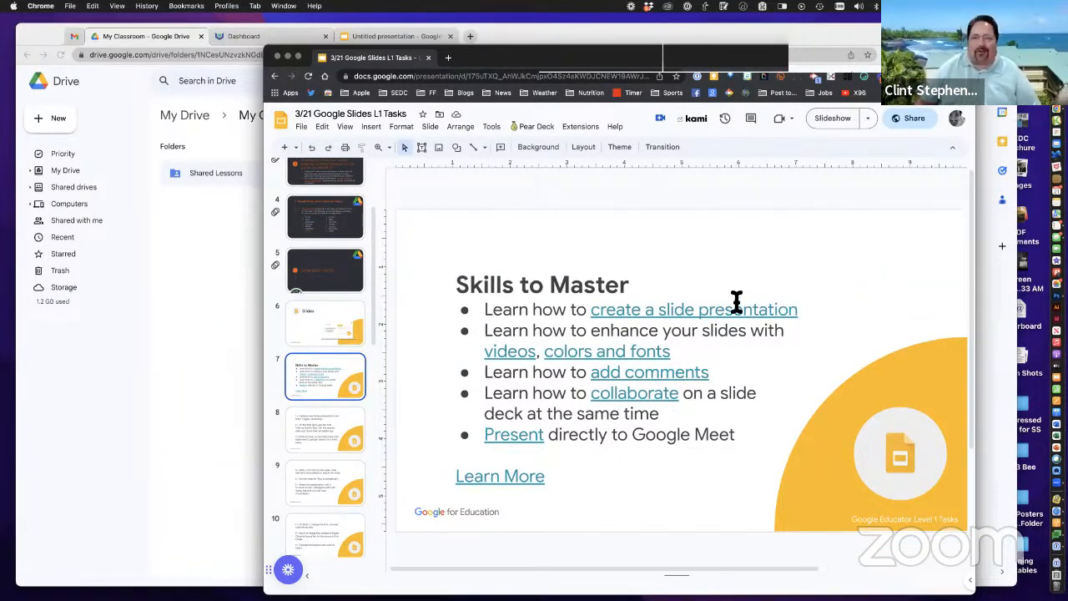
{"action": "mouse_move", "coordinate": [676, 308]}
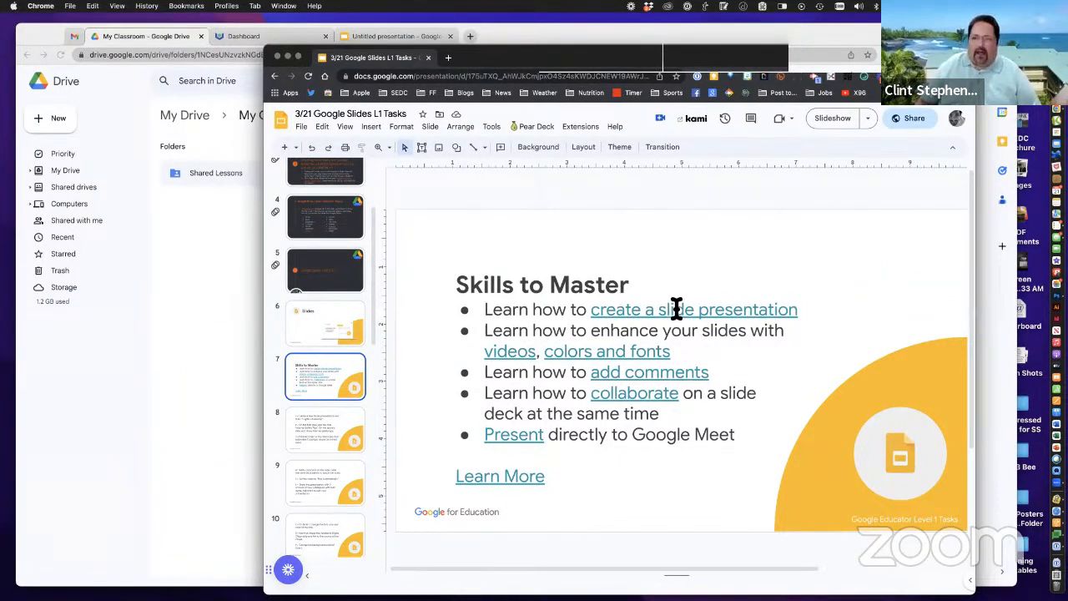
{"action": "mouse_move", "coordinate": [576, 337]}
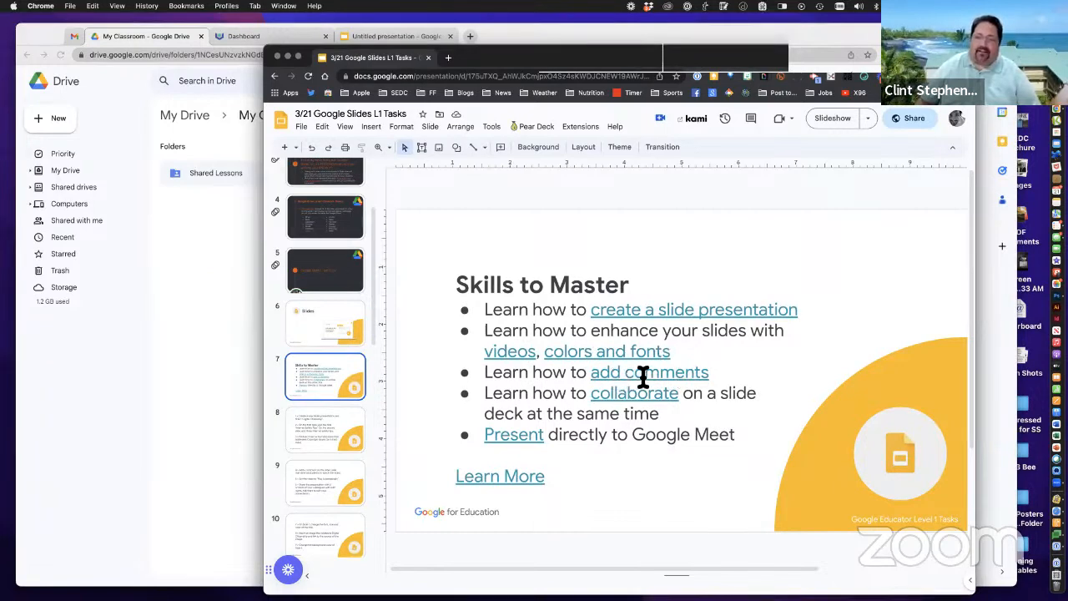
{"action": "mouse_move", "coordinate": [628, 407]}
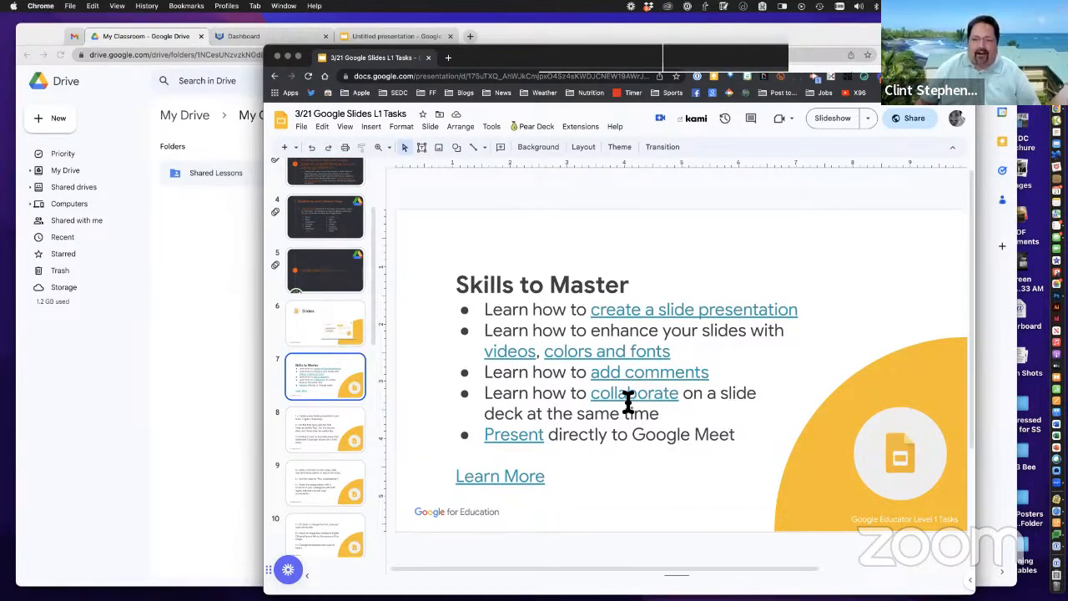
{"action": "mouse_move", "coordinate": [581, 444]}
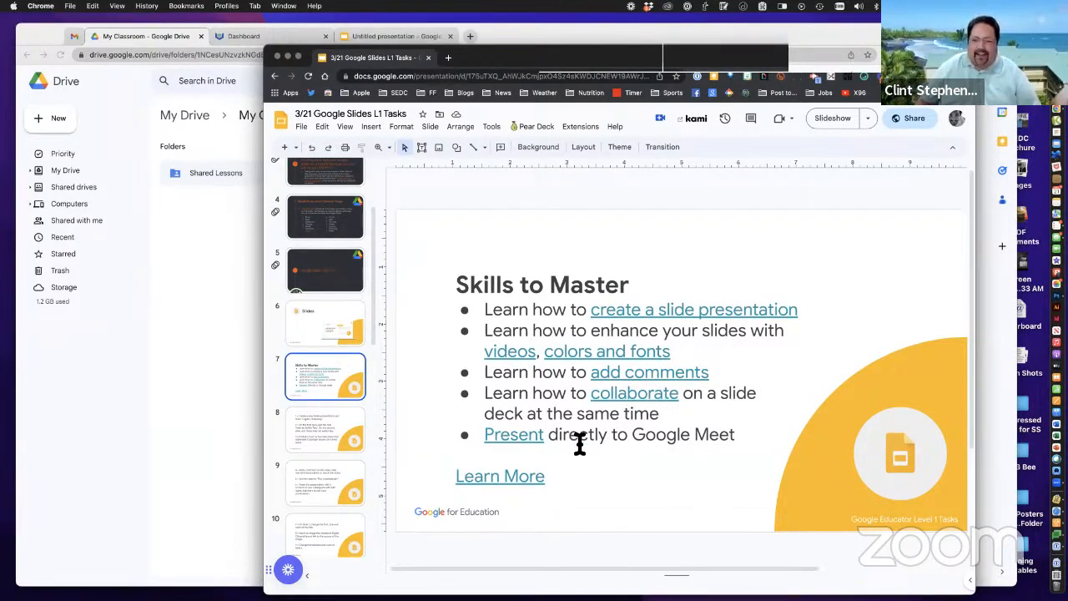
{"action": "mouse_move", "coordinate": [631, 464]}
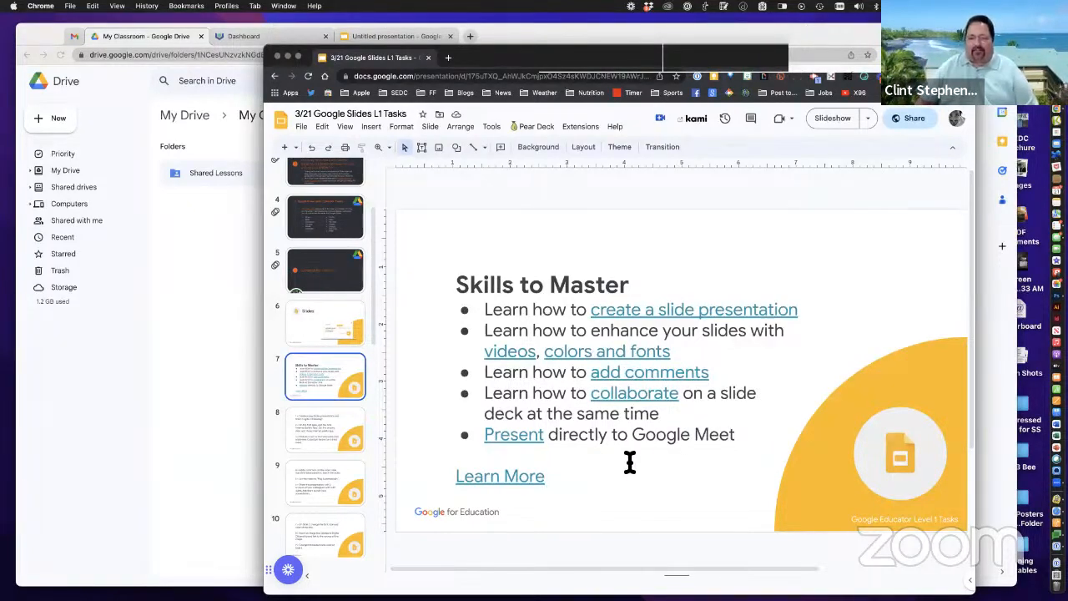
{"action": "mouse_move", "coordinate": [698, 431]}
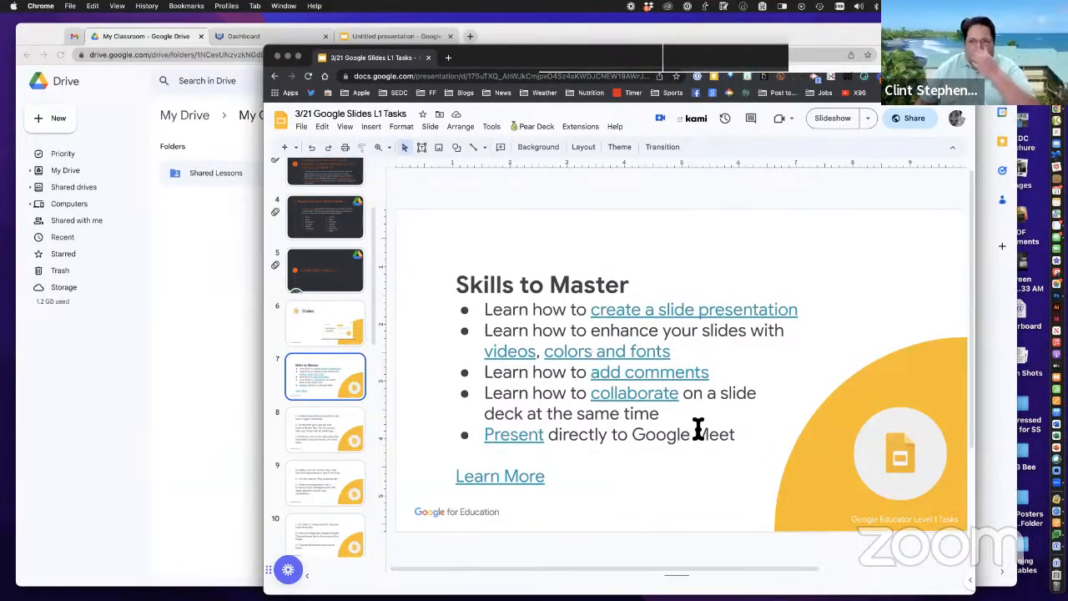
{"action": "mouse_move", "coordinate": [631, 451]}
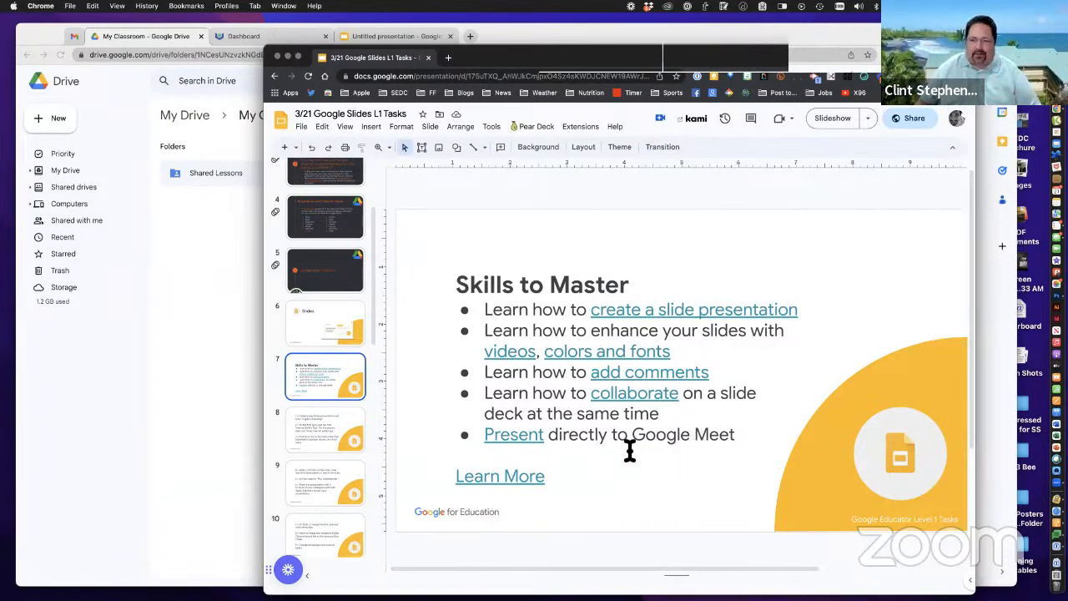
{"action": "mouse_move", "coordinate": [668, 441]}
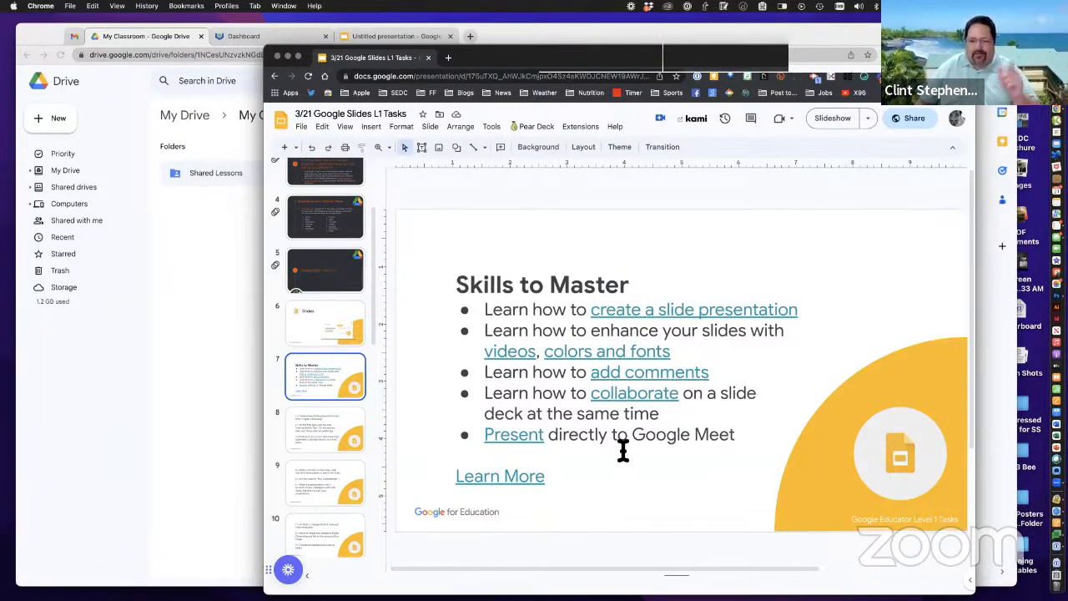
{"action": "mouse_move", "coordinate": [409, 301]}
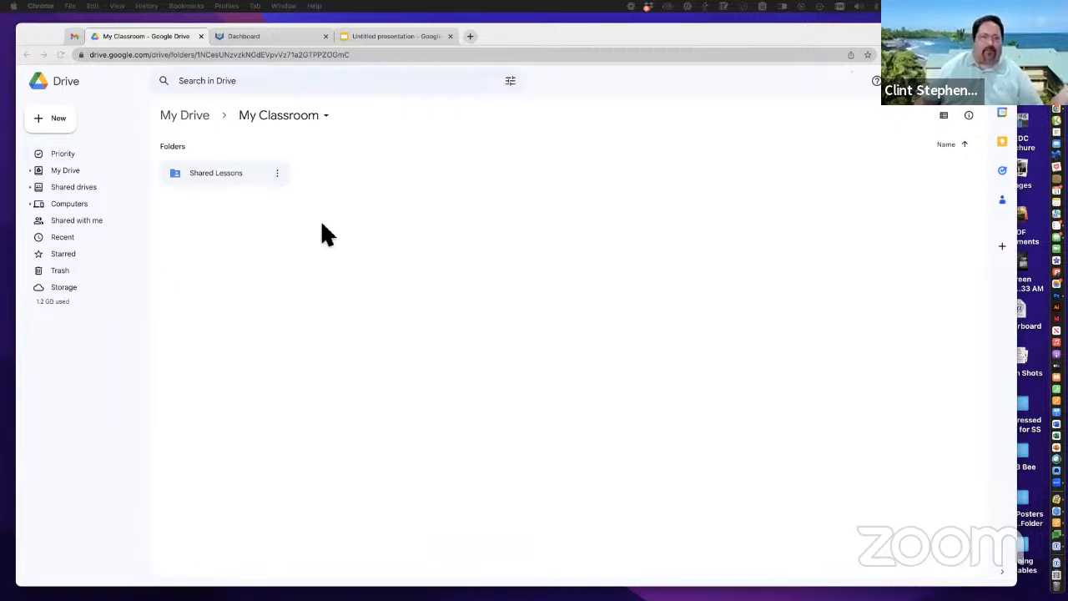
Step: Create a blank Google Slides presentation from Drive's New menu inside My Classroom
{"action": "left_click", "coordinate": [50, 117]}
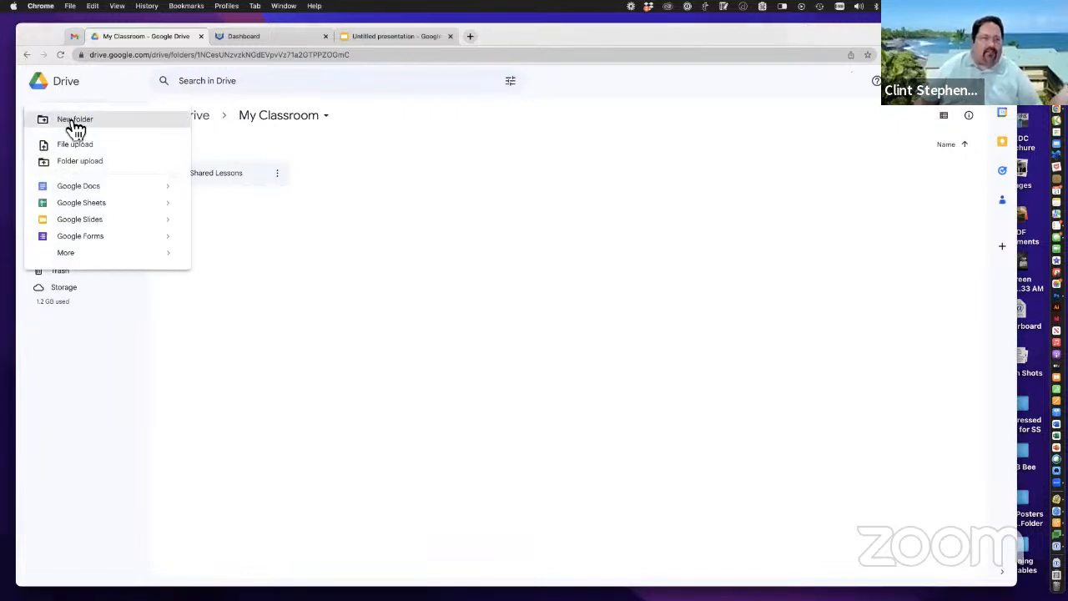
{"action": "mouse_move", "coordinate": [87, 230]}
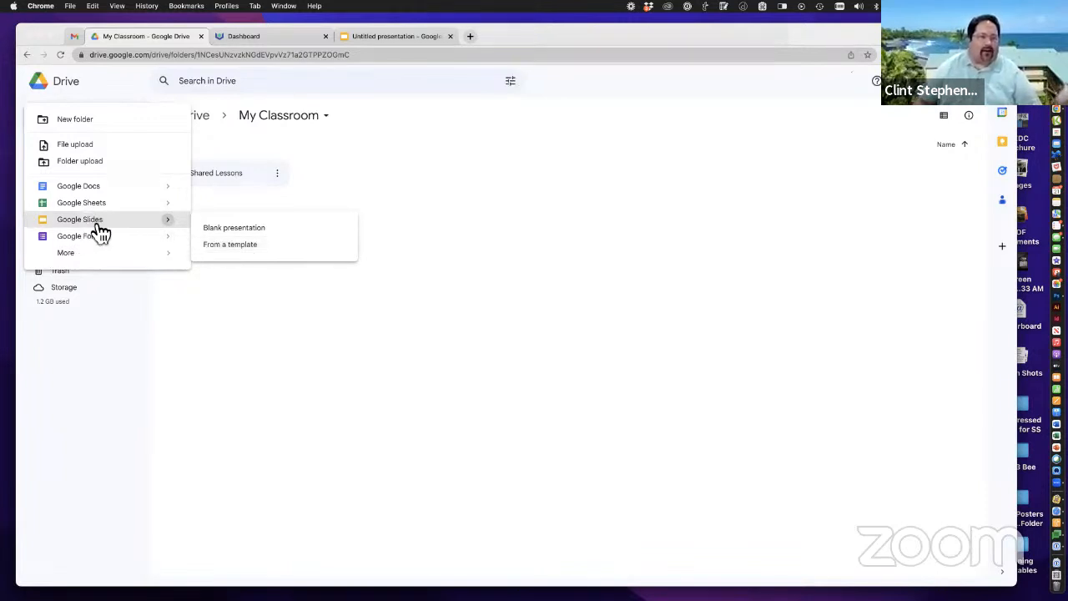
{"action": "left_click", "coordinate": [234, 227]}
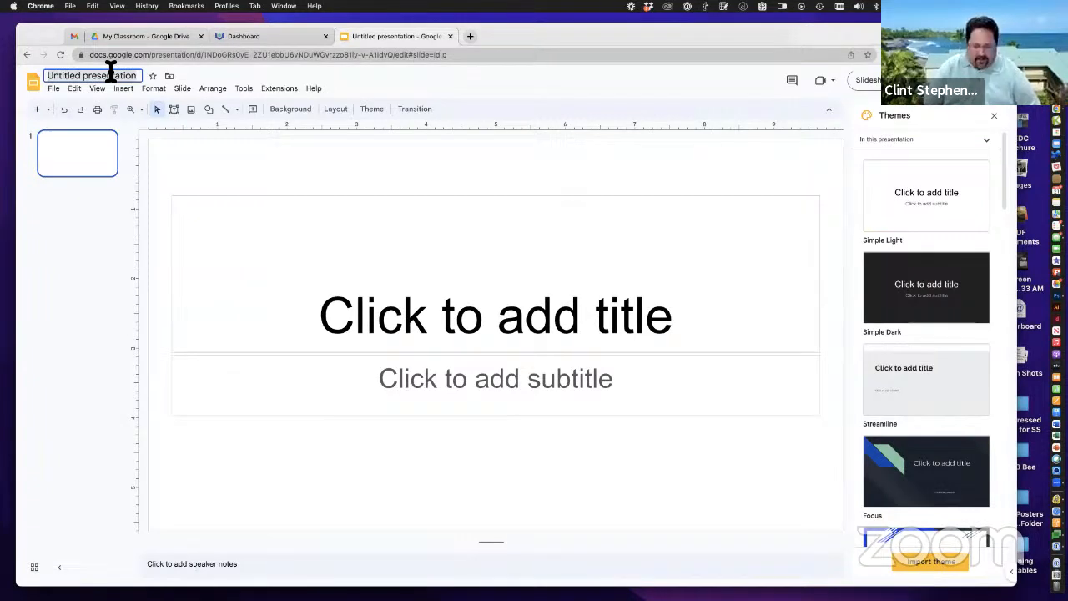
Step: Rename the deck 'Digital Citizenship' and set the first slide's title to 'Digital Citizenship'
{"action": "type", "text": "Digital C"}
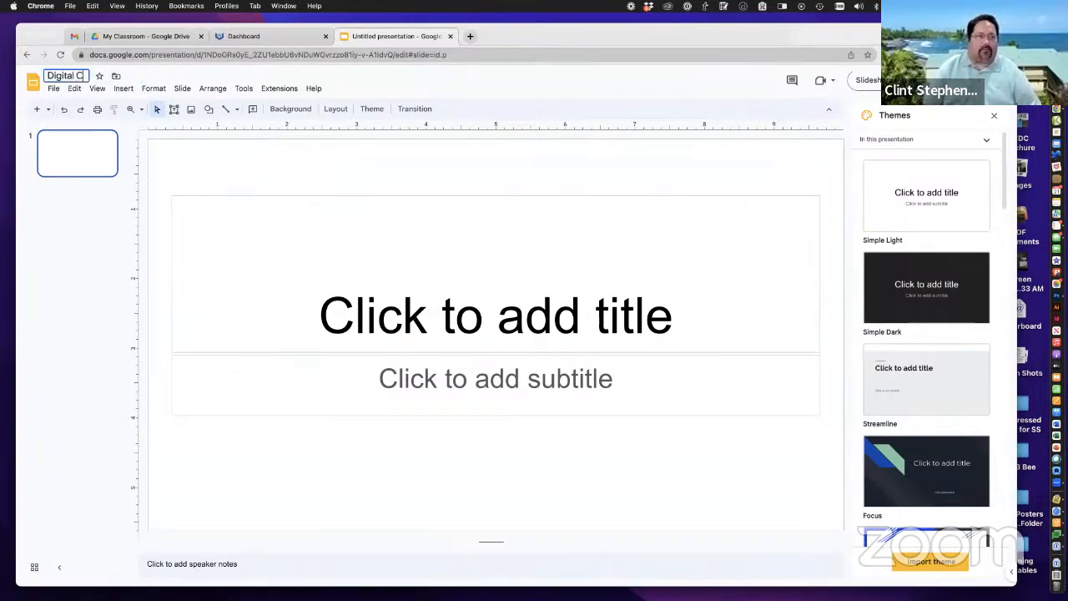
{"action": "type", "text": "itizenship"}
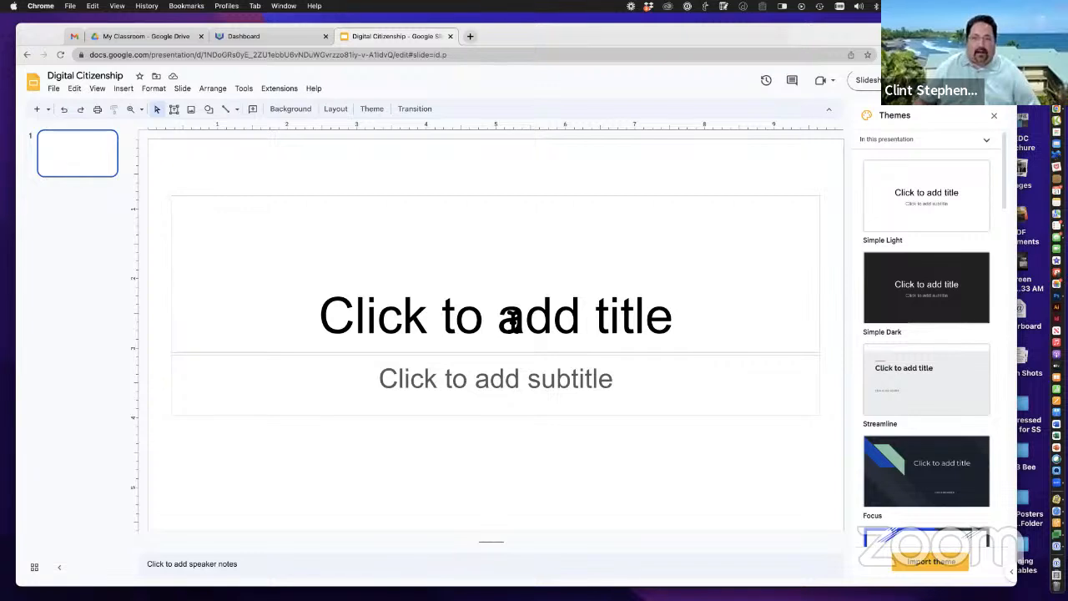
{"action": "left_click", "coordinate": [495, 316]}
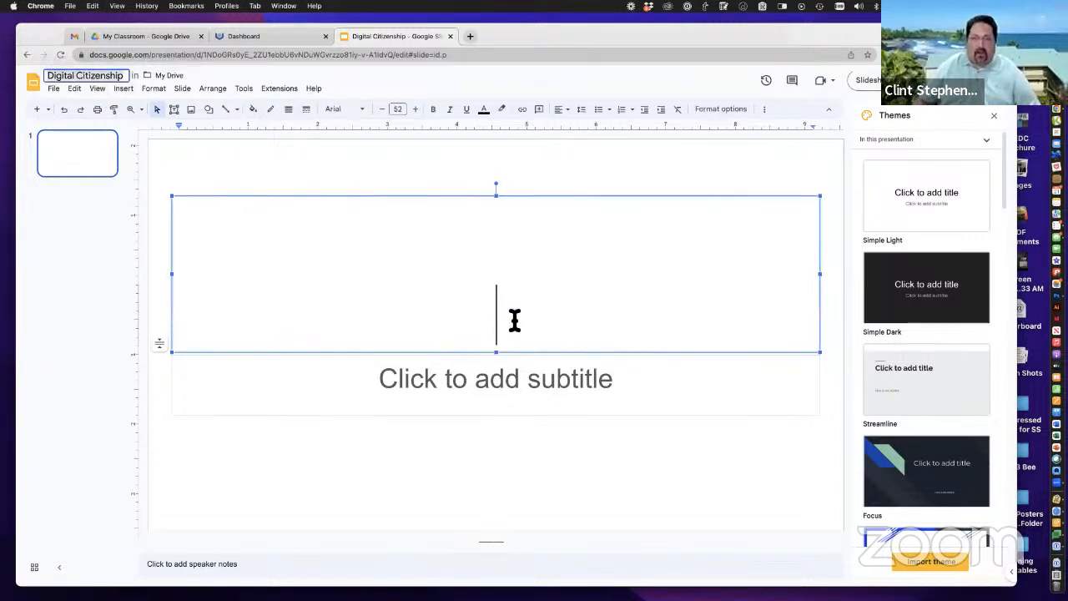
{"action": "type", "text": "Digital Citizenship"}
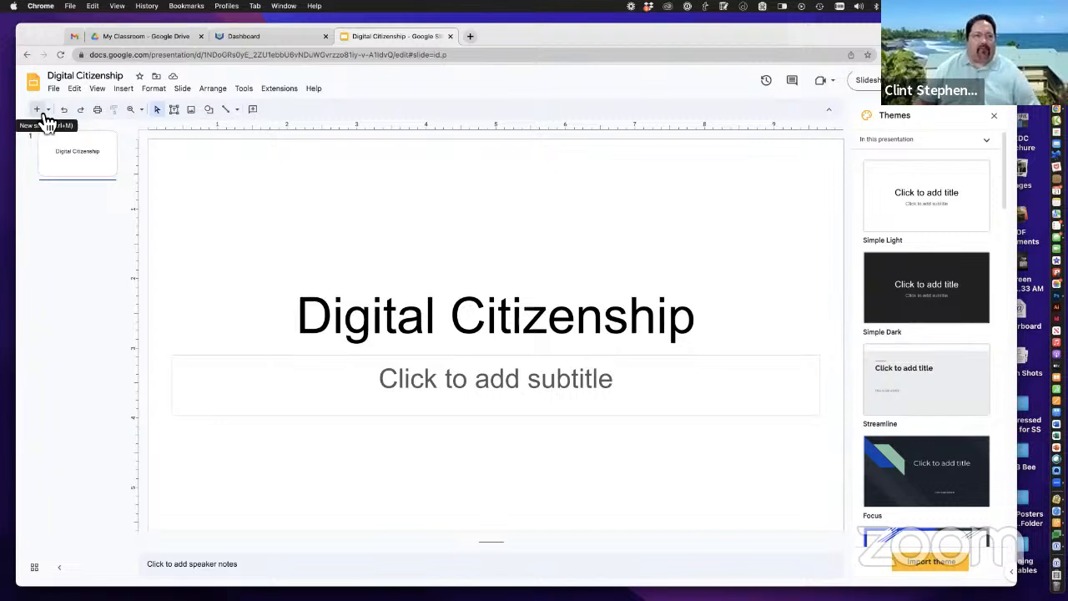
Step: Add a Title and body slide titled 'Internet Safety Tips', followed by another blank title-and-body slide
{"action": "left_click", "coordinate": [37, 111]}
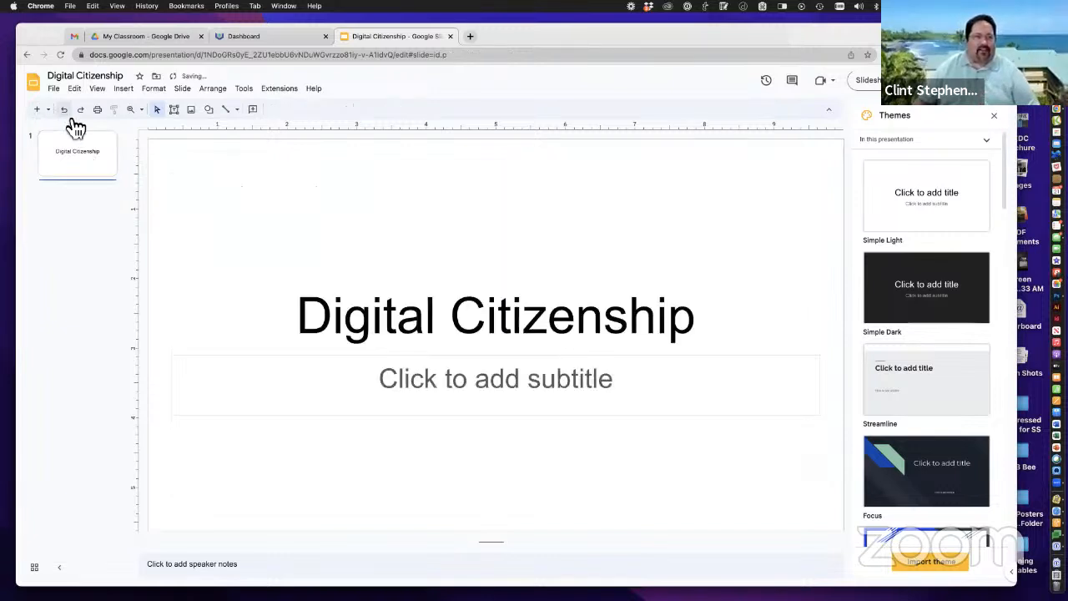
{"action": "mouse_move", "coordinate": [154, 250]}
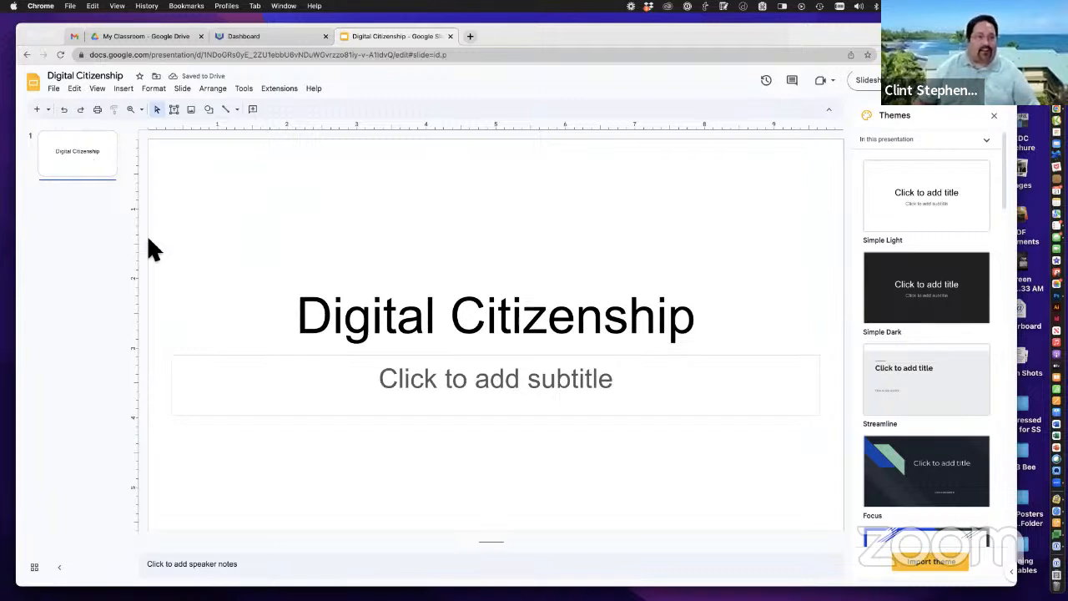
{"action": "mouse_move", "coordinate": [37, 111]}
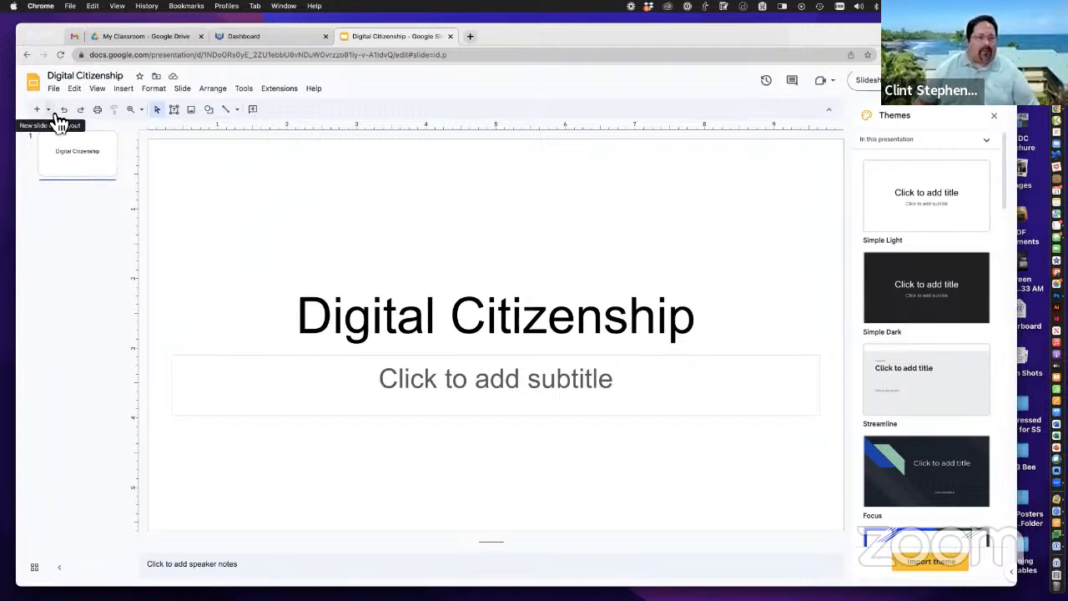
{"action": "left_click", "coordinate": [47, 111]}
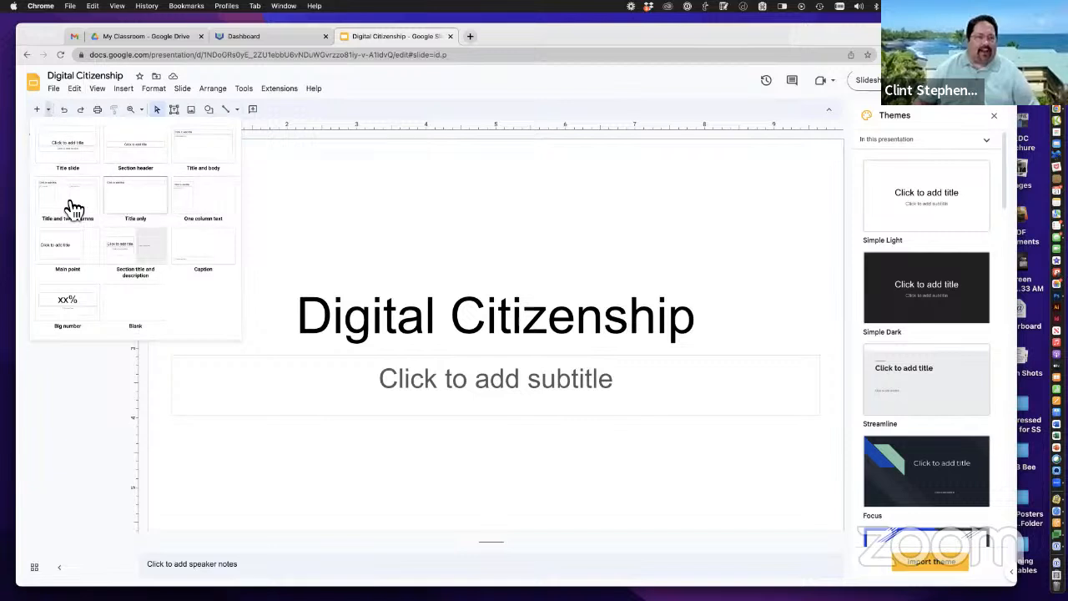
{"action": "mouse_move", "coordinate": [177, 175]}
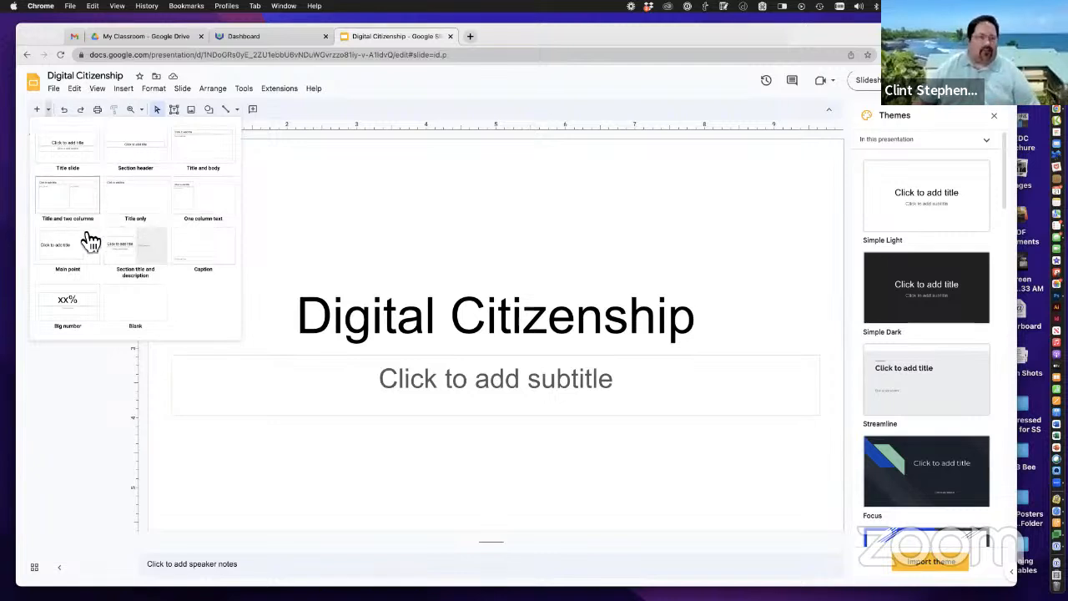
{"action": "mouse_move", "coordinate": [184, 198]}
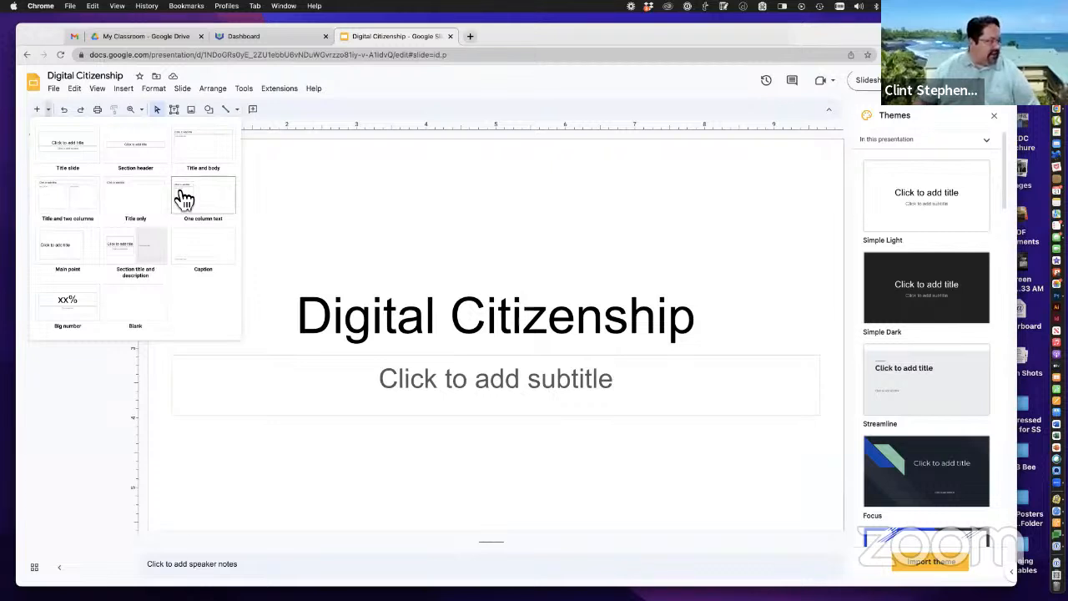
{"action": "mouse_move", "coordinate": [159, 170]}
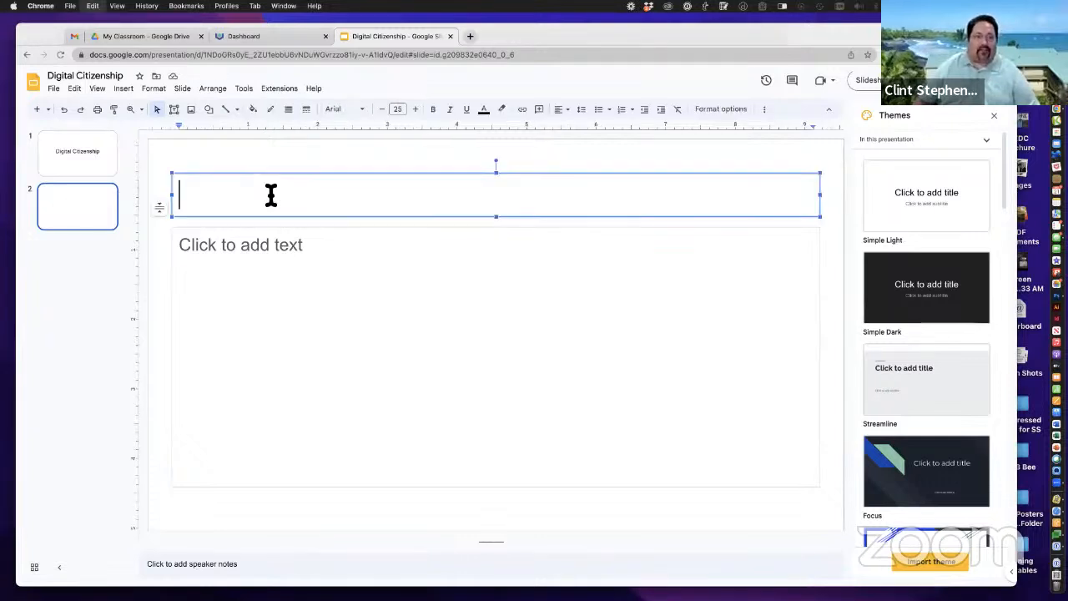
{"action": "type", "text": "Internet Safety Tips"}
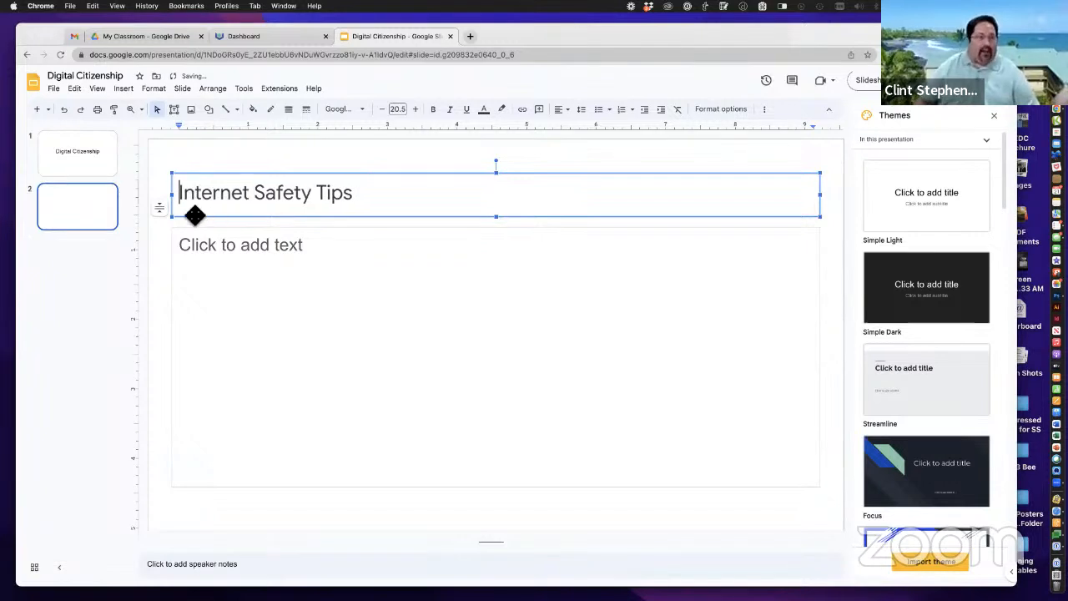
{"action": "left_click", "coordinate": [36, 110]}
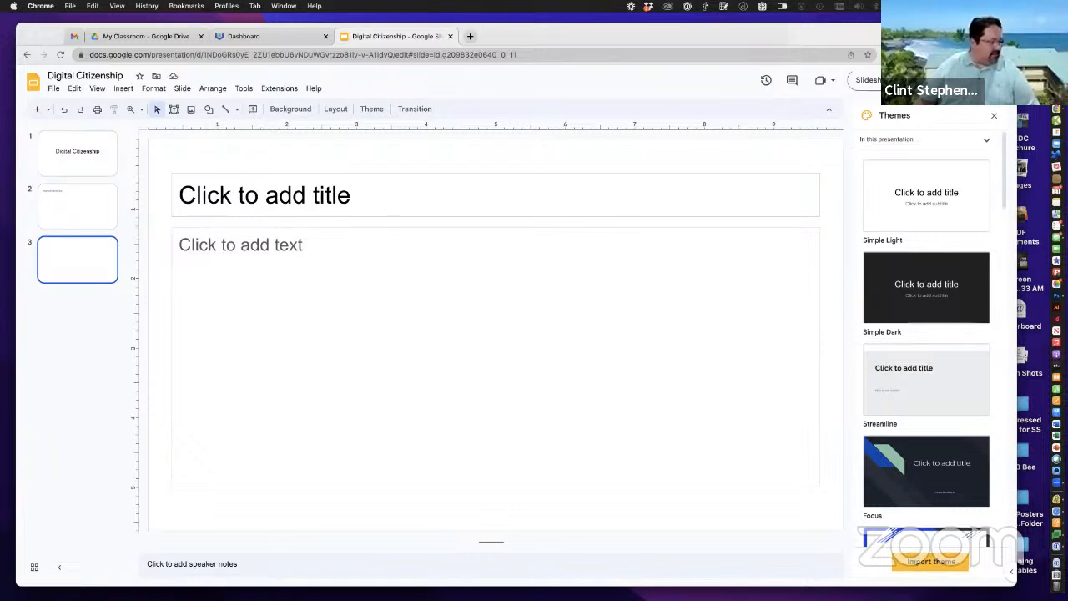
Step: On the Internet Safety Tips slide, start a bulleted list with 'Don't visit untrusted site'
{"action": "left_click", "coordinate": [77, 207]}
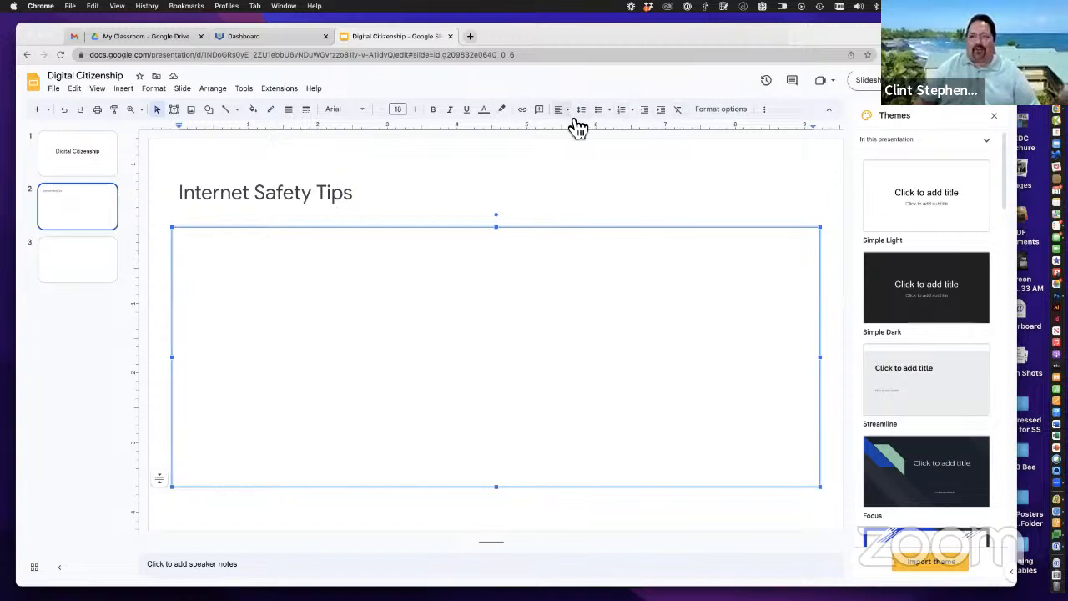
{"action": "mouse_move", "coordinate": [621, 108]}
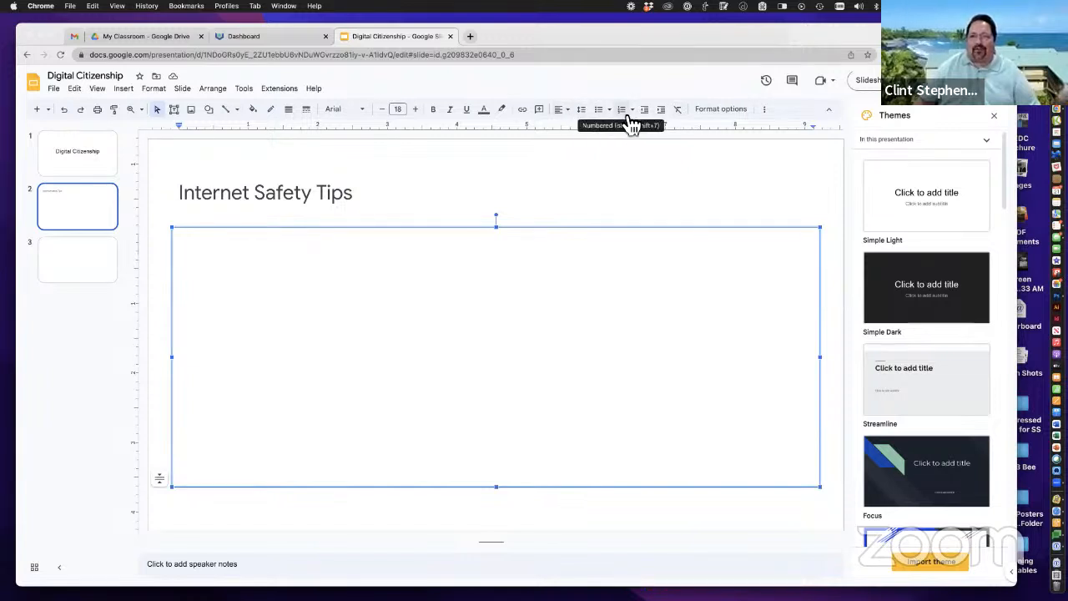
{"action": "left_click", "coordinate": [621, 108]}
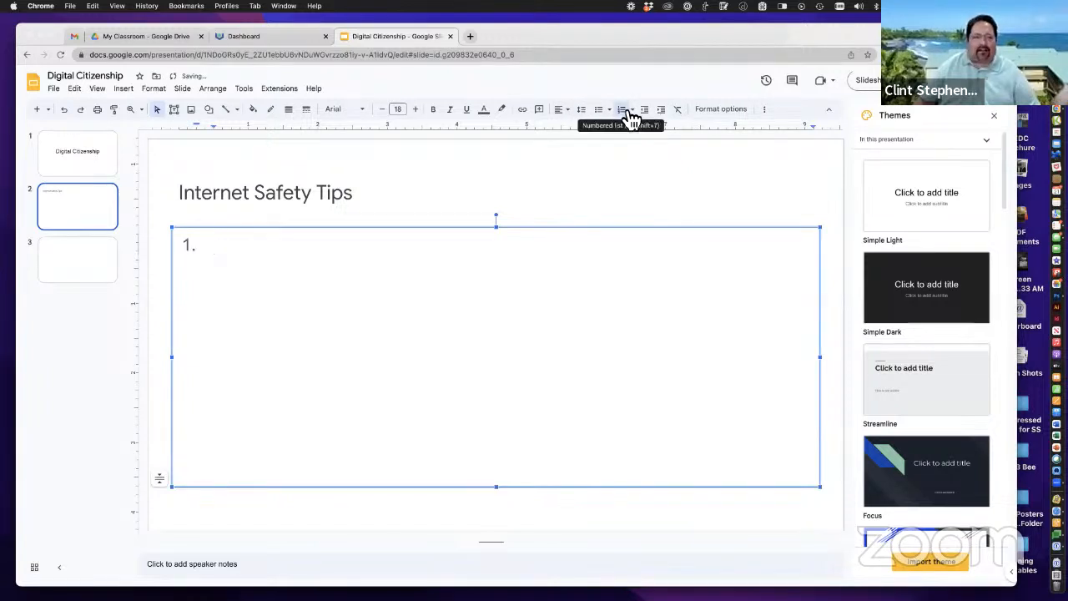
{"action": "left_click", "coordinate": [598, 110]}
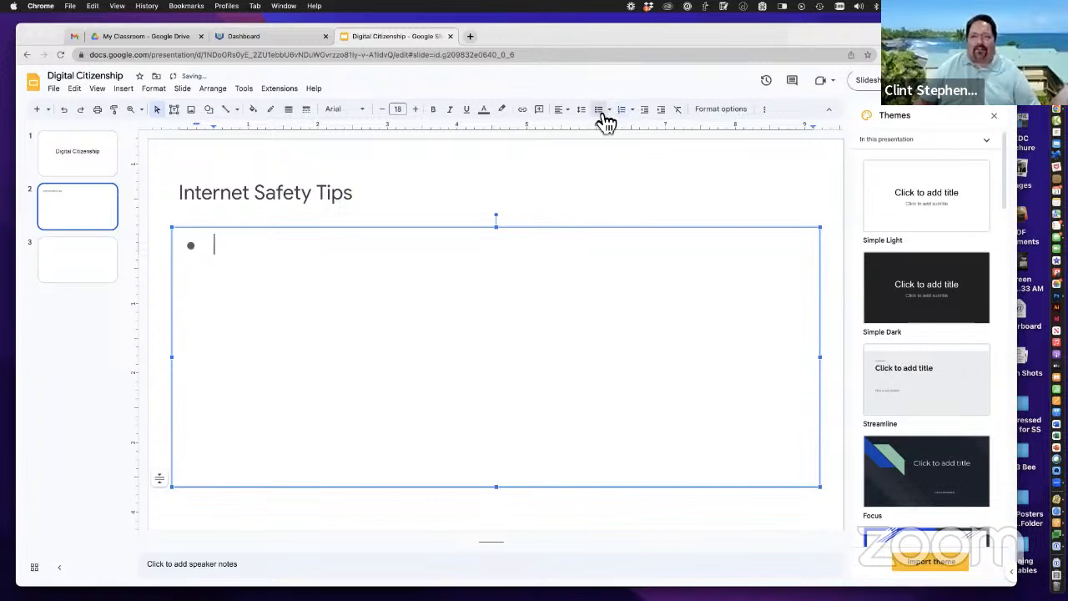
{"action": "mouse_move", "coordinate": [437, 236]}
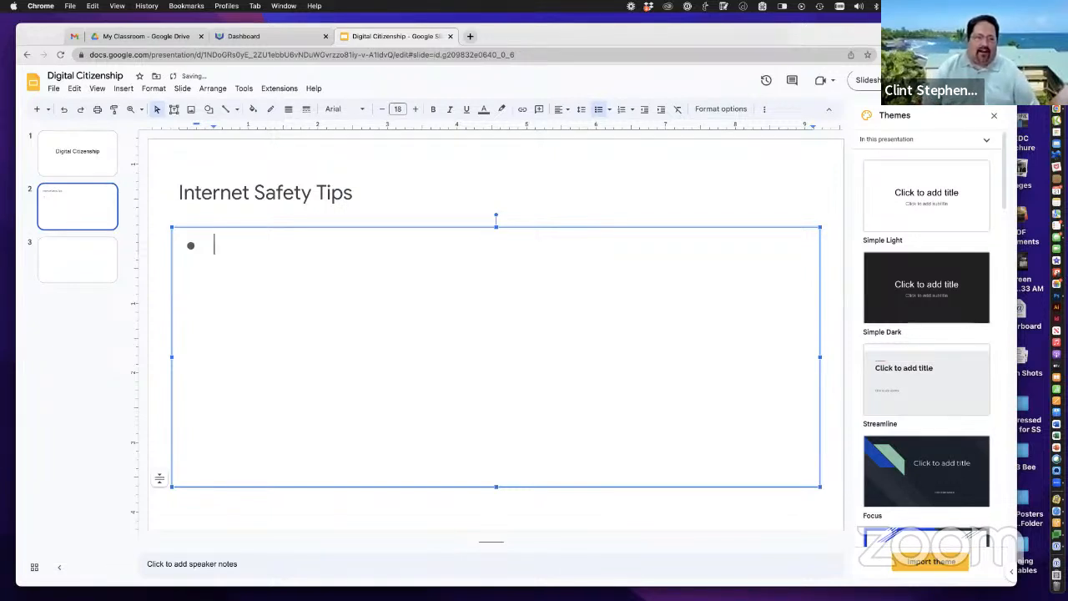
{"action": "type", "text": "Don't vi"}
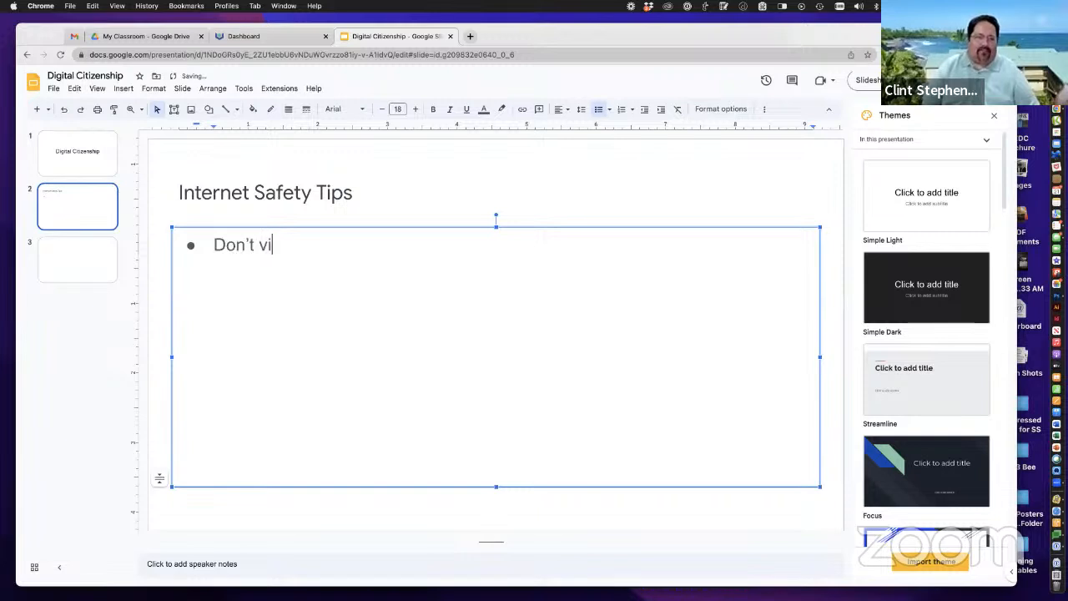
{"action": "type", "text": "sit unt"}
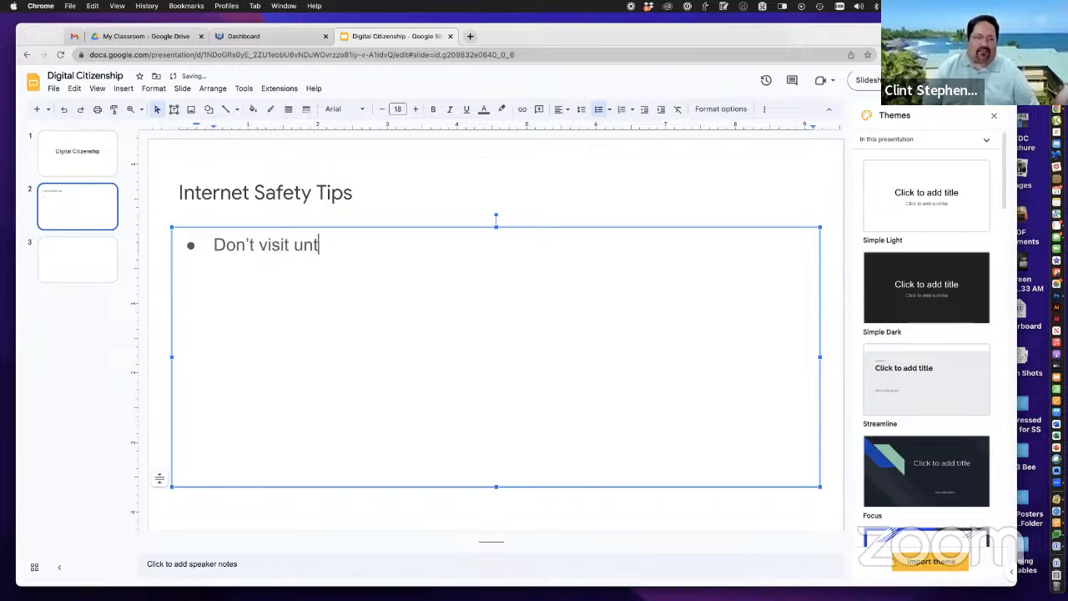
{"action": "type", "text": "rusted site"}
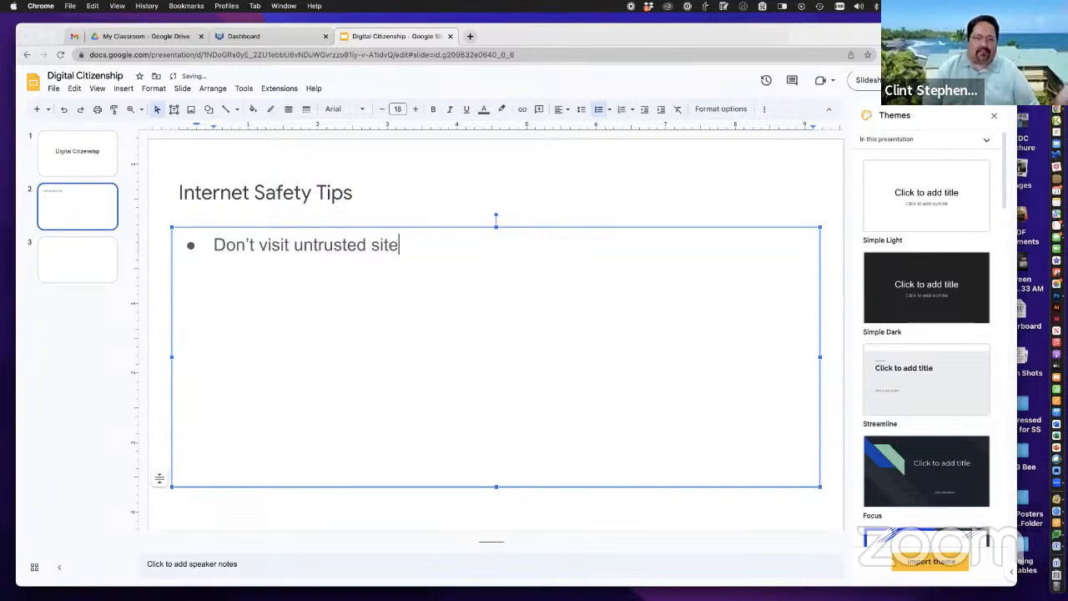
Step: Add a second bullet: don't click on links from an untrusted source, or if you do not know where it will take you
{"action": "key", "text": "Return"}
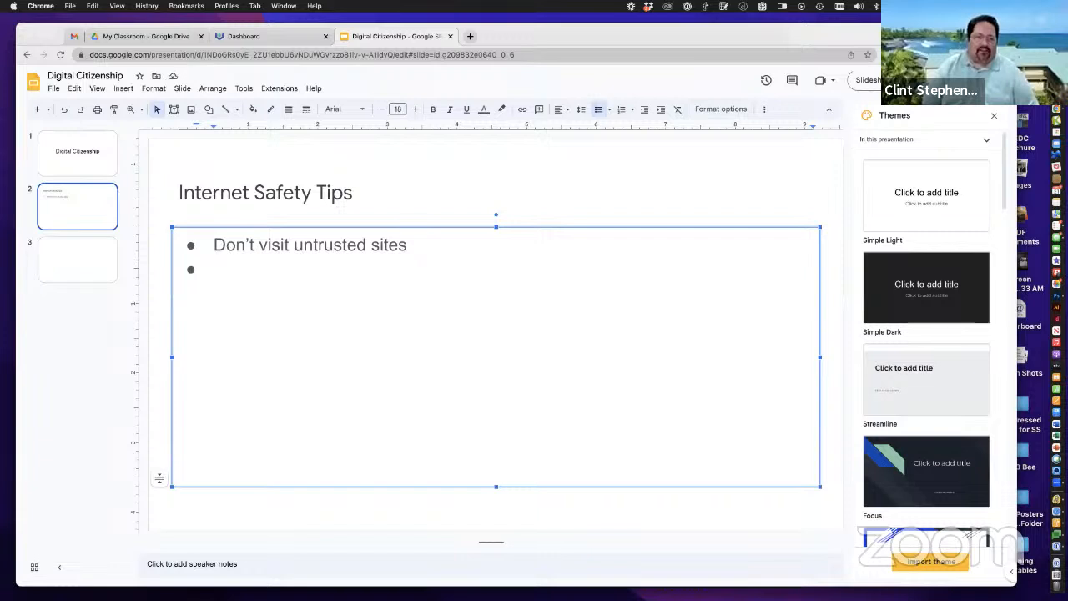
{"action": "type", "text": "Don't"}
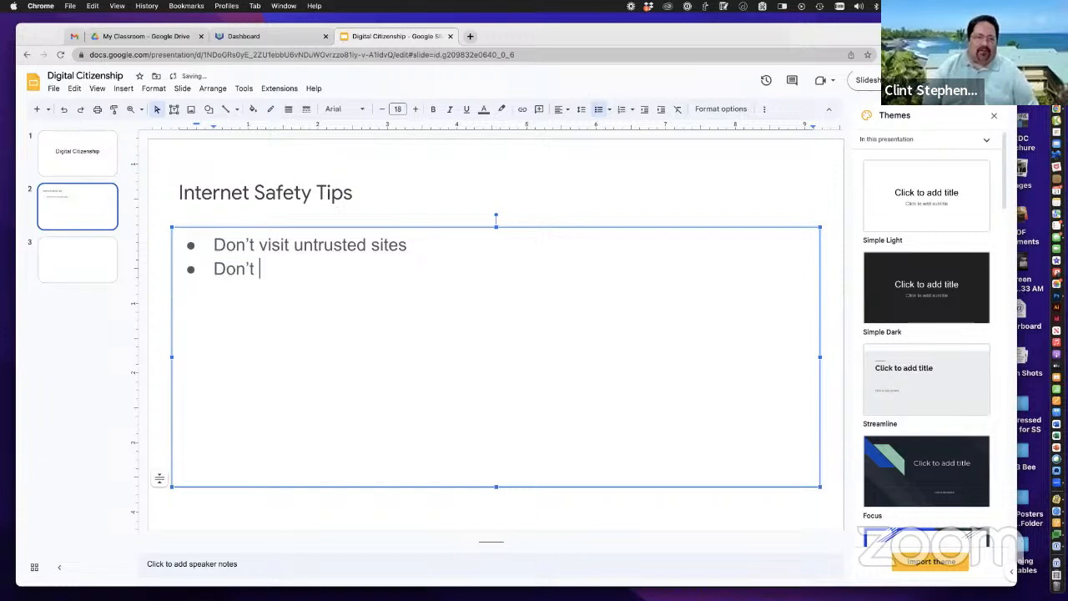
{"action": "type", "text": "click on links that you ar"}
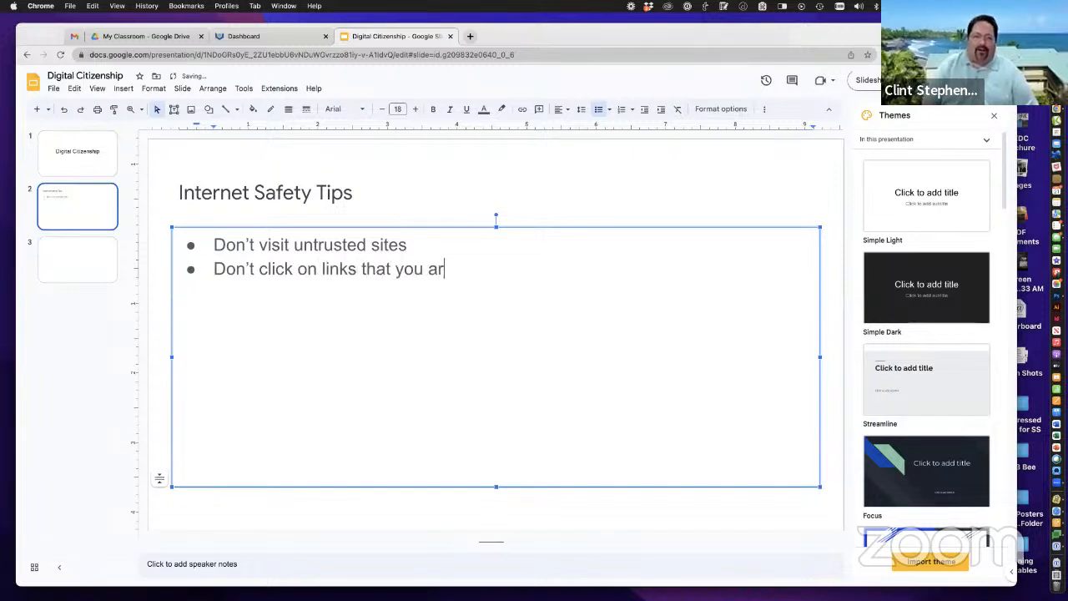
{"action": "type", "text": "e u"}
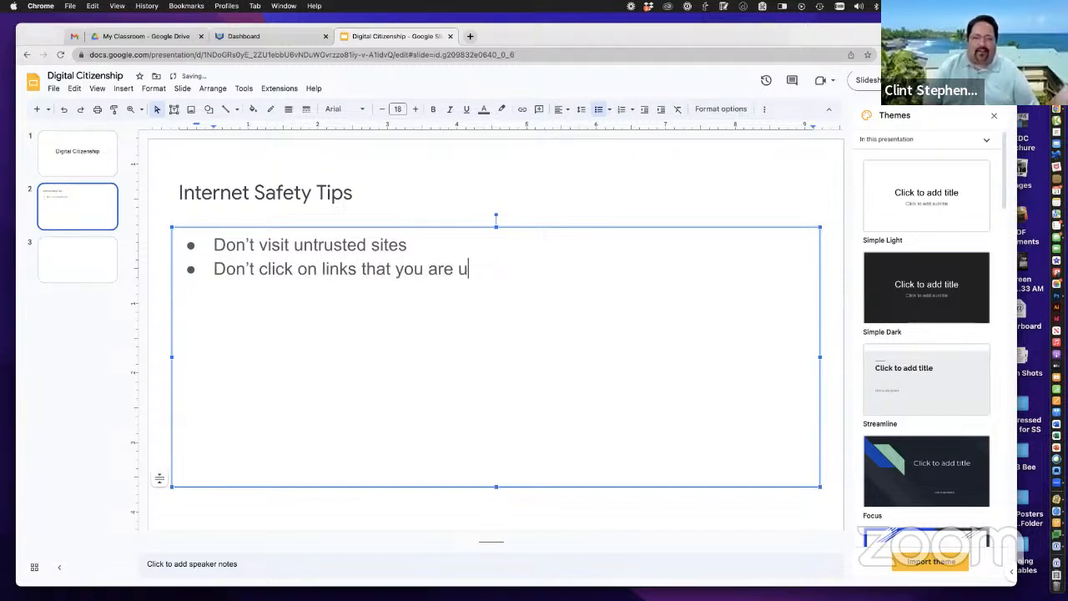
{"action": "key", "text": "Backspace"}
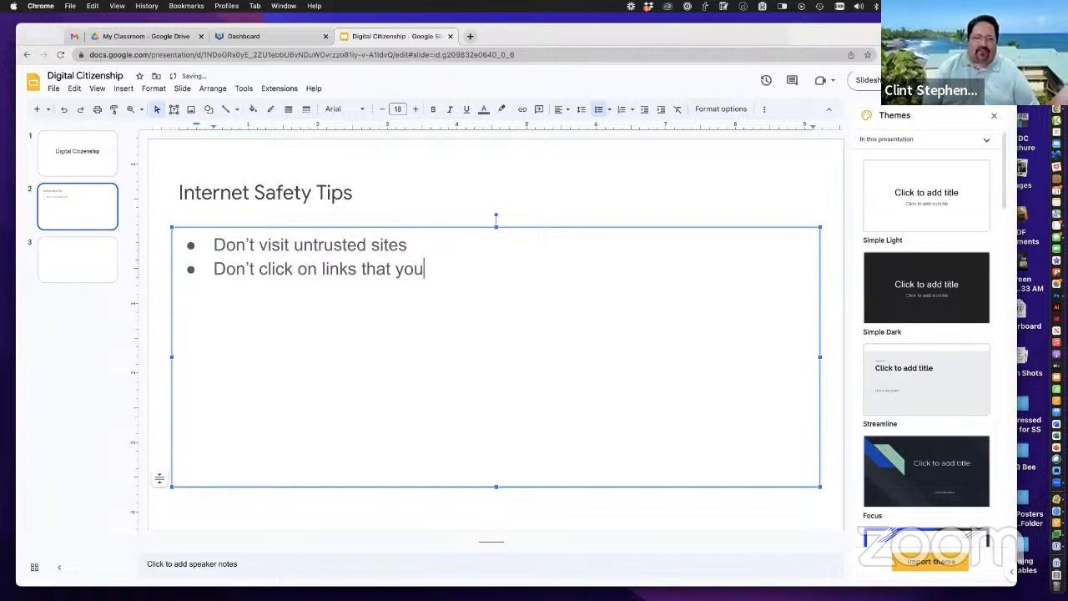
{"action": "key", "text": "Backspace"}
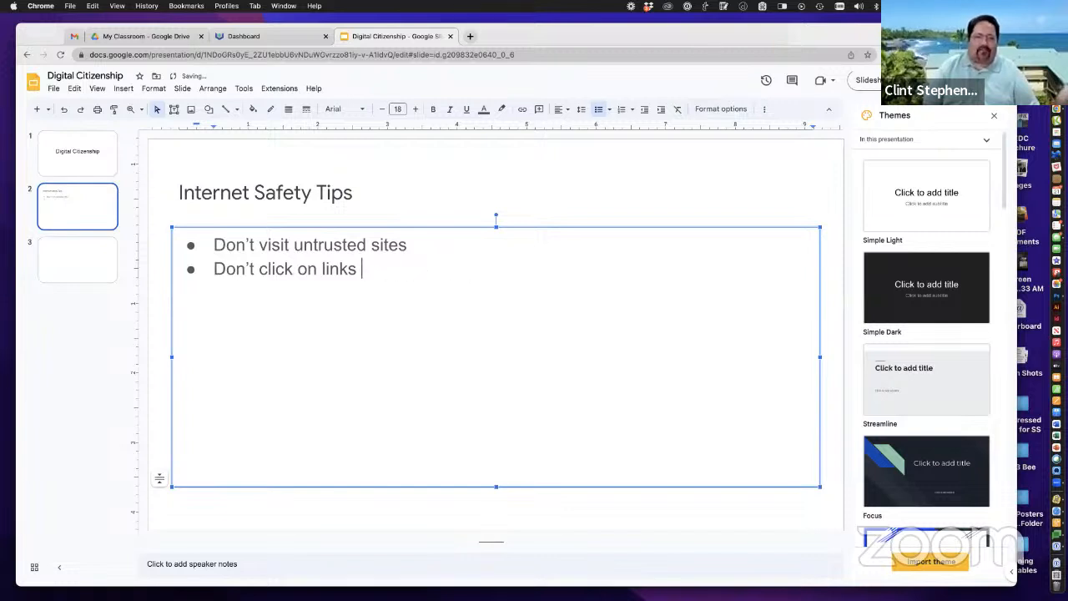
{"action": "type", "text": "from an unt"}
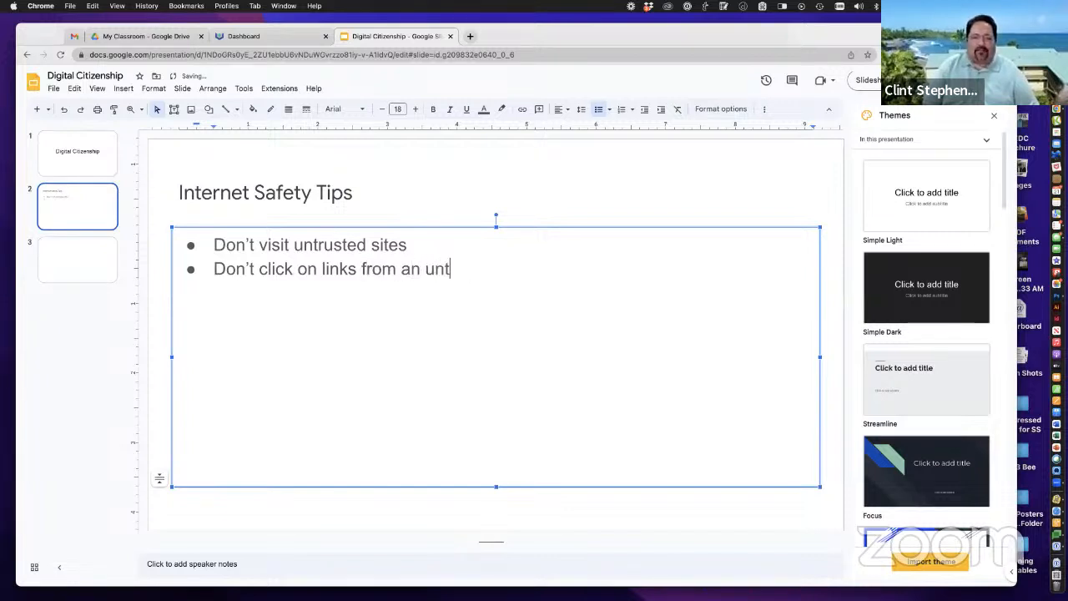
{"action": "type", "text": "rusted sourc"}
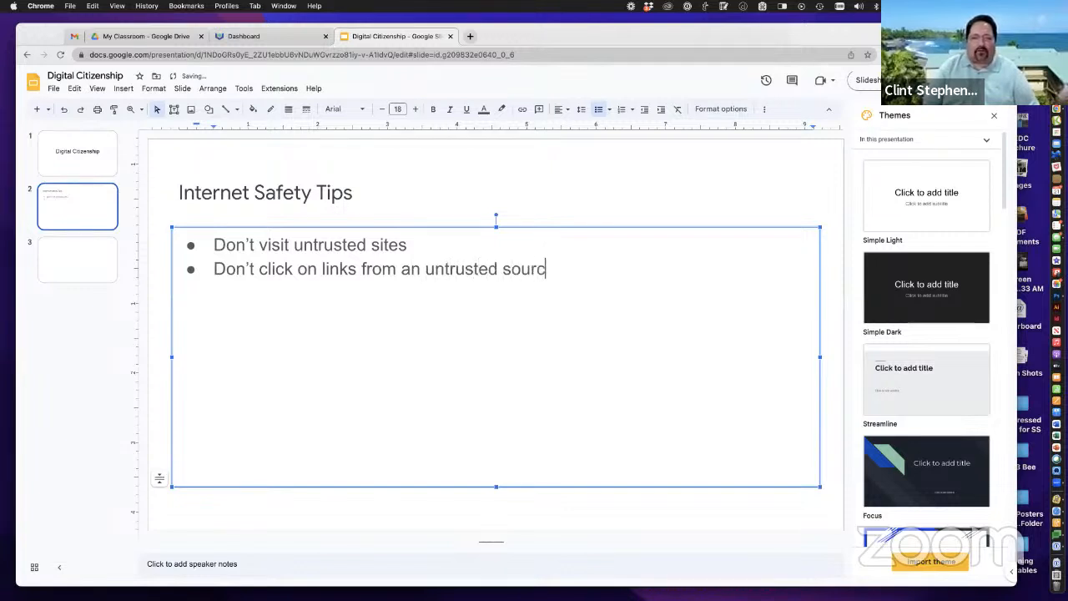
{"action": "type", "text": "e, or if yo"}
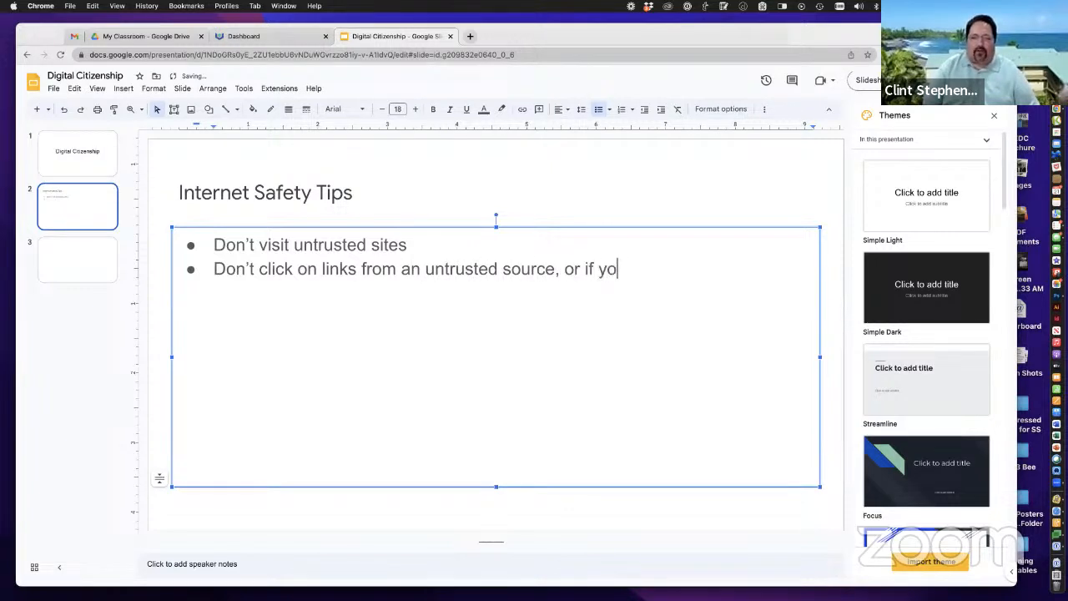
{"action": "type", "text": "d"}
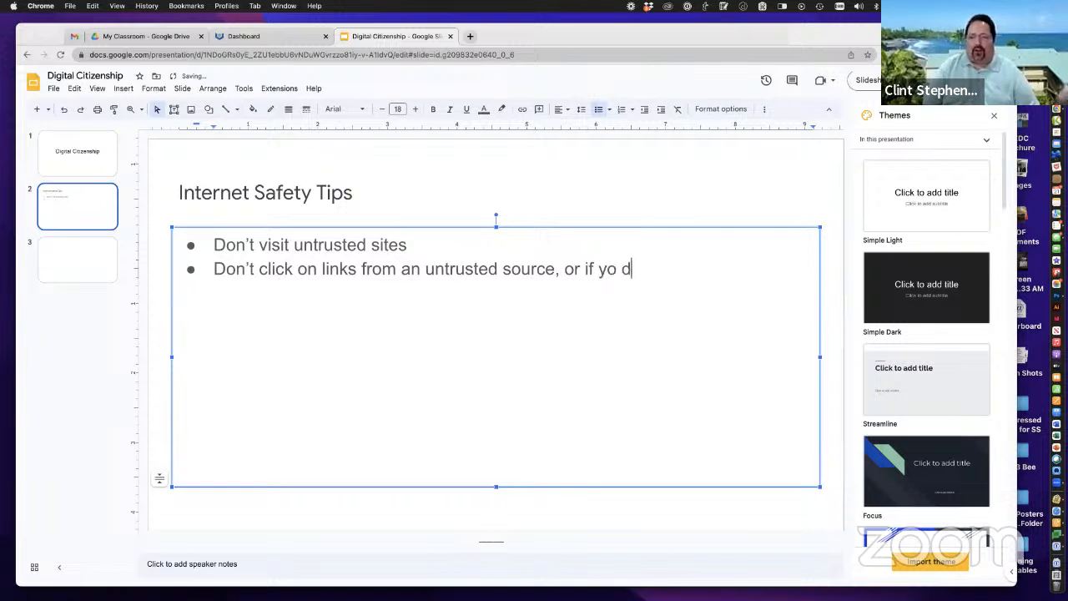
{"action": "type", "text": "u do not"}
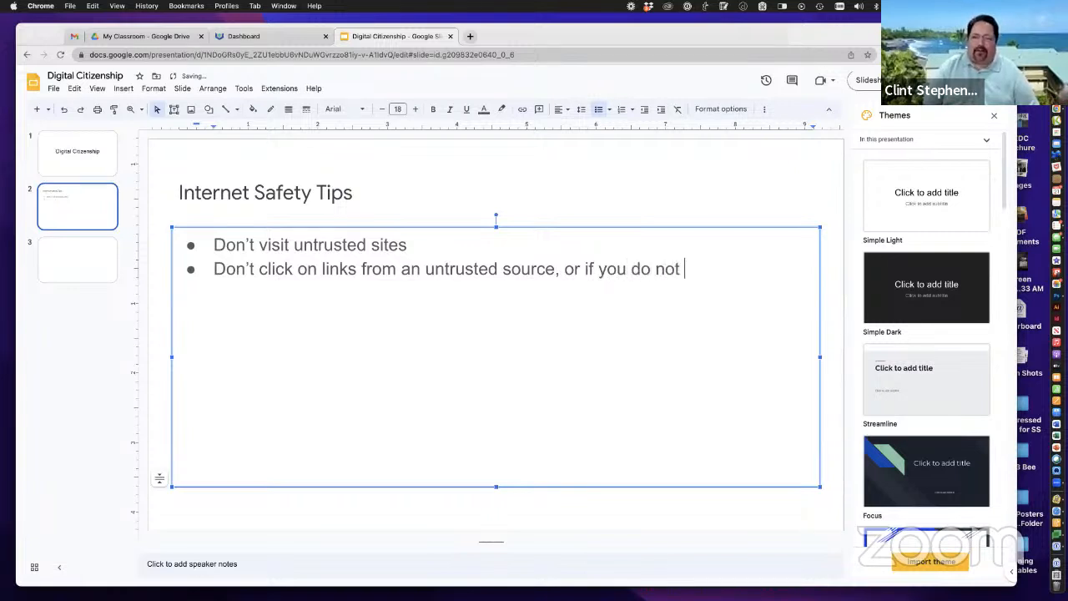
{"action": "type", "text": "know where i"}
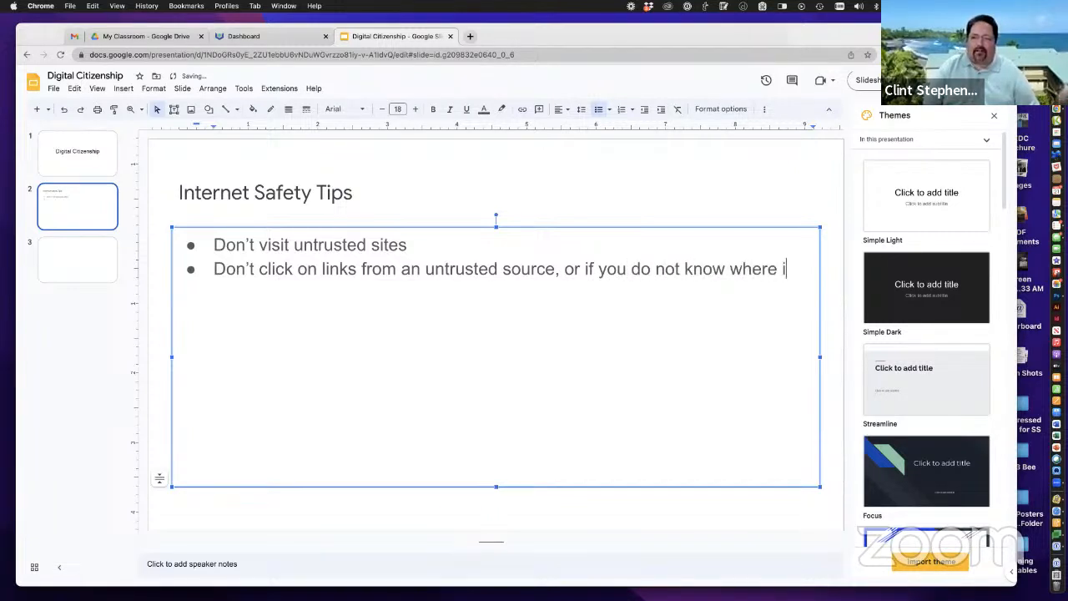
{"action": "type", "text": "t will take you"}
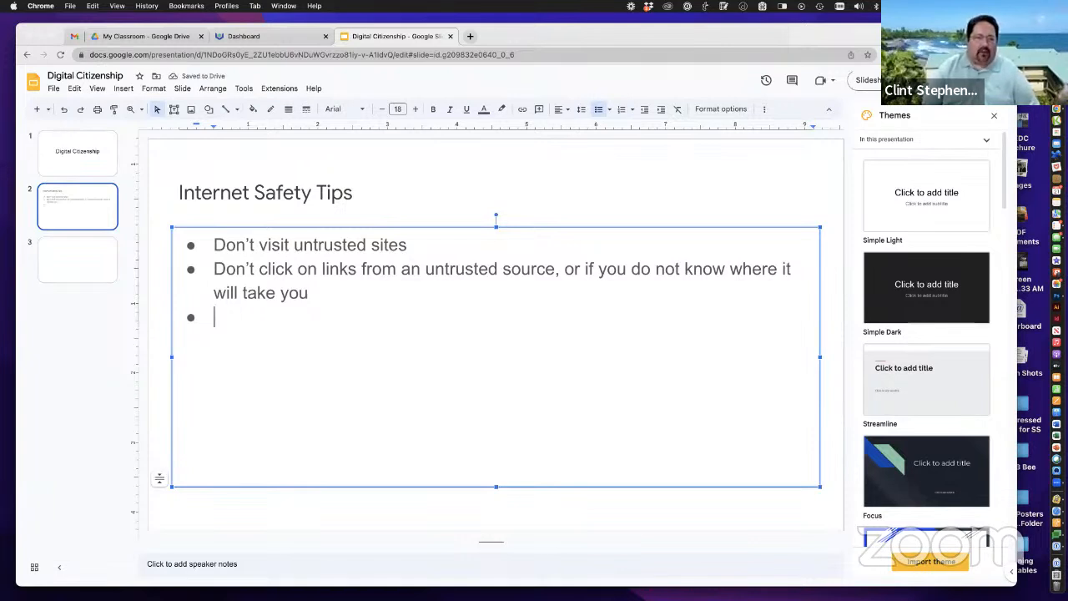
Step: Add a third bullet: 'When in doubt, talk to an adult that you trust'
{"action": "type", "text": "When in"}
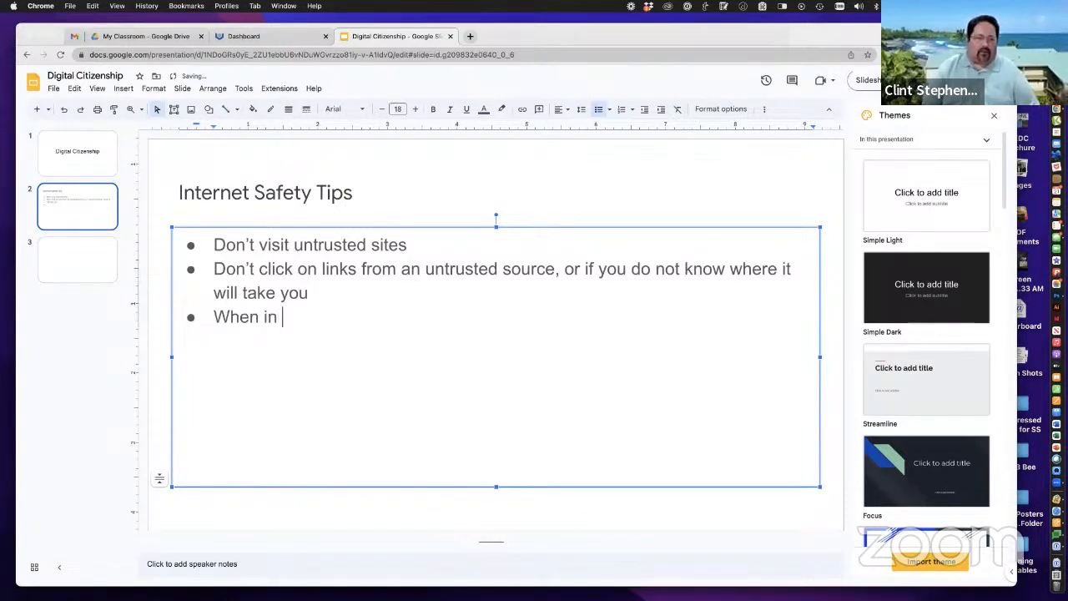
{"action": "type", "text": "doubt, talk t"}
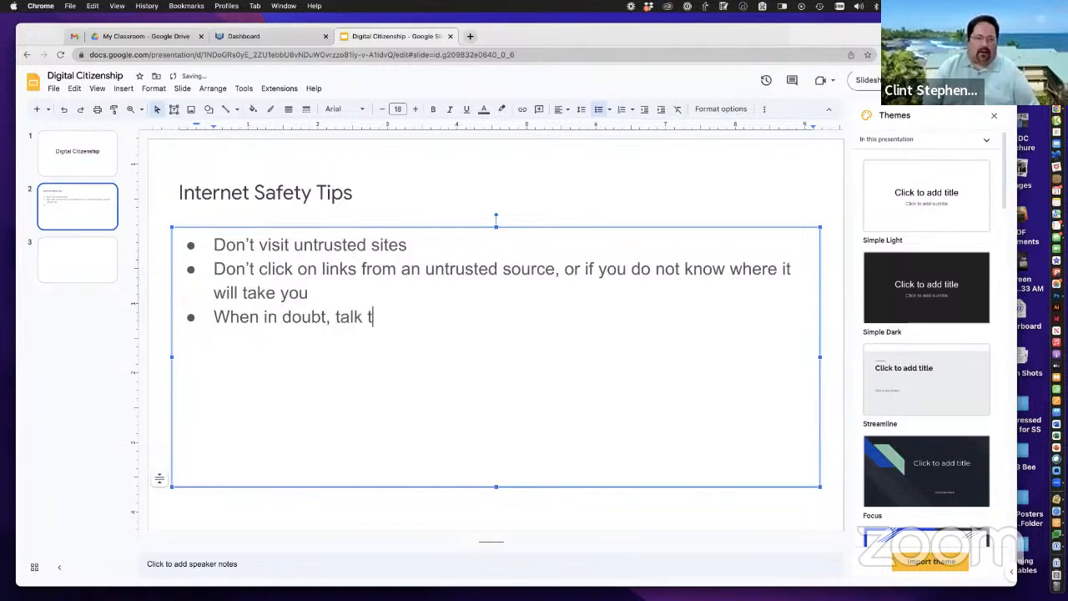
{"action": "type", "text": "o an adult t"}
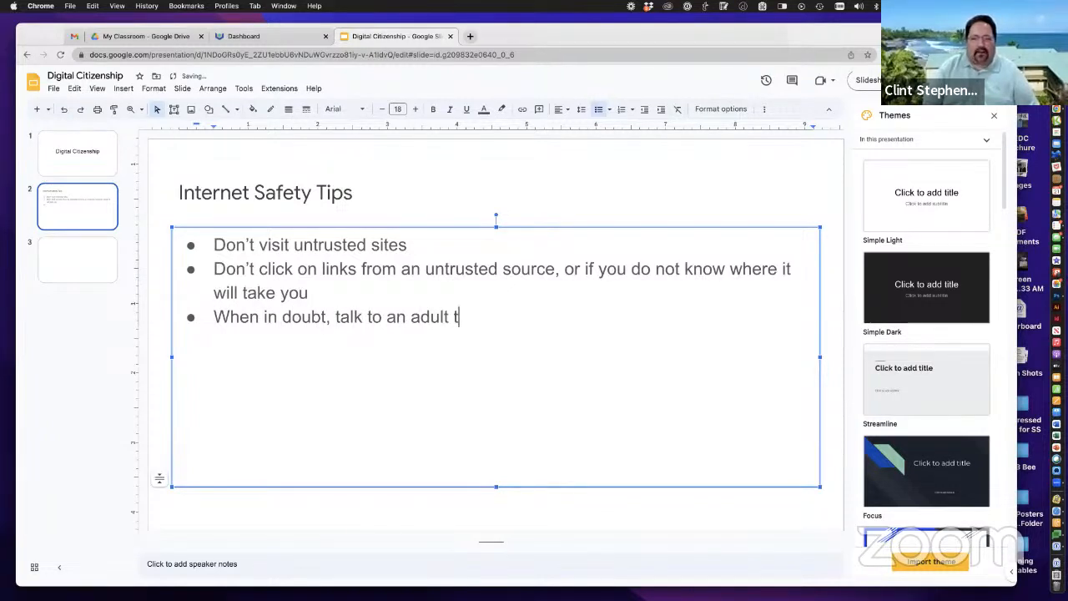
{"action": "type", "text": "hat you trust"}
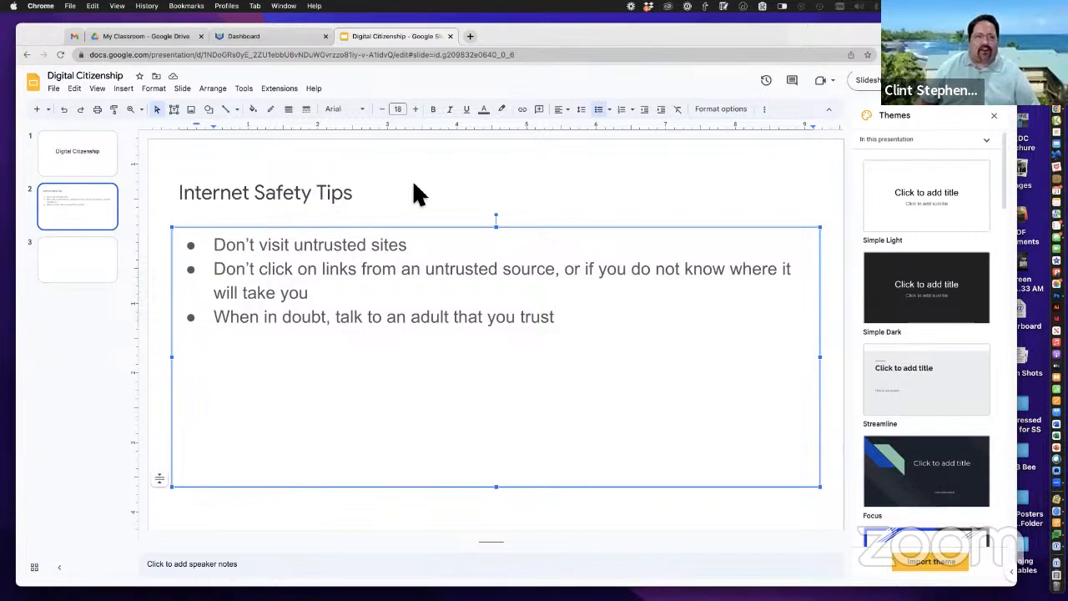
{"action": "mouse_move", "coordinate": [192, 134]}
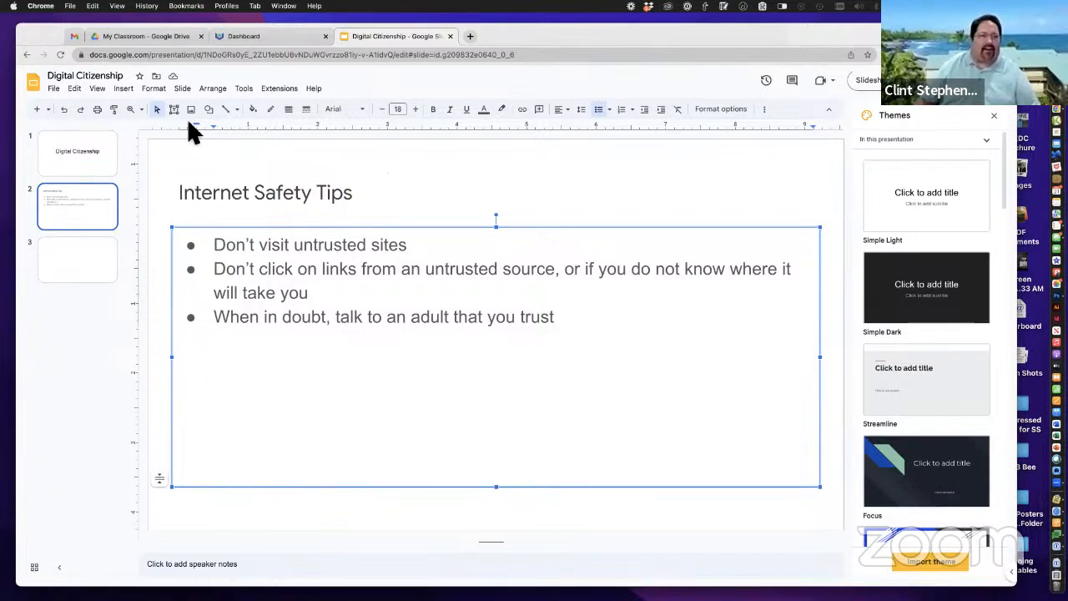
Step: Search YouTube for 'copyright issues' in the video insert dialog and choose the 'Fair Use - Copyright on YouTube' result
{"action": "left_click", "coordinate": [124, 87]}
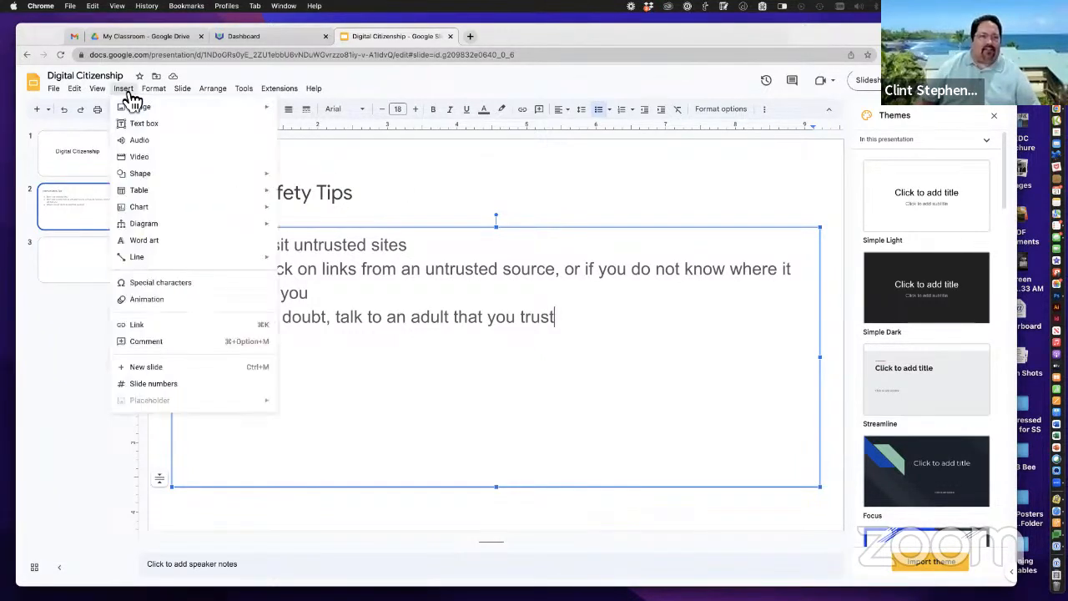
{"action": "mouse_move", "coordinate": [141, 157]}
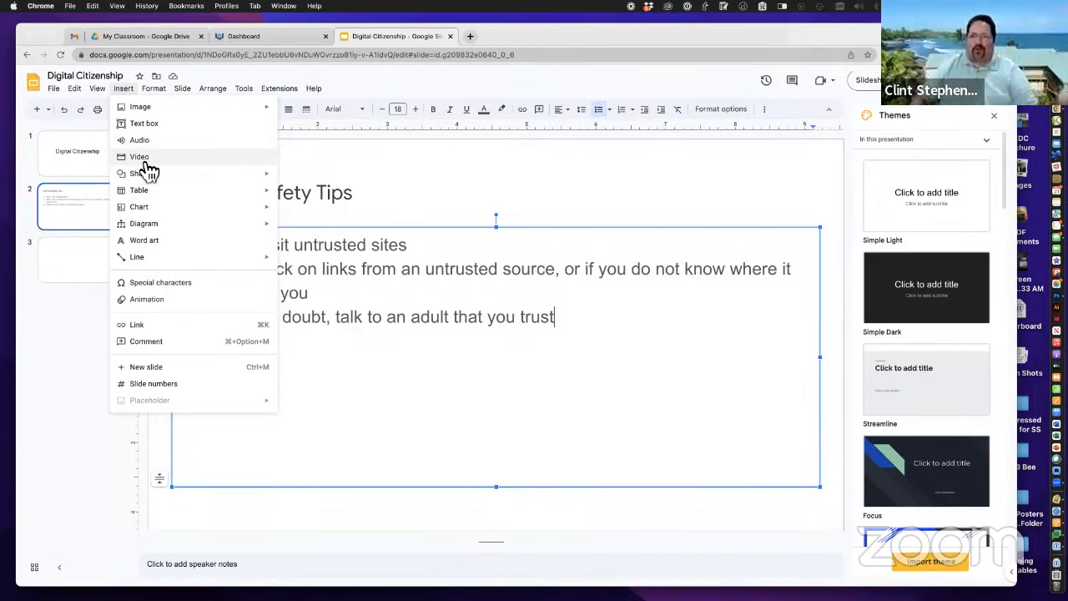
{"action": "left_click", "coordinate": [139, 157]}
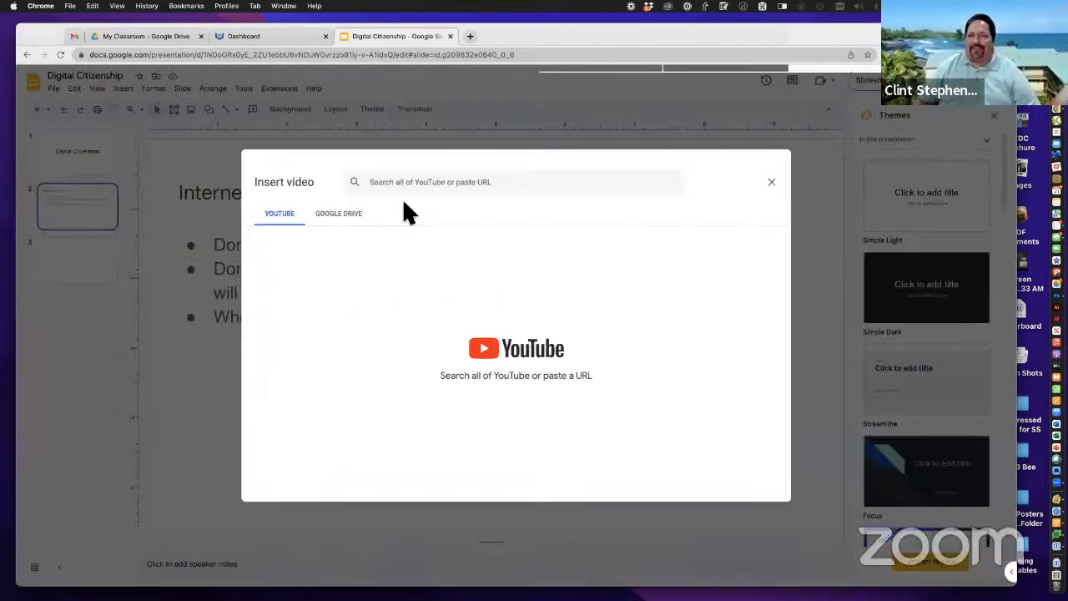
{"action": "mouse_move", "coordinate": [526, 231]}
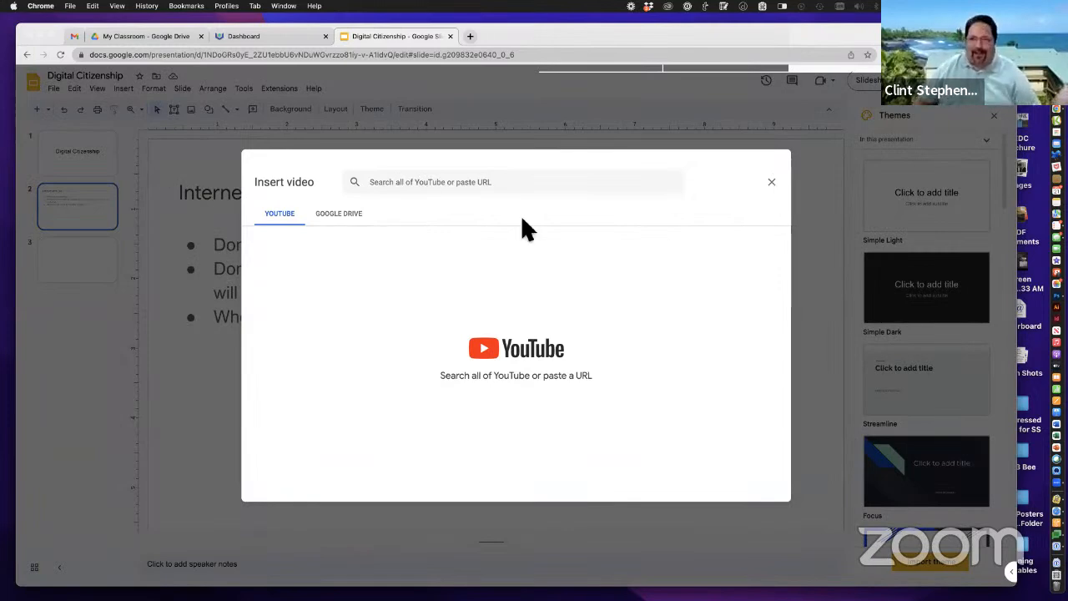
{"action": "mouse_move", "coordinate": [519, 252]}
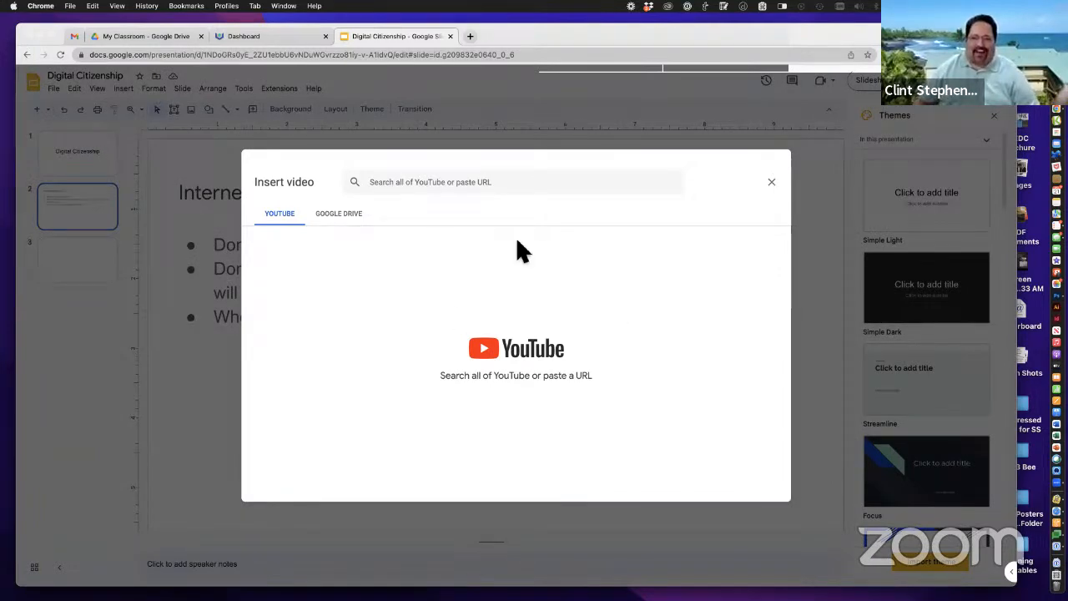
{"action": "mouse_move", "coordinate": [484, 297]}
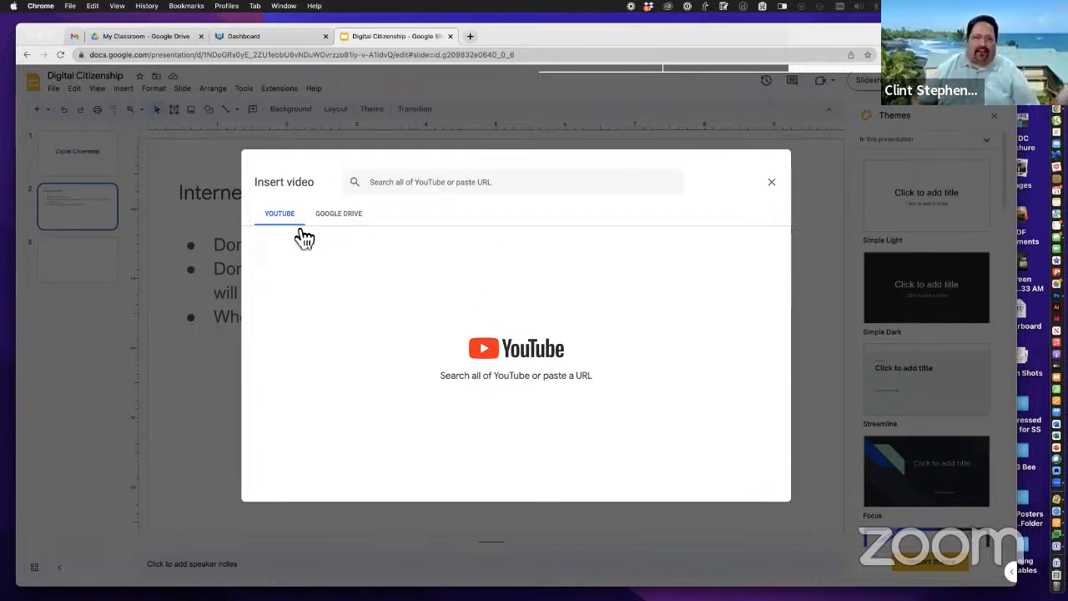
{"action": "mouse_move", "coordinate": [347, 250]}
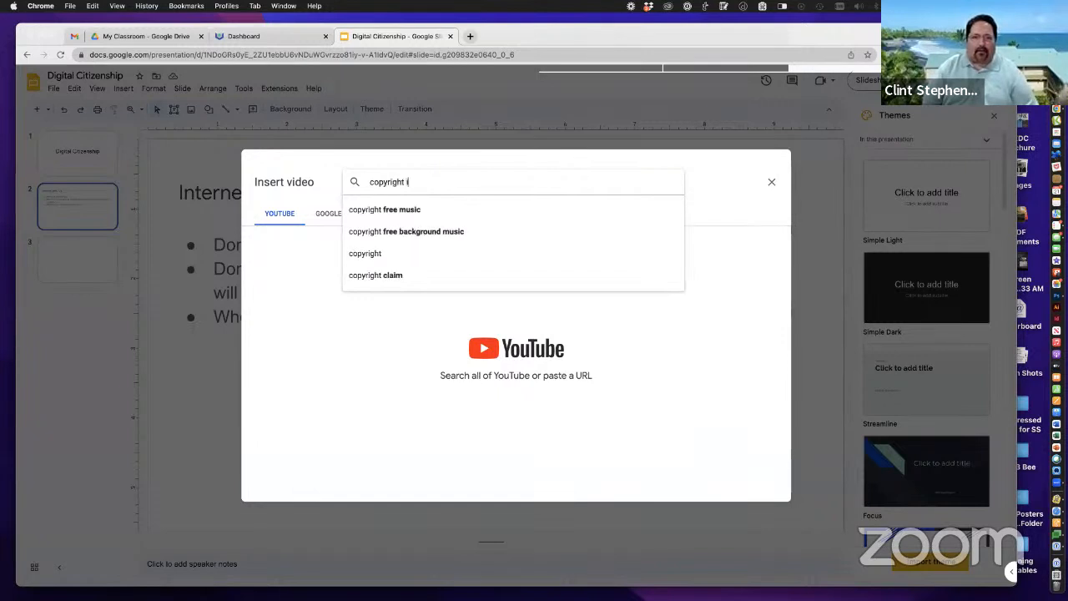
{"action": "type", "text": "ssues"}
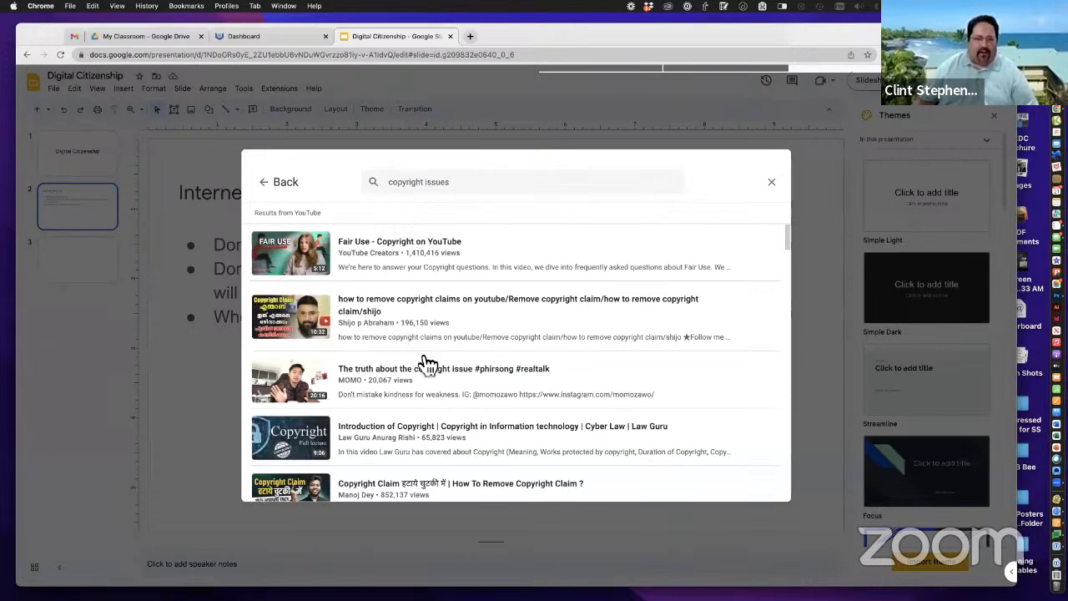
{"action": "scroll", "scroll_direction": "down", "scroll_amount": 3}
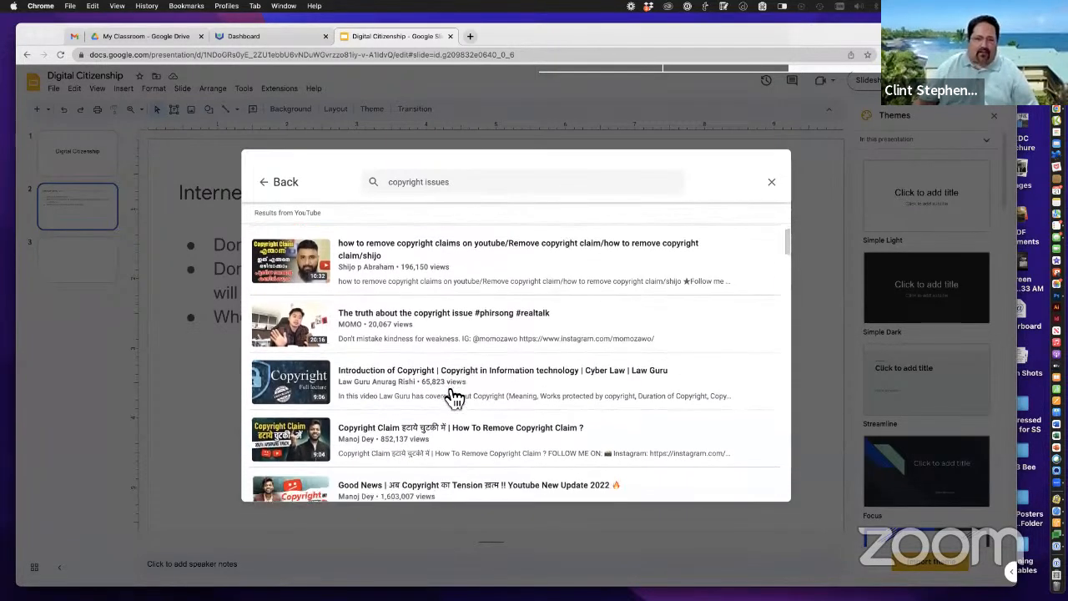
{"action": "scroll", "scroll_direction": "down", "scroll_amount": 3}
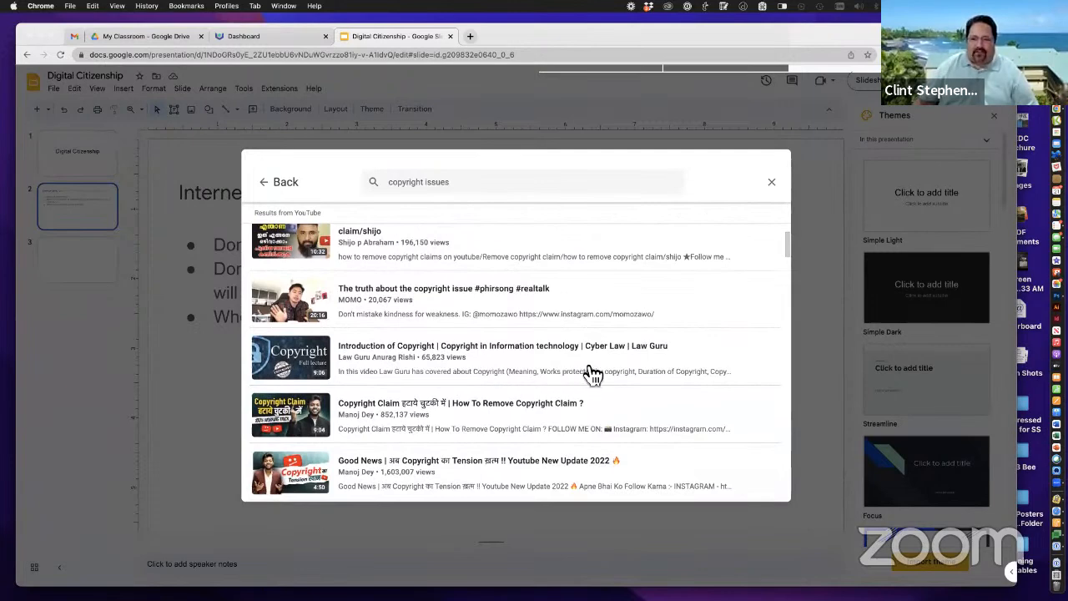
{"action": "mouse_move", "coordinate": [631, 365]}
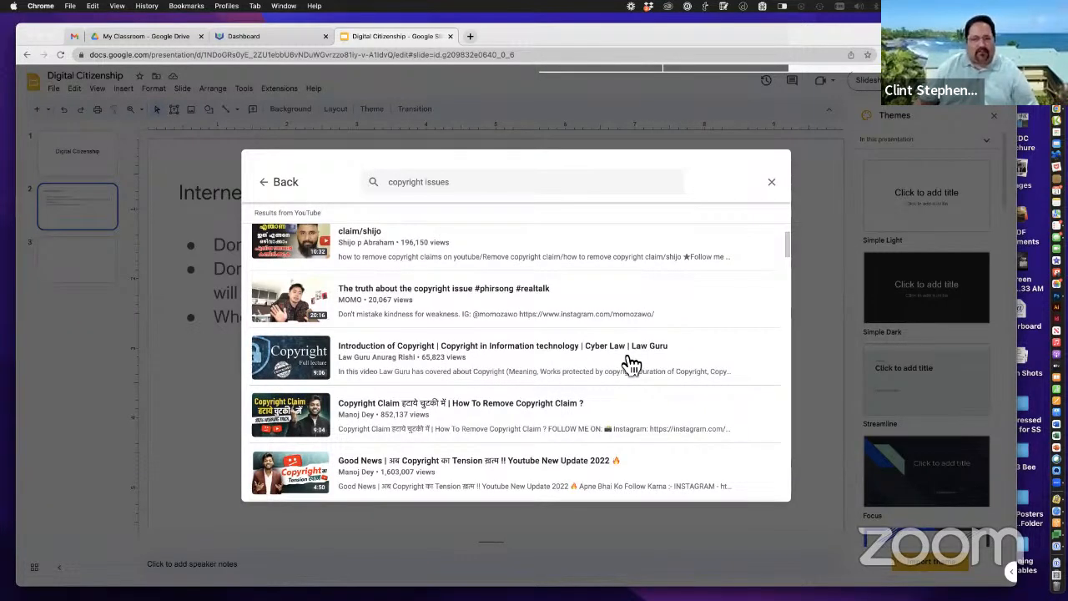
{"action": "scroll", "scroll_direction": "up", "scroll_amount": 3}
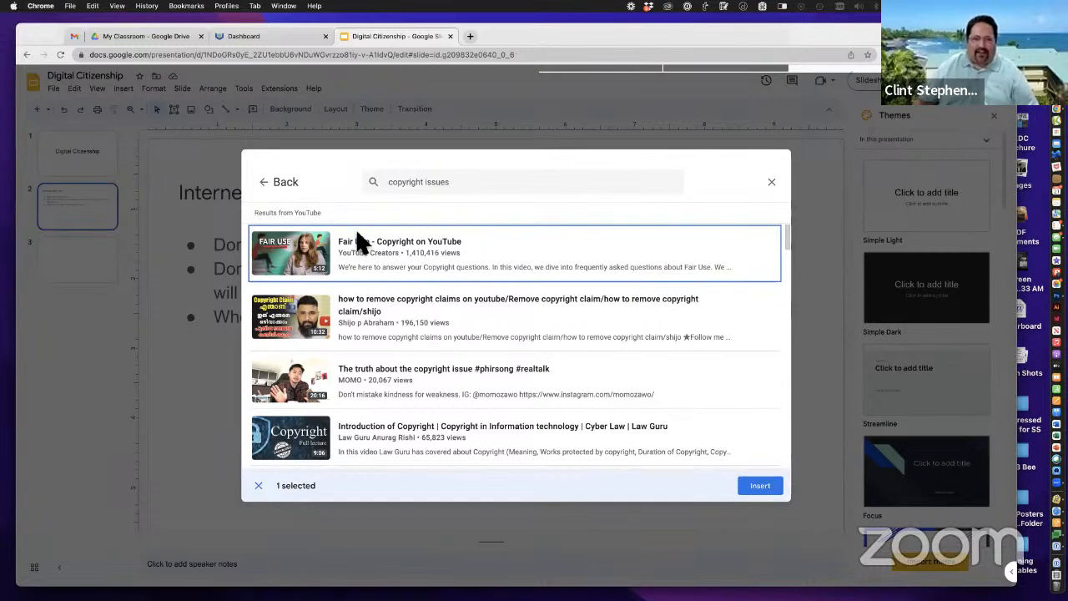
Step: Insert the Fair Use video, move it to the slide's lower right and dismiss the playback notice
{"action": "left_click", "coordinate": [757, 484]}
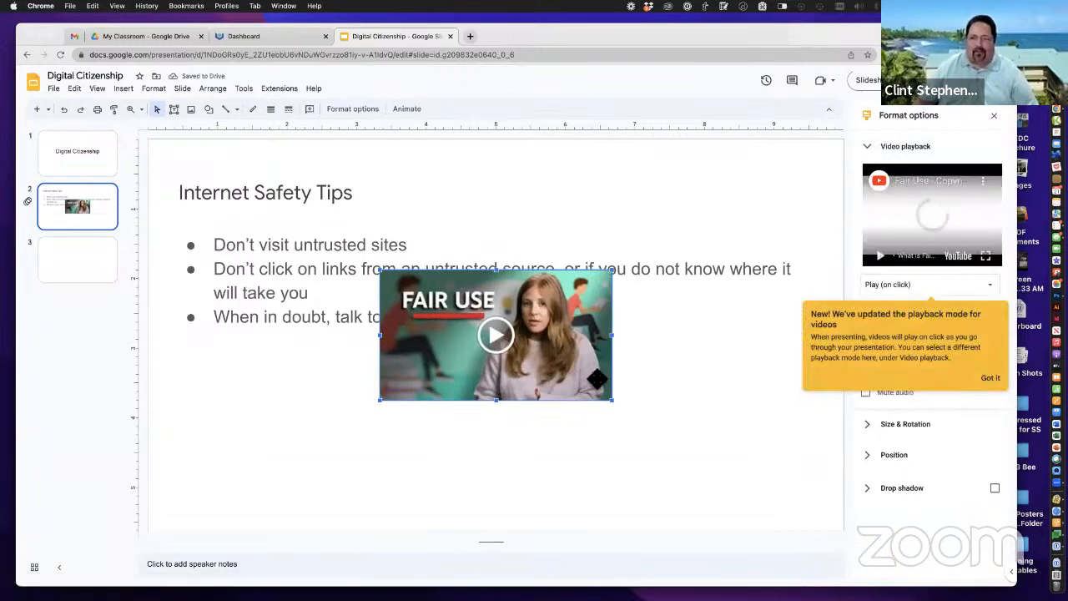
{"action": "left_click_drag", "start_coordinate": [496, 336], "coordinate": [675, 418]}
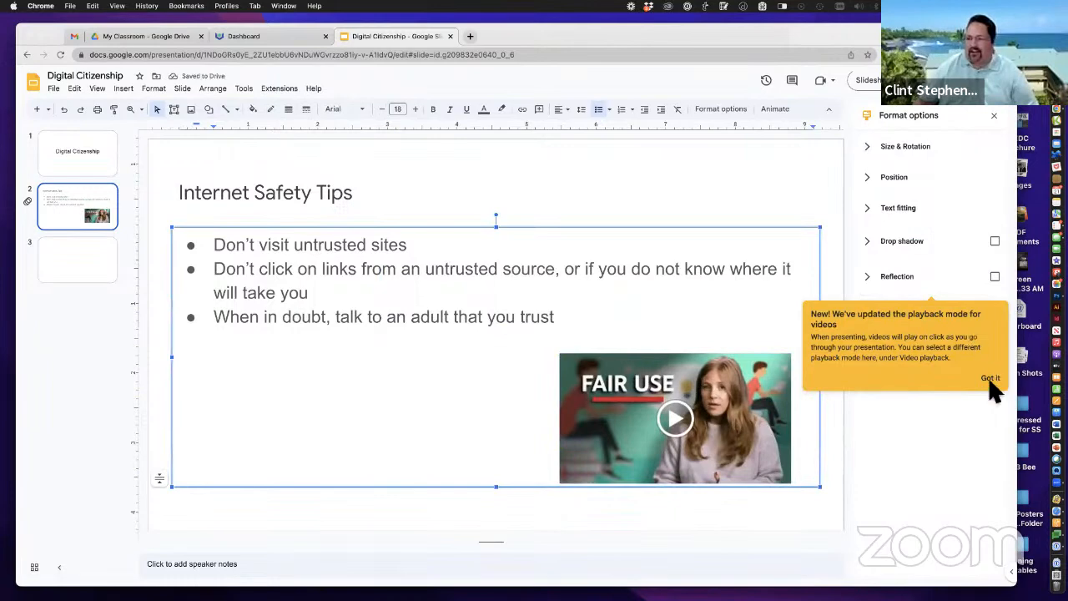
{"action": "left_click", "coordinate": [992, 378]}
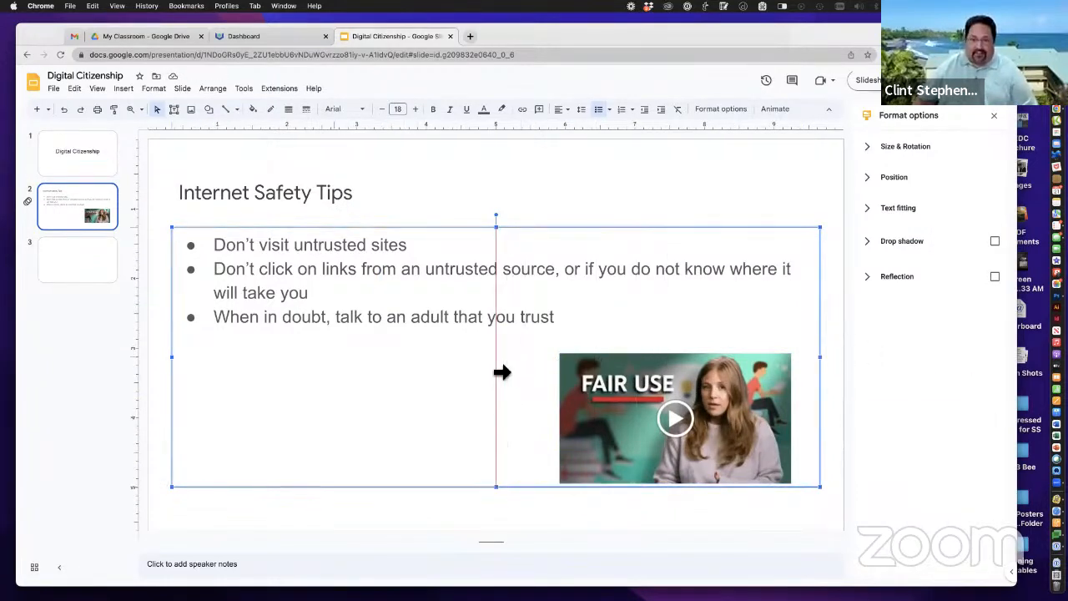
Step: Narrow the bullet text to the left half and enlarge the video beside it on the right
{"action": "left_click_drag", "start_coordinate": [817, 357], "coordinate": [498, 357]}
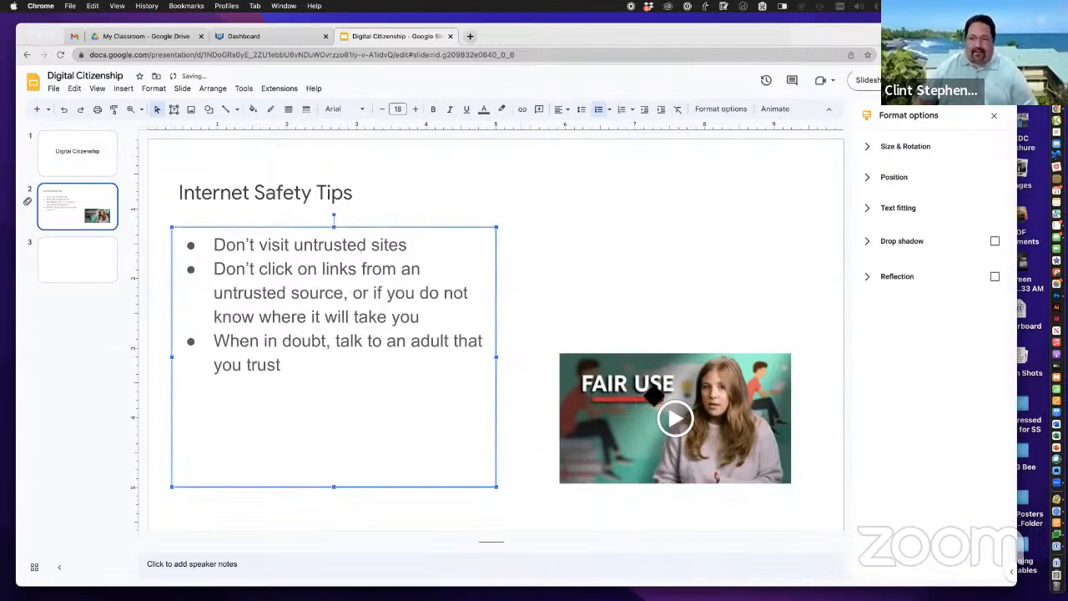
{"action": "left_click", "coordinate": [674, 417]}
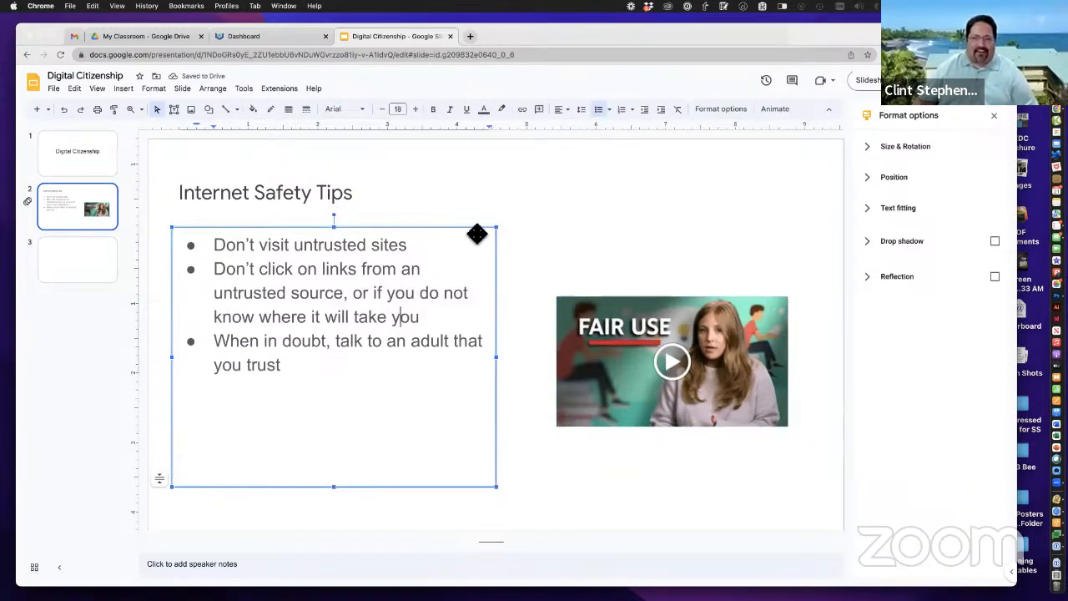
{"action": "left_click", "coordinate": [671, 360]}
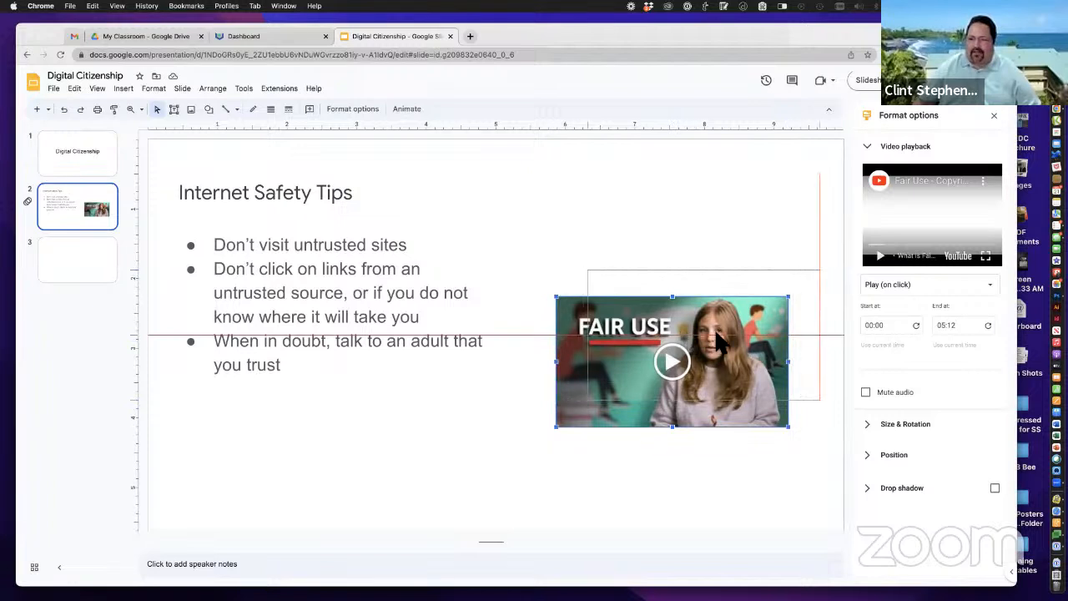
{"action": "left_click_drag", "start_coordinate": [671, 360], "coordinate": [705, 333]}
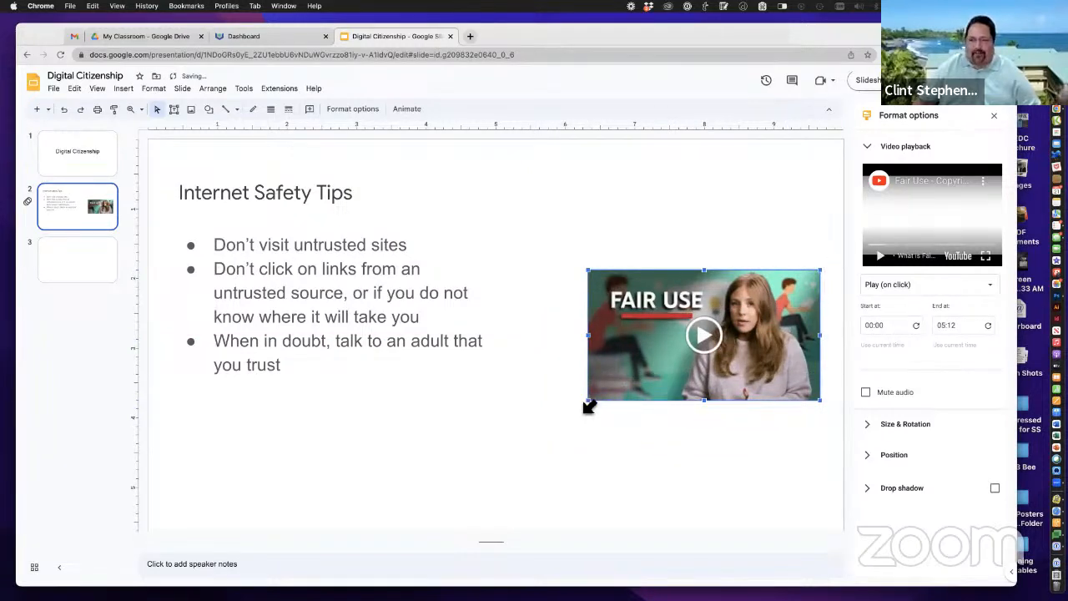
{"action": "left_click_drag", "start_coordinate": [588, 406], "coordinate": [498, 454]}
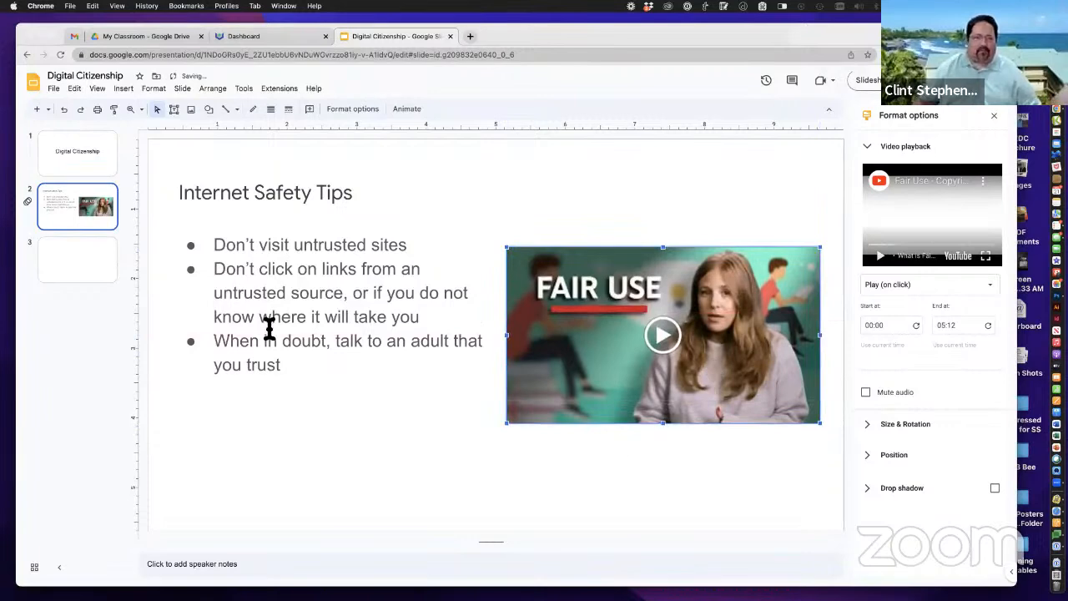
{"action": "mouse_move", "coordinate": [438, 292]}
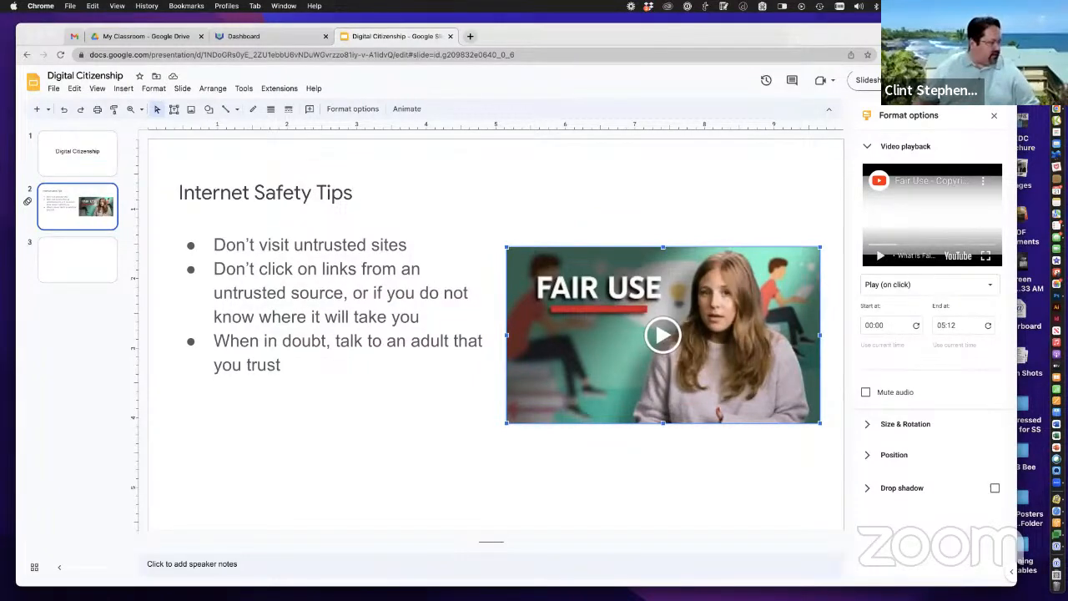
{"action": "mouse_move", "coordinate": [90, 247]}
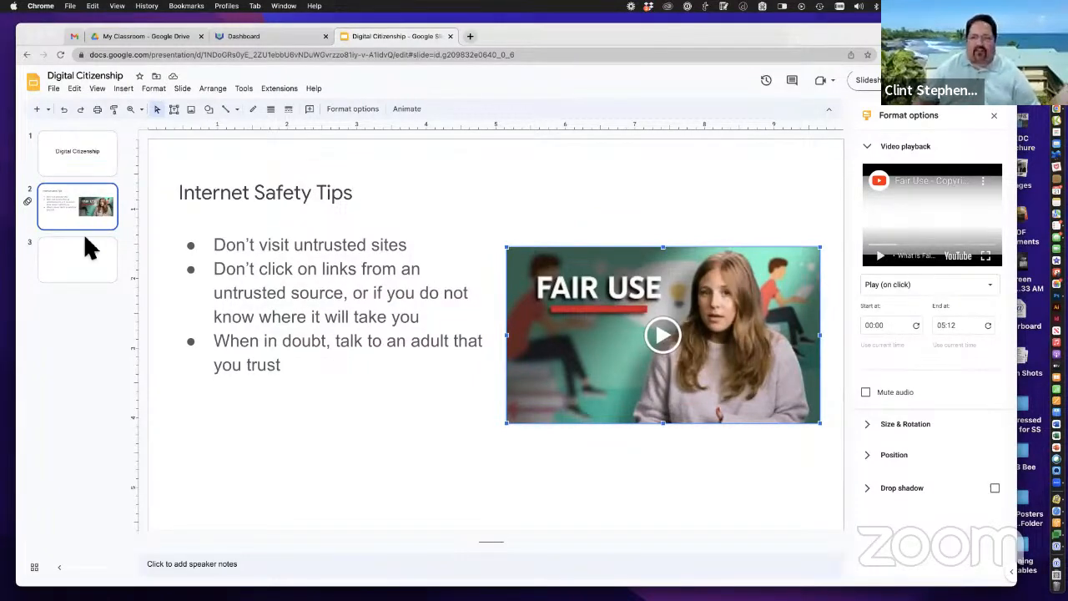
{"action": "mouse_move", "coordinate": [647, 290]}
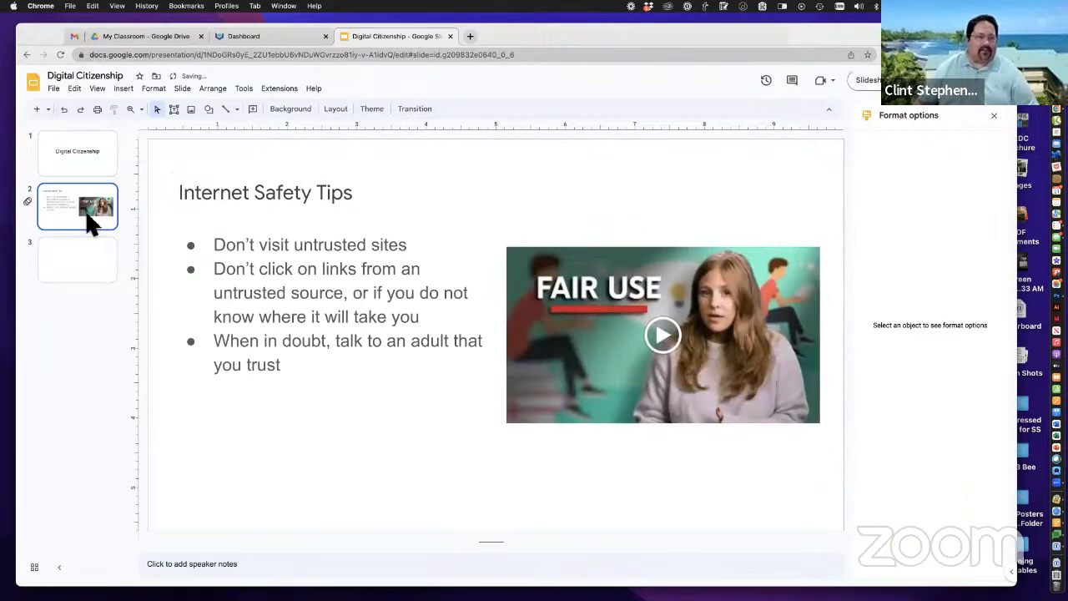
Step: Duplicate slide 2 from the filmstrip and select the new slide 3 copy
{"action": "right_click", "coordinate": [77, 207]}
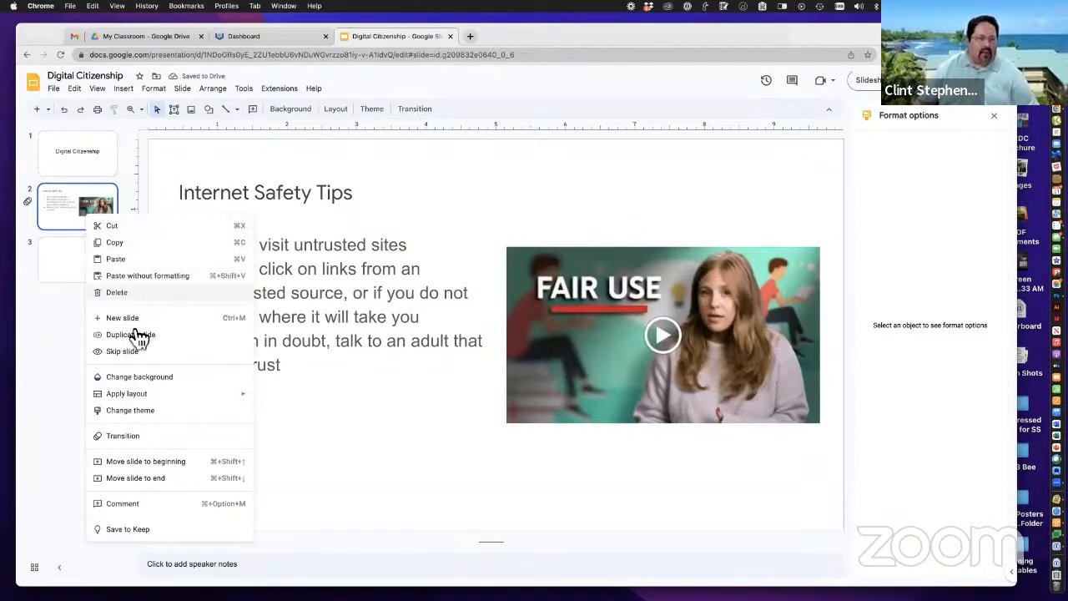
{"action": "mouse_move", "coordinate": [130, 334]}
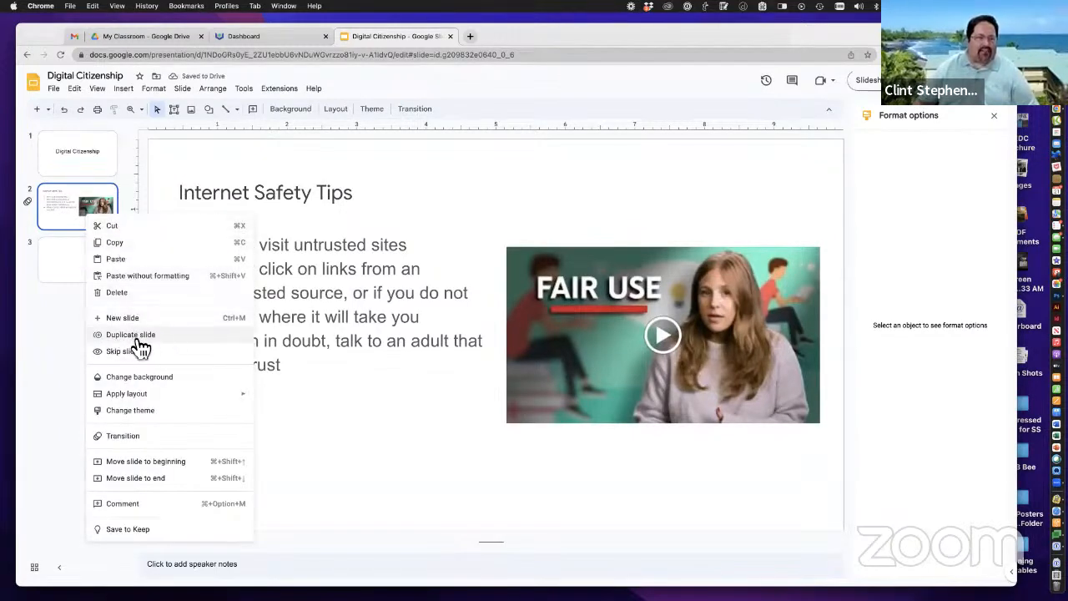
{"action": "left_click", "coordinate": [130, 334]}
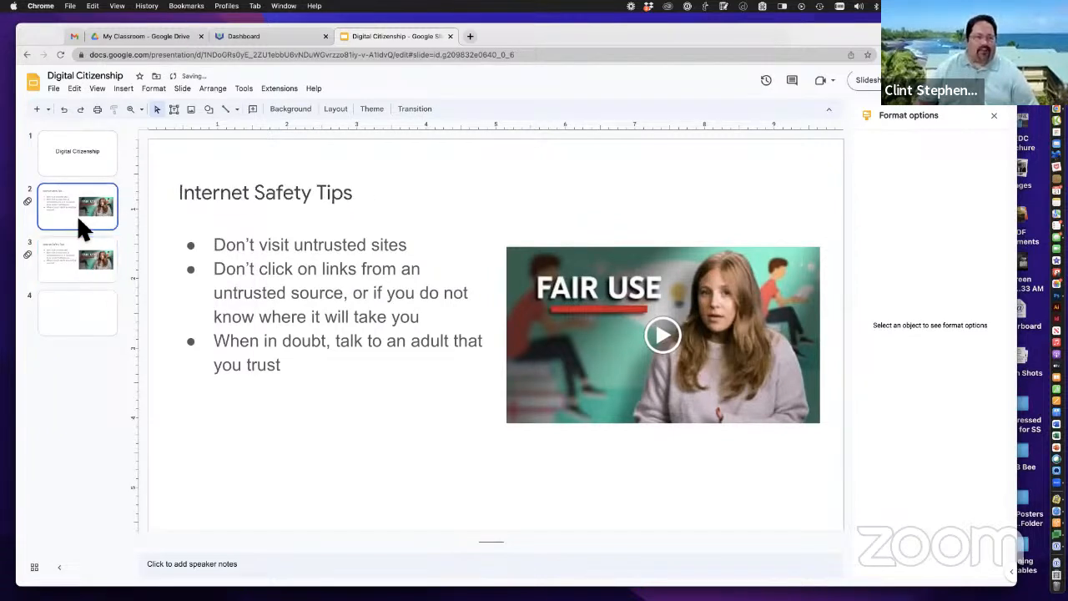
{"action": "left_click", "coordinate": [76, 257]}
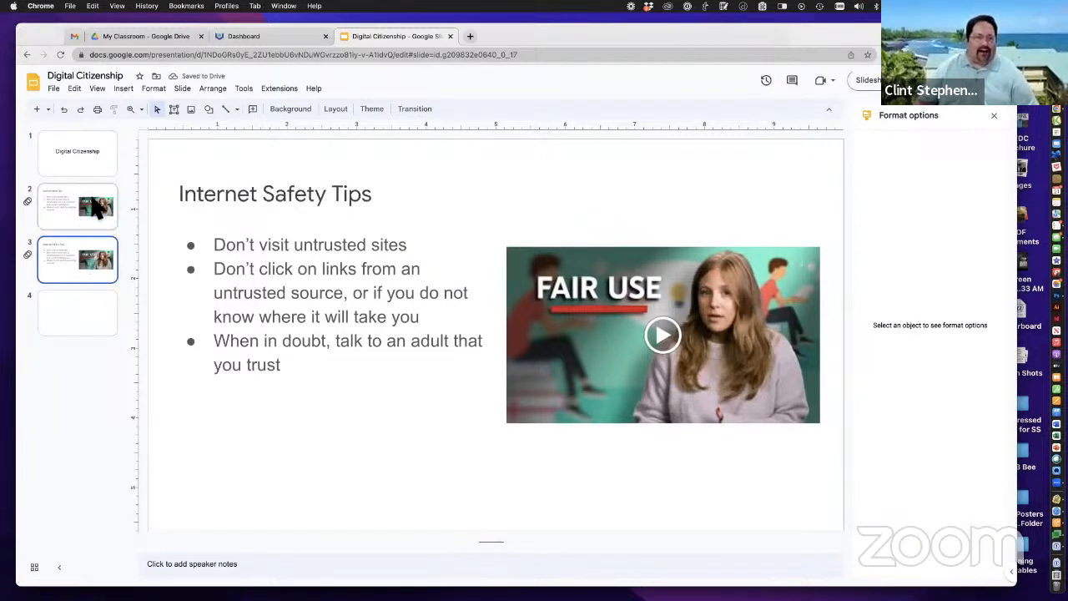
{"action": "mouse_move", "coordinate": [404, 282]}
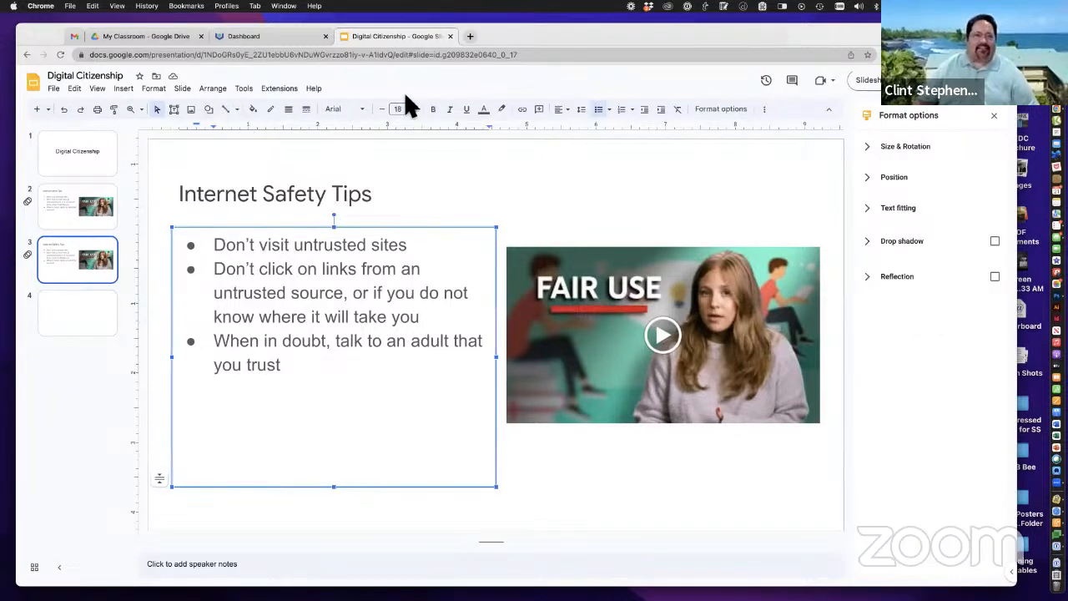
Step: Remove the Internet Safety Tips title and bullet box from slide 3
{"action": "left_click", "coordinate": [601, 182]}
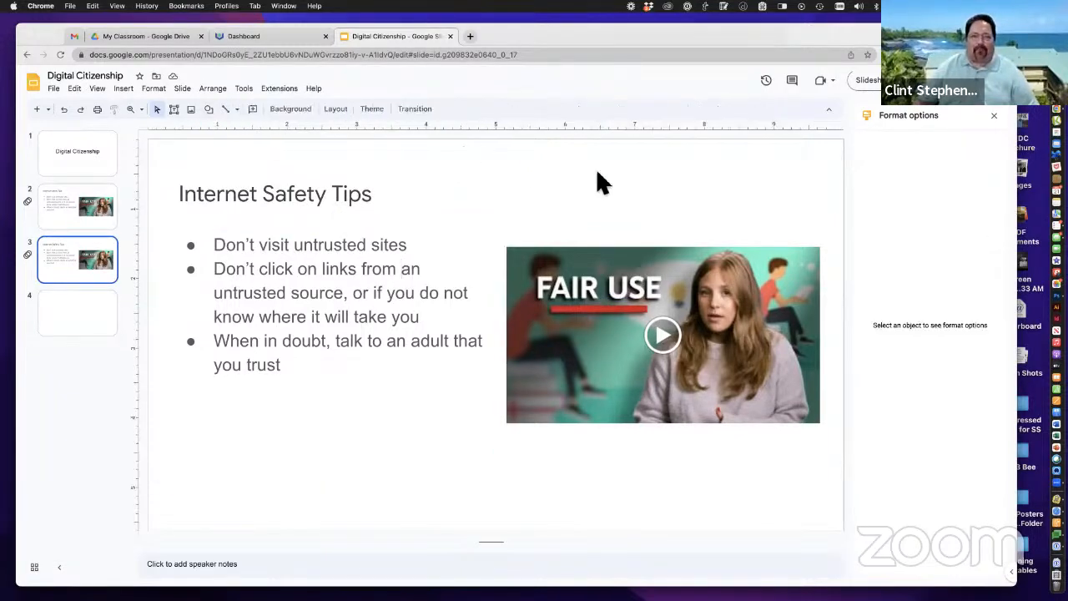
{"action": "mouse_move", "coordinate": [347, 165]}
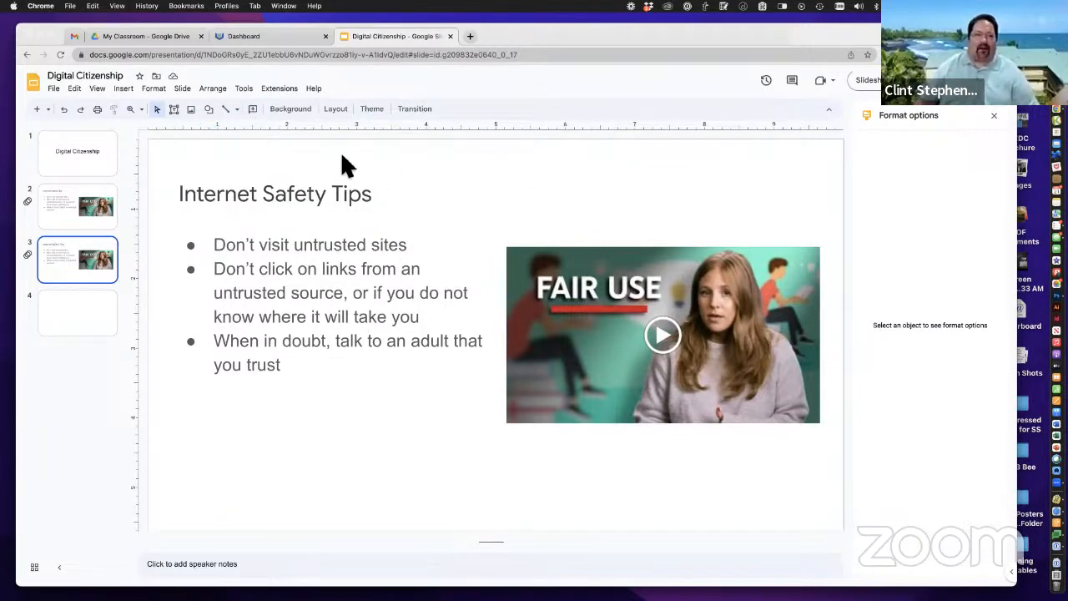
{"action": "mouse_move", "coordinate": [336, 108]}
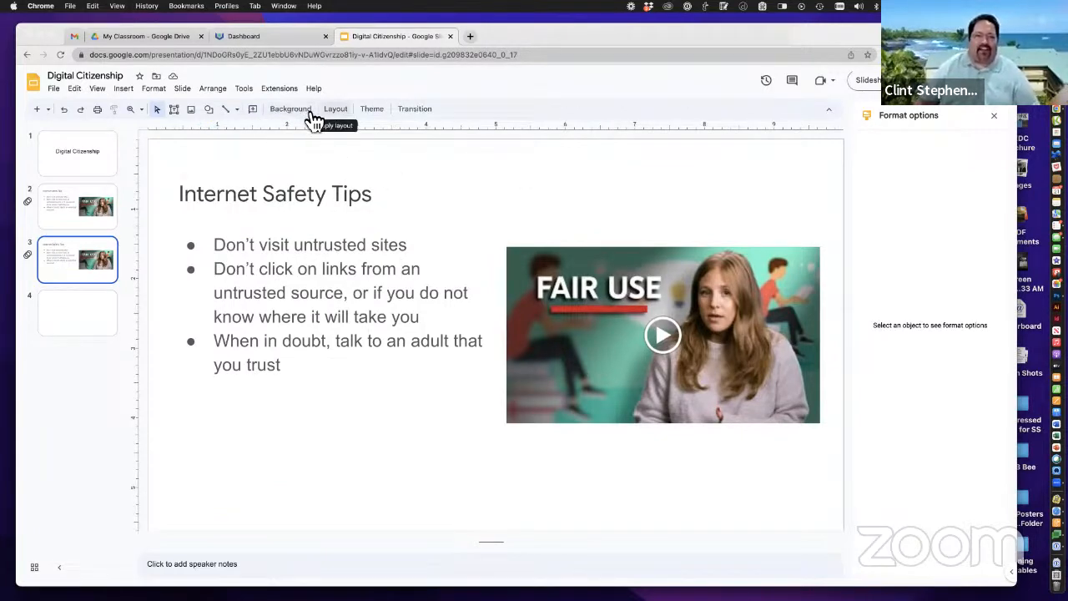
{"action": "left_click", "coordinate": [336, 109]}
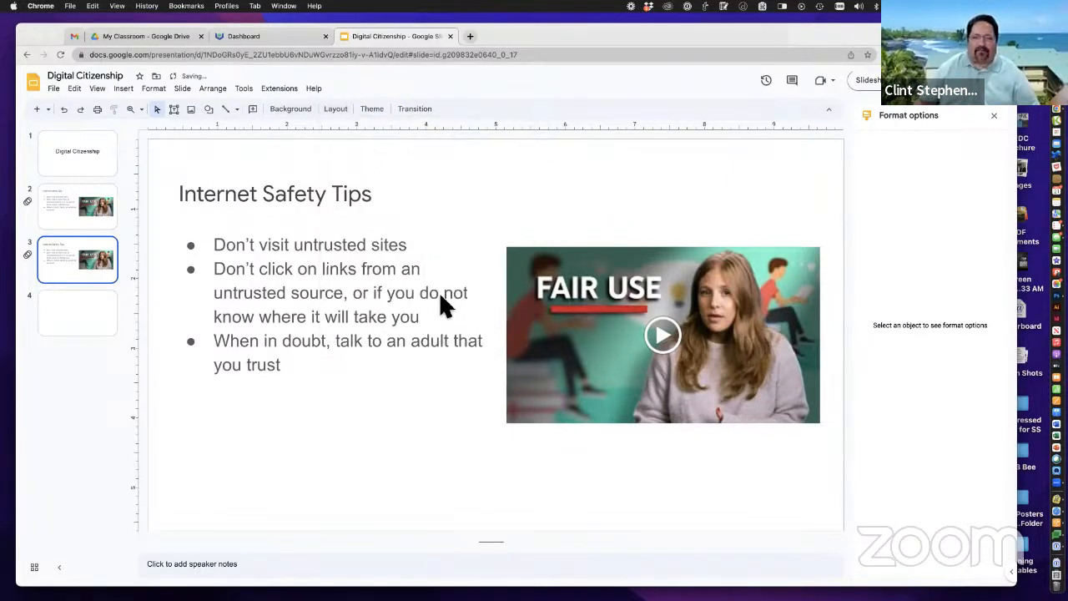
{"action": "left_click", "coordinate": [274, 194]}
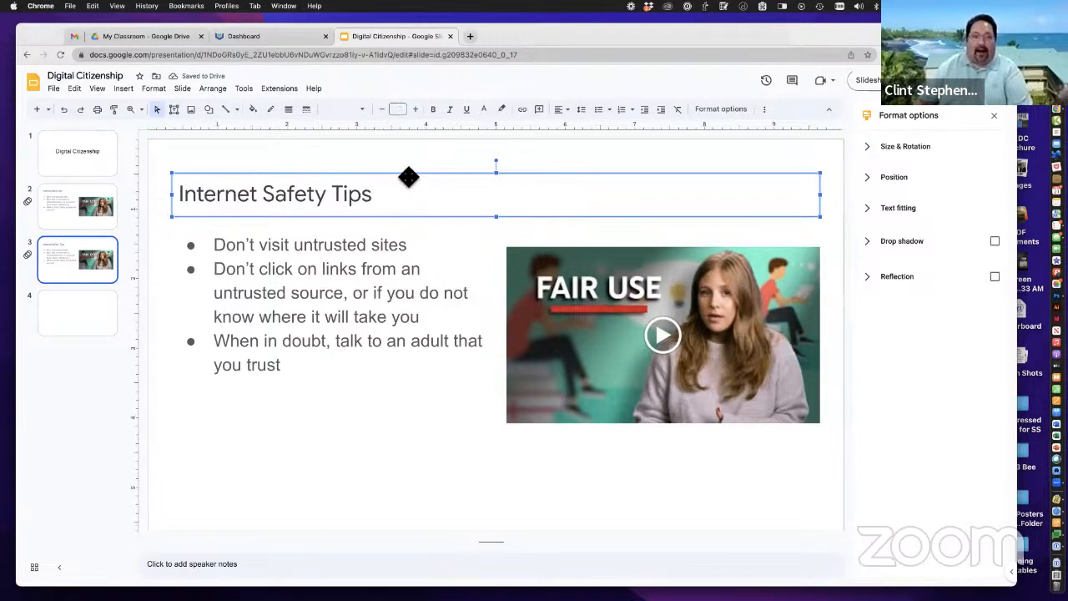
{"action": "left_click", "coordinate": [275, 194]}
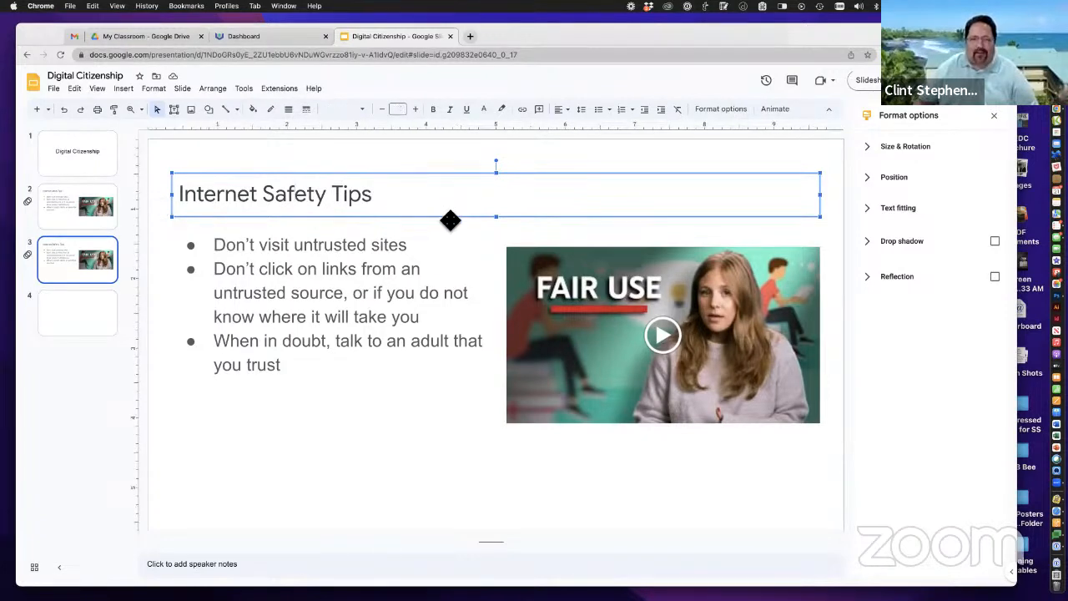
{"action": "mouse_move", "coordinate": [559, 197]}
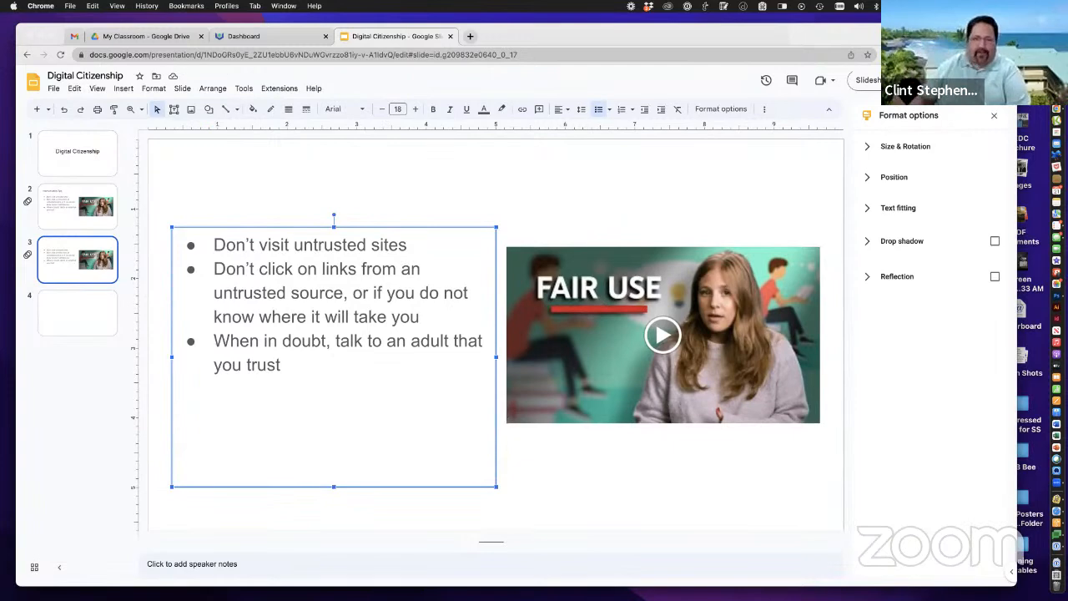
Step: Enlarge the Fair Use video to fill slide 3, then return to slide 2
{"action": "left_click", "coordinate": [661, 334]}
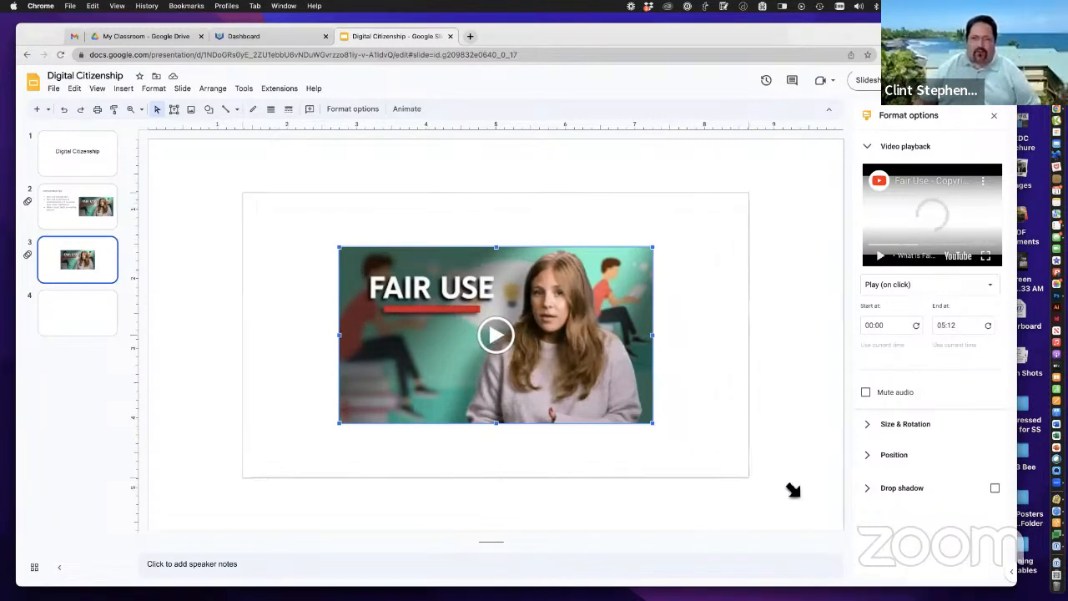
{"action": "left_click_drag", "start_coordinate": [652, 424], "coordinate": [822, 517]}
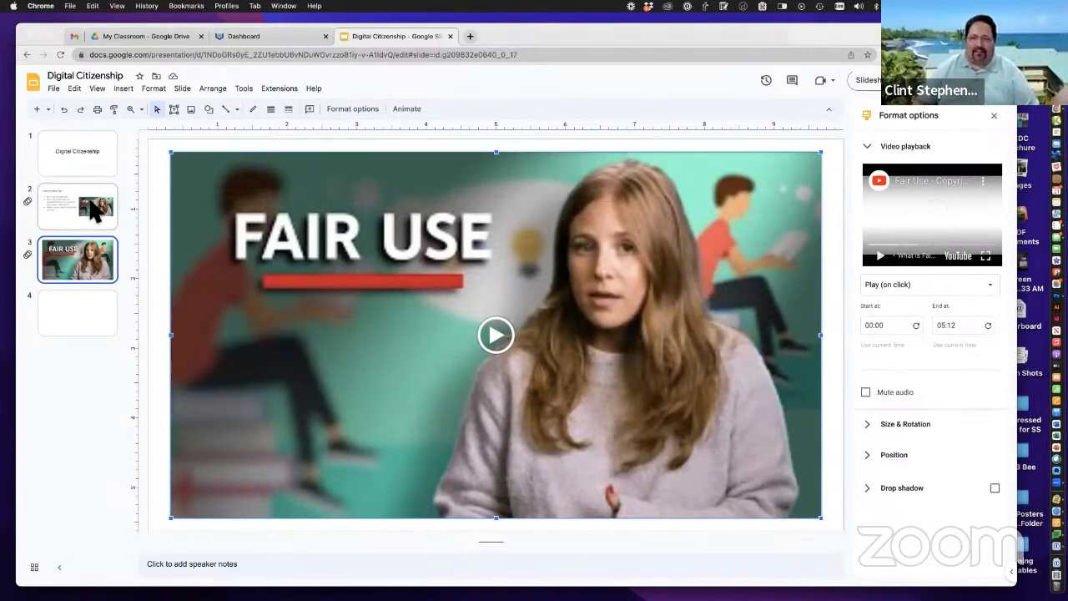
{"action": "left_click", "coordinate": [77, 207]}
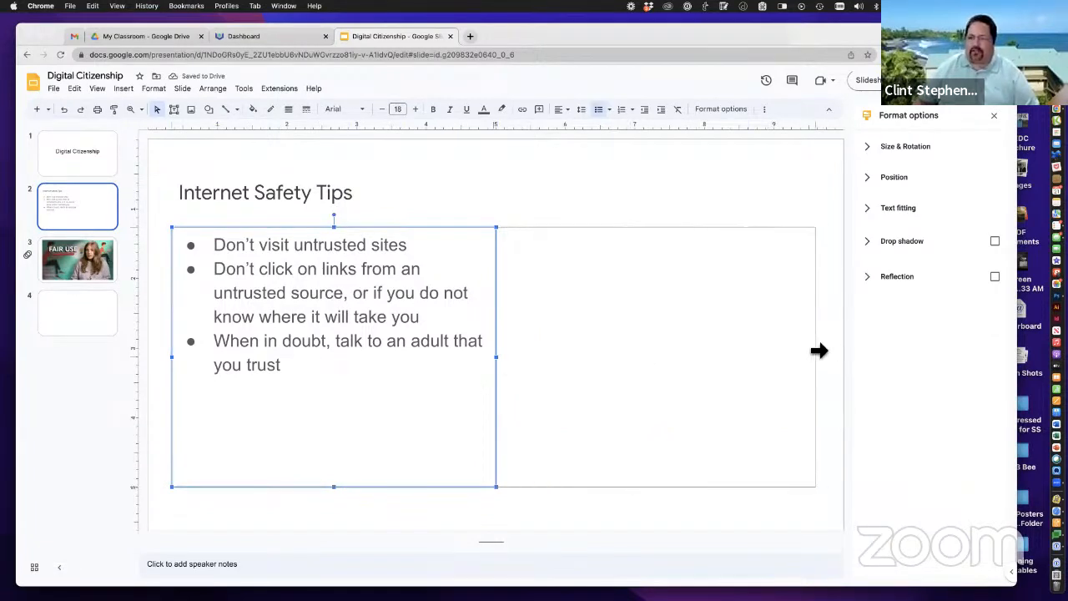
Step: Widen slide 2's tips text box to the slide edge, then select the video on slide 3
{"action": "left_click_drag", "start_coordinate": [494, 357], "coordinate": [821, 357]}
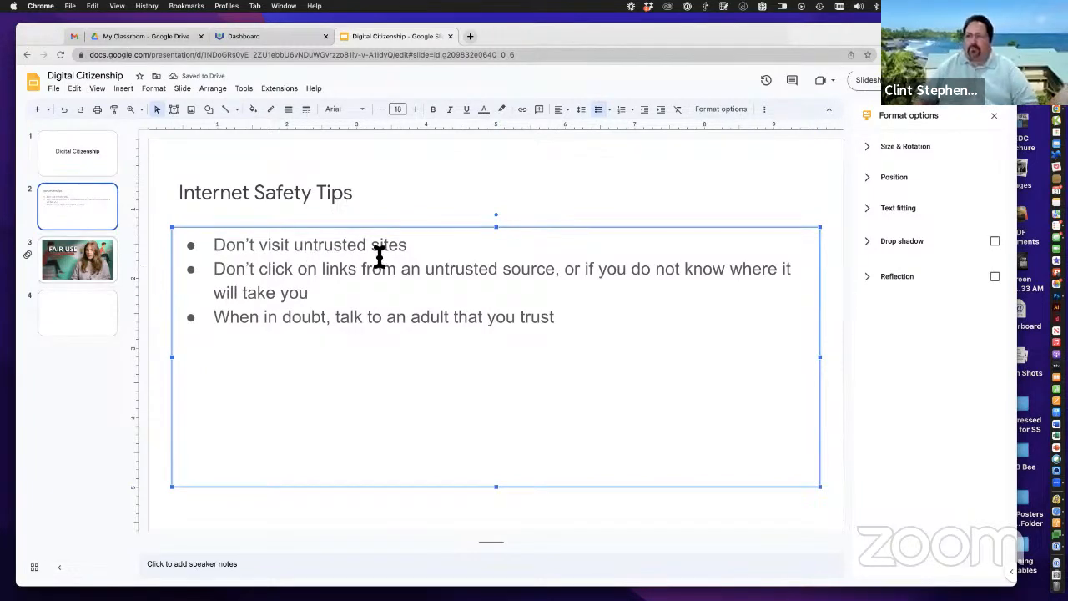
{"action": "mouse_move", "coordinate": [264, 253]}
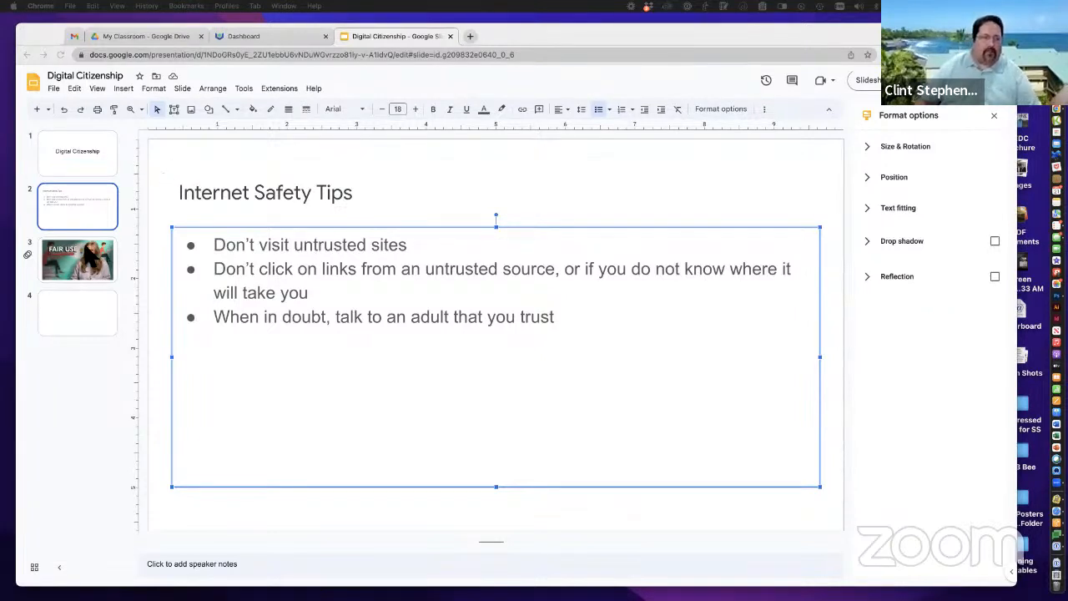
{"action": "left_click", "coordinate": [77, 258]}
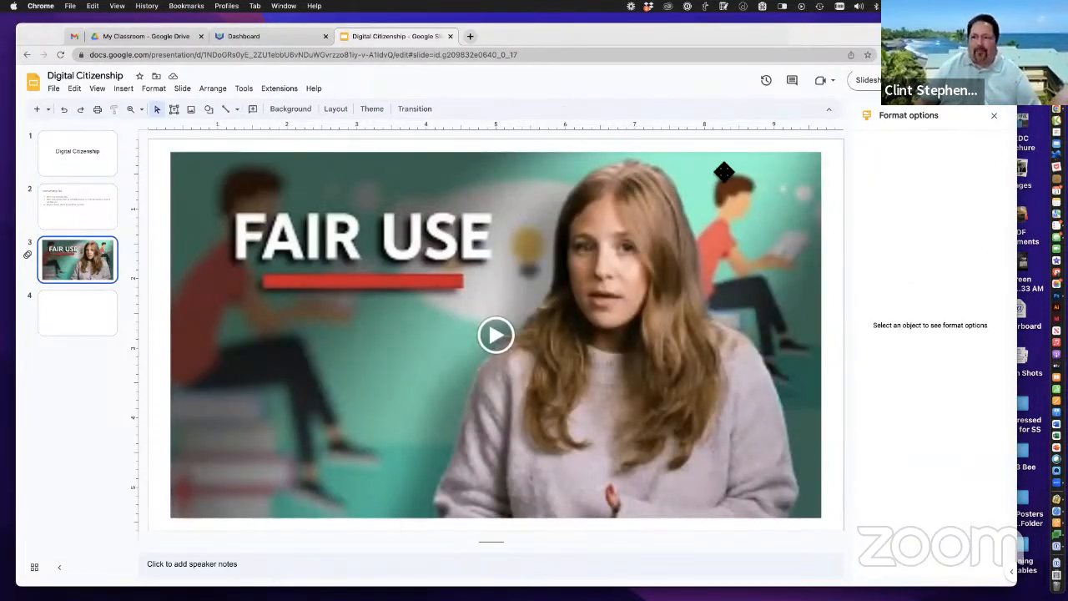
{"action": "left_click", "coordinate": [371, 108]}
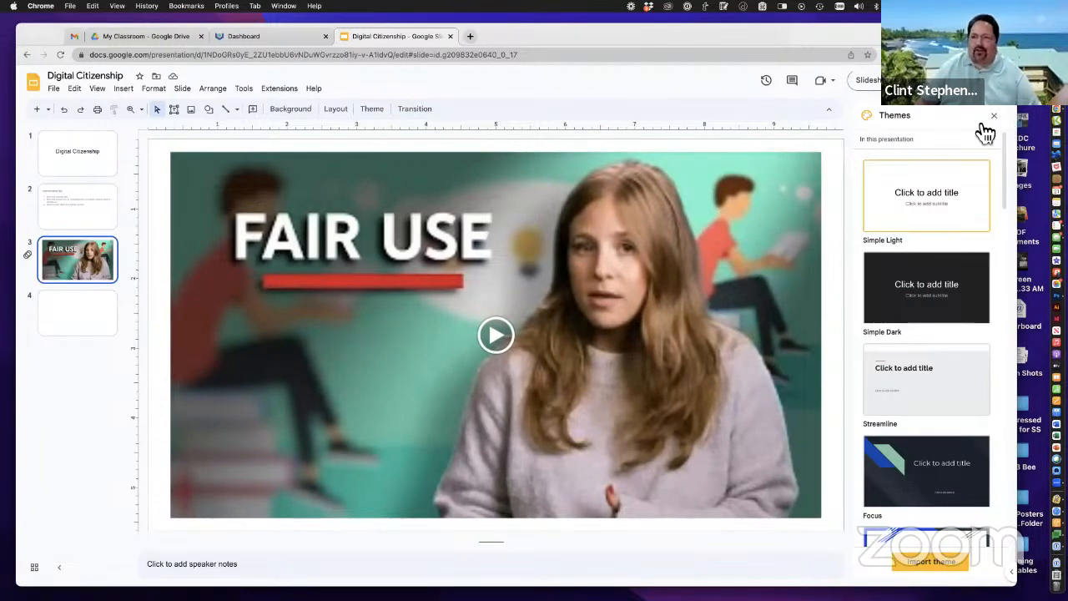
{"action": "left_click", "coordinate": [995, 116]}
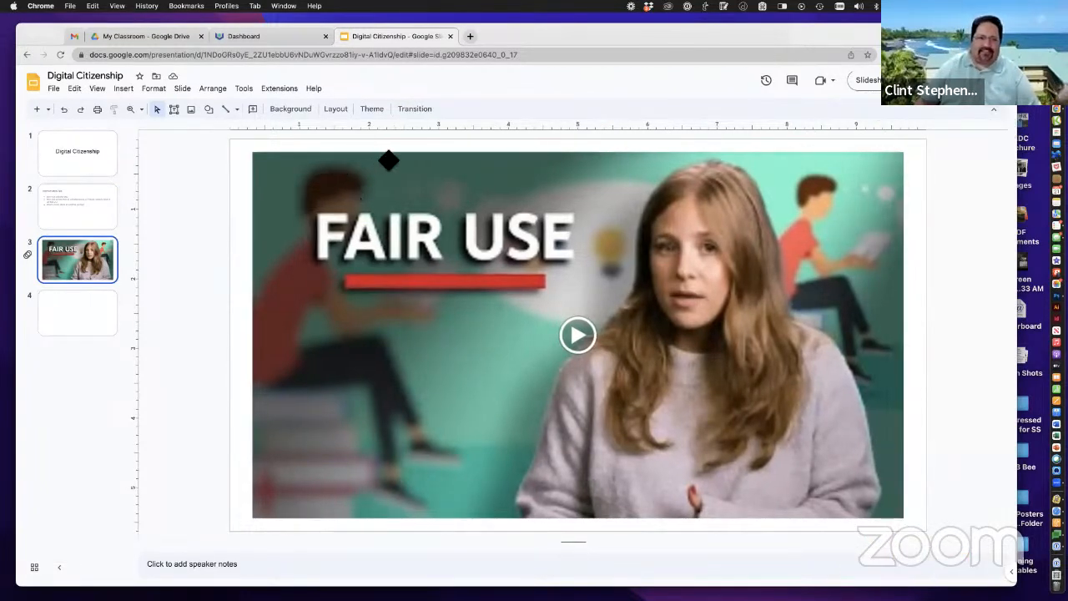
{"action": "left_click", "coordinate": [577, 334]}
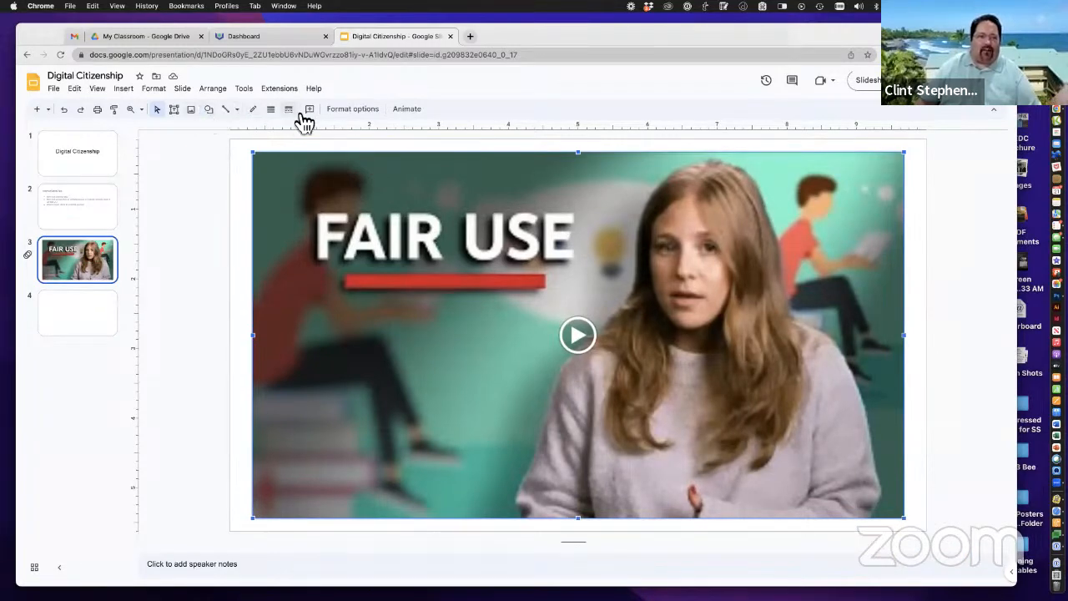
{"action": "mouse_move", "coordinate": [311, 110]}
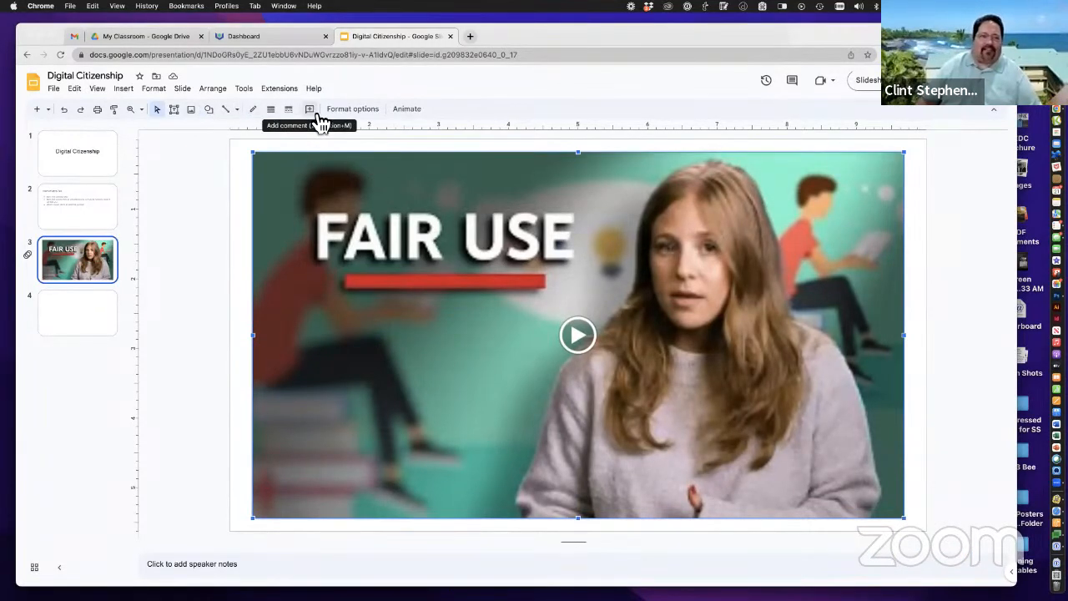
Step: Post the comment 'Students, please be sure to watch the whole video!' on the video and start presenting
{"action": "left_click", "coordinate": [123, 86]}
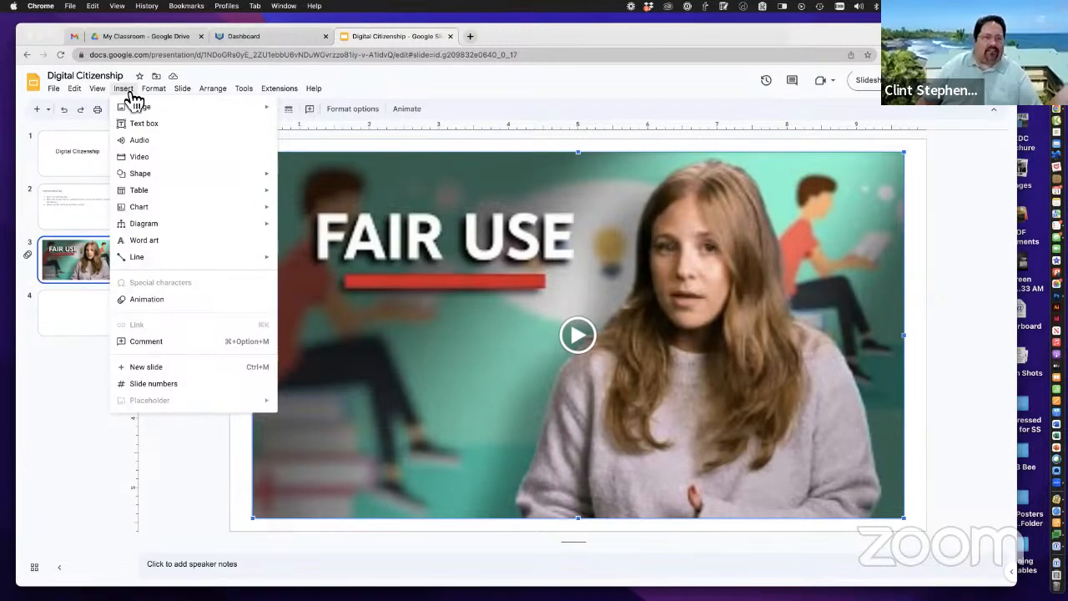
{"action": "mouse_move", "coordinate": [175, 346]}
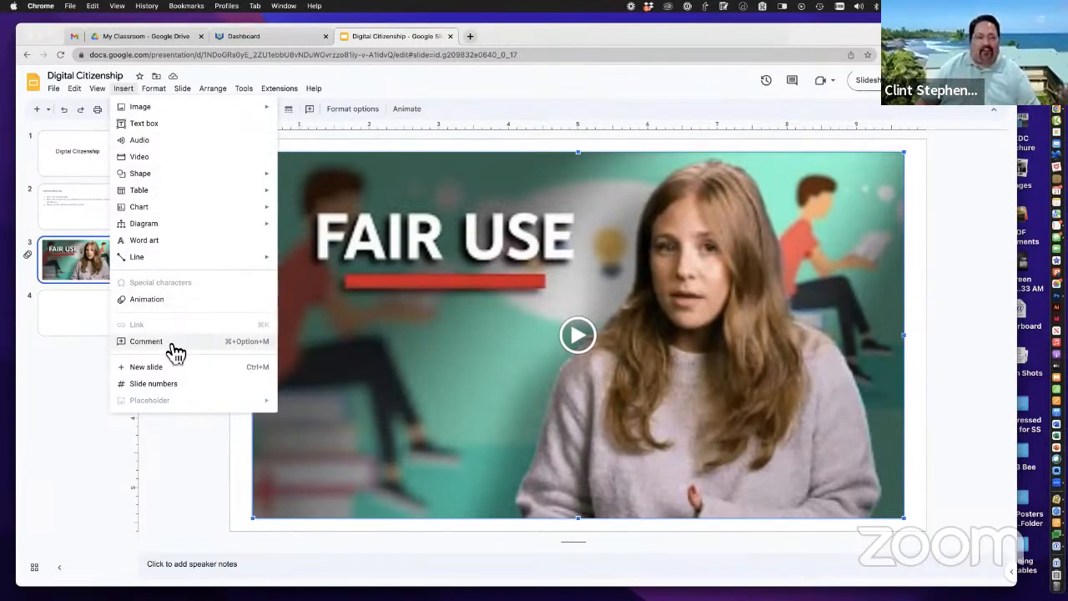
{"action": "left_click", "coordinate": [147, 341]}
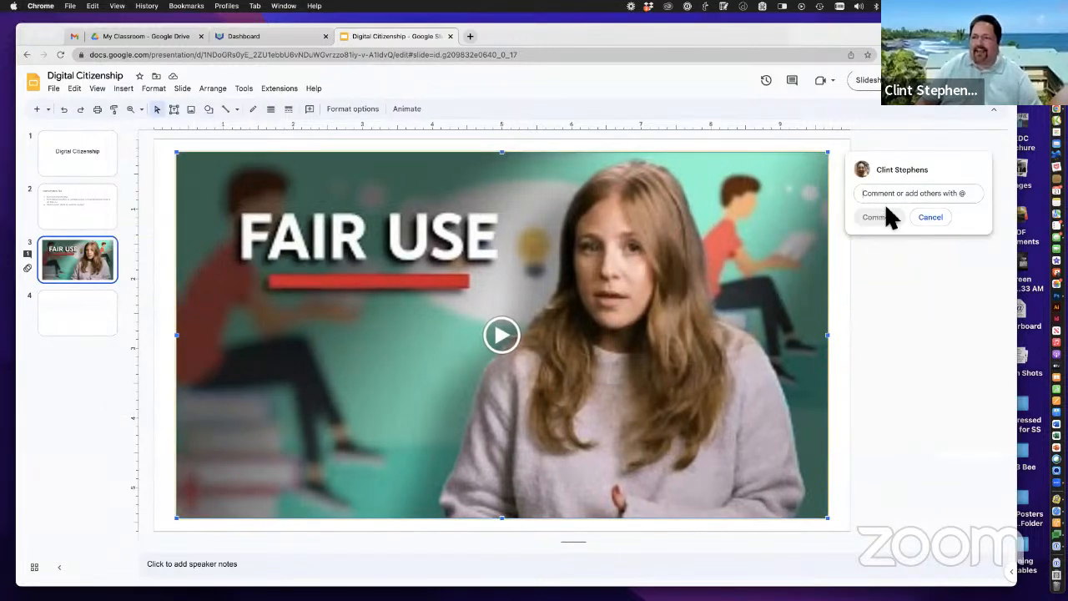
{"action": "mouse_move", "coordinate": [915, 197]}
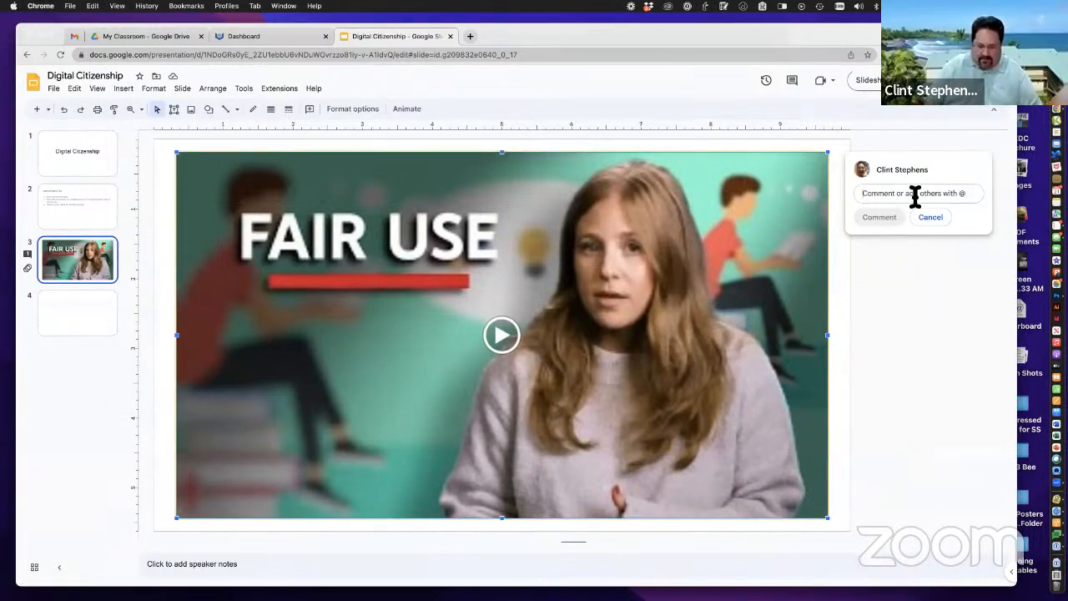
{"action": "type", "text": "Students, please be"}
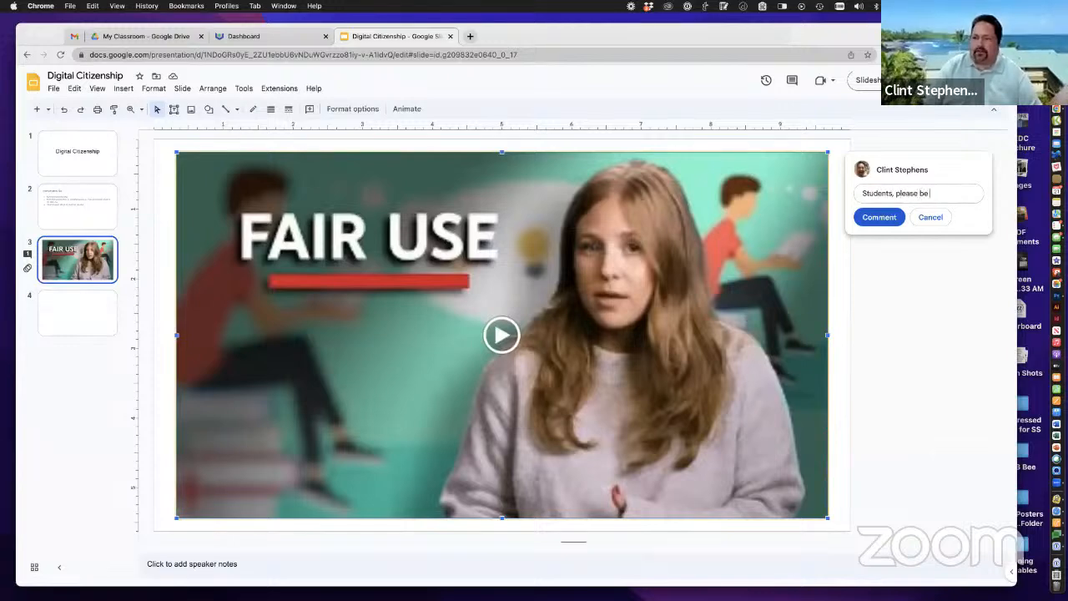
{"action": "type", "text": "sure to"}
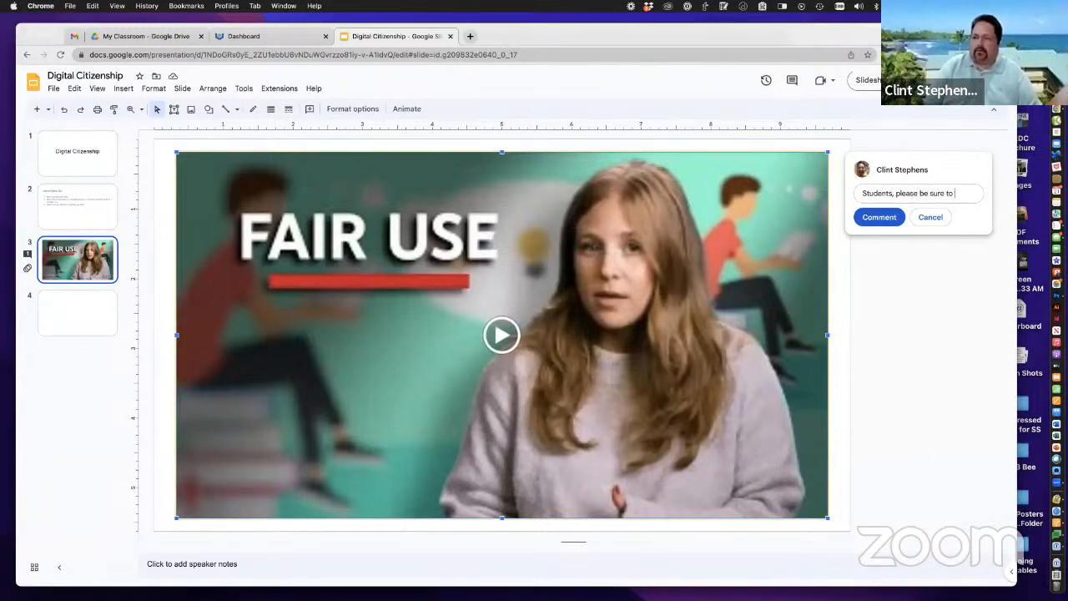
{"action": "type", "text": "watch"}
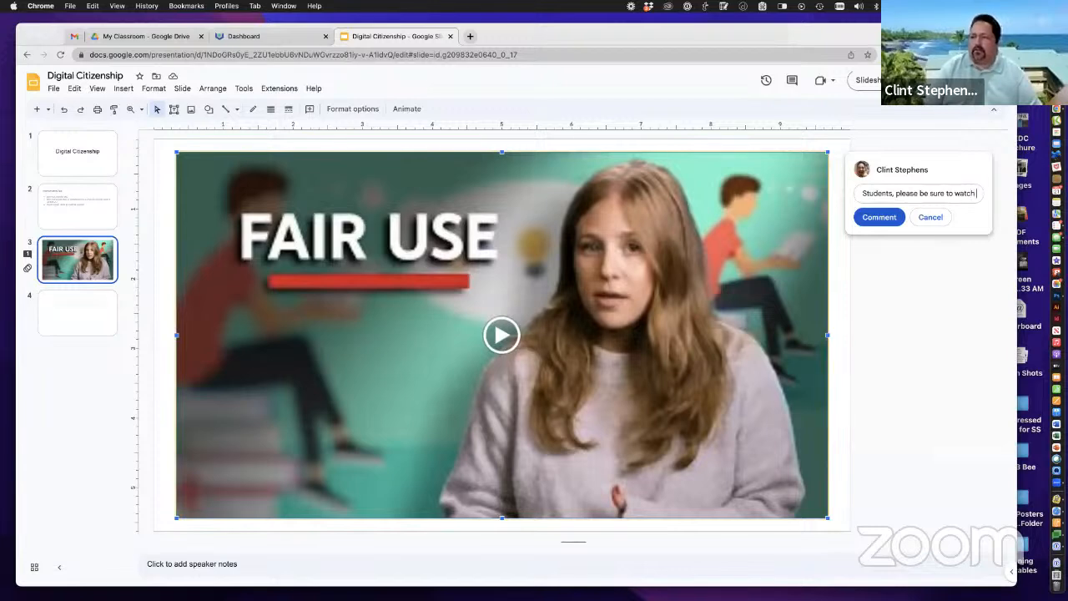
{"action": "type", "text": "the whole"}
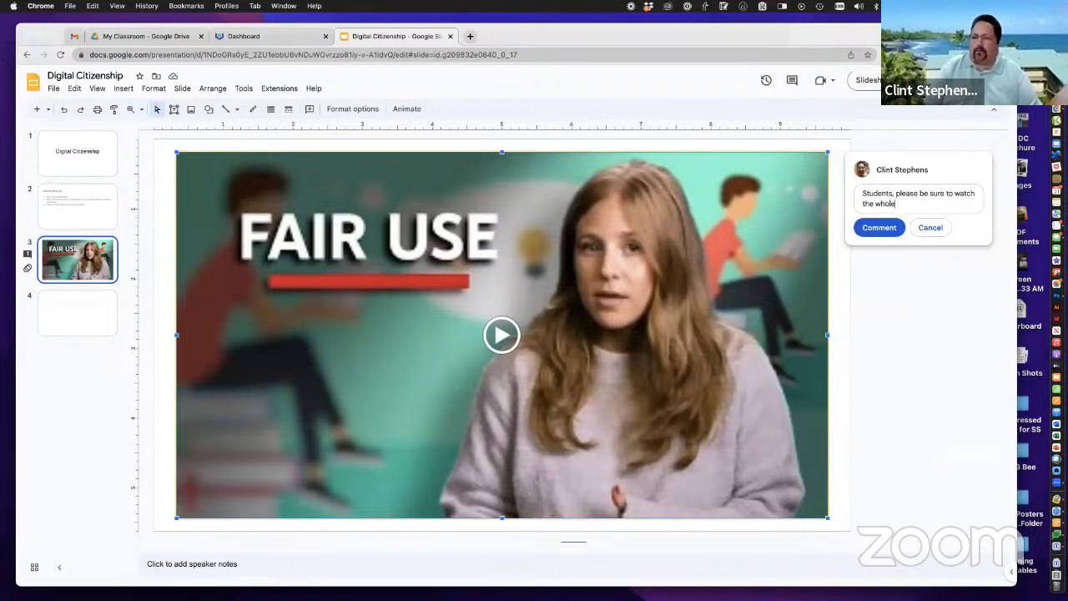
{"action": "type", "text": "video!"}
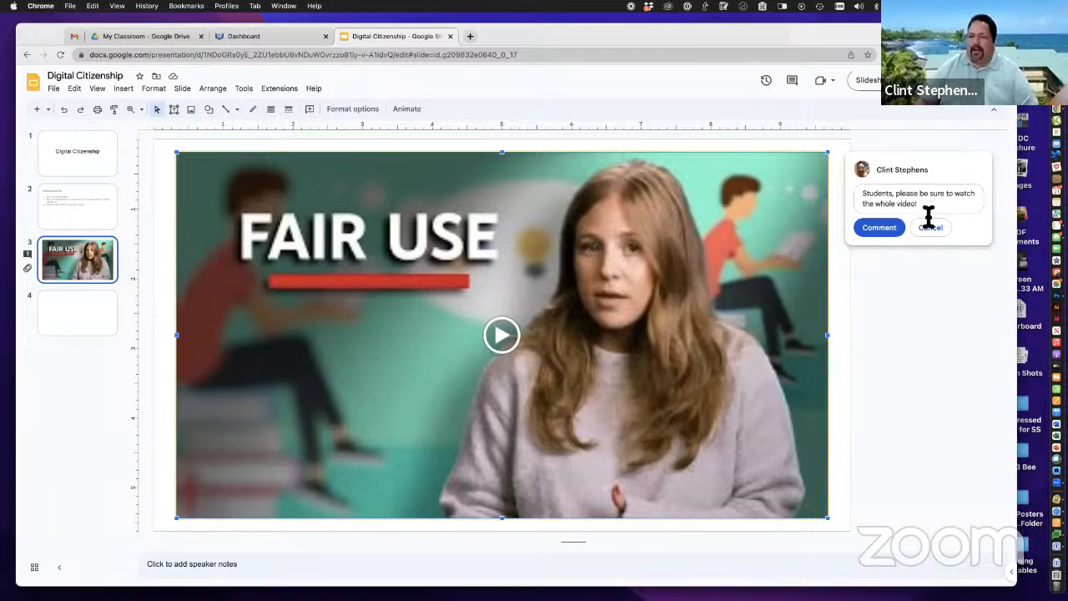
{"action": "left_click", "coordinate": [878, 227]}
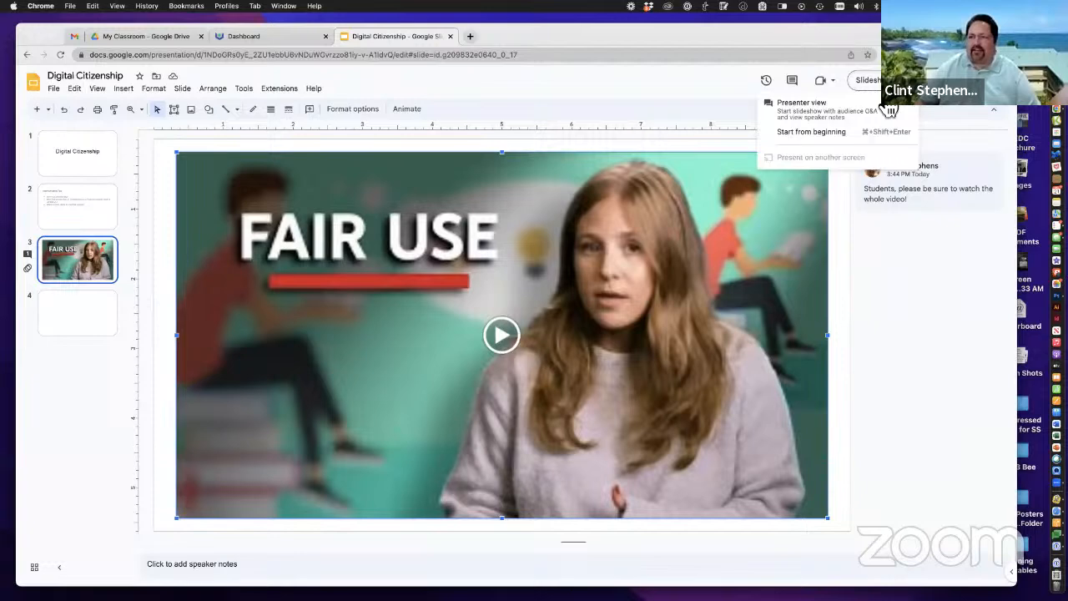
{"action": "left_click", "coordinate": [801, 103]}
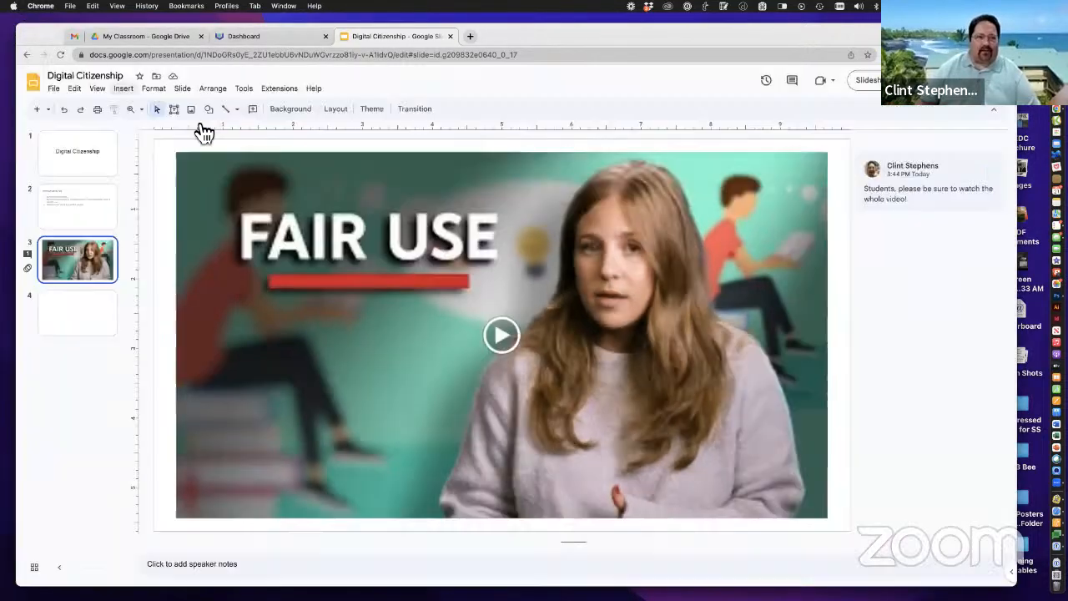
{"action": "mouse_move", "coordinate": [899, 193]}
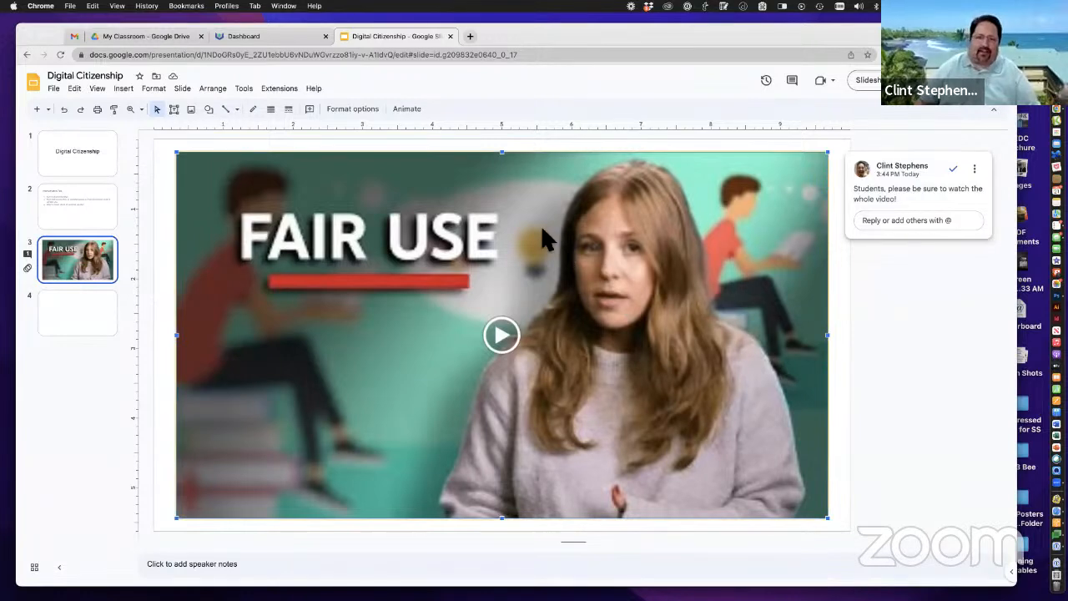
{"action": "mouse_move", "coordinate": [450, 209]}
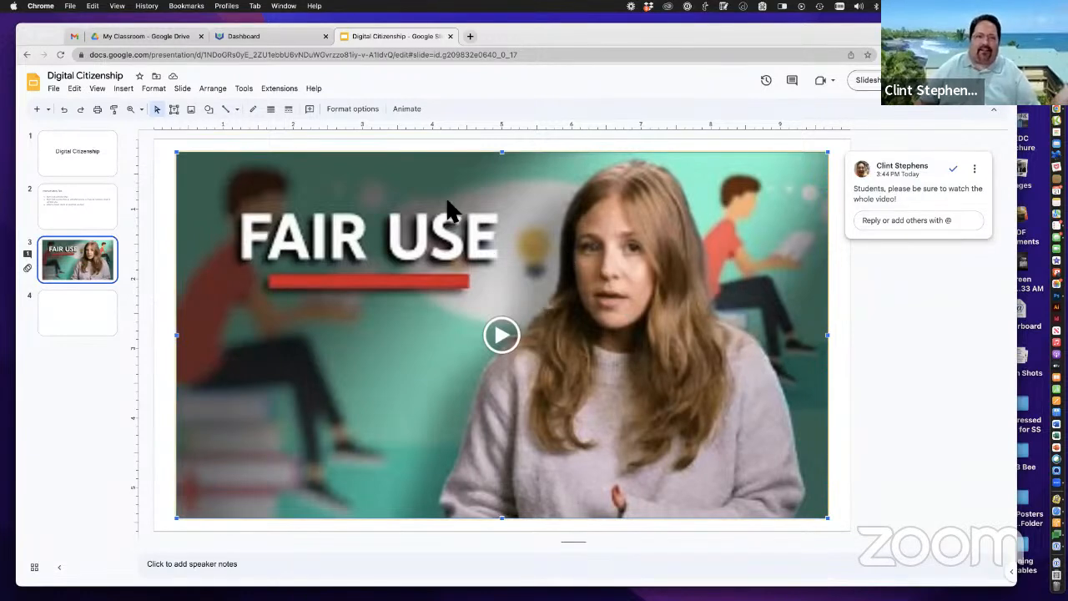
{"action": "mouse_move", "coordinate": [352, 109]}
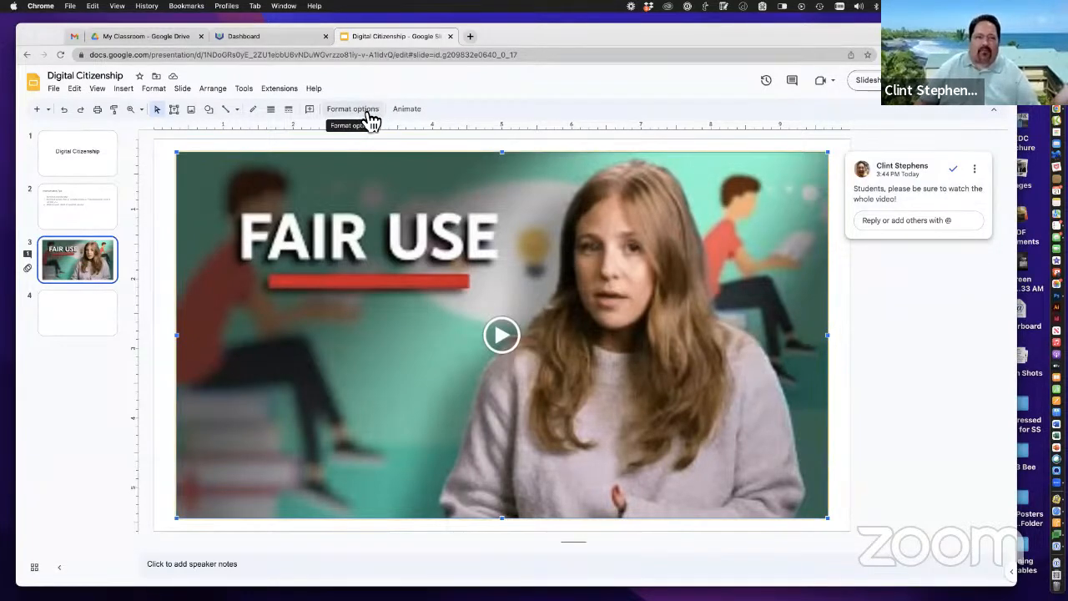
Step: Set the Fair Use video's playback to Play (automatically) in Format options
{"action": "left_click", "coordinate": [501, 334]}
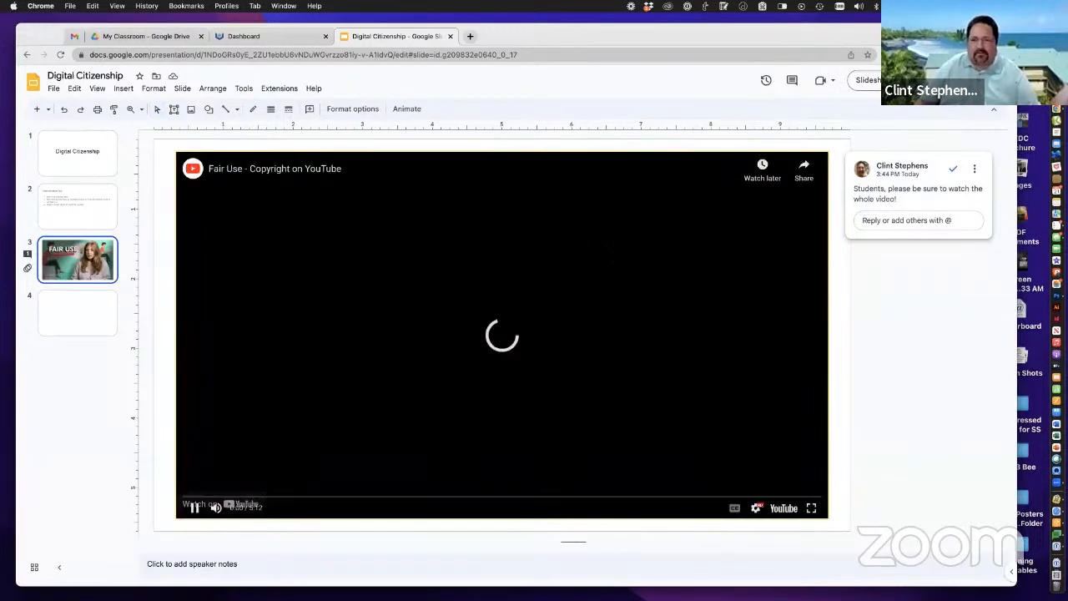
{"action": "left_click", "coordinate": [500, 334]}
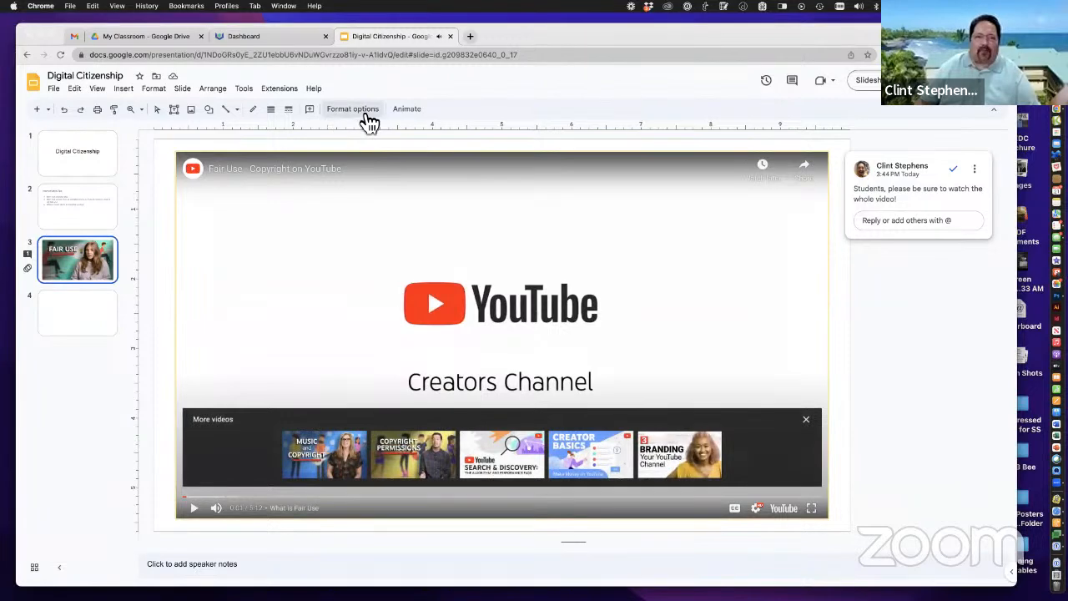
{"action": "left_click", "coordinate": [353, 109]}
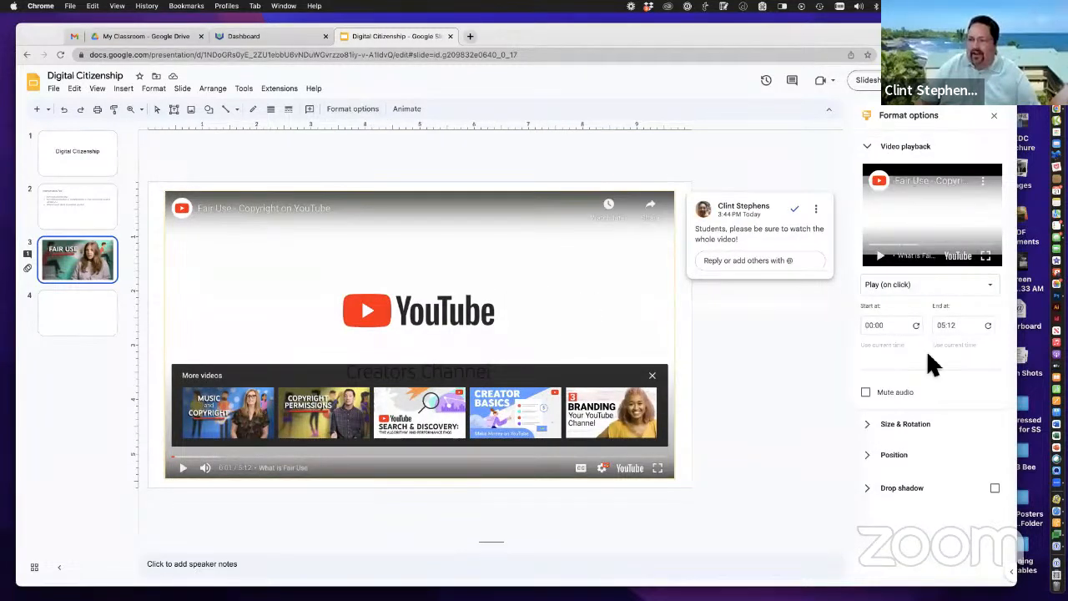
{"action": "left_click", "coordinate": [926, 284]}
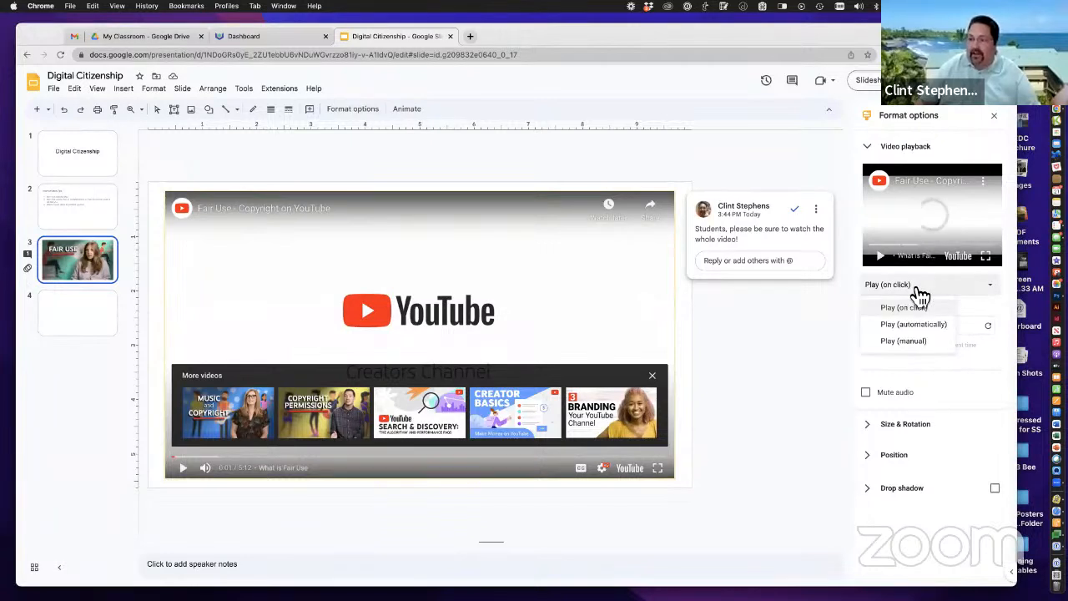
{"action": "left_click", "coordinate": [913, 324]}
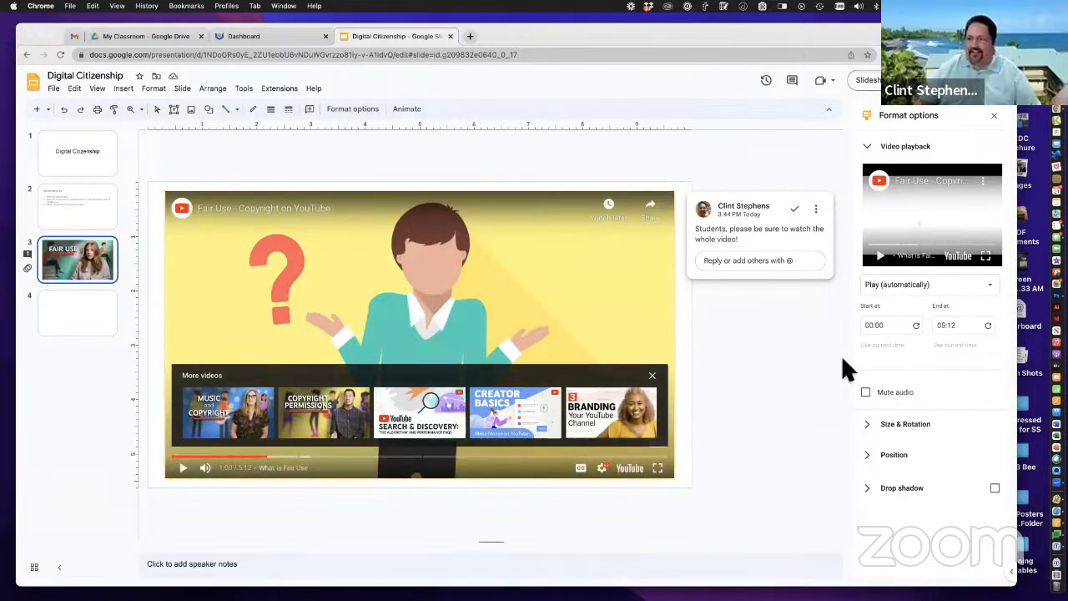
{"action": "left_click", "coordinate": [881, 323]}
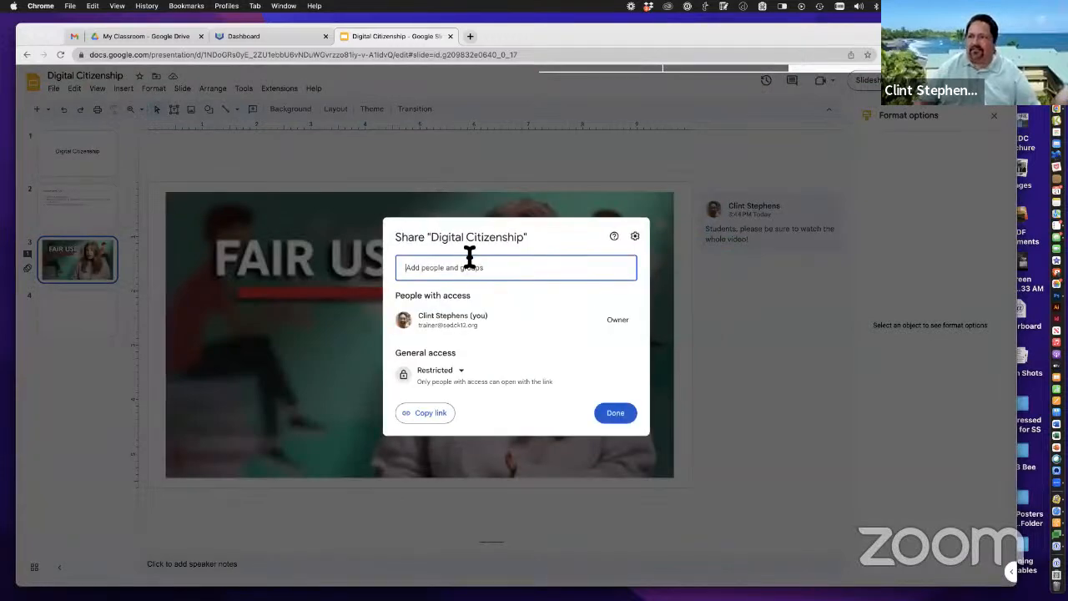
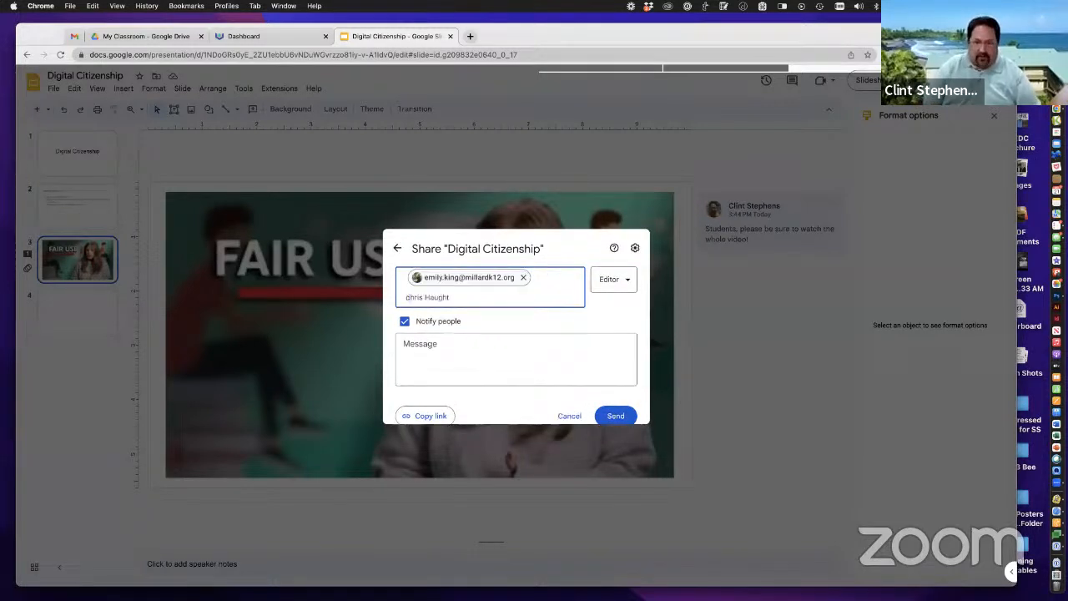
Step: Add both collaborators' millardk12.org addresses as editors in the Share dialog
{"action": "left_click", "coordinate": [427, 297]}
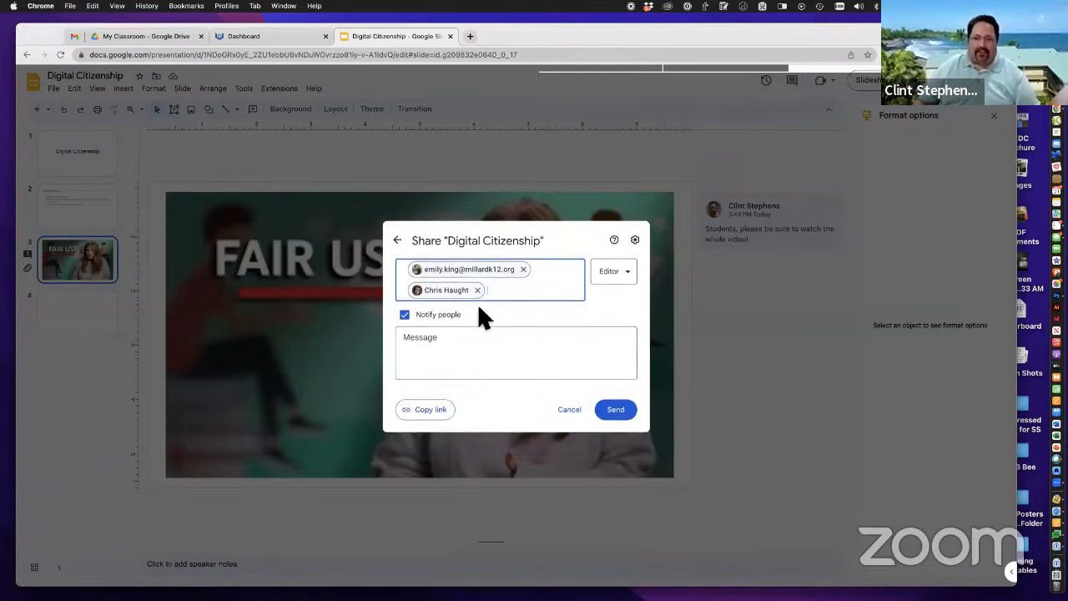
Step: Send the invitation with the note 'Please edit and make comments as needed, Clint', confirming external sharing
{"action": "left_click", "coordinate": [516, 350]}
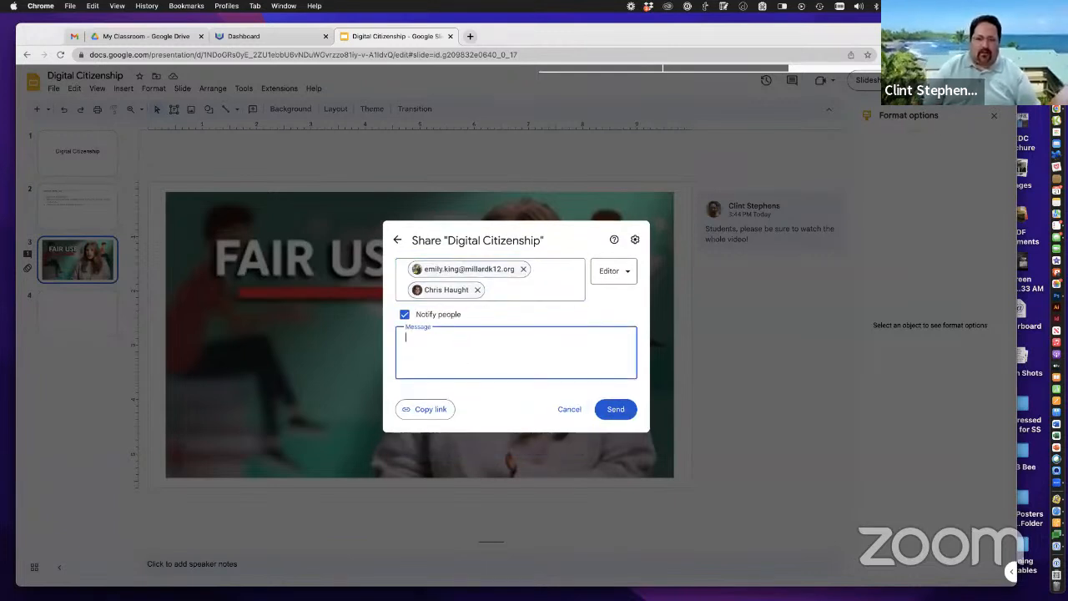
{"action": "type", "text": "Please edit and"}
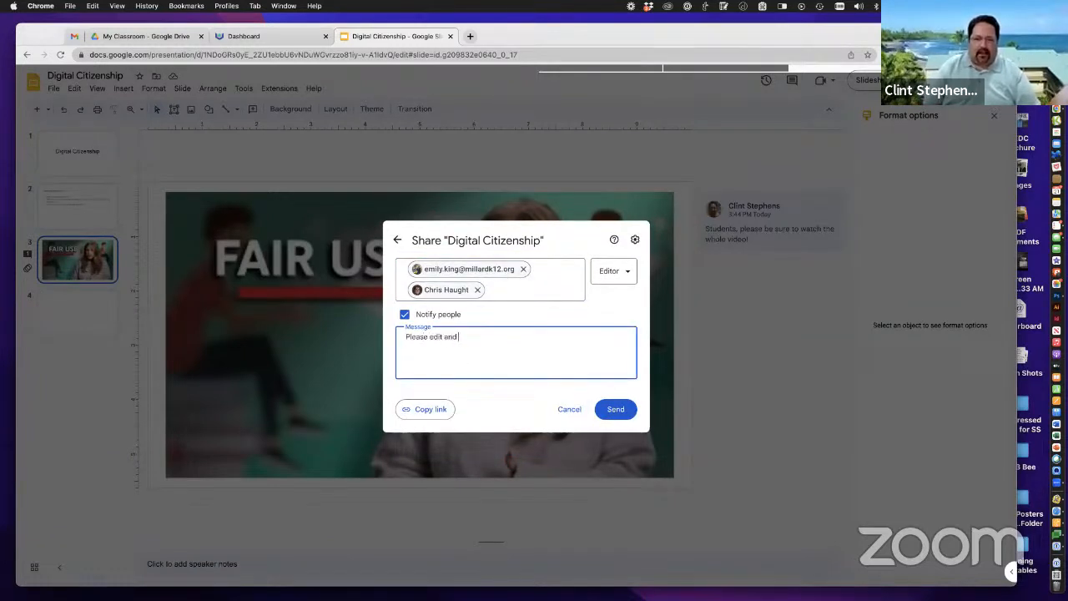
{"action": "type", "text": "make comment"}
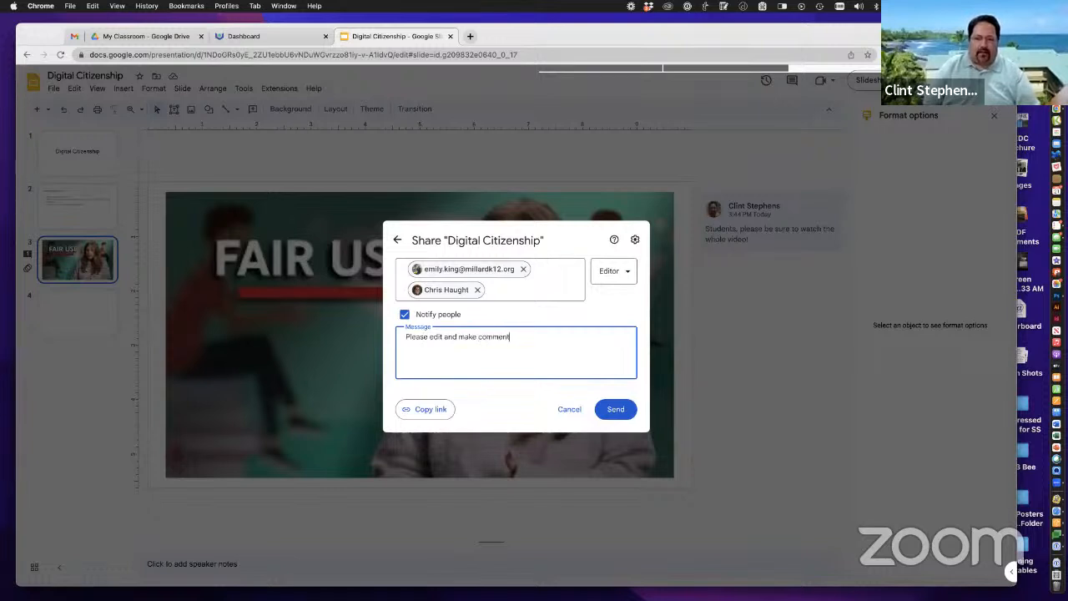
{"action": "type", "text": "s as"}
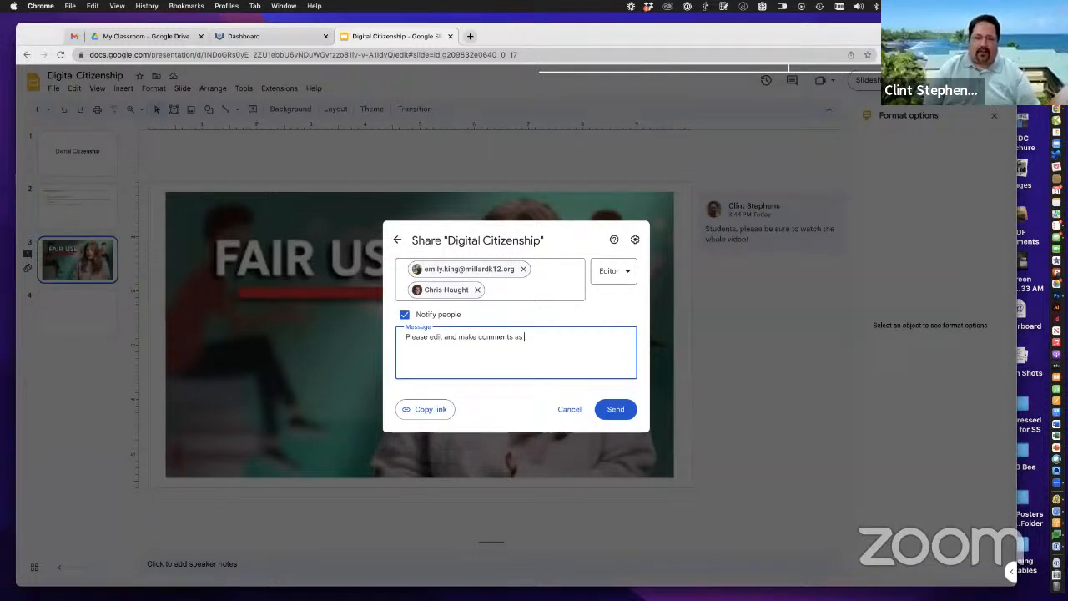
{"action": "mouse_move", "coordinate": [574, 382]}
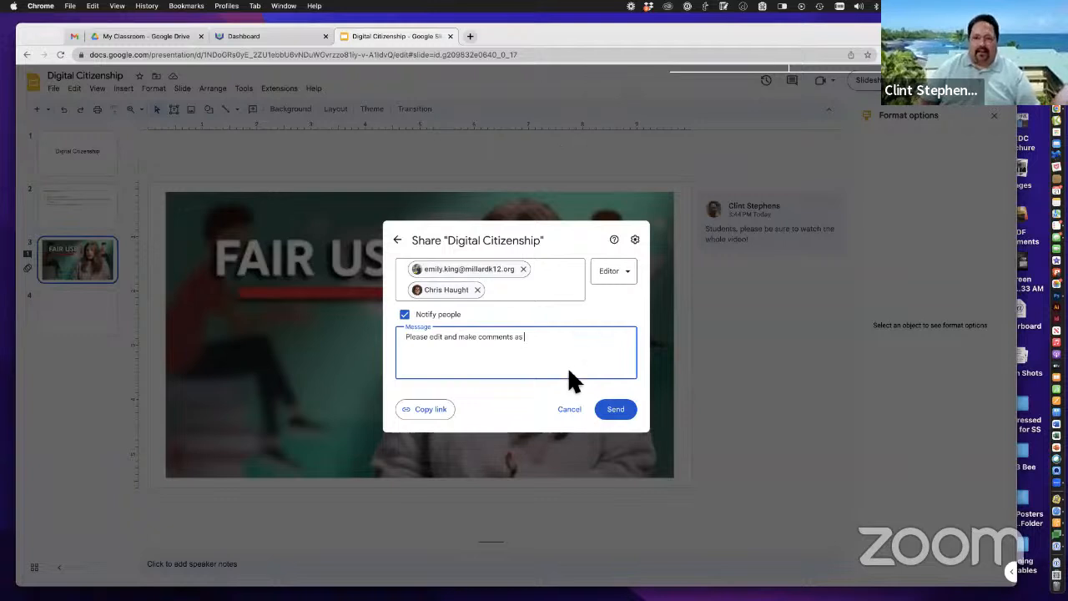
{"action": "type", "text": "needed. Thanks!"}
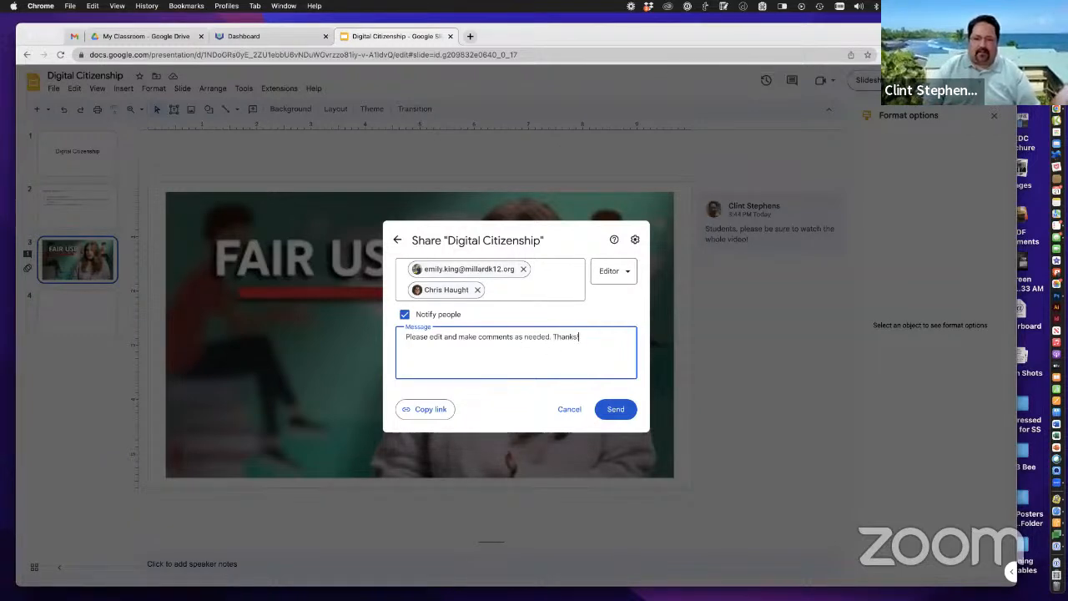
{"action": "type", "text": "Clint"}
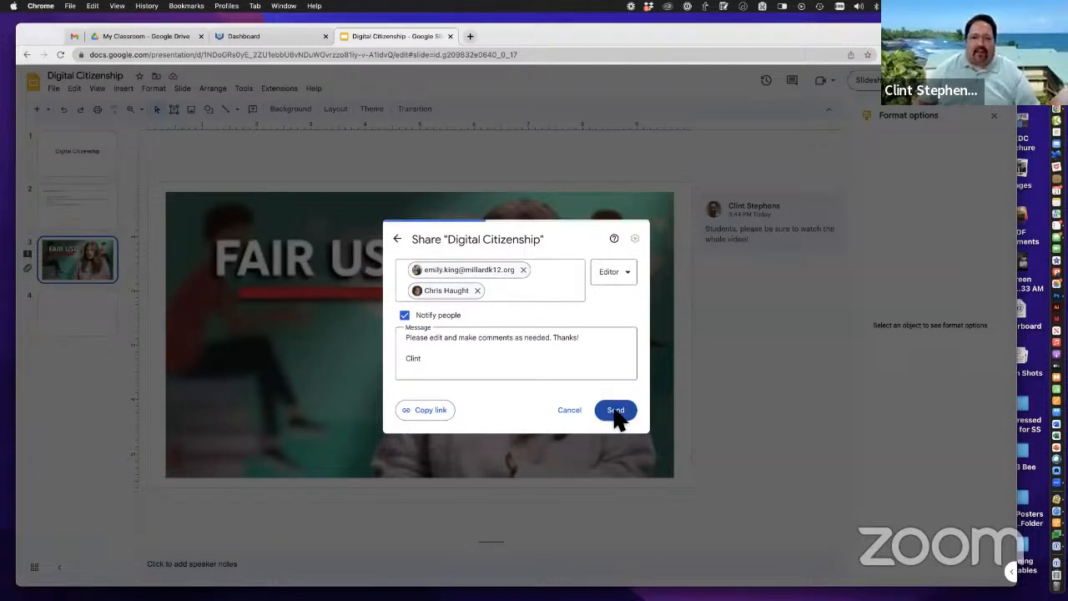
{"action": "left_click", "coordinate": [614, 410]}
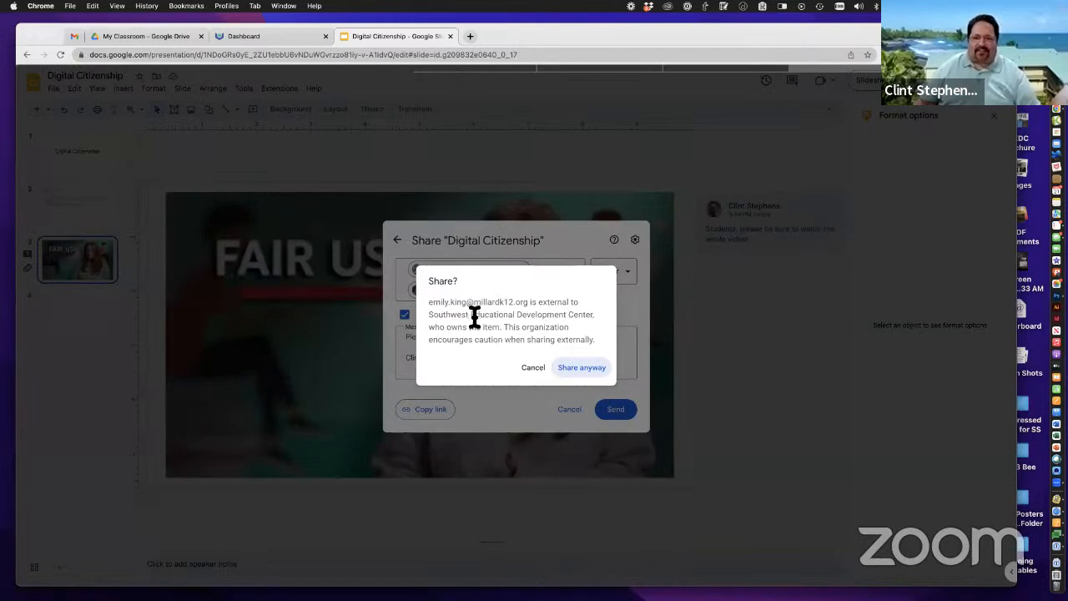
{"action": "mouse_move", "coordinate": [514, 317]}
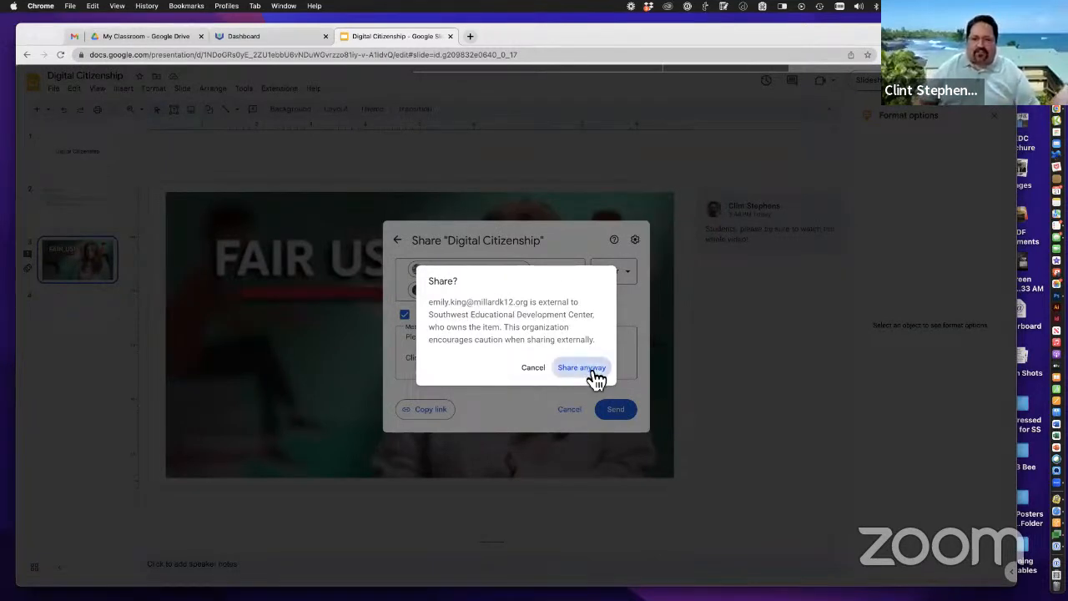
{"action": "left_click", "coordinate": [581, 367]}
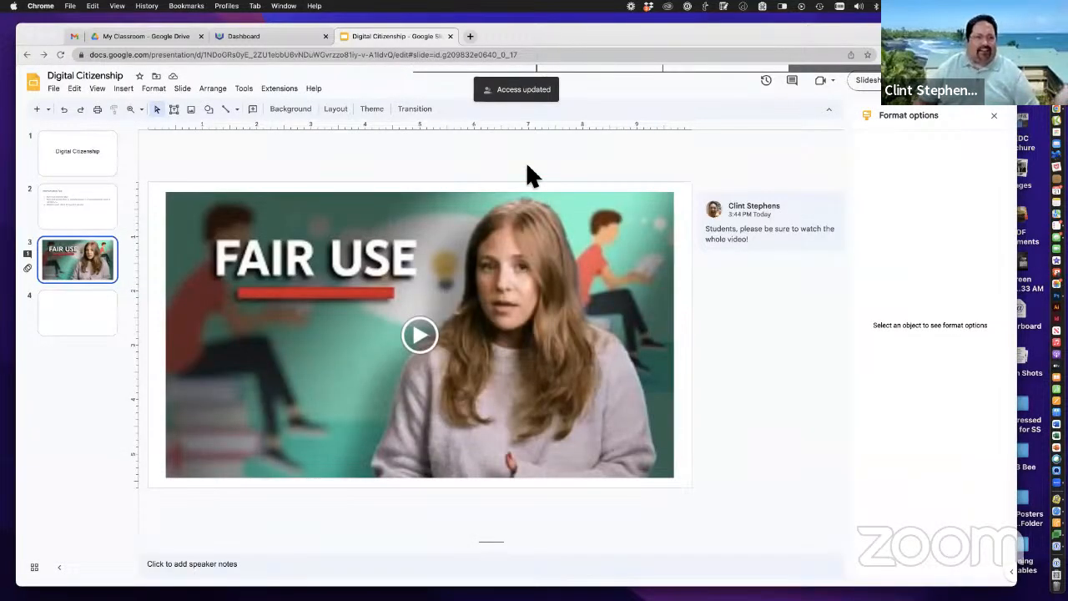
{"action": "mouse_move", "coordinate": [785, 192]}
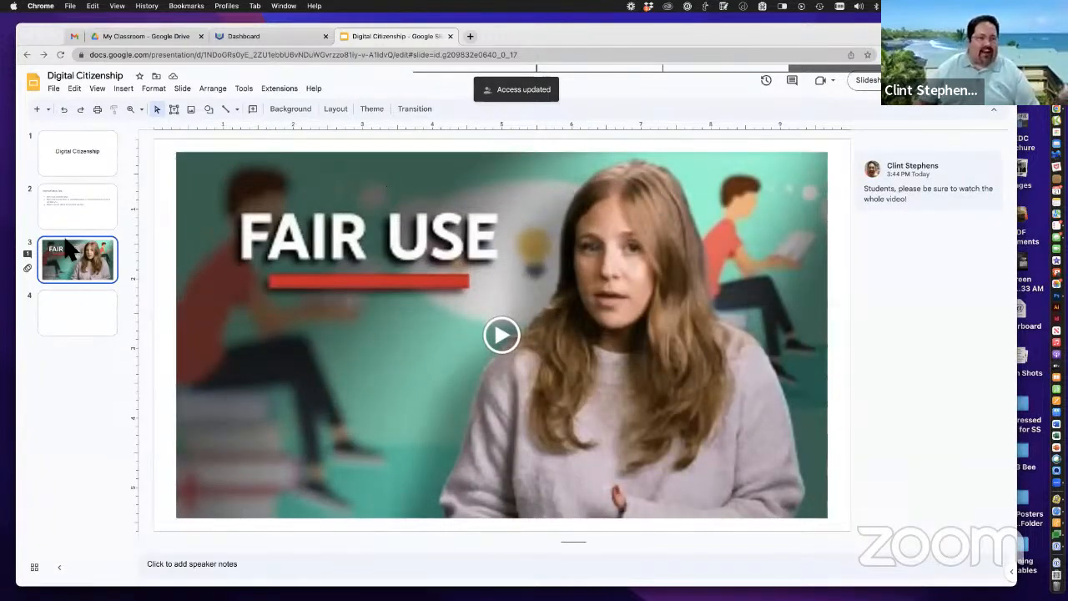
{"action": "mouse_move", "coordinate": [693, 158]}
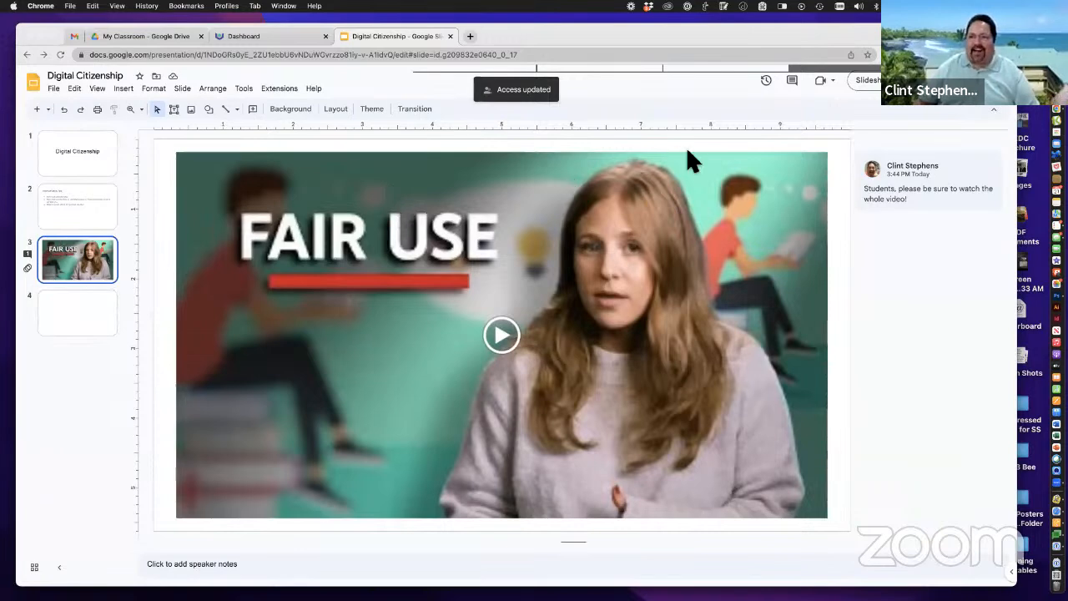
{"action": "mouse_move", "coordinate": [742, 100]}
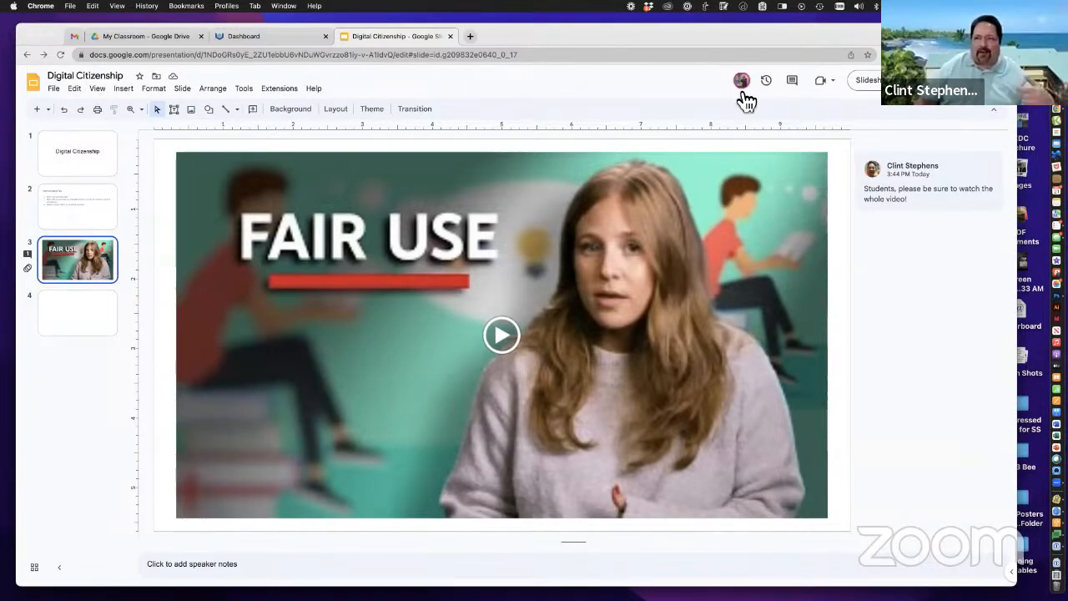
{"action": "left_click", "coordinate": [741, 80]}
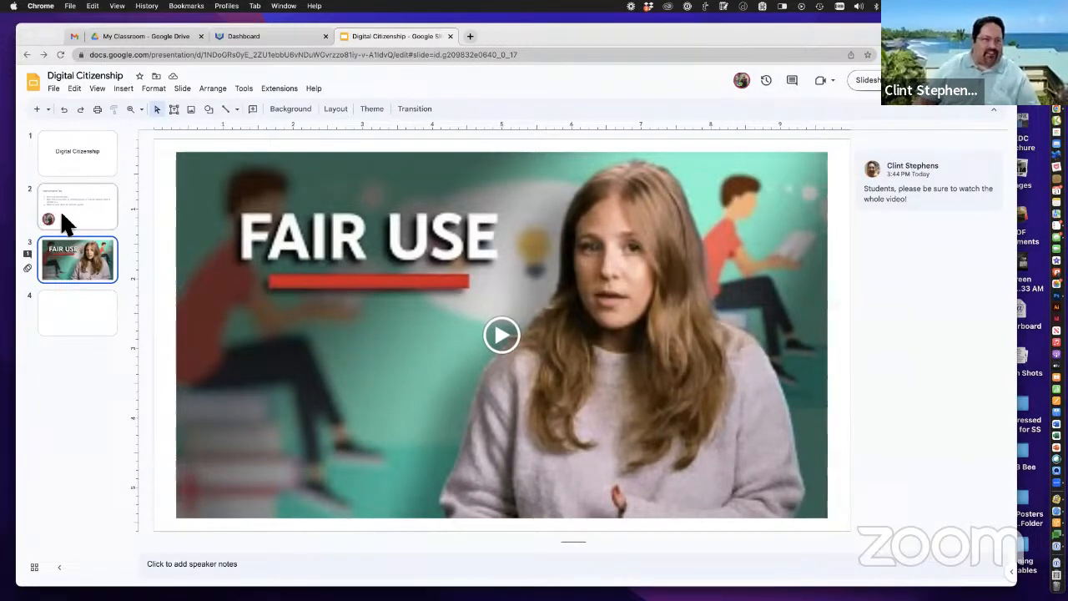
Step: Add a fourth bullet "Don't share your password :)" to slide 2's tips list
{"action": "left_click", "coordinate": [77, 207]}
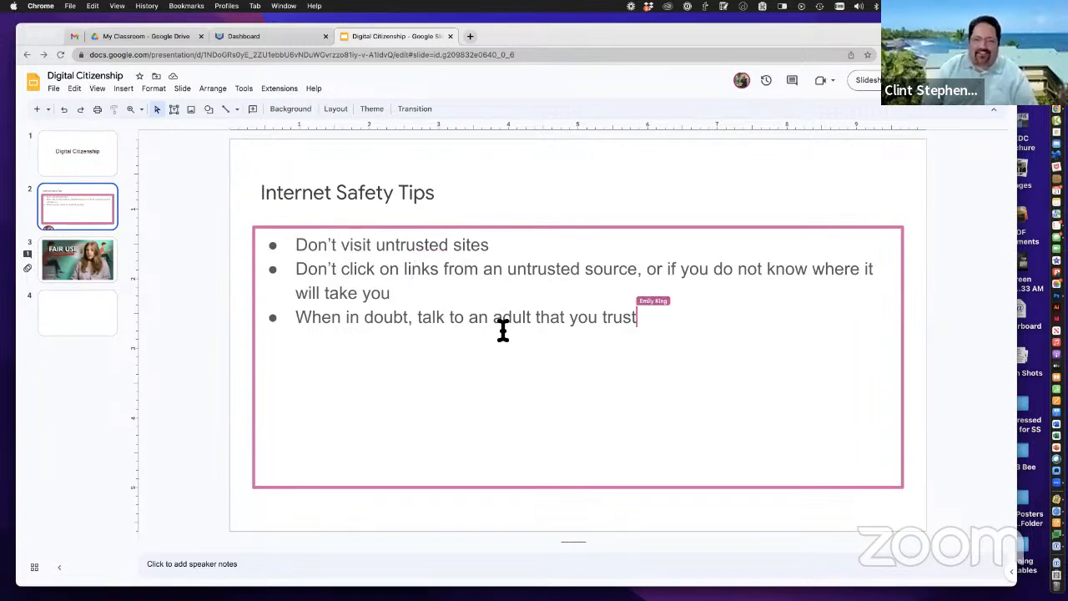
{"action": "key", "text": "Return"}
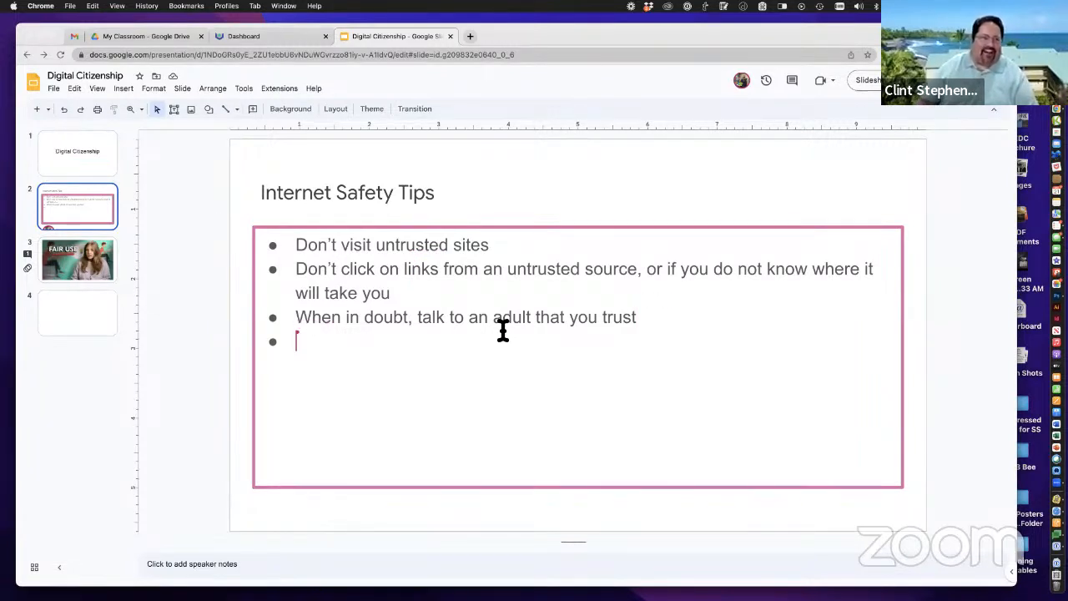
{"action": "left_click", "coordinate": [54, 86]}
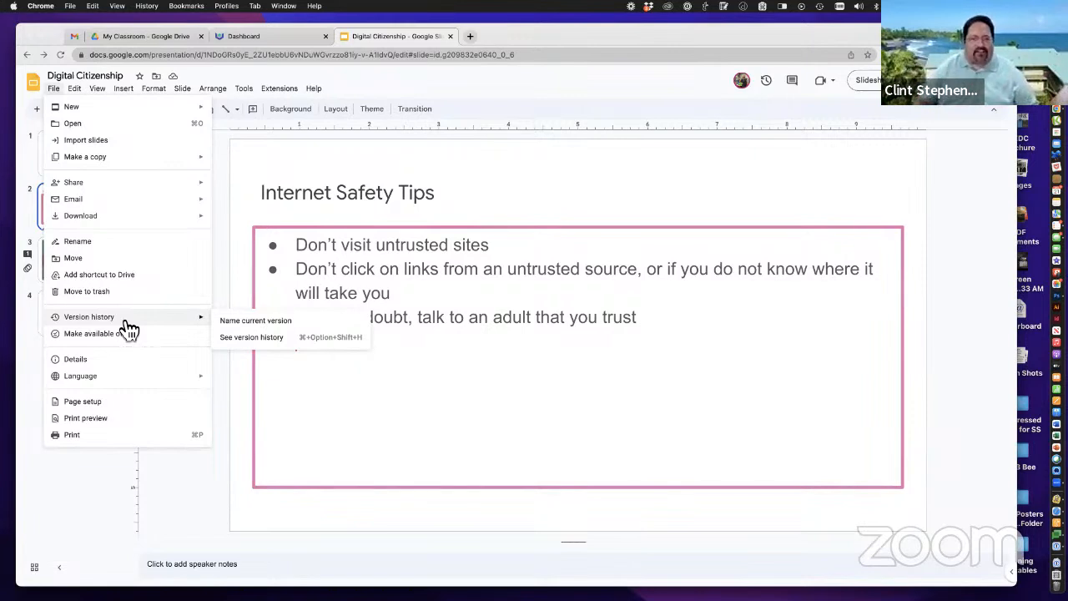
{"action": "mouse_move", "coordinate": [214, 330]}
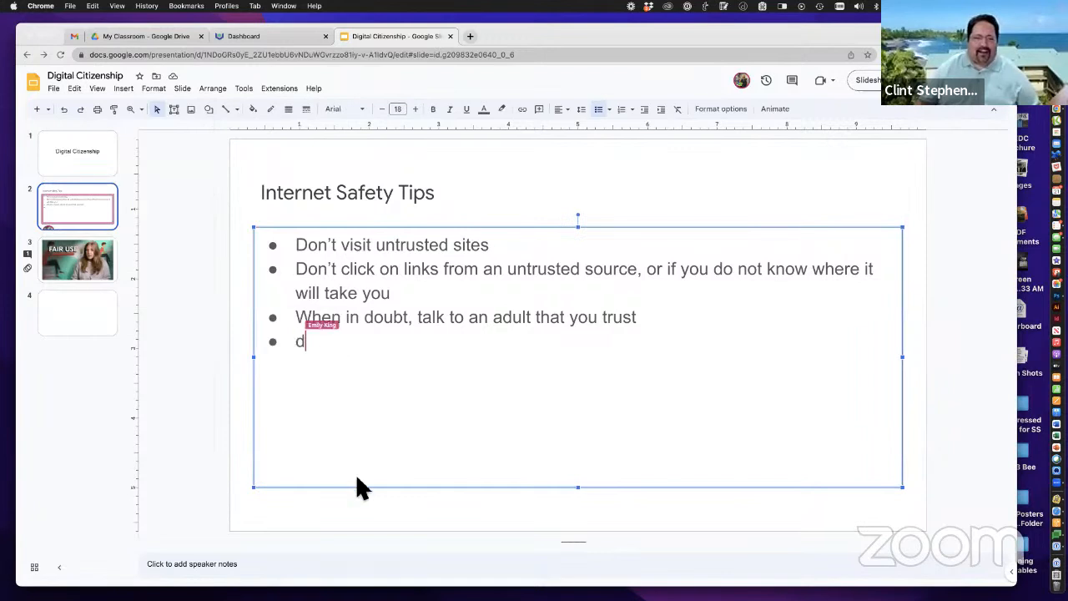
{"action": "type", "text": "o"}
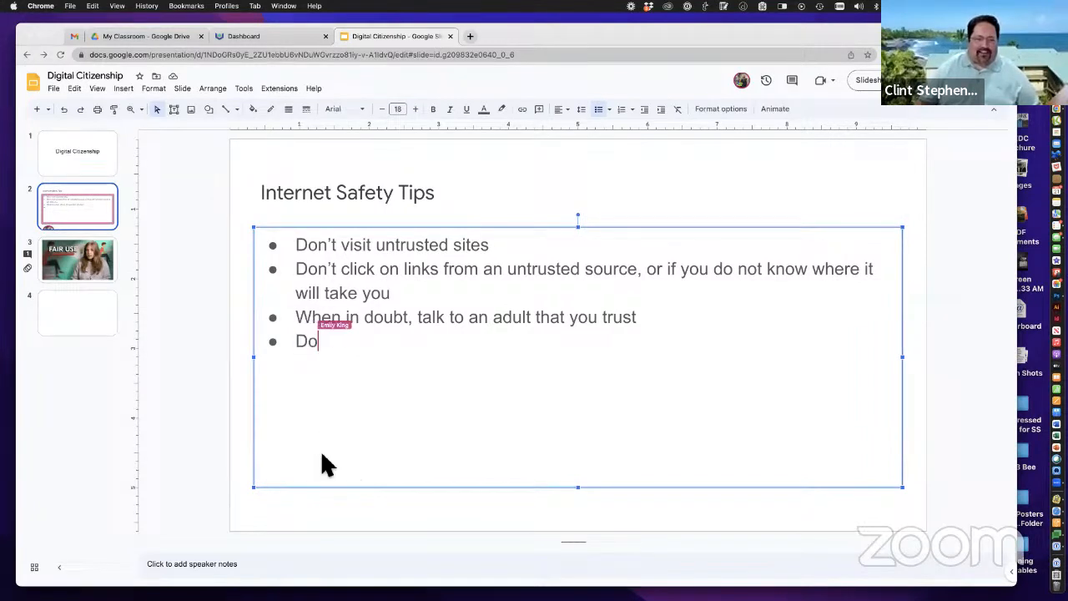
{"action": "type", "text": "n't hsare"}
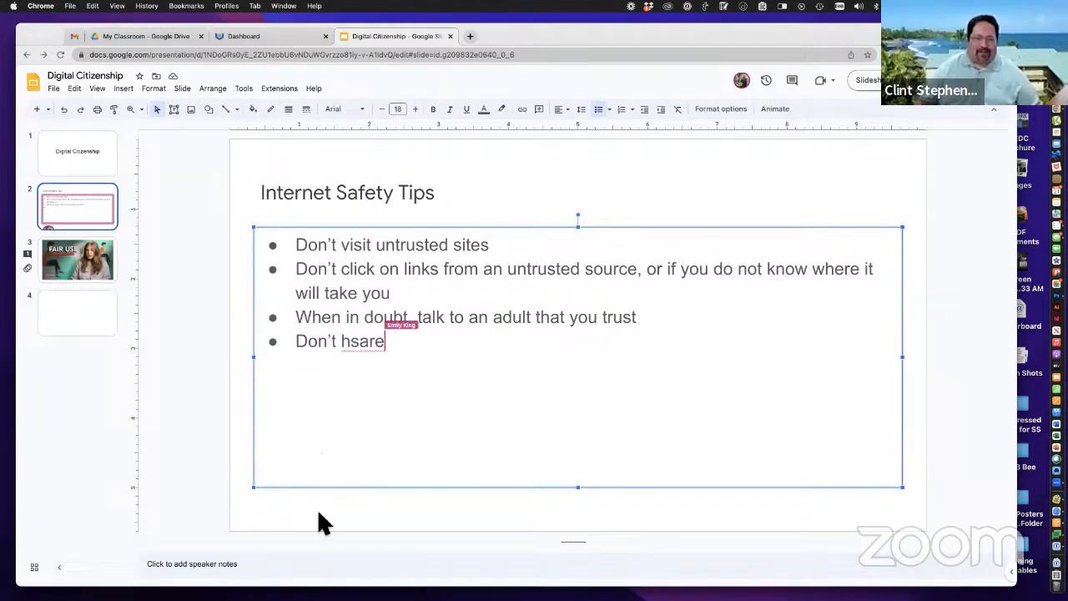
{"action": "type", "text": "share your pa"}
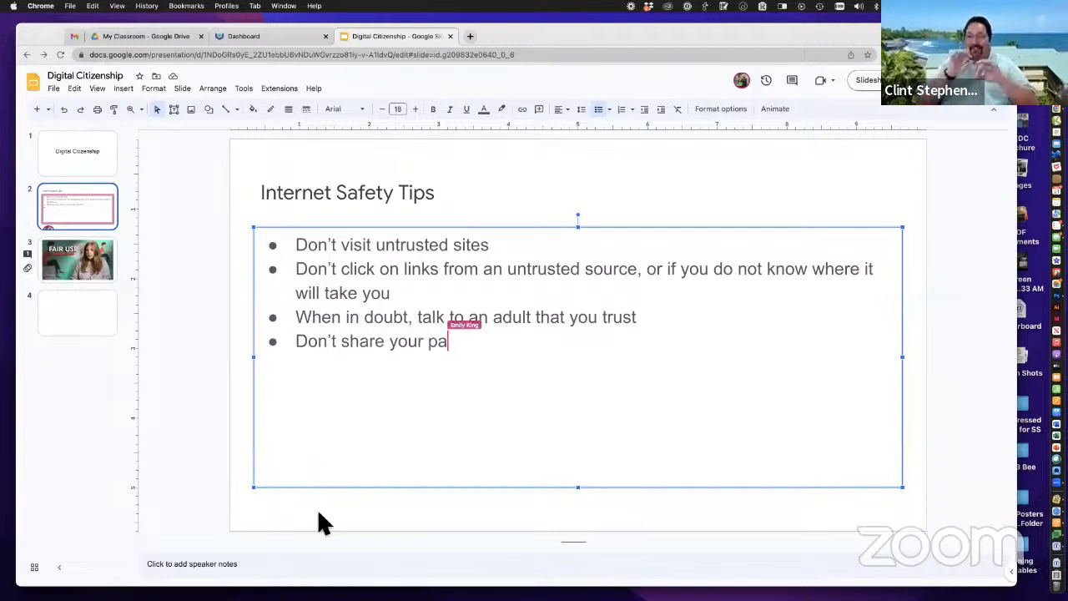
{"action": "type", "text": "ssword"}
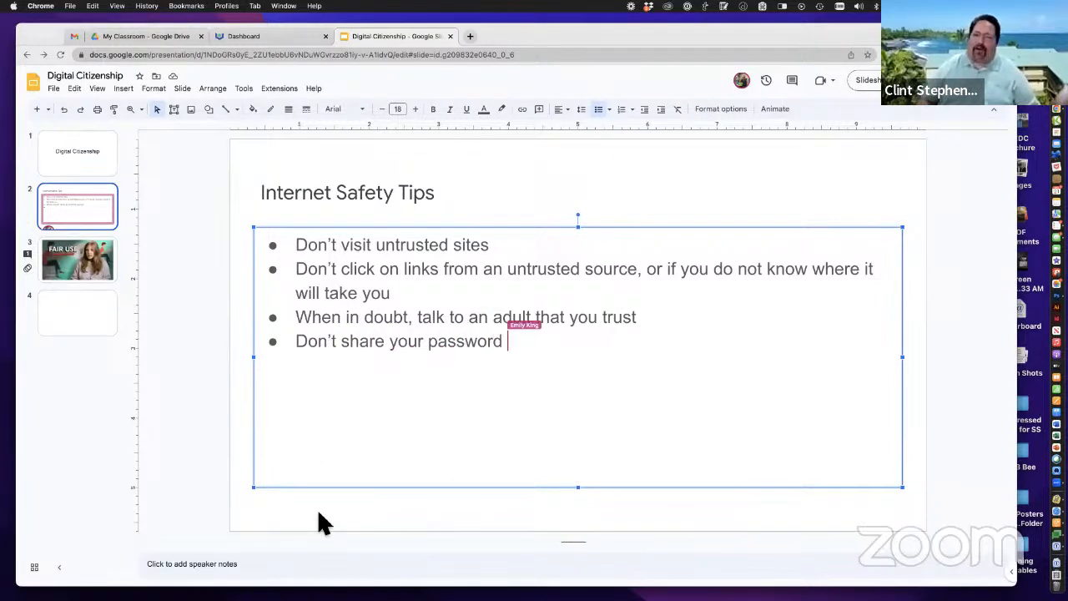
{"action": "type", "text": ":)"}
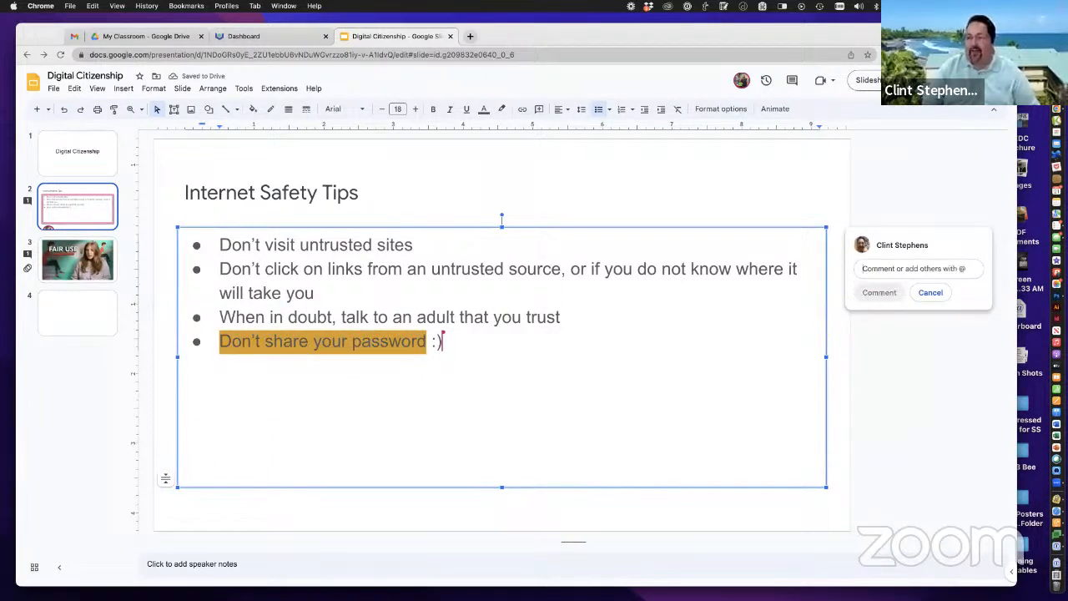
Step: Post a comment on the password tip @-mentioning the collaborator with "Great suggestion!"
{"action": "type", "text": "@"}
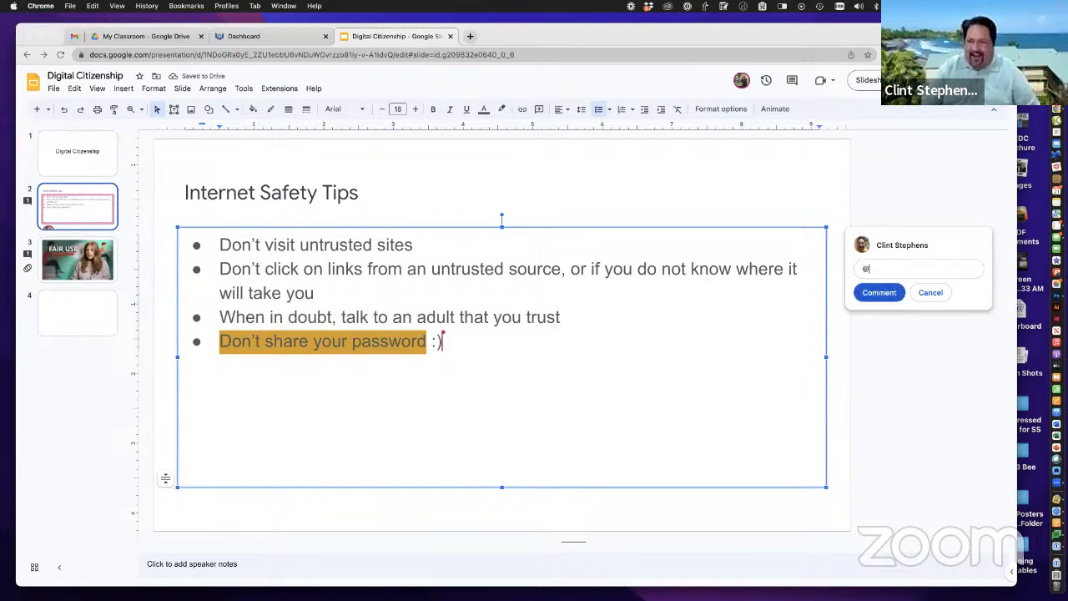
{"action": "type", "text": "em"}
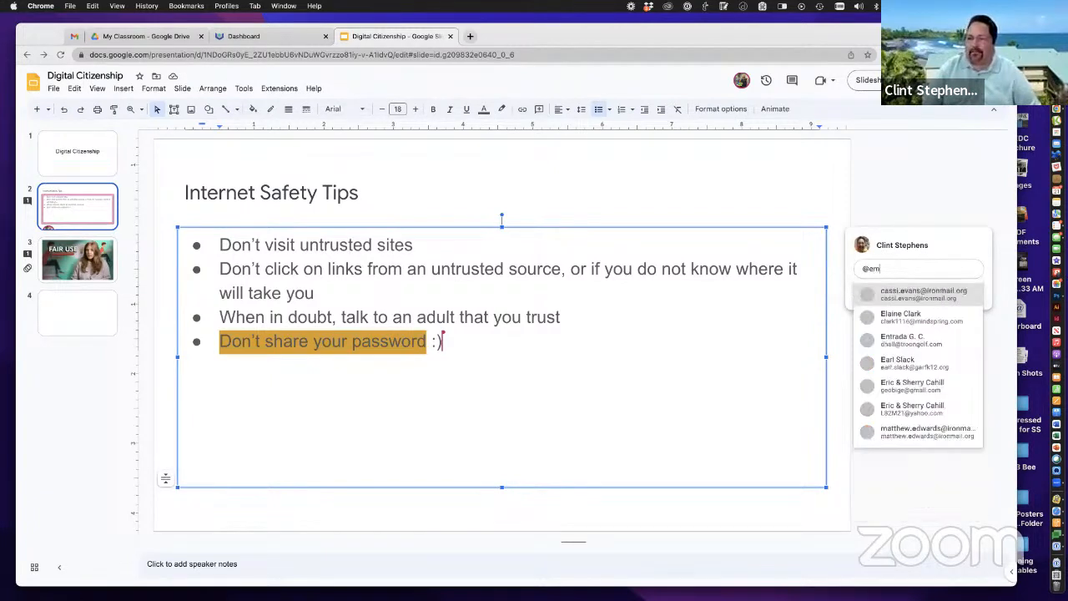
{"action": "type", "text": "i"}
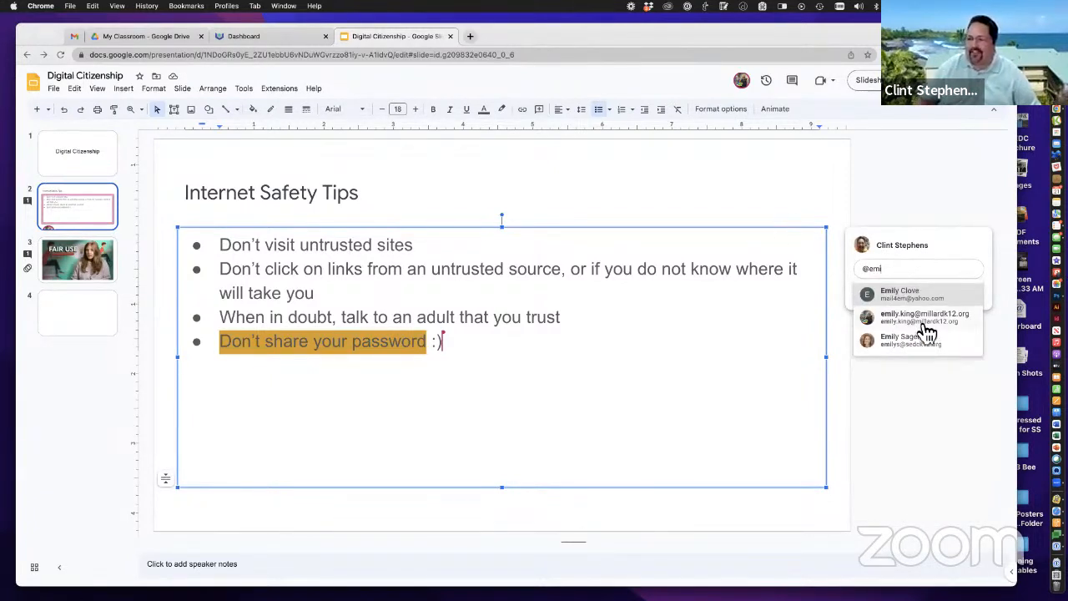
{"action": "left_click", "coordinate": [918, 318]}
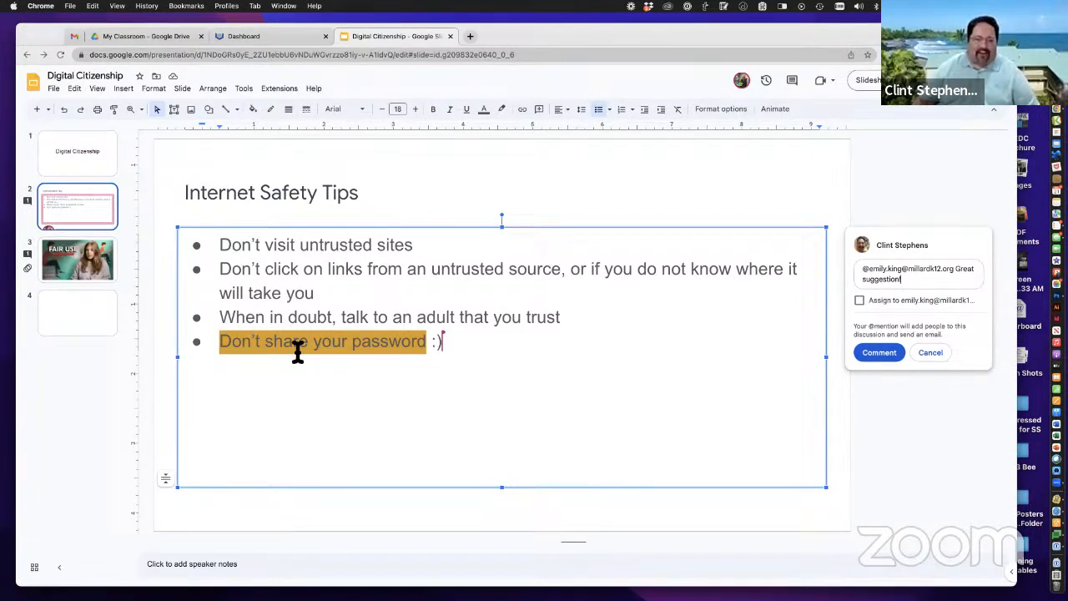
{"action": "mouse_move", "coordinate": [484, 341]}
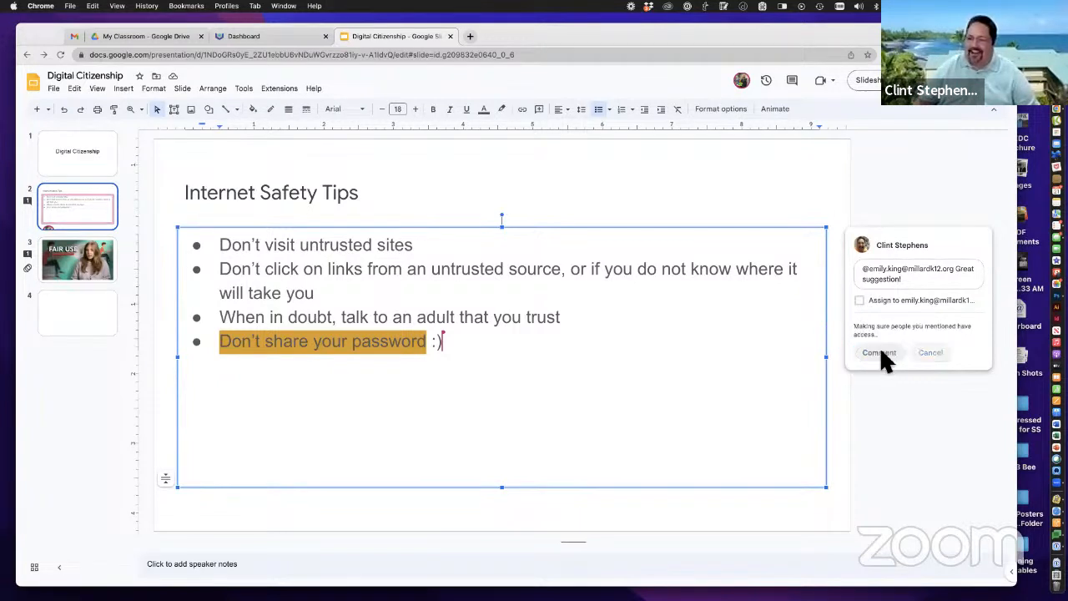
{"action": "left_click", "coordinate": [878, 352]}
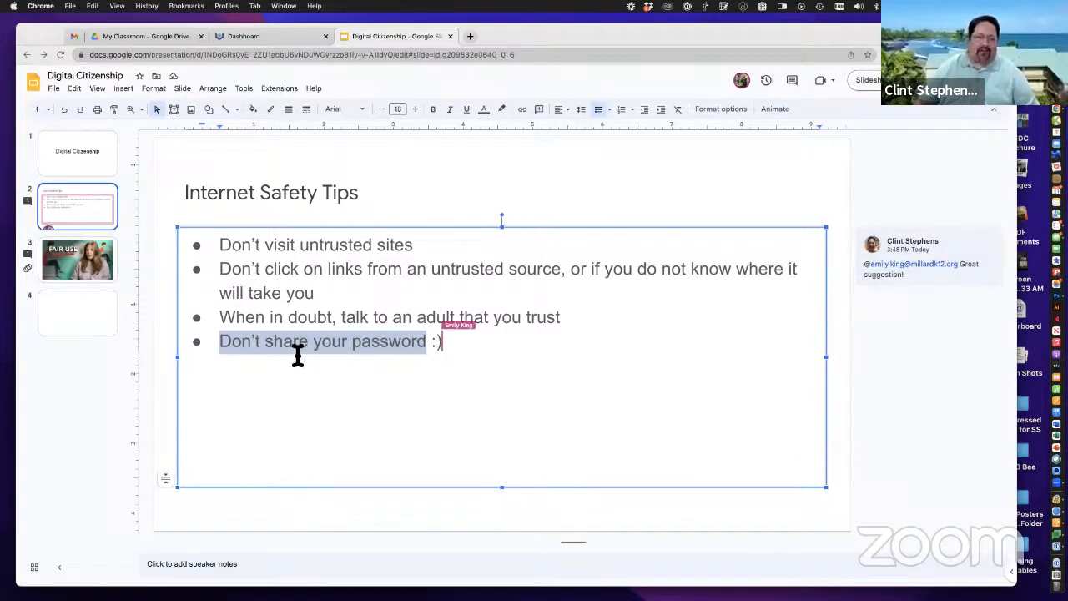
{"action": "mouse_move", "coordinate": [381, 415]}
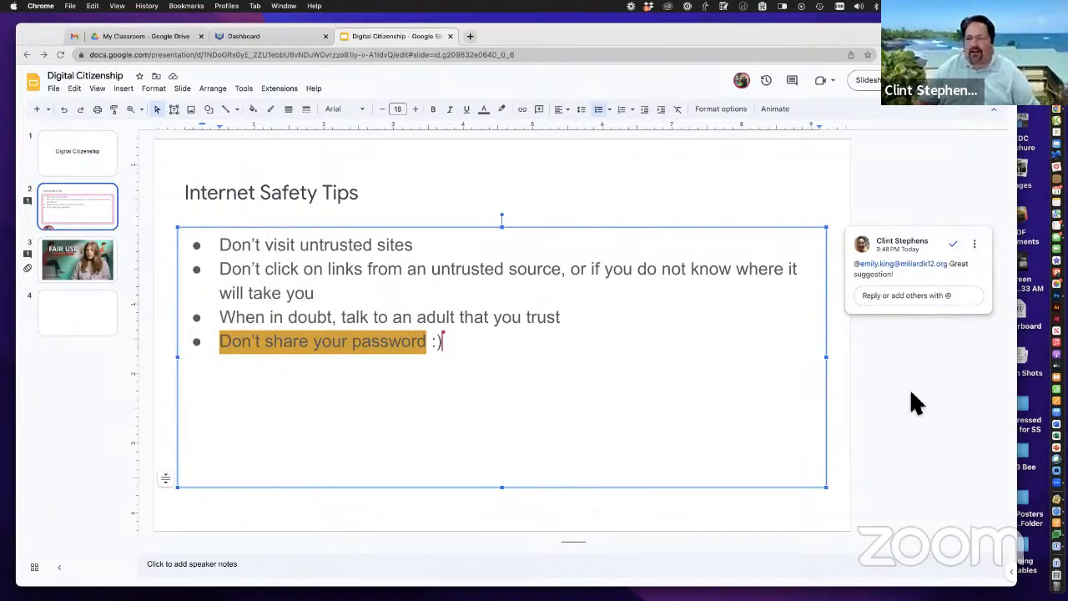
{"action": "left_click", "coordinate": [543, 428]}
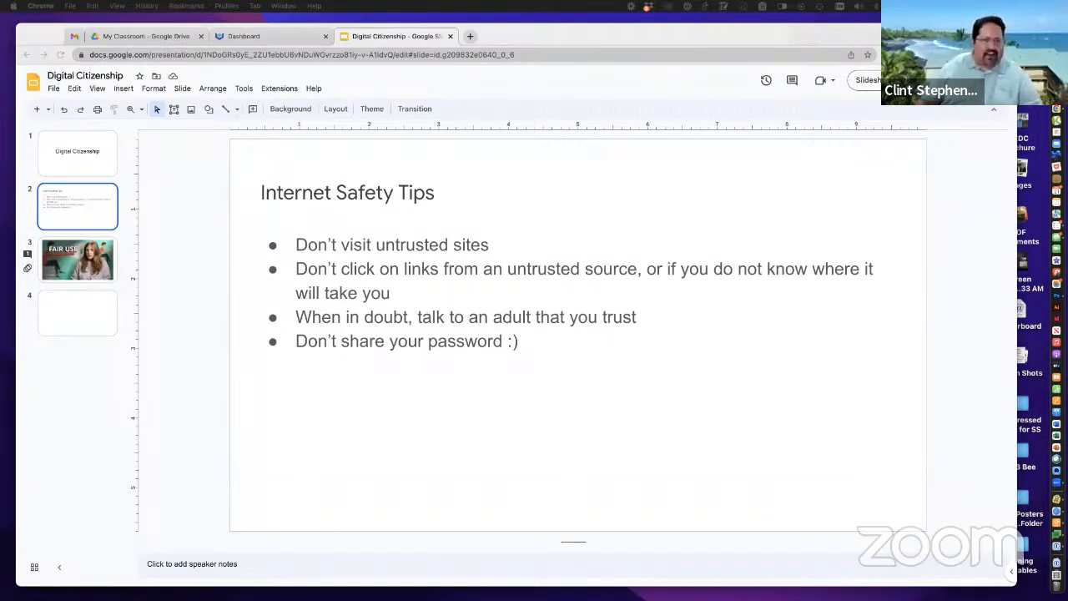
Step: Apply the orange Swiss theme to the deck from the Themes panel
{"action": "left_click", "coordinate": [76, 154]}
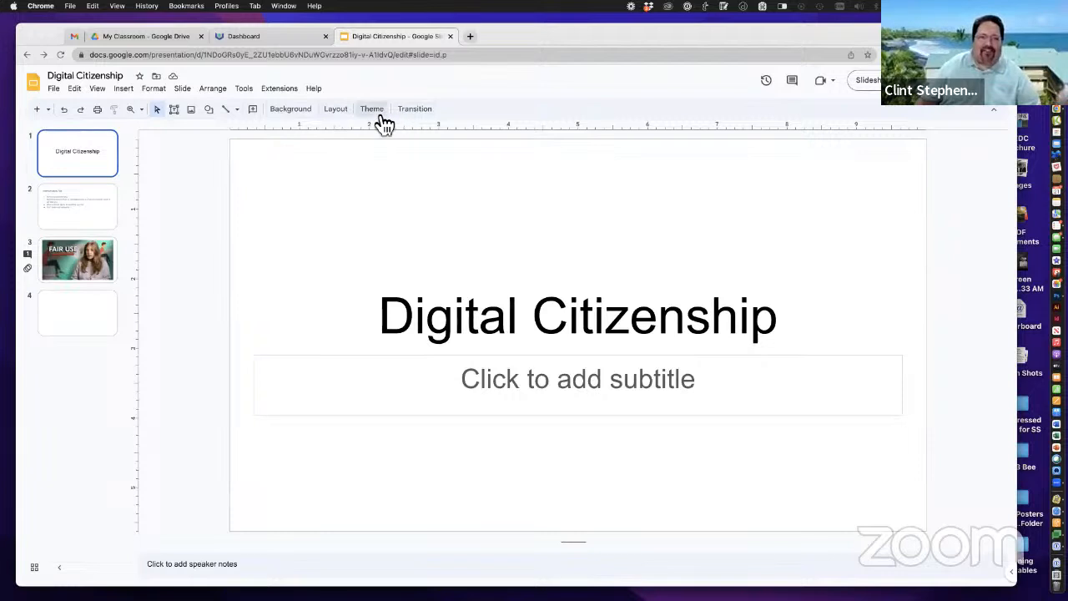
{"action": "left_click", "coordinate": [370, 108]}
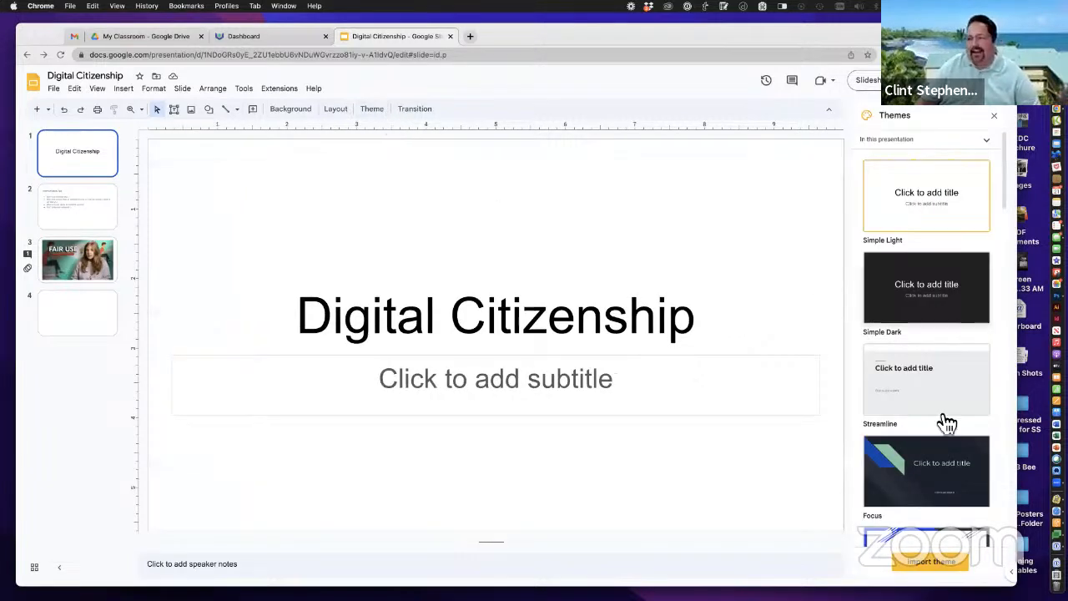
{"action": "scroll", "scroll_direction": "down", "scroll_amount": 3}
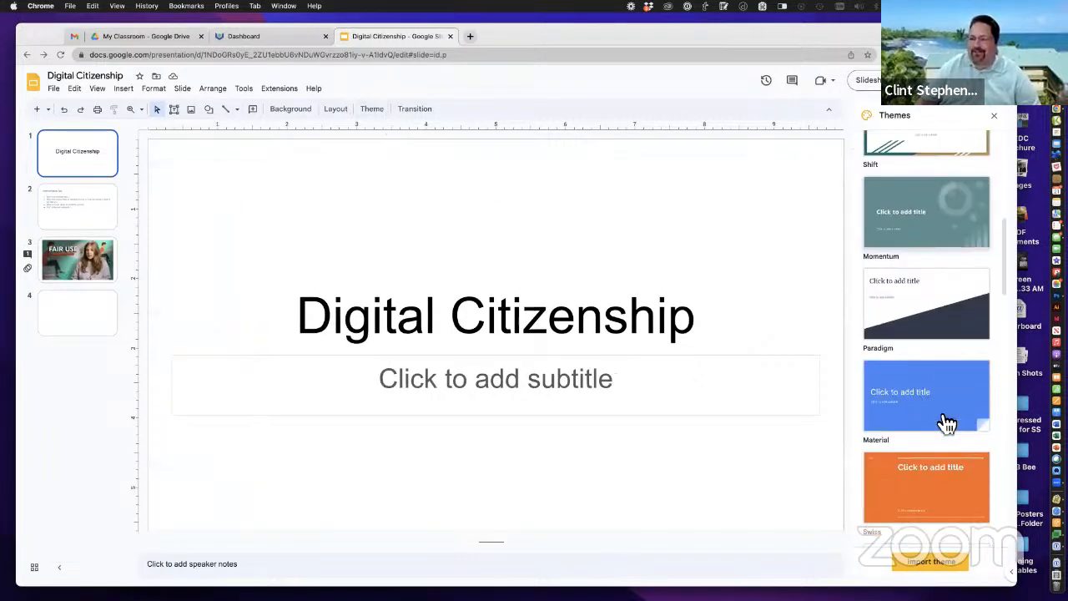
{"action": "scroll", "scroll_direction": "down", "scroll_amount": 3}
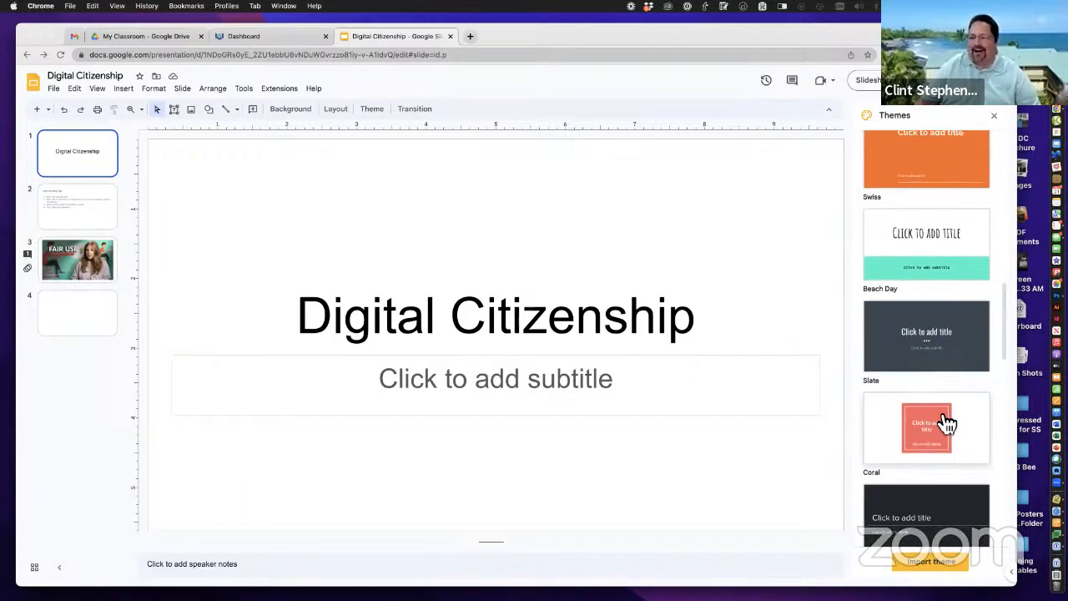
{"action": "scroll", "scroll_direction": "up", "scroll_amount": 3}
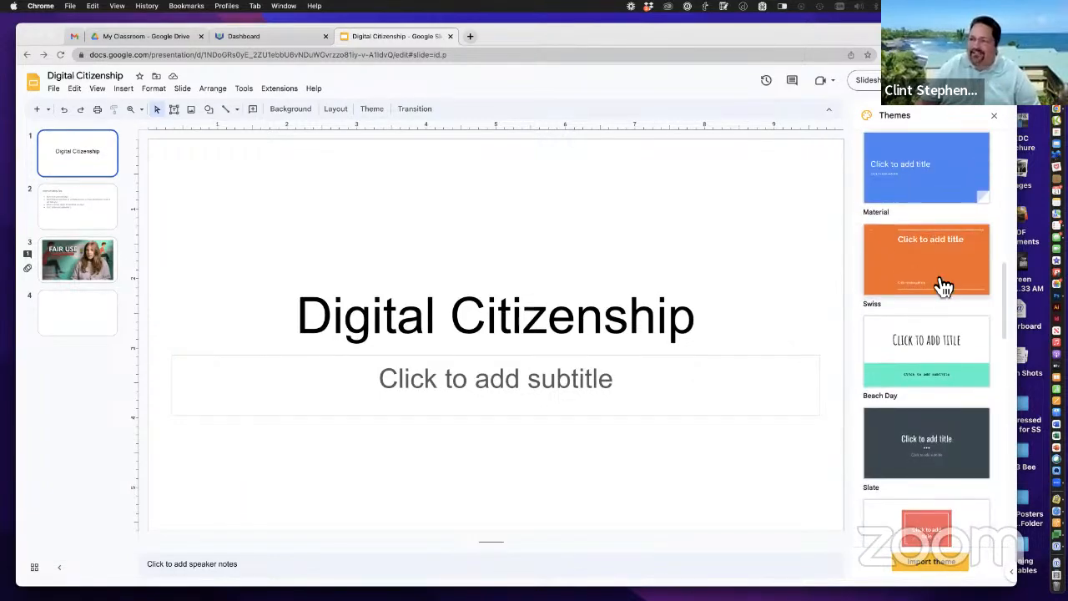
{"action": "left_click", "coordinate": [926, 259]}
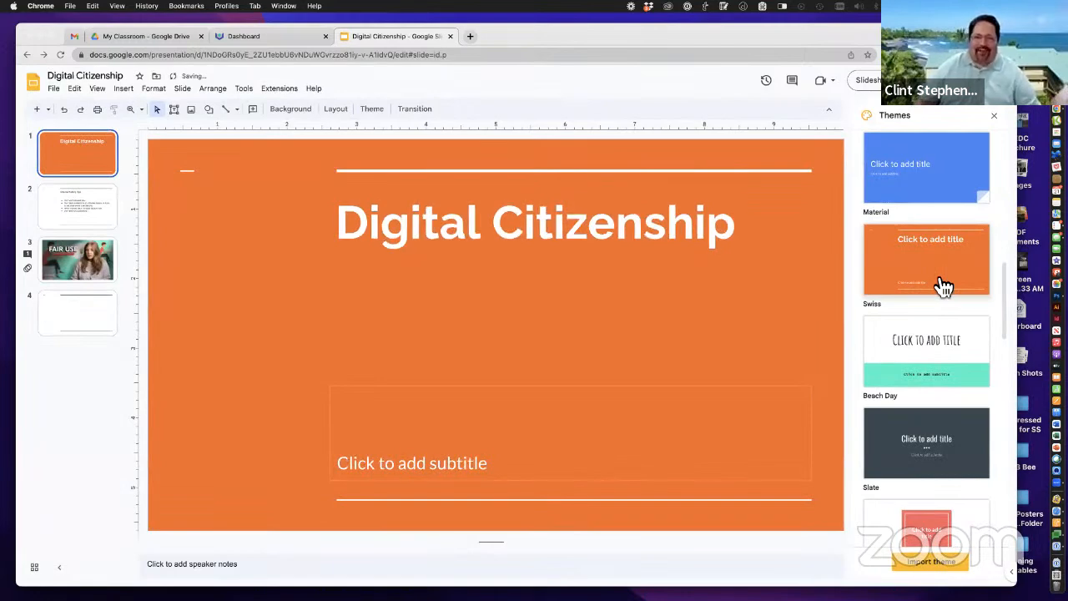
{"action": "mouse_move", "coordinate": [709, 371]}
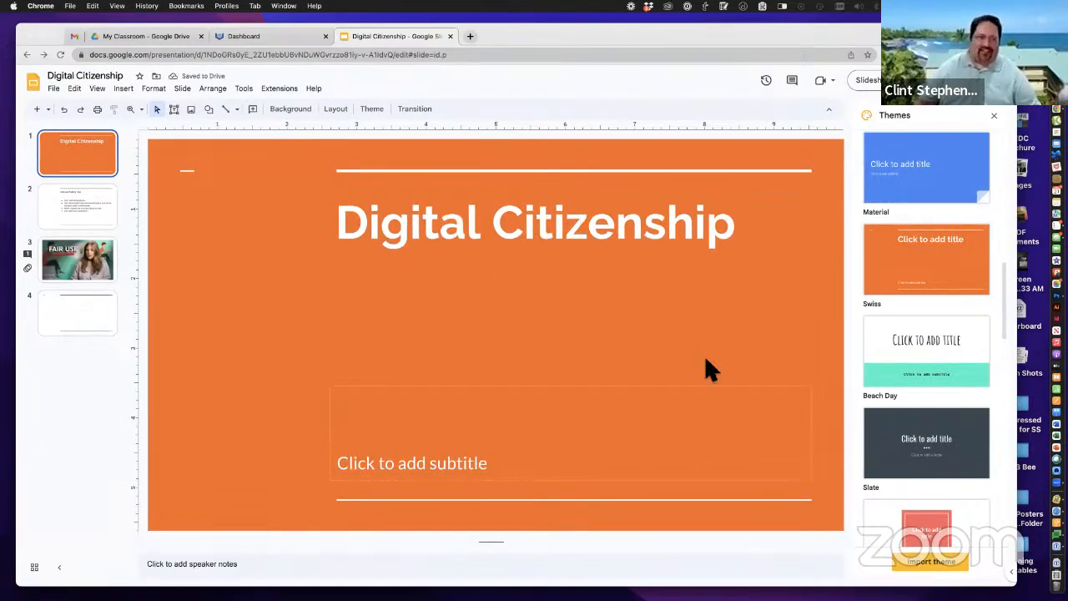
Step: Switch the deck to the Plum theme
{"action": "scroll", "scroll_direction": "down", "scroll_amount": 3}
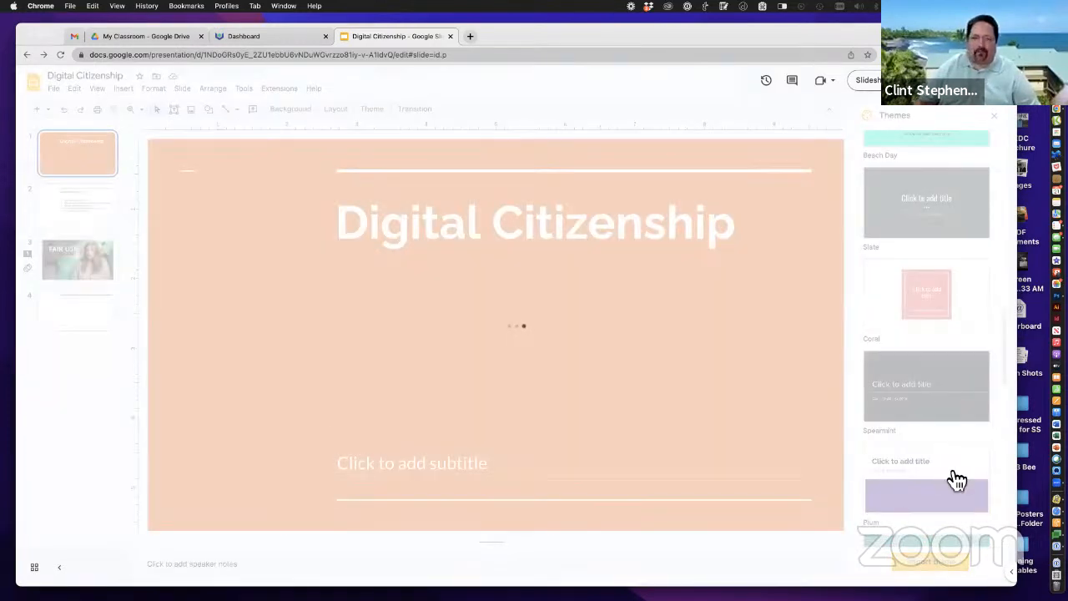
{"action": "left_click", "coordinate": [926, 484]}
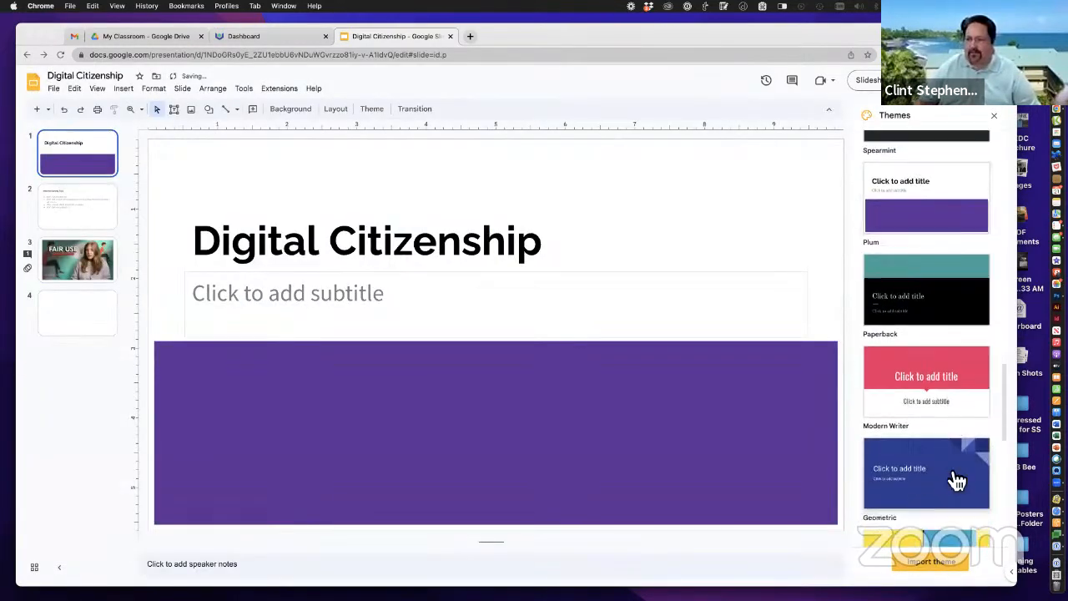
{"action": "scroll", "scroll_direction": "up", "scroll_amount": 3}
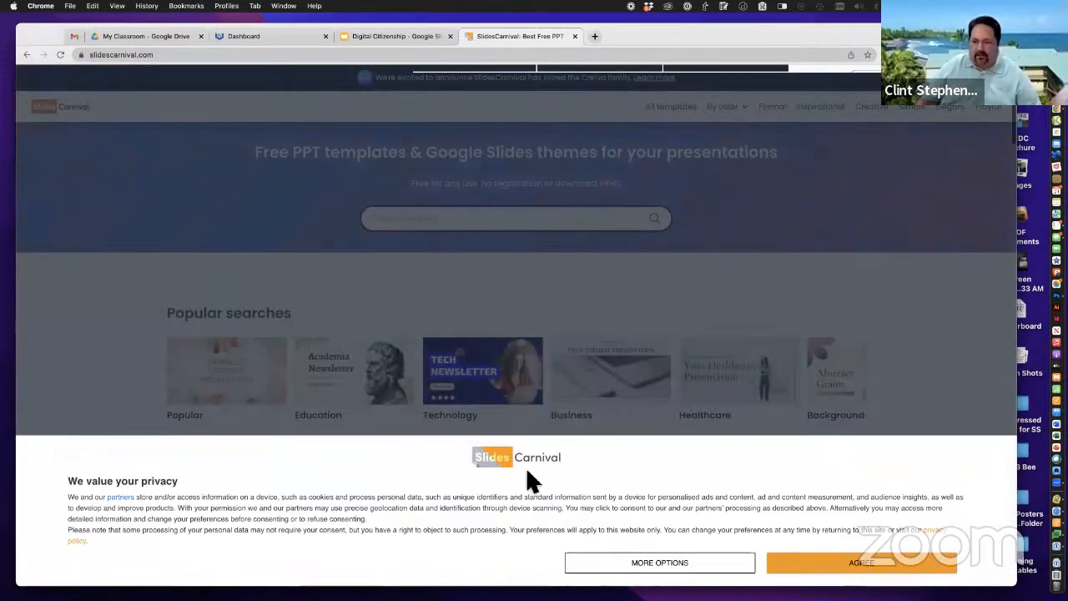
Step: Accept the privacy notice and filter SlidesCarnival templates to Purple via By color
{"action": "left_click", "coordinate": [861, 563]}
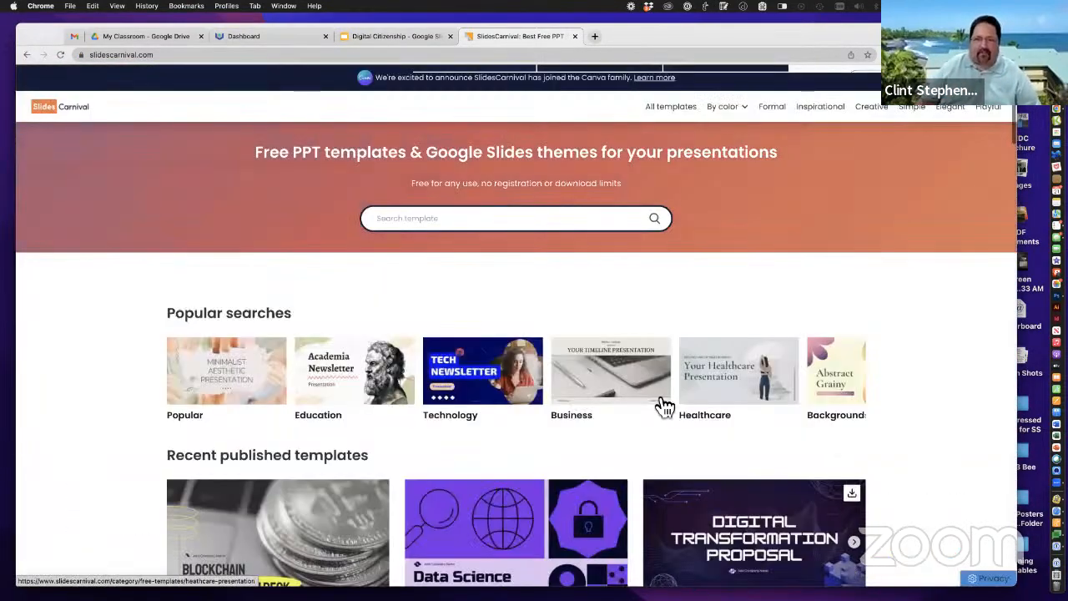
{"action": "scroll", "scroll_direction": "down", "scroll_amount": 3}
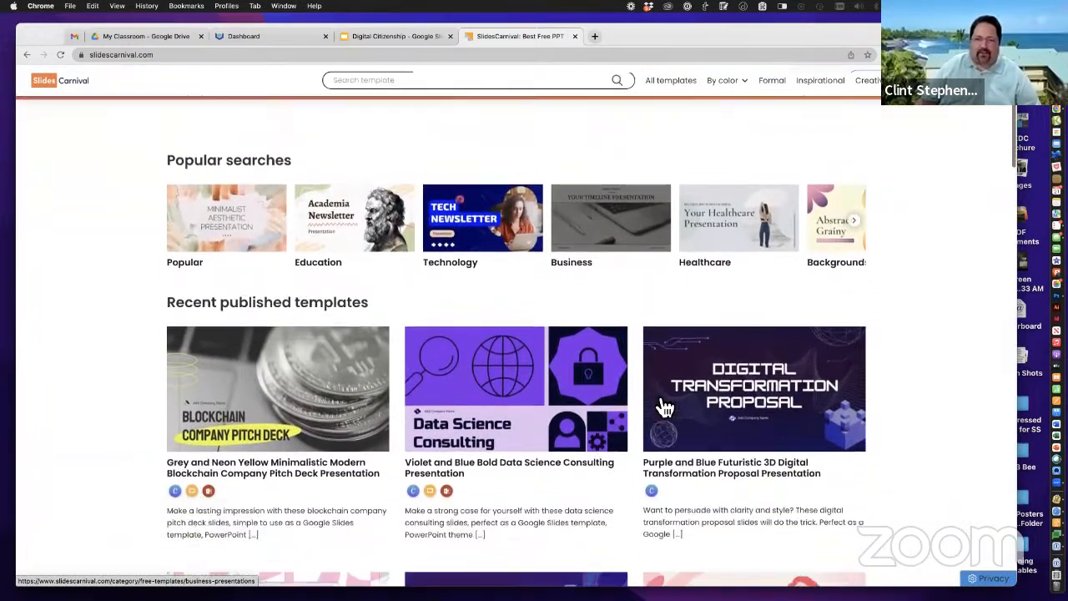
{"action": "scroll", "scroll_direction": "down", "scroll_amount": 3}
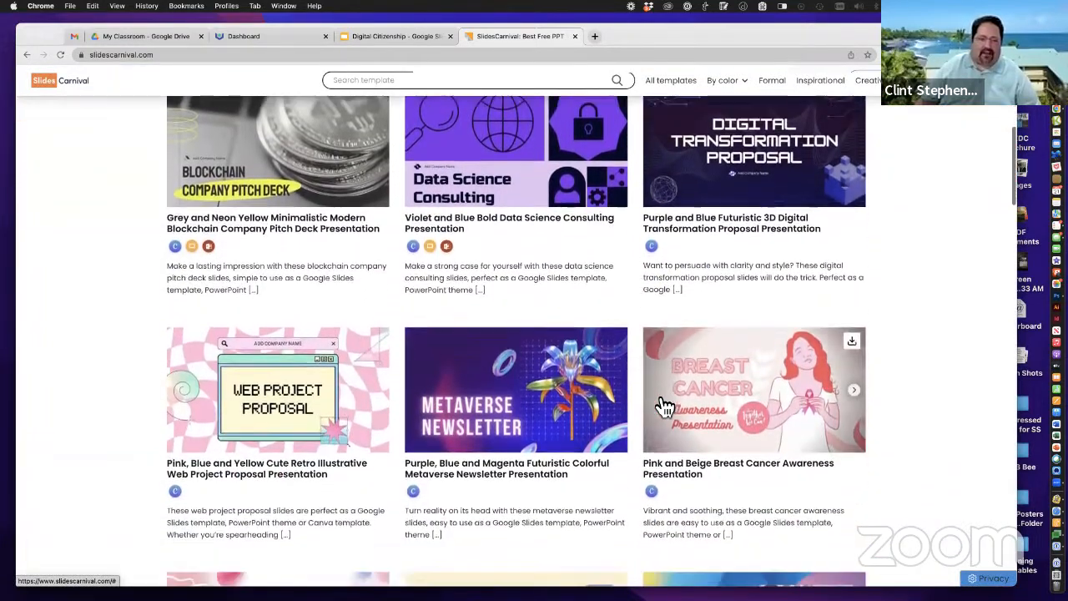
{"action": "scroll", "scroll_direction": "down", "scroll_amount": 3}
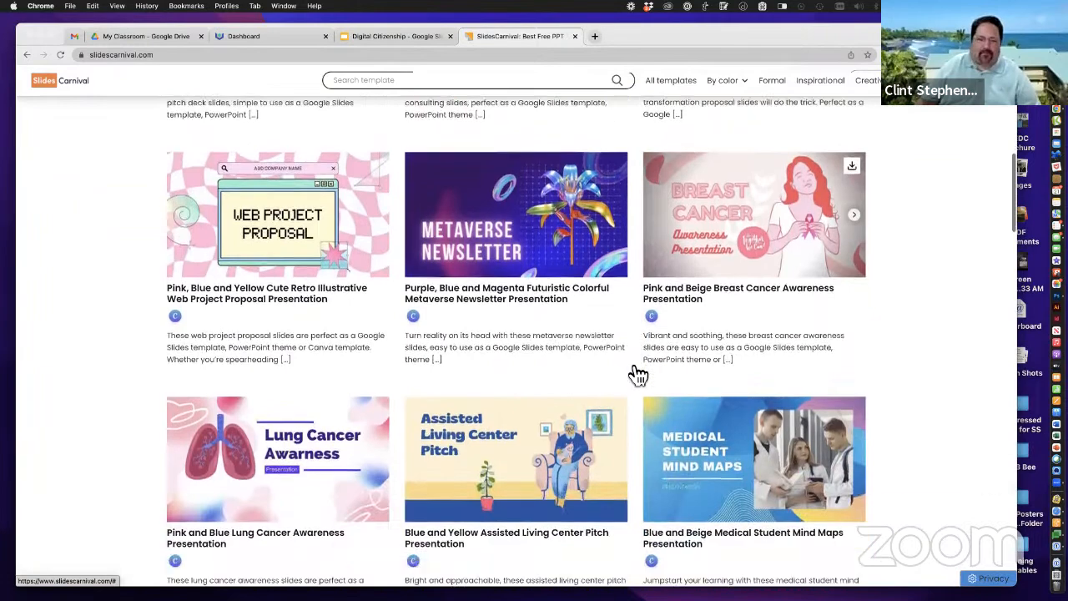
{"action": "scroll", "scroll_direction": "up", "scroll_amount": 3}
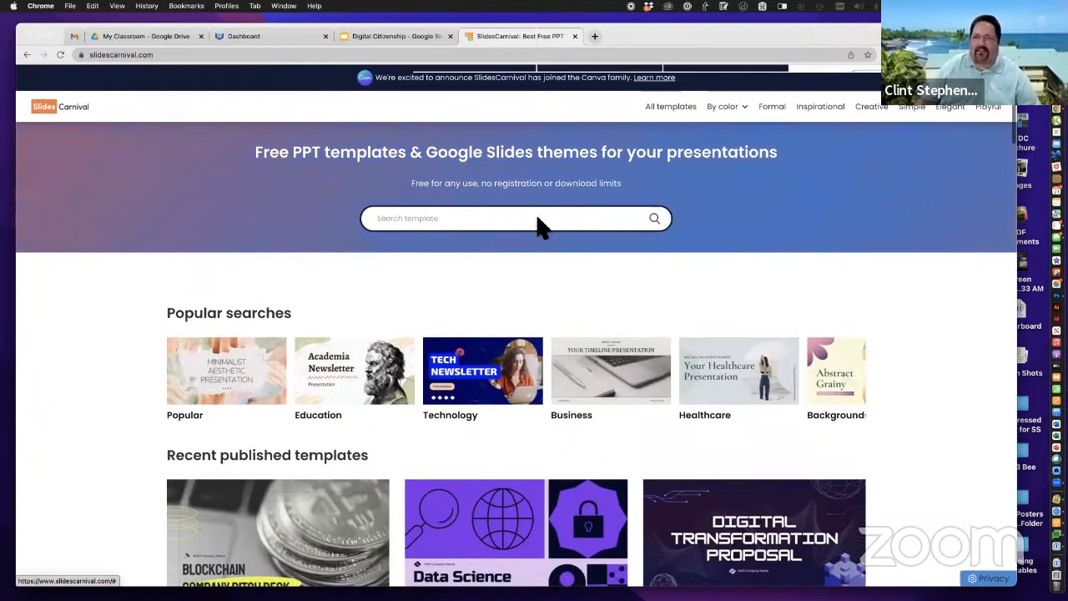
{"action": "left_click", "coordinate": [722, 107]}
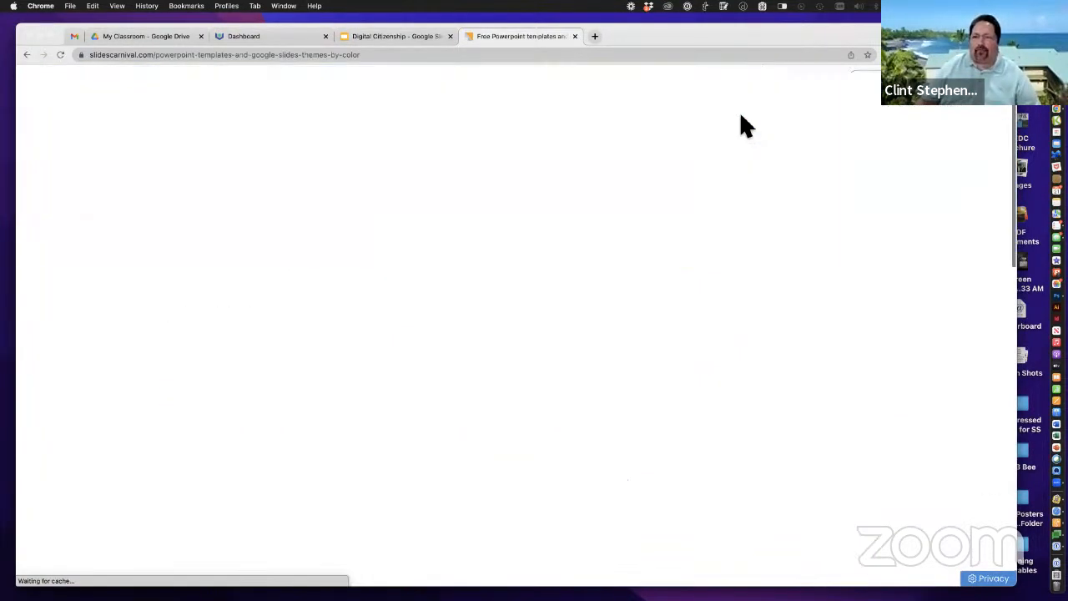
{"action": "left_click", "coordinate": [723, 80]}
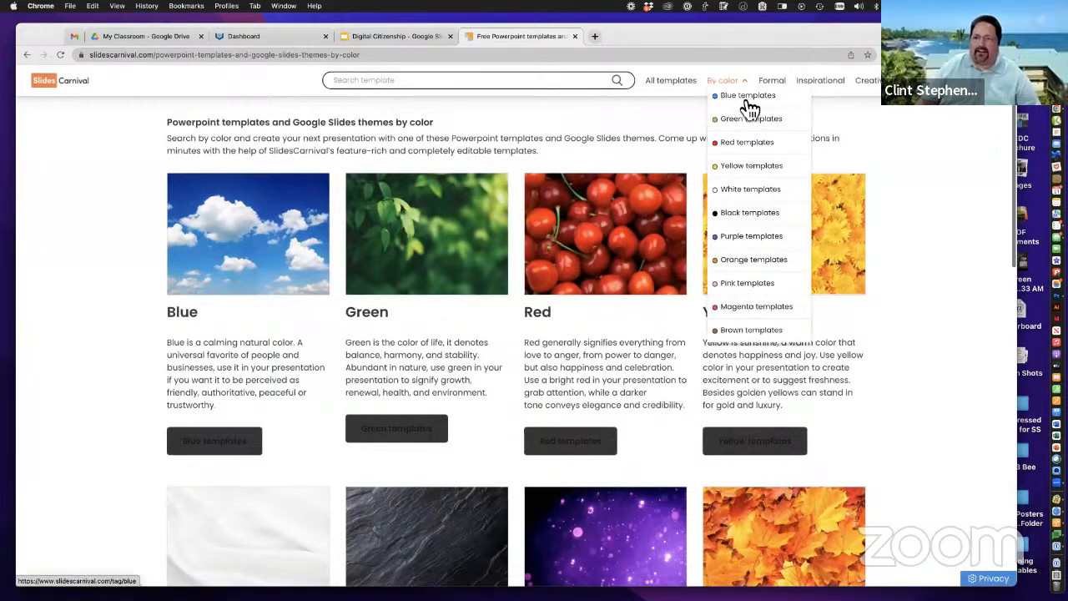
{"action": "mouse_move", "coordinate": [754, 240]}
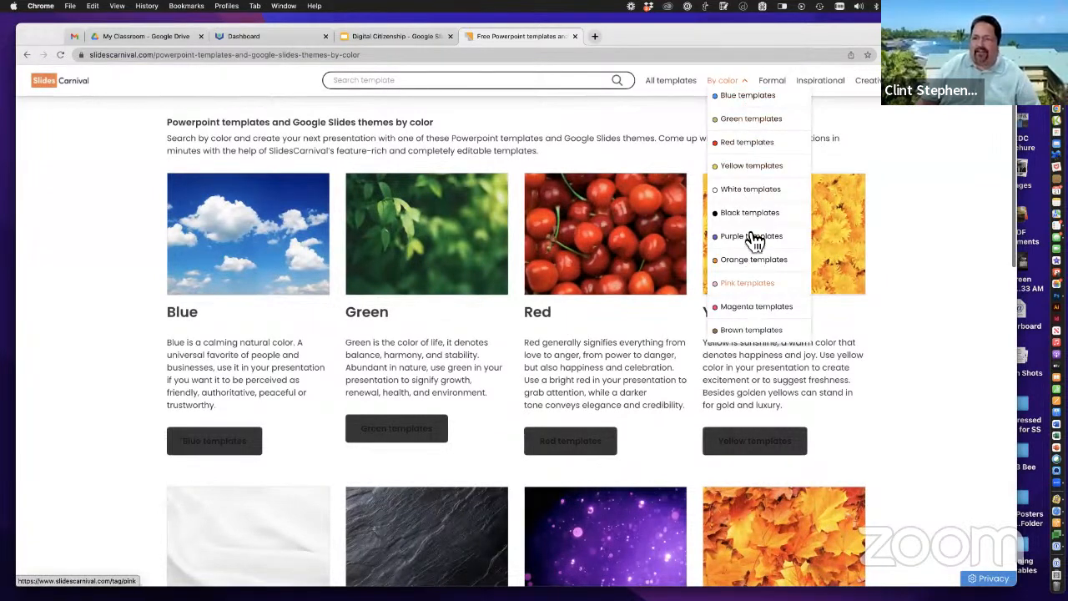
{"action": "left_click", "coordinate": [751, 237]}
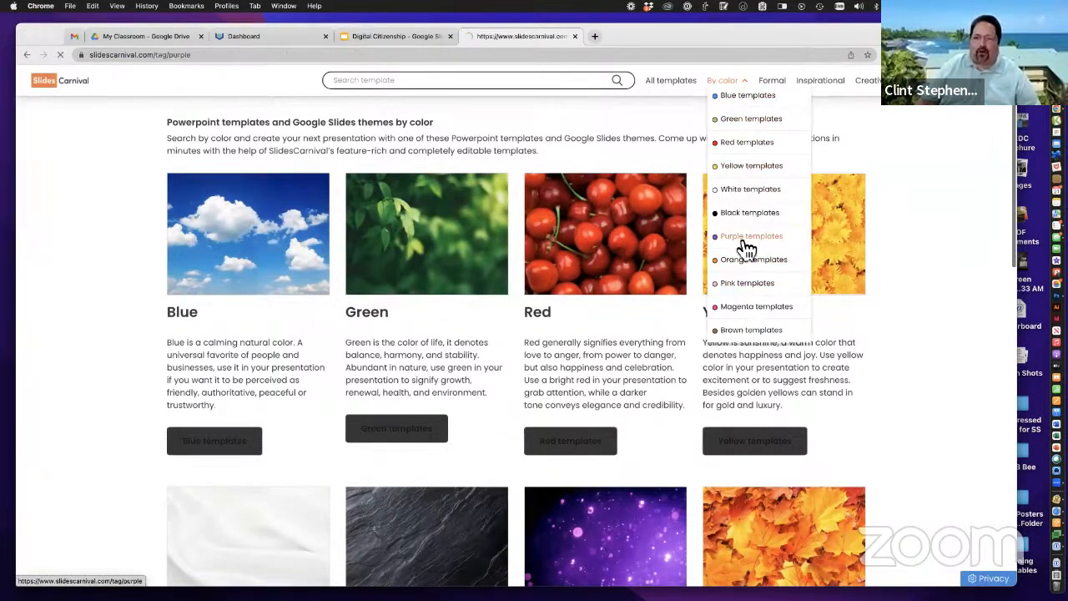
{"action": "left_click", "coordinate": [751, 235]}
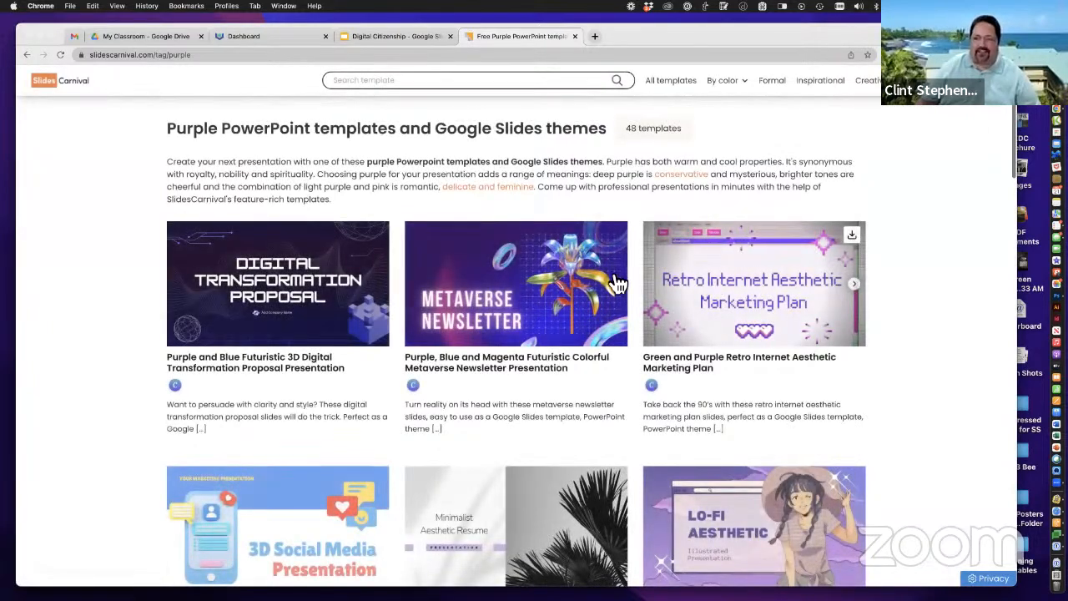
Step: Preview the Modern Space Style Thesis template, then go back to the purple collection
{"action": "scroll", "scroll_direction": "down", "scroll_amount": 3}
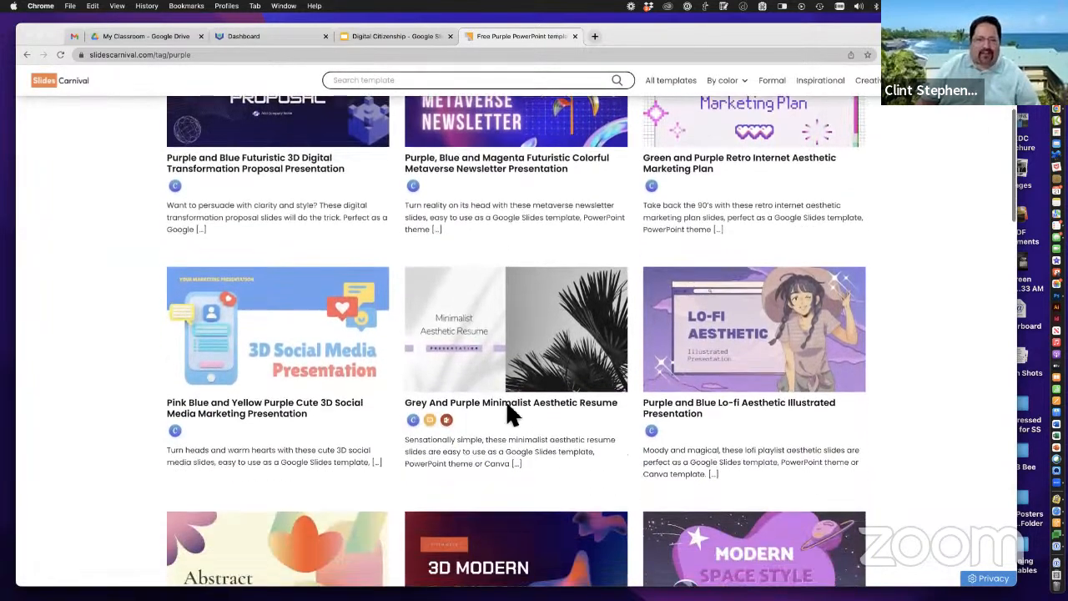
{"action": "scroll", "scroll_direction": "down", "scroll_amount": 3}
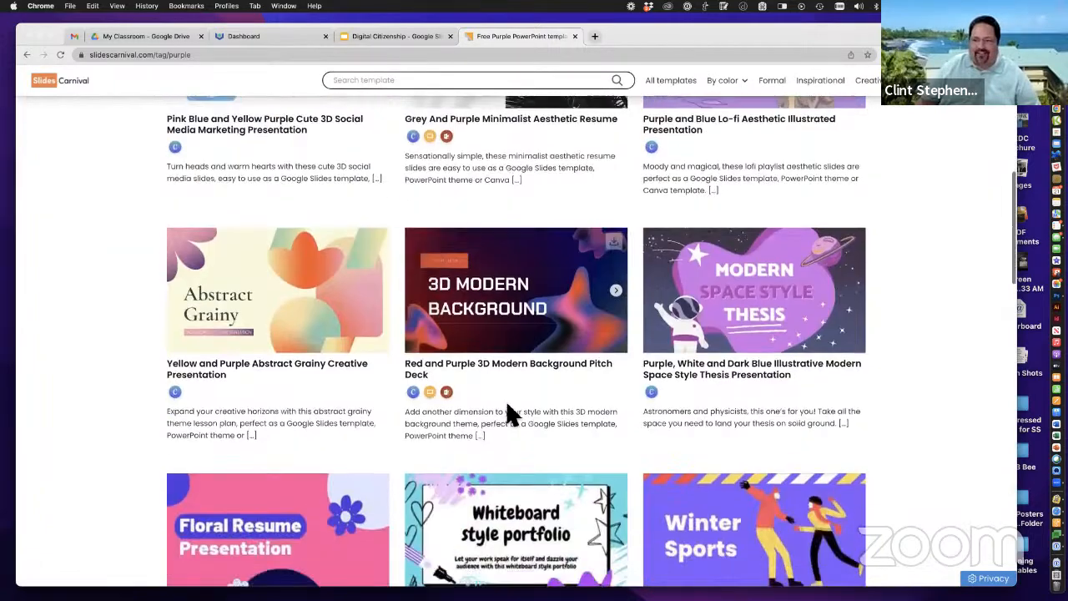
{"action": "scroll", "scroll_direction": "down", "scroll_amount": 3}
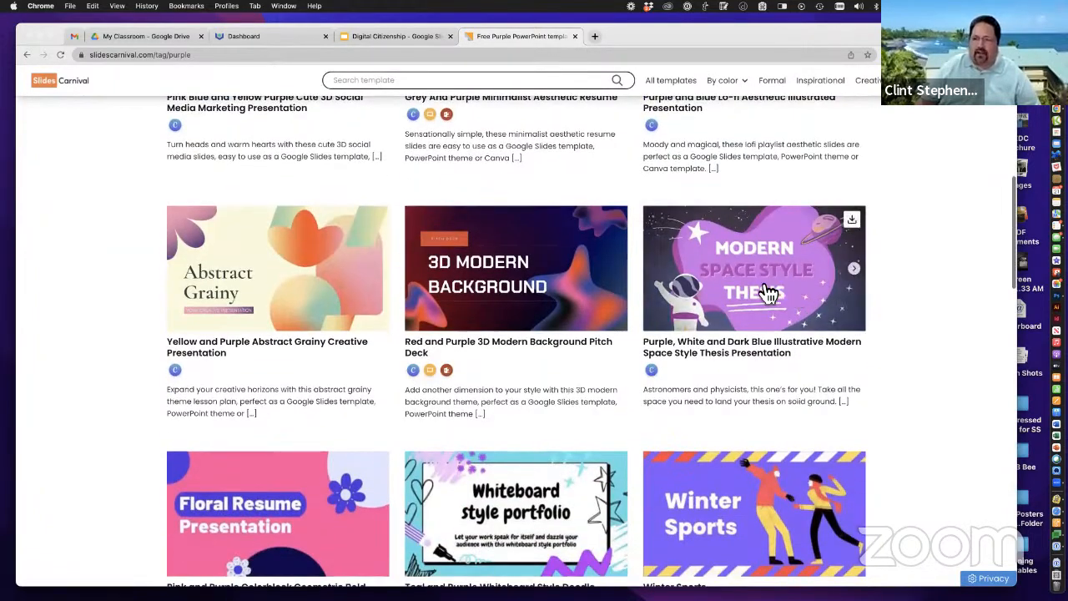
{"action": "left_click", "coordinate": [752, 267]}
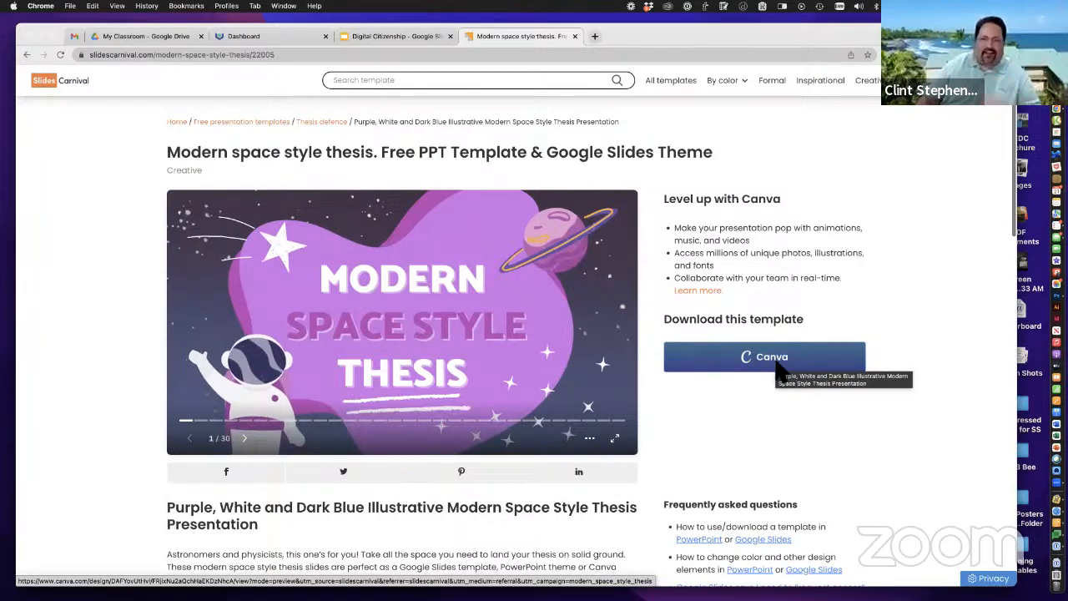
{"action": "scroll", "scroll_direction": "down", "scroll_amount": 3}
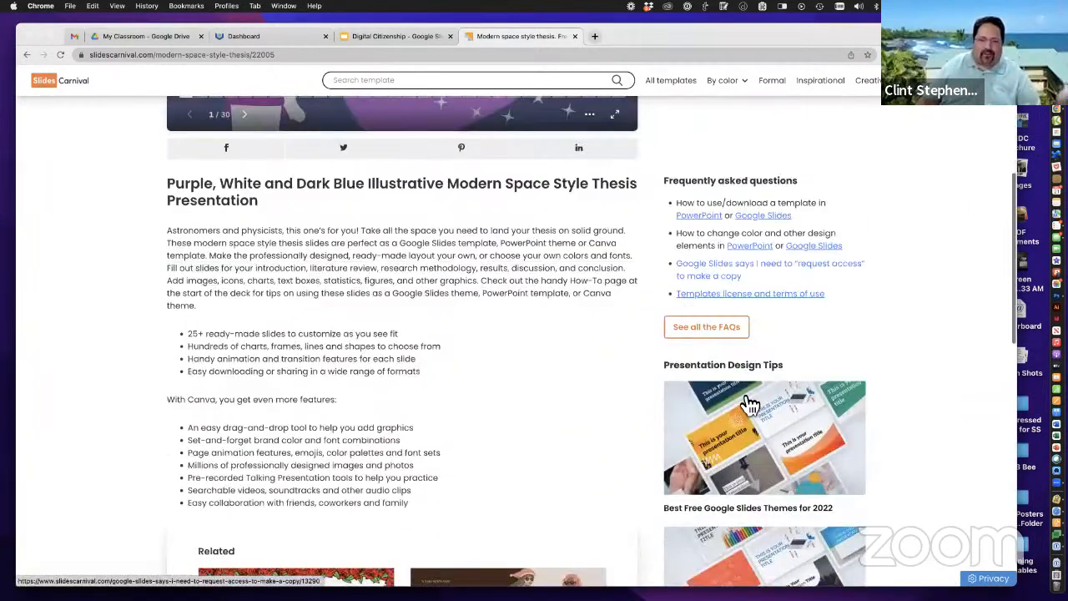
{"action": "scroll", "scroll_direction": "down", "scroll_amount": 3}
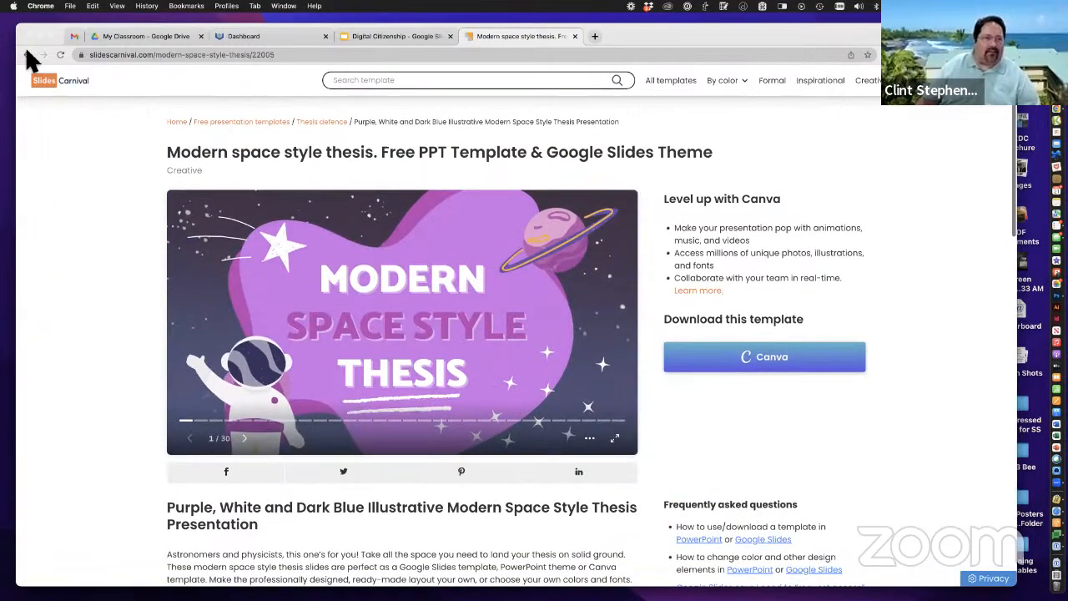
{"action": "left_click", "coordinate": [27, 53]}
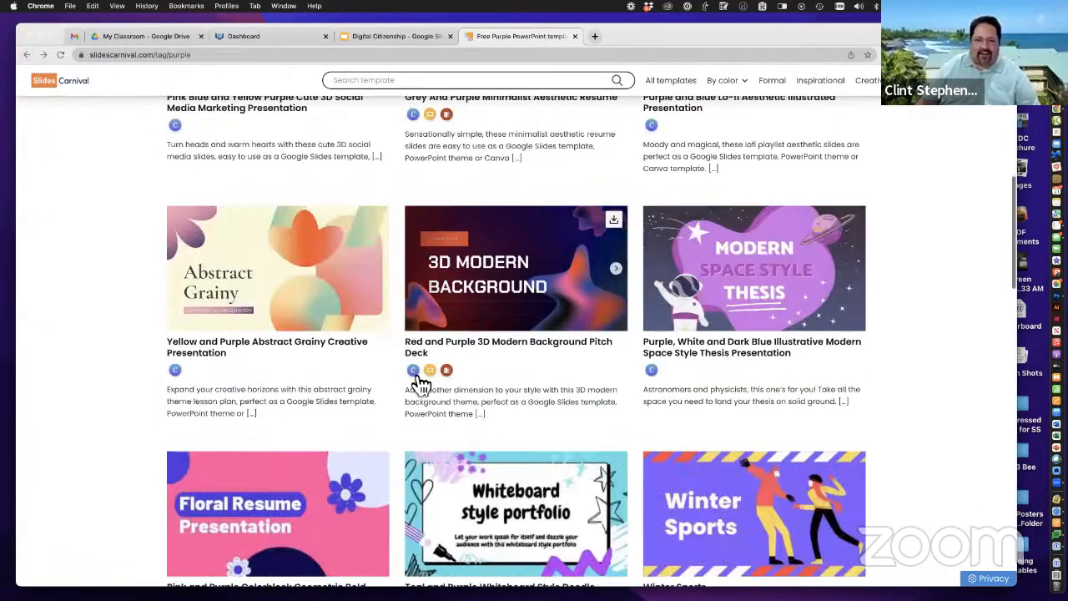
Step: Browse further down and open the Math Lesson presentation template page
{"action": "scroll", "scroll_direction": "down", "scroll_amount": 3}
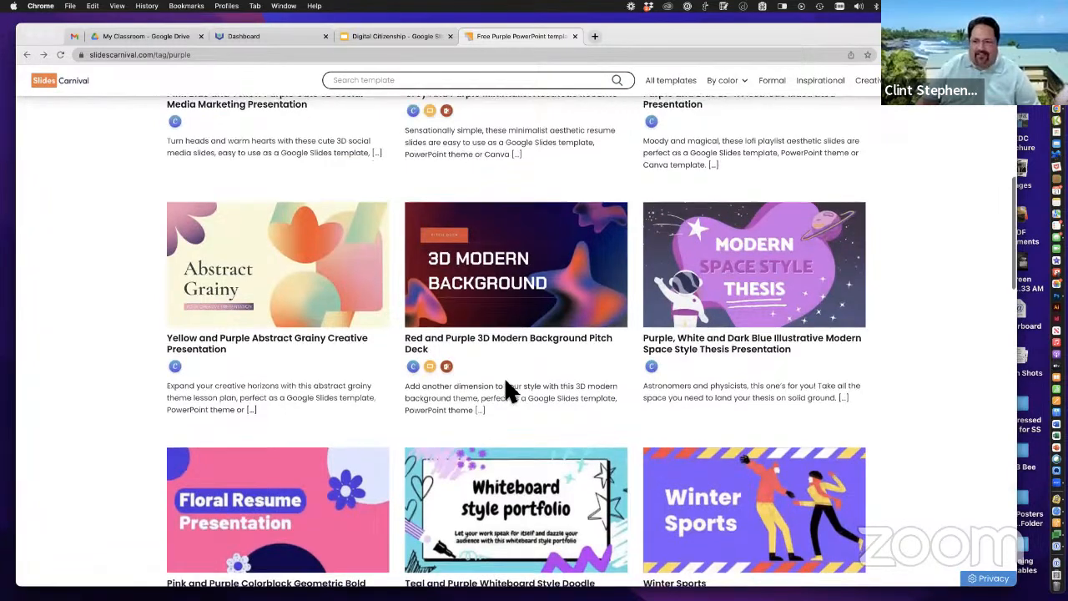
{"action": "scroll", "scroll_direction": "down", "scroll_amount": 3}
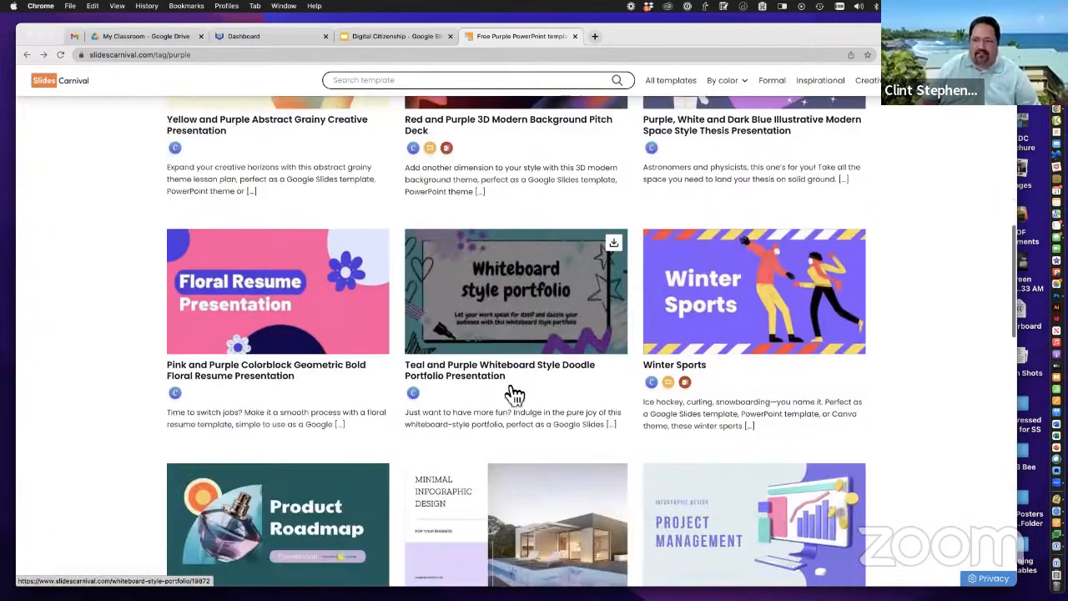
{"action": "scroll", "scroll_direction": "down", "scroll_amount": 3}
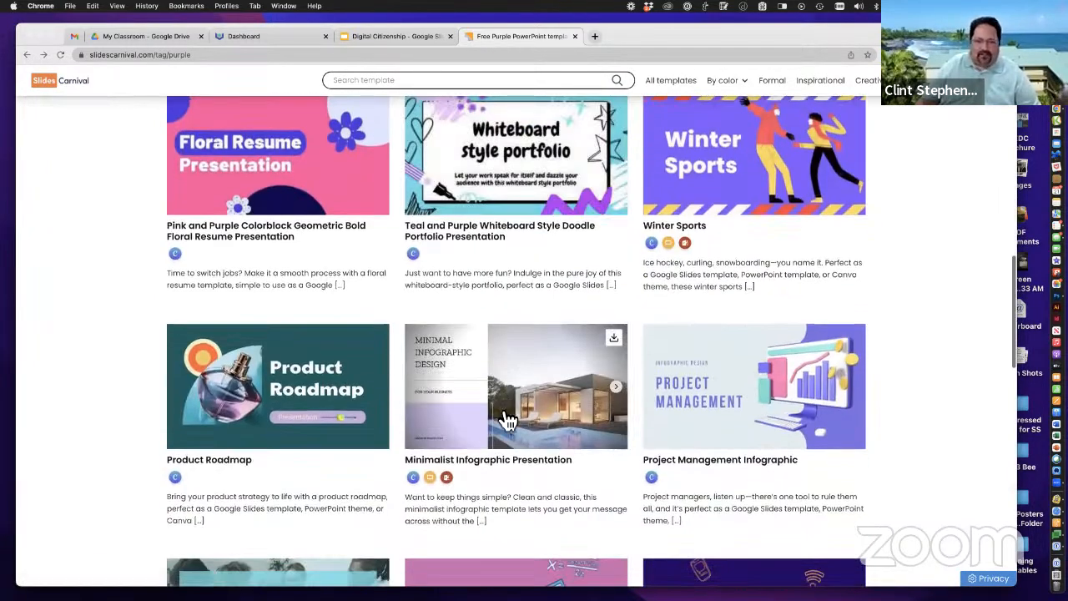
{"action": "right_click", "coordinate": [755, 155]}
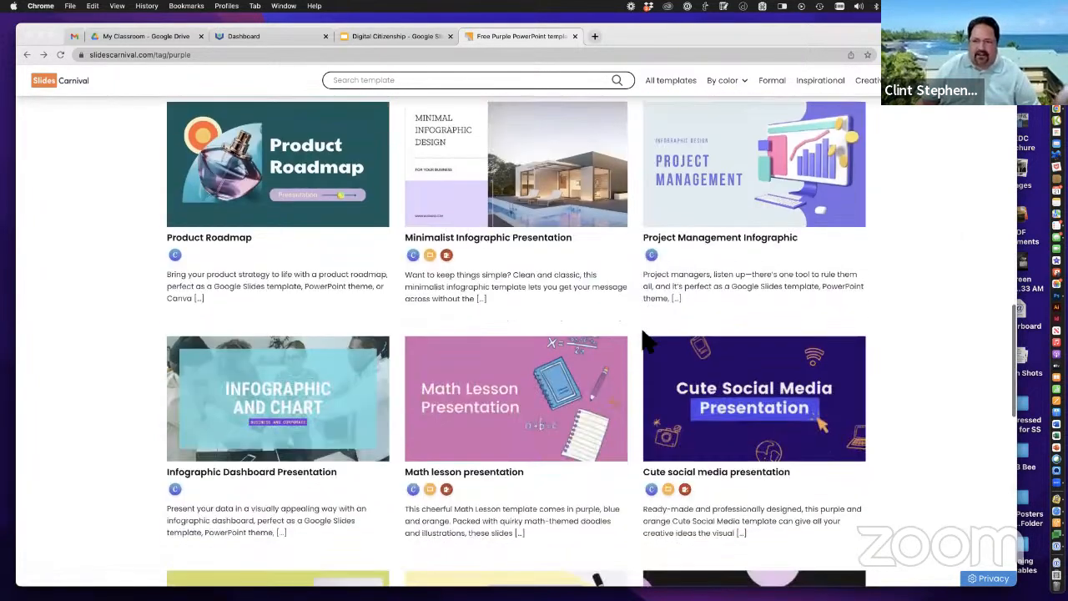
{"action": "scroll", "scroll_direction": "down", "scroll_amount": 3}
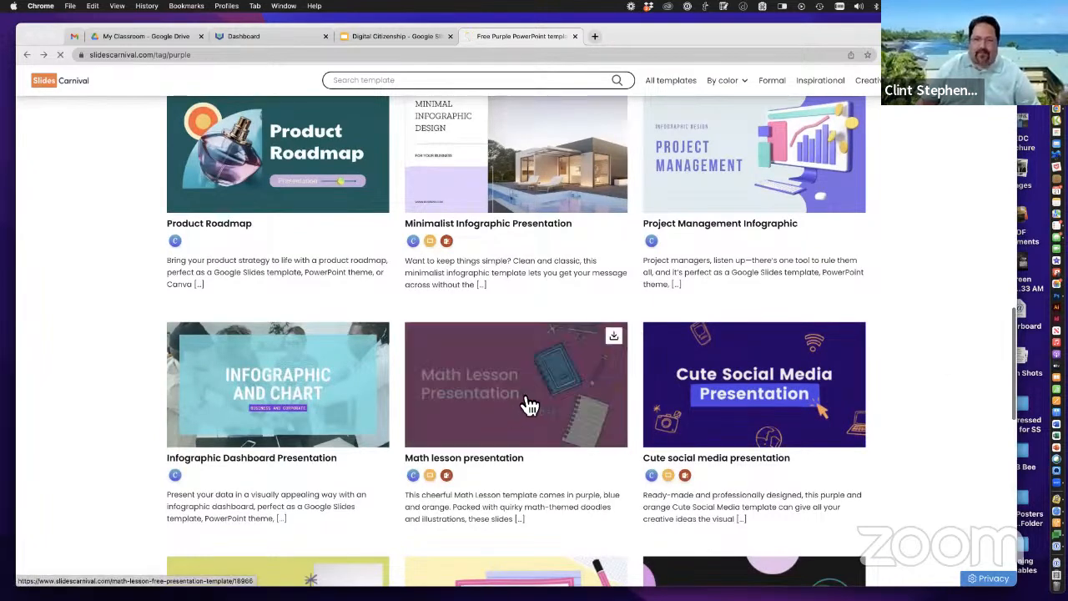
{"action": "left_click", "coordinate": [516, 384]}
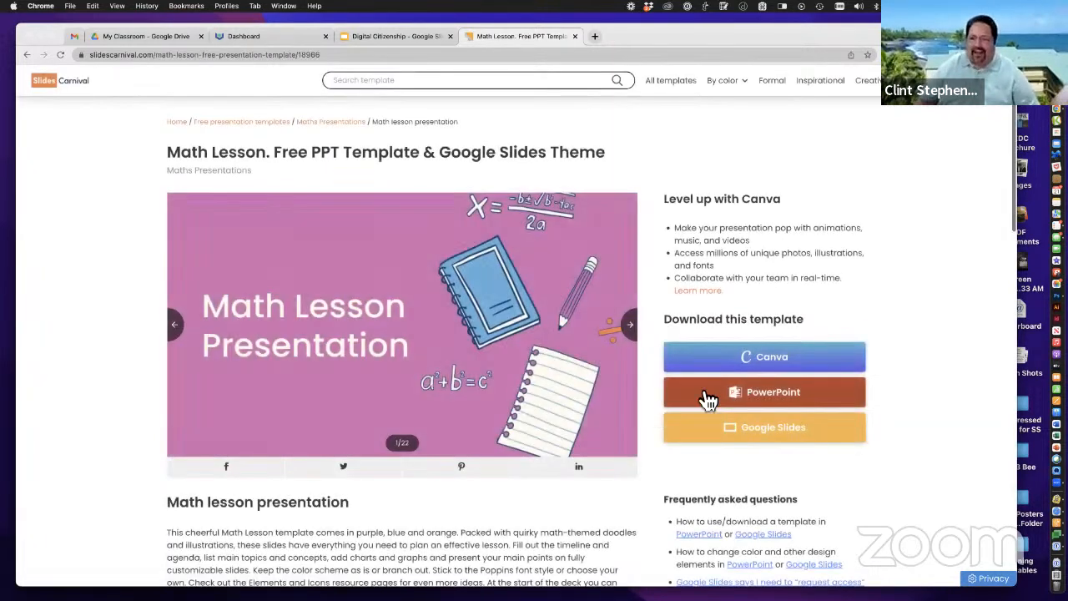
Step: Get the Math Lesson template for Google Slides and load it as a view-only presentation
{"action": "left_click", "coordinate": [765, 427]}
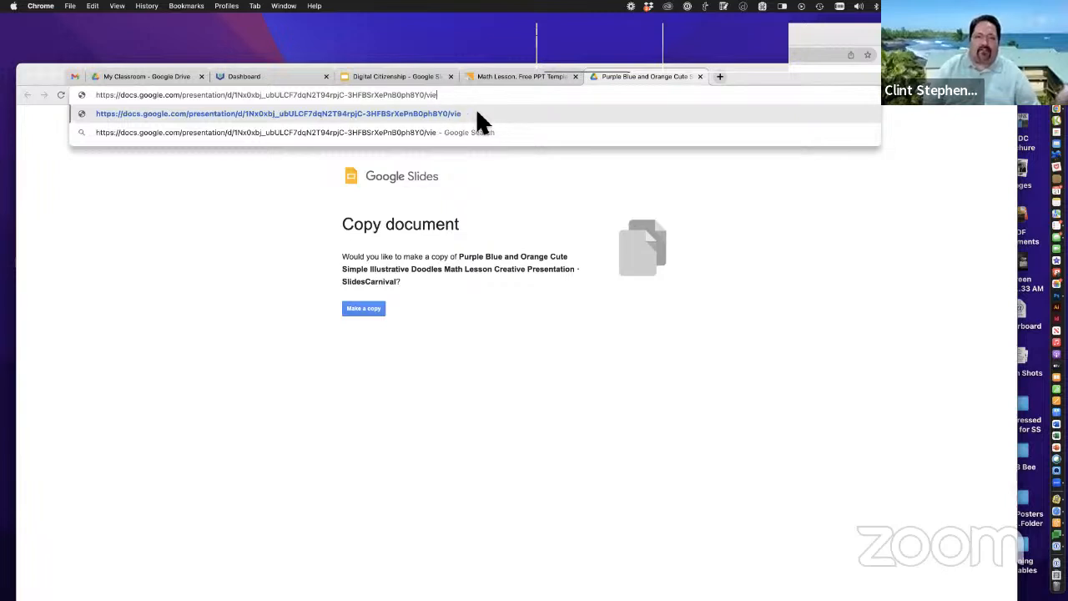
{"action": "key", "text": "Return"}
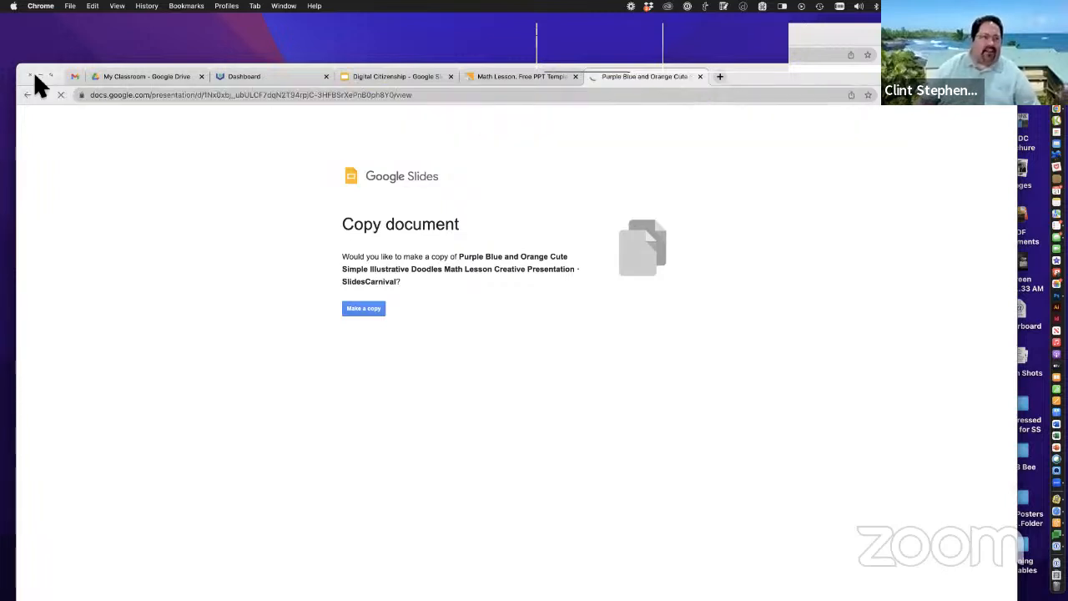
{"action": "left_click", "coordinate": [364, 307]}
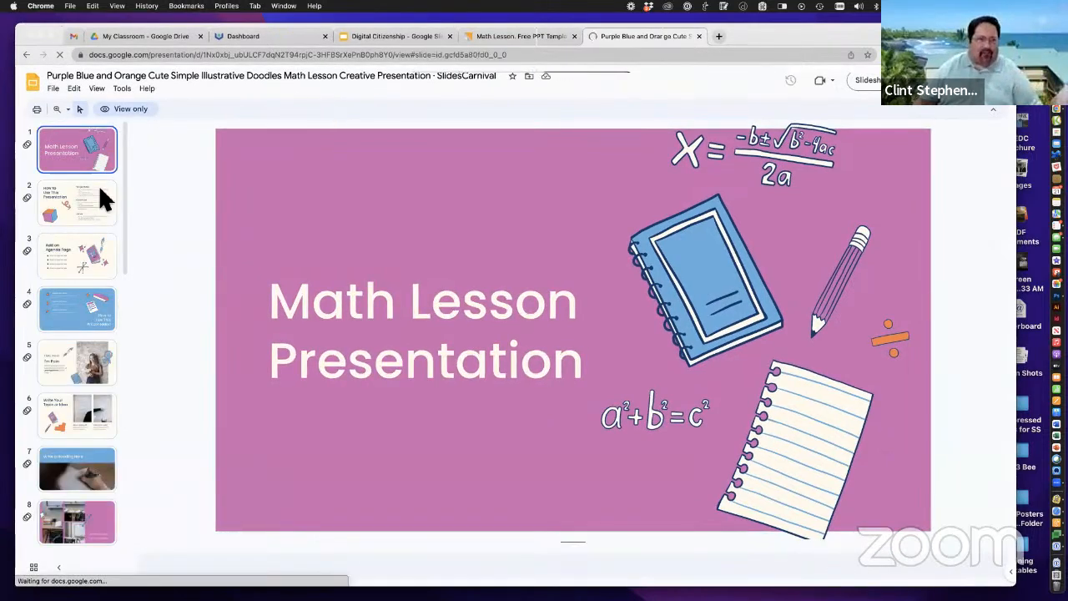
Step: Browse the template's how-to, agenda and three-points slides, then close the preview deck
{"action": "left_click", "coordinate": [76, 202]}
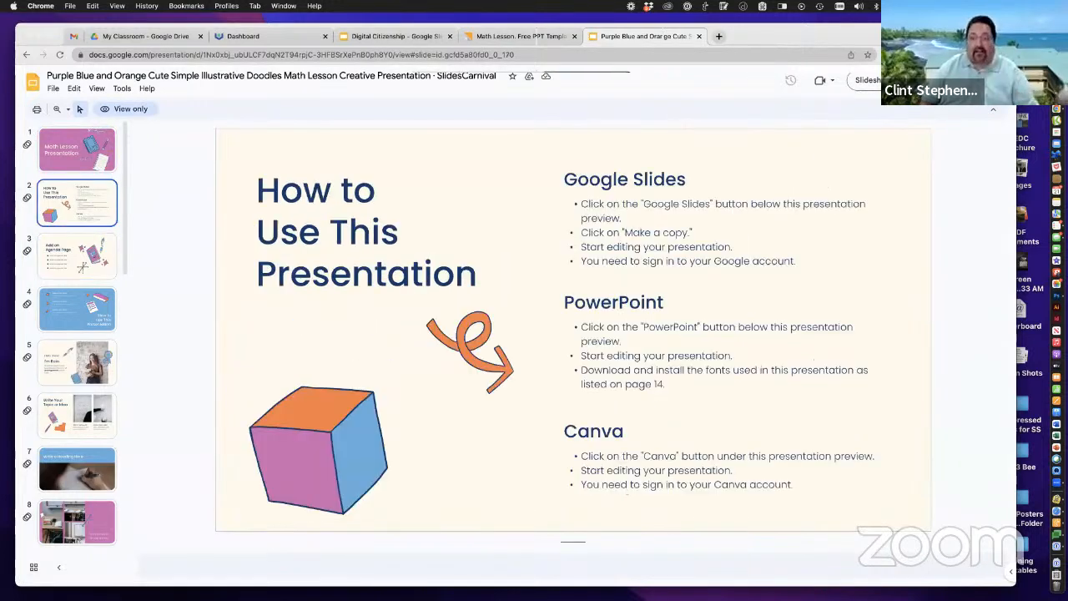
{"action": "left_click", "coordinate": [77, 256]}
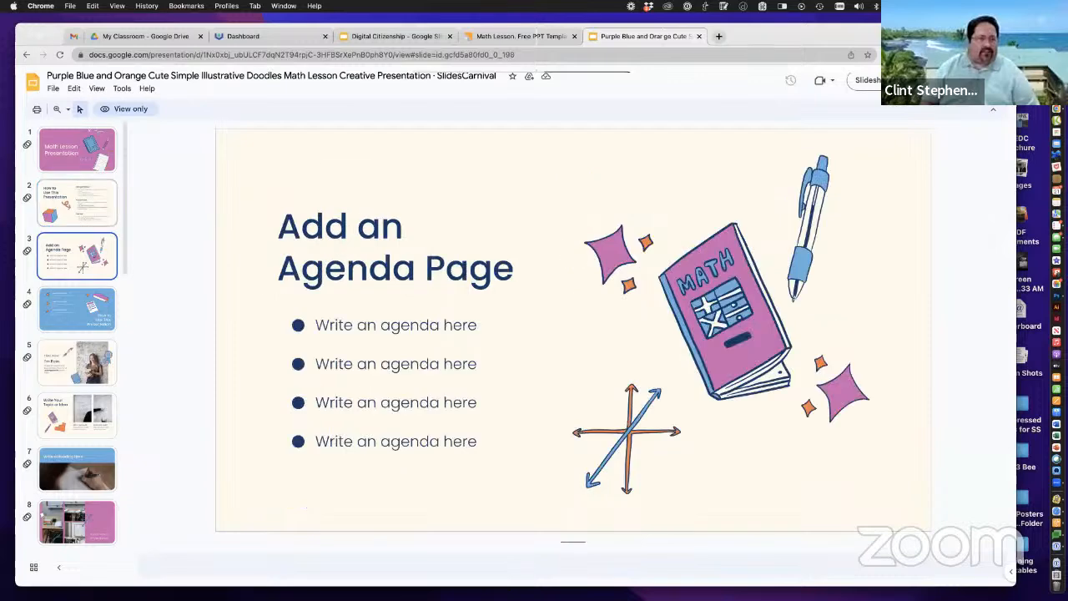
{"action": "left_click", "coordinate": [77, 309]}
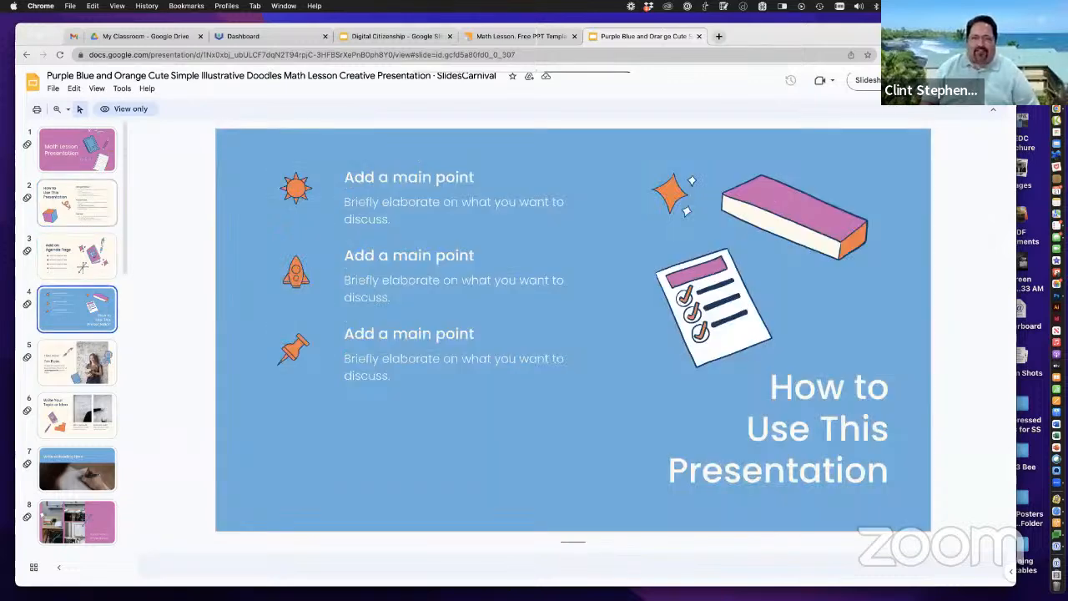
{"action": "mouse_move", "coordinate": [101, 200]}
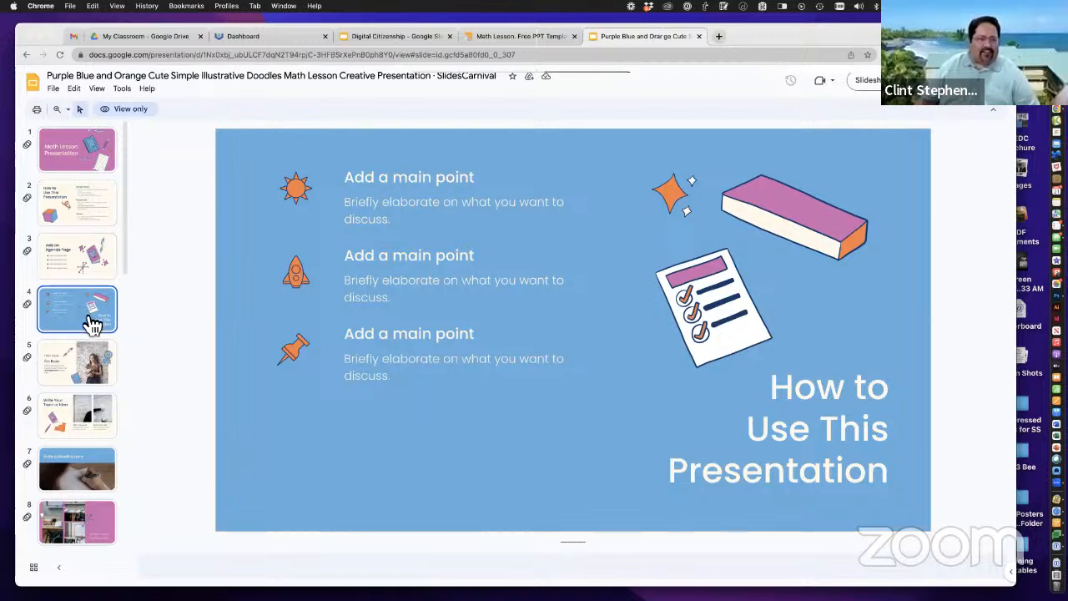
{"action": "right_click", "coordinate": [77, 309]}
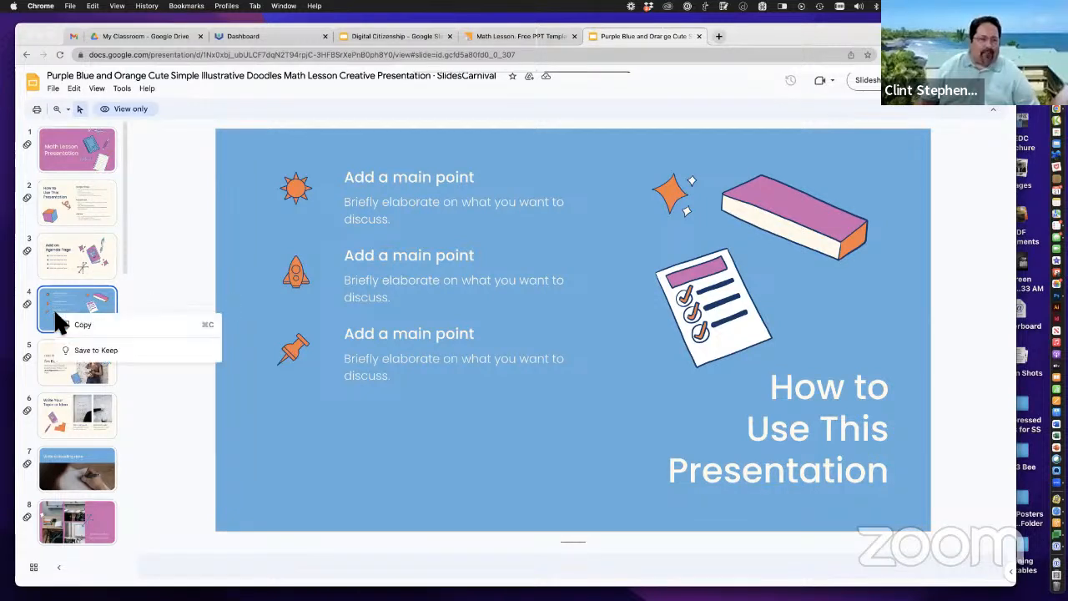
{"action": "left_click", "coordinate": [163, 242]}
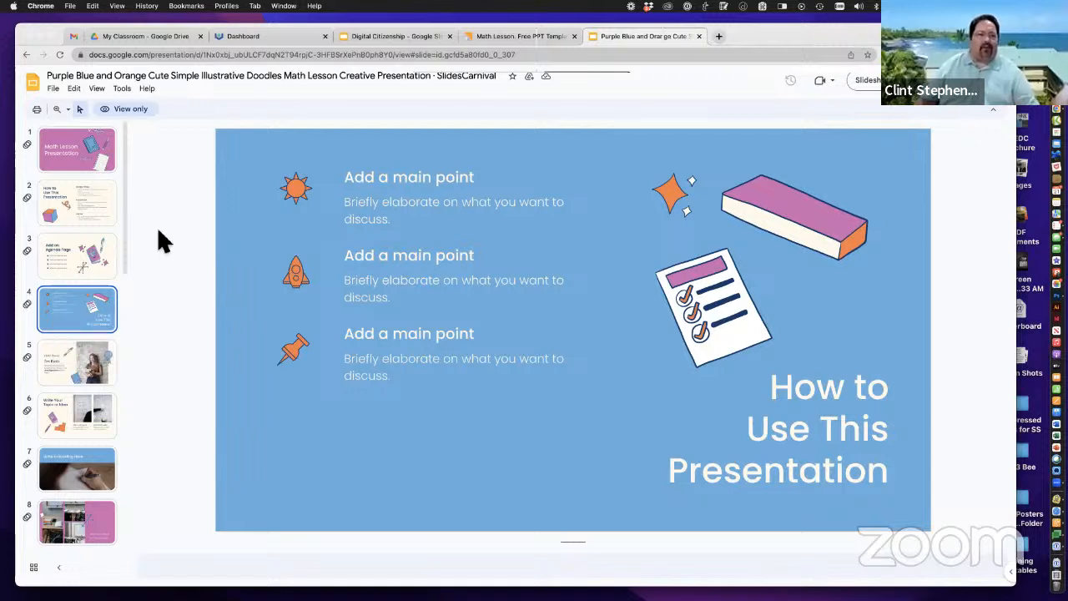
{"action": "mouse_move", "coordinate": [114, 321]}
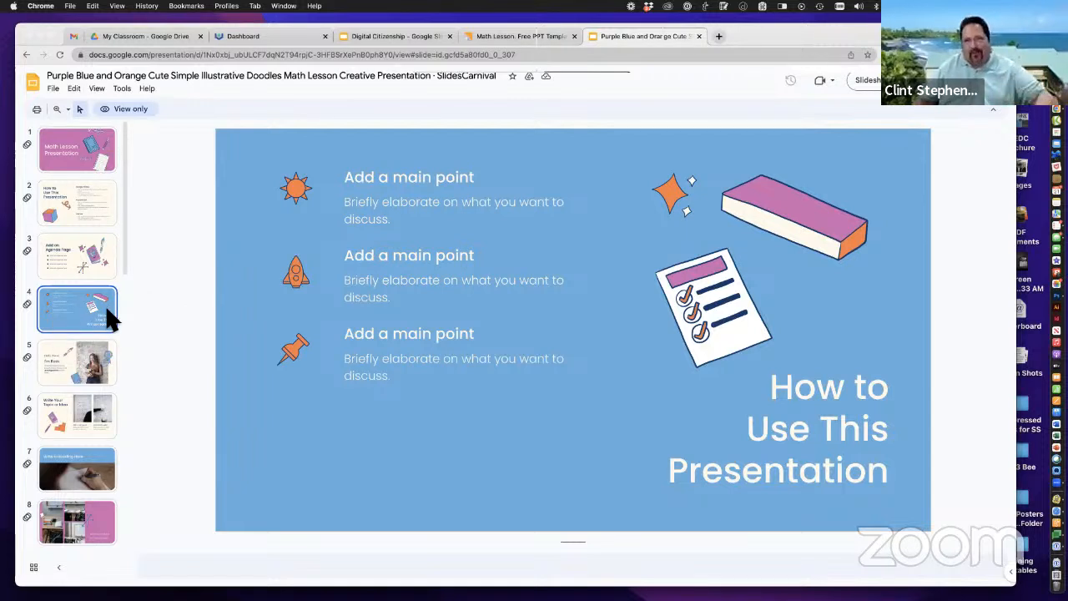
{"action": "mouse_move", "coordinate": [324, 336]}
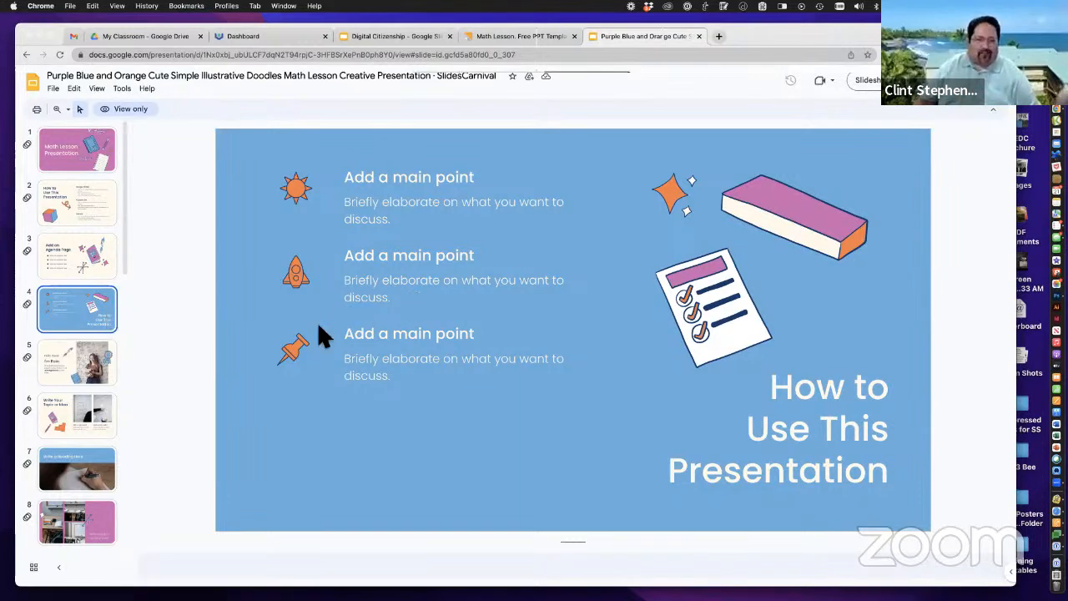
{"action": "left_click", "coordinate": [77, 360]}
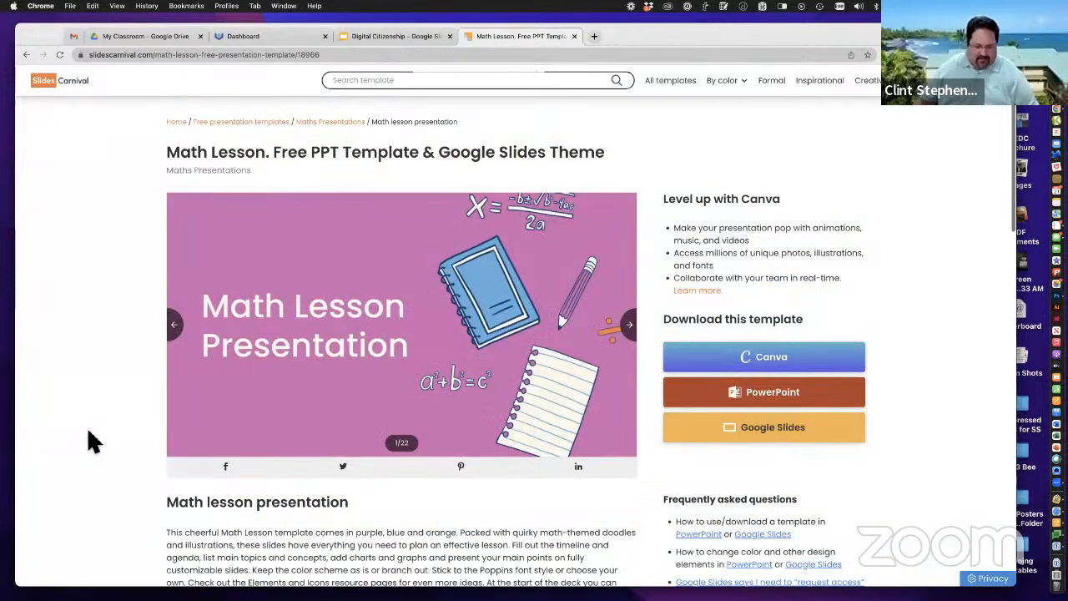
Step: Return to the Digital Citizenship presentation tab in Google Slides
{"action": "left_click", "coordinate": [393, 36]}
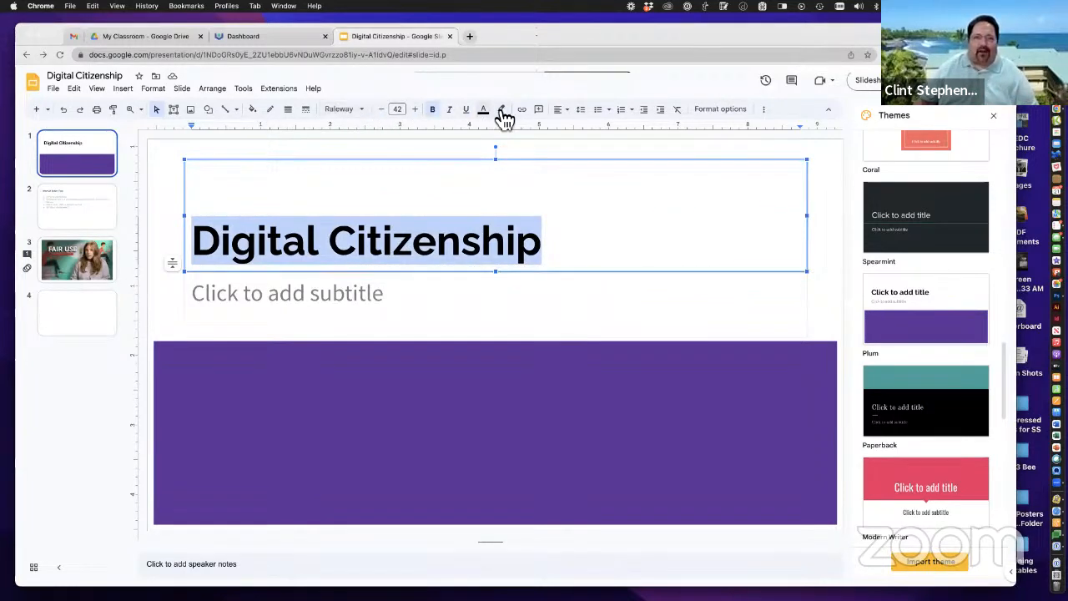
Step: Browse the title's font list and bring up More fonts for the full library
{"action": "left_click", "coordinate": [338, 109]}
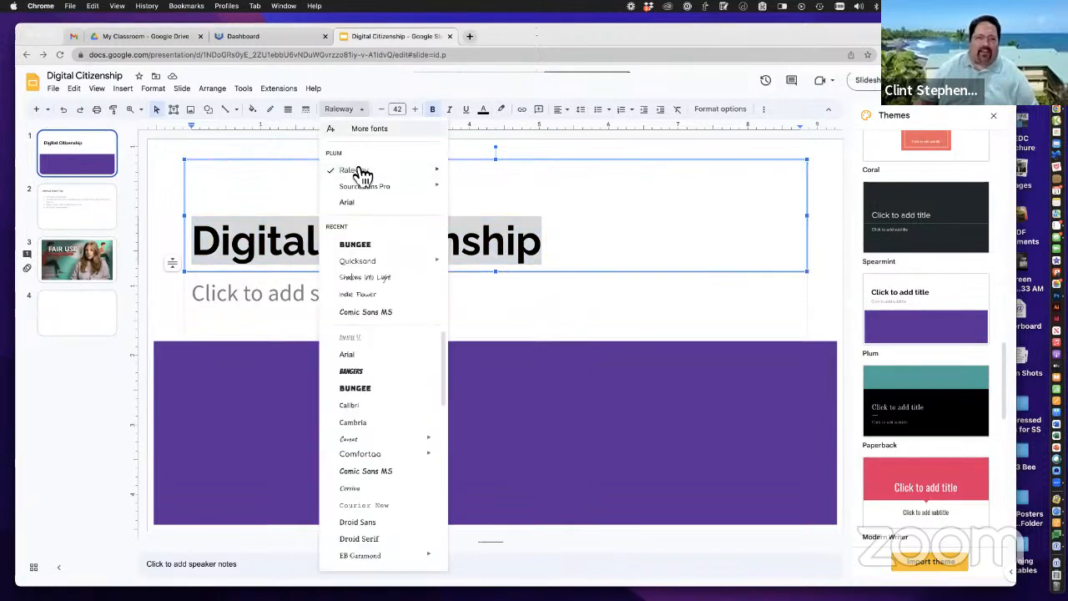
{"action": "mouse_move", "coordinate": [367, 437]}
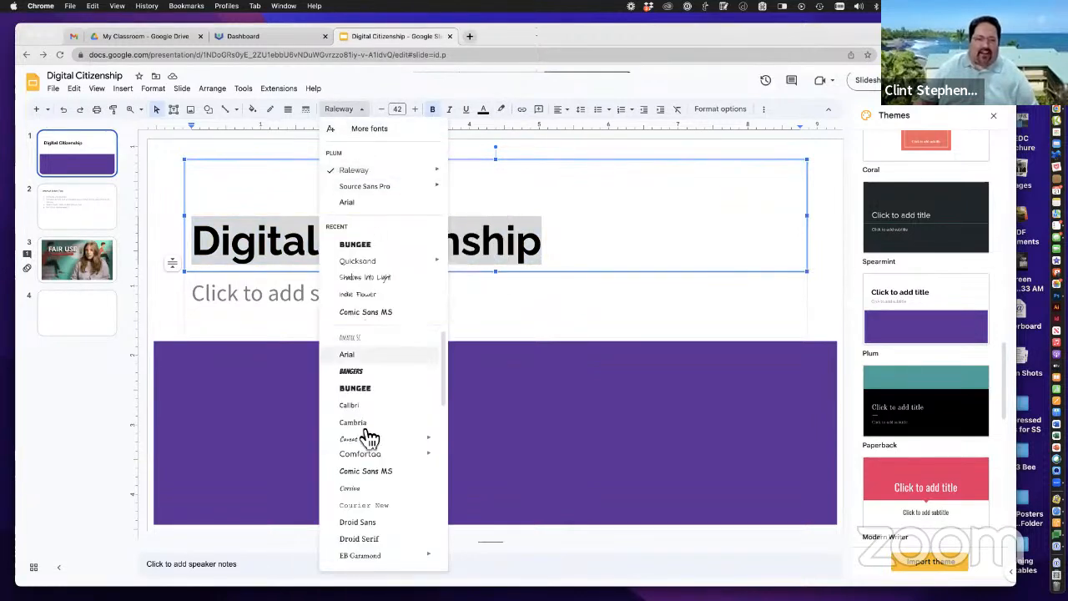
{"action": "scroll", "scroll_direction": "down", "scroll_amount": 3}
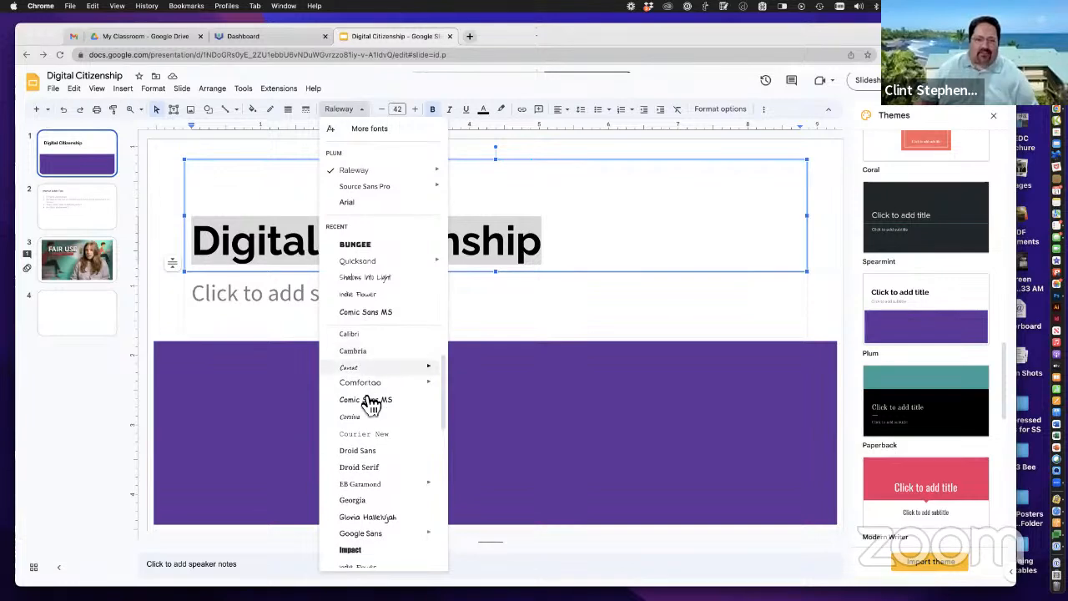
{"action": "mouse_move", "coordinate": [374, 448]}
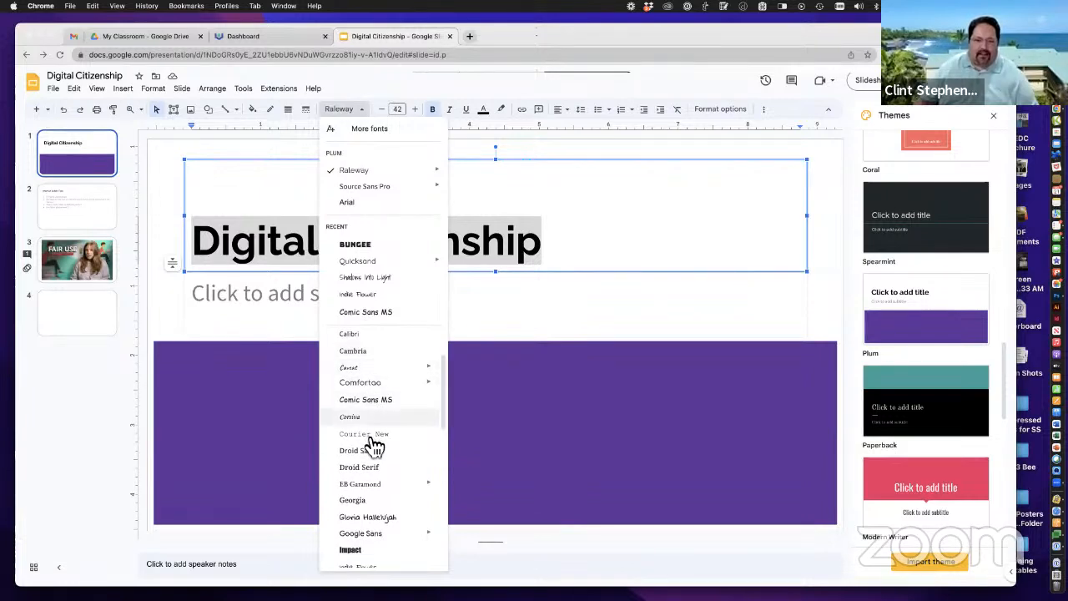
{"action": "mouse_move", "coordinate": [371, 197]}
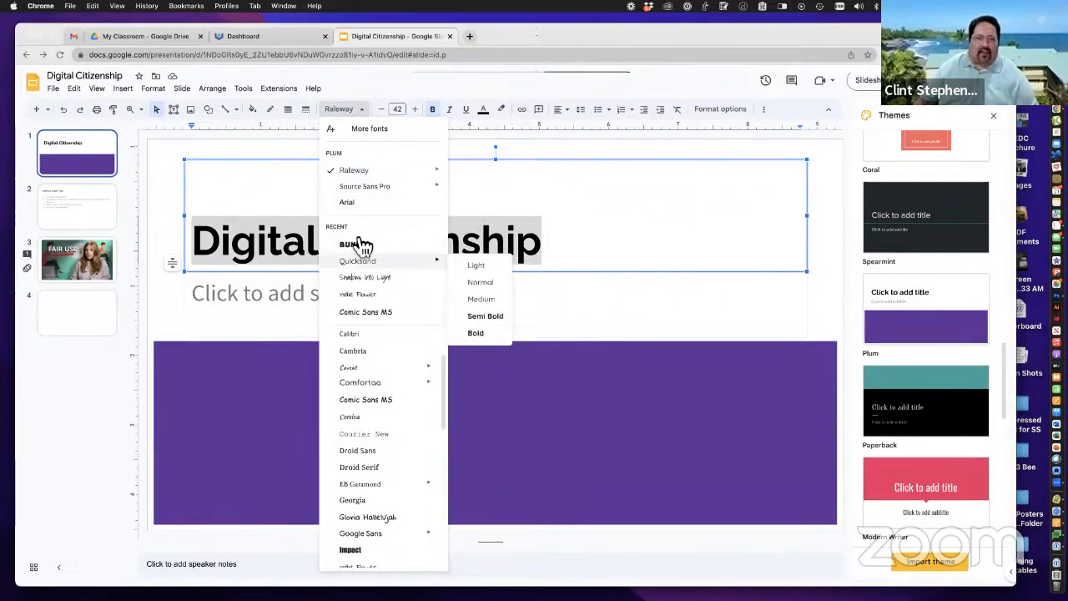
{"action": "mouse_move", "coordinate": [388, 158]}
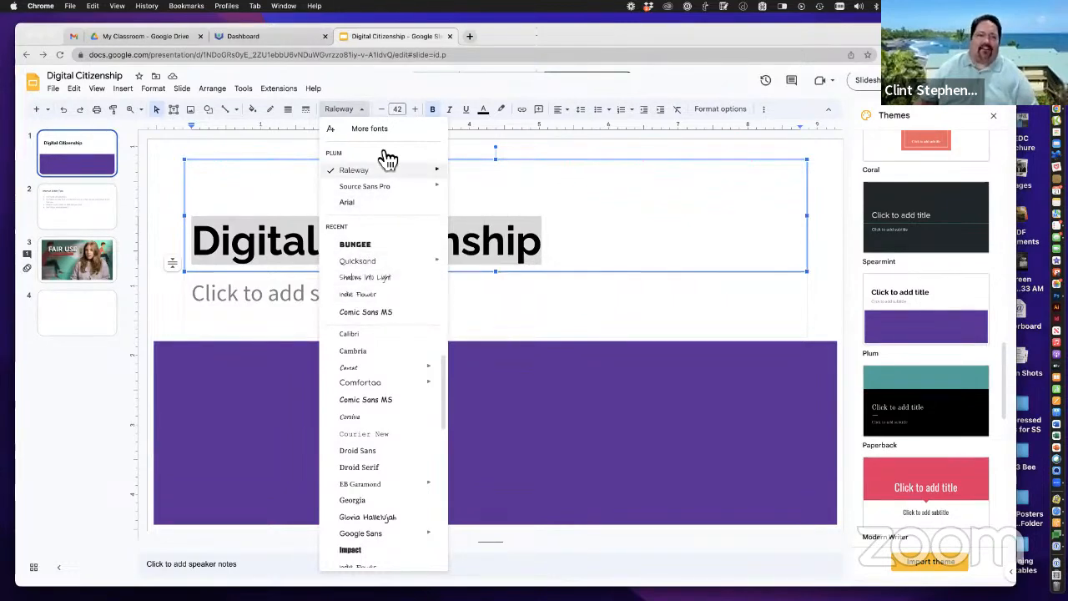
{"action": "left_click", "coordinate": [369, 128]}
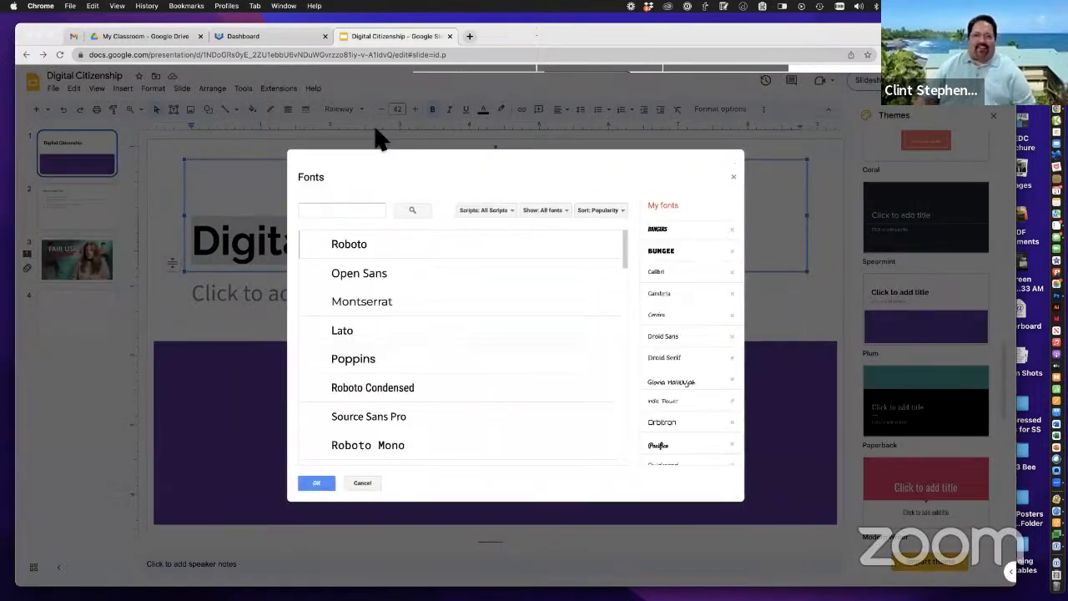
Step: Find Josefin Sans in the Fonts dialog and apply it to the Digital Citizenship title
{"action": "scroll", "scroll_direction": "down", "scroll_amount": 3}
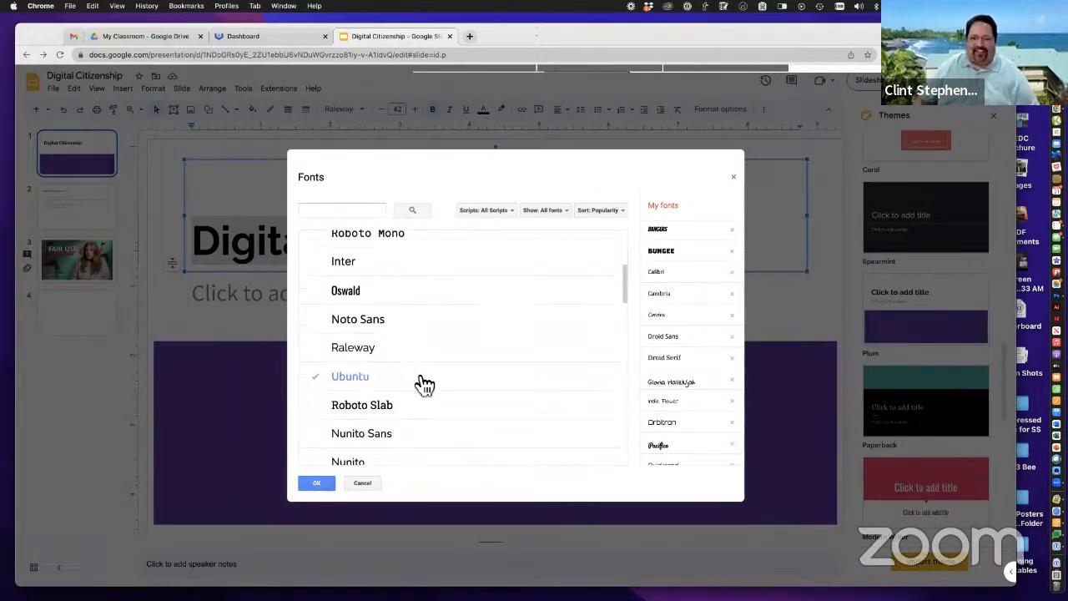
{"action": "scroll", "scroll_direction": "down", "scroll_amount": 3}
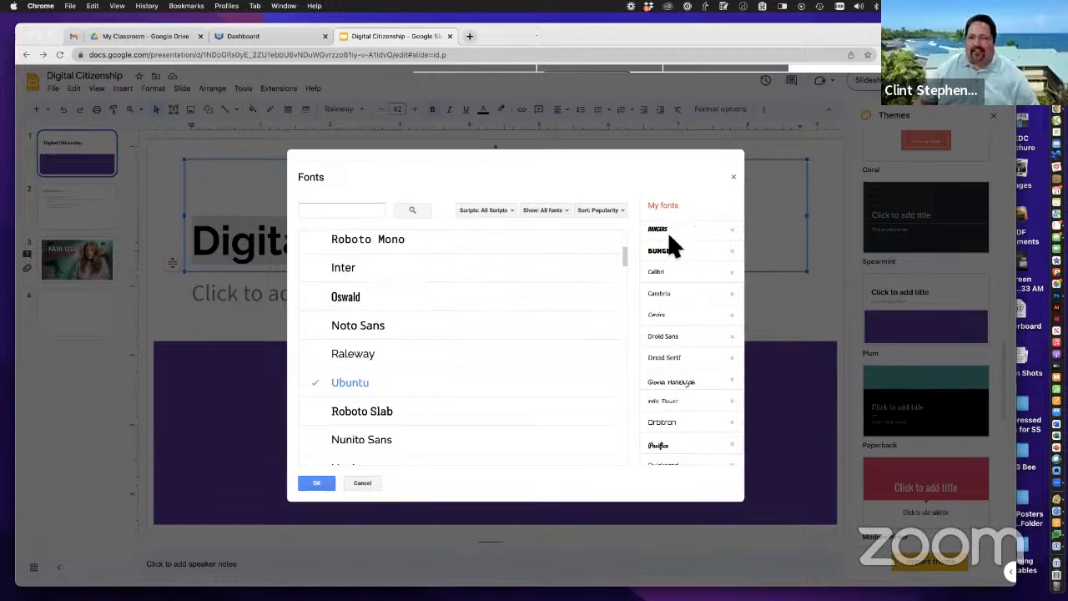
{"action": "scroll", "scroll_direction": "down", "scroll_amount": 3}
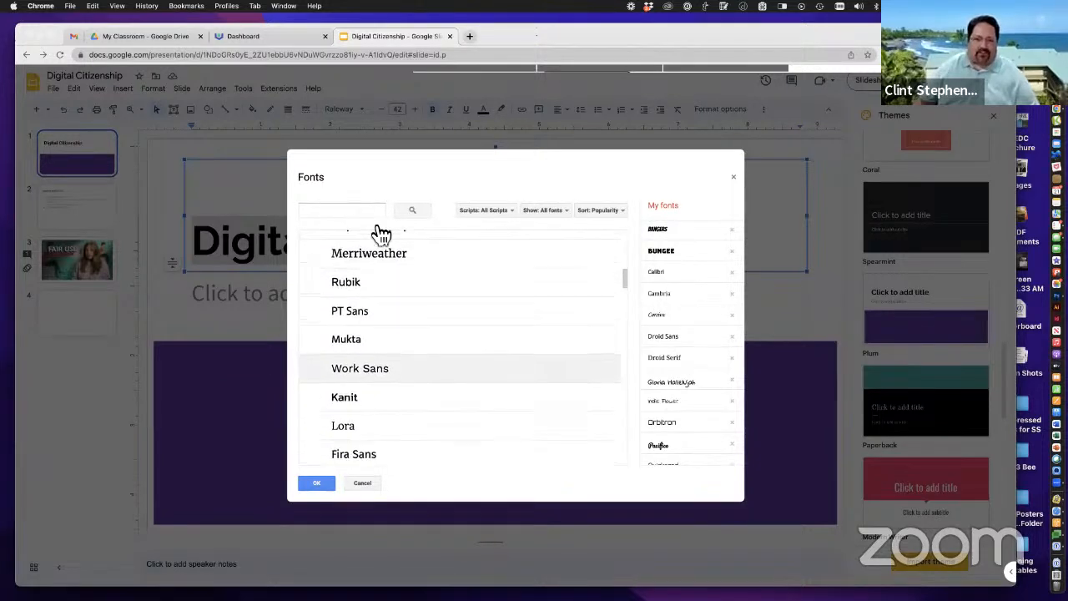
{"action": "scroll", "scroll_direction": "down", "scroll_amount": 3}
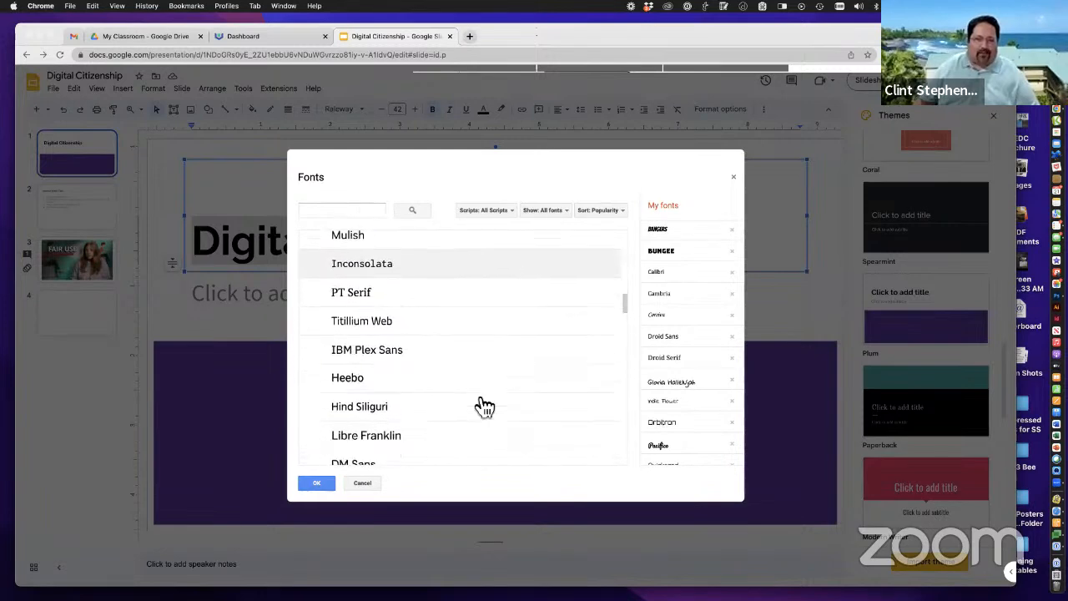
{"action": "scroll", "scroll_direction": "down", "scroll_amount": 3}
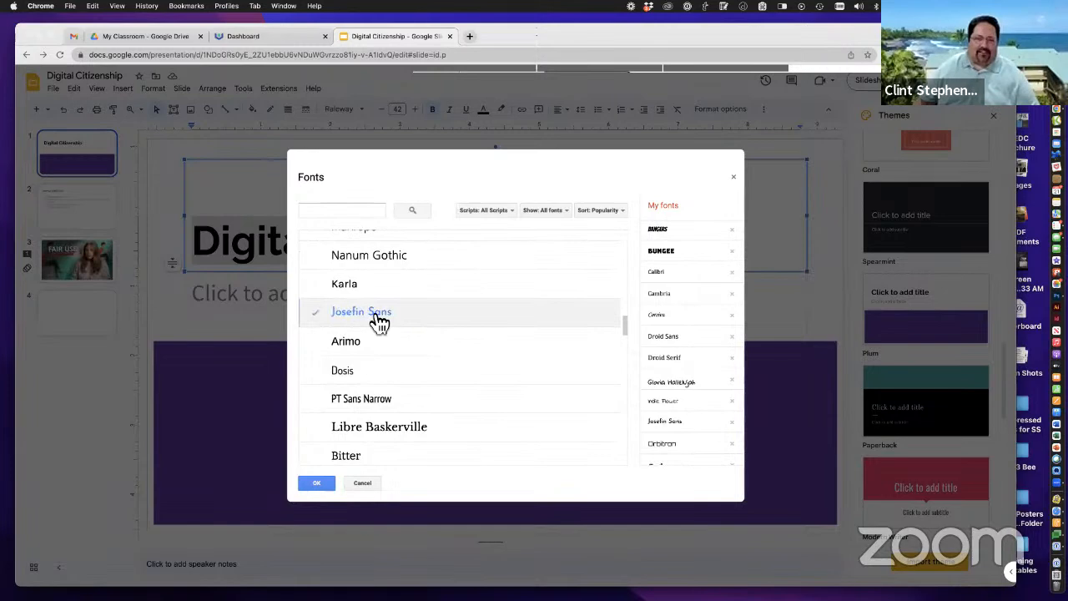
{"action": "scroll", "scroll_direction": "down", "scroll_amount": 3}
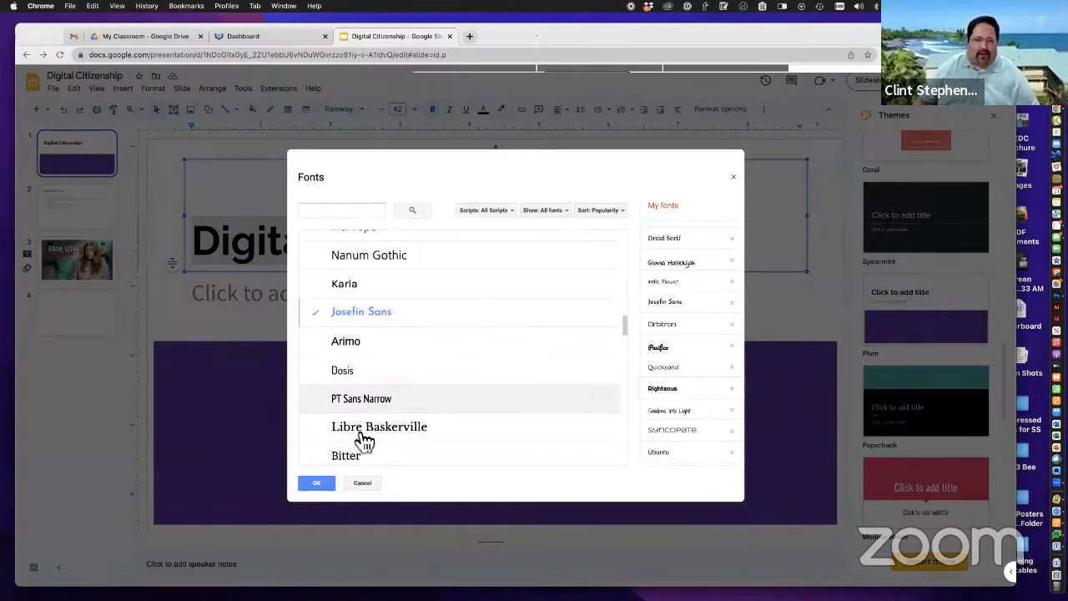
{"action": "left_click", "coordinate": [317, 483]}
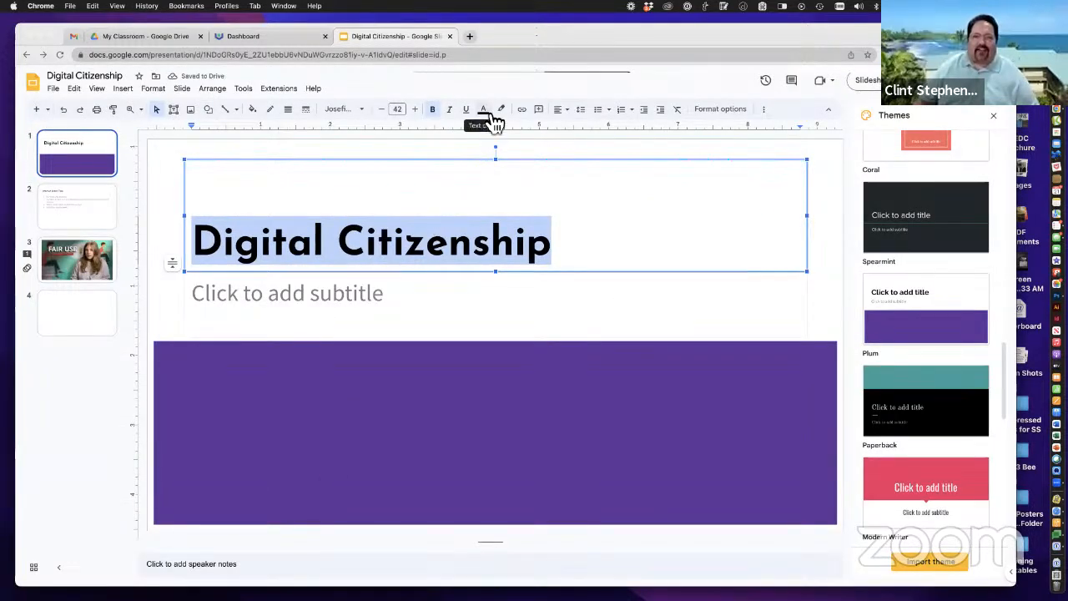
Step: Recolour the title text with a teal theme colour, then go to the Fair Use video slide
{"action": "left_click", "coordinate": [484, 108]}
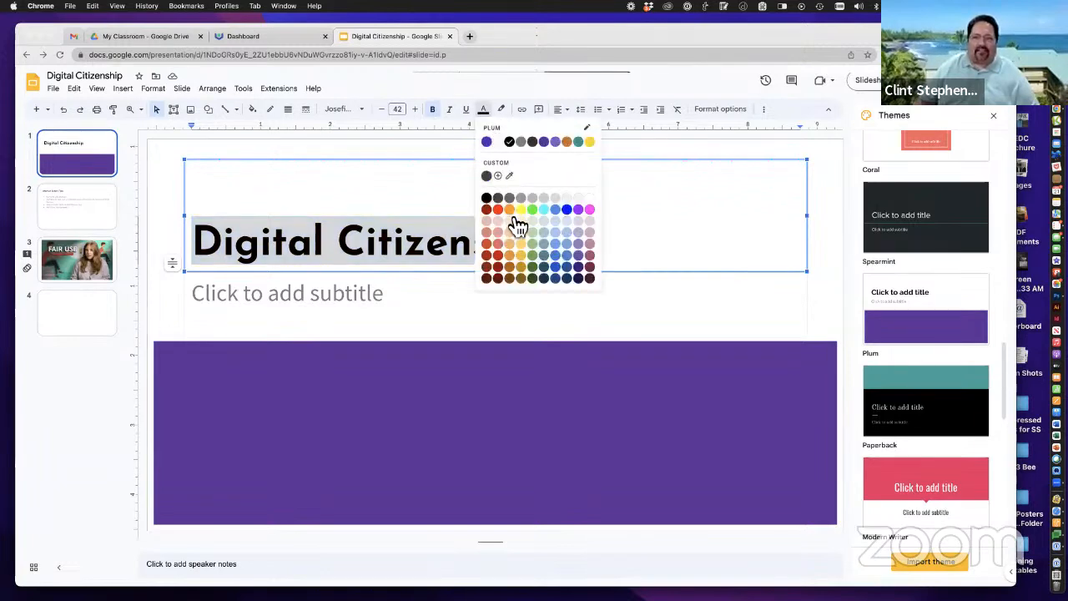
{"action": "mouse_move", "coordinate": [566, 209]}
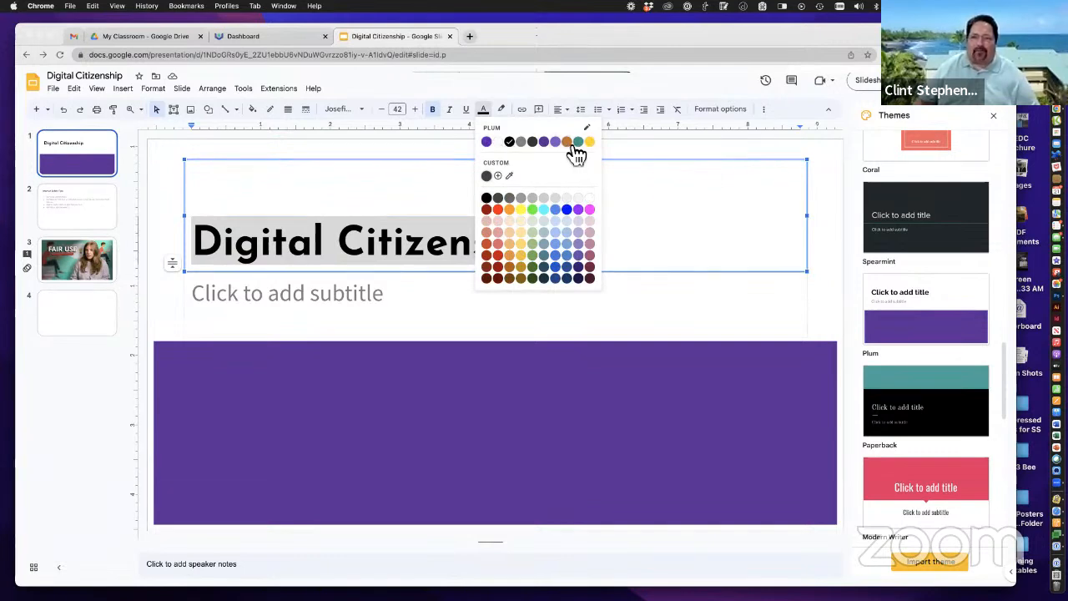
{"action": "left_click", "coordinate": [566, 140]}
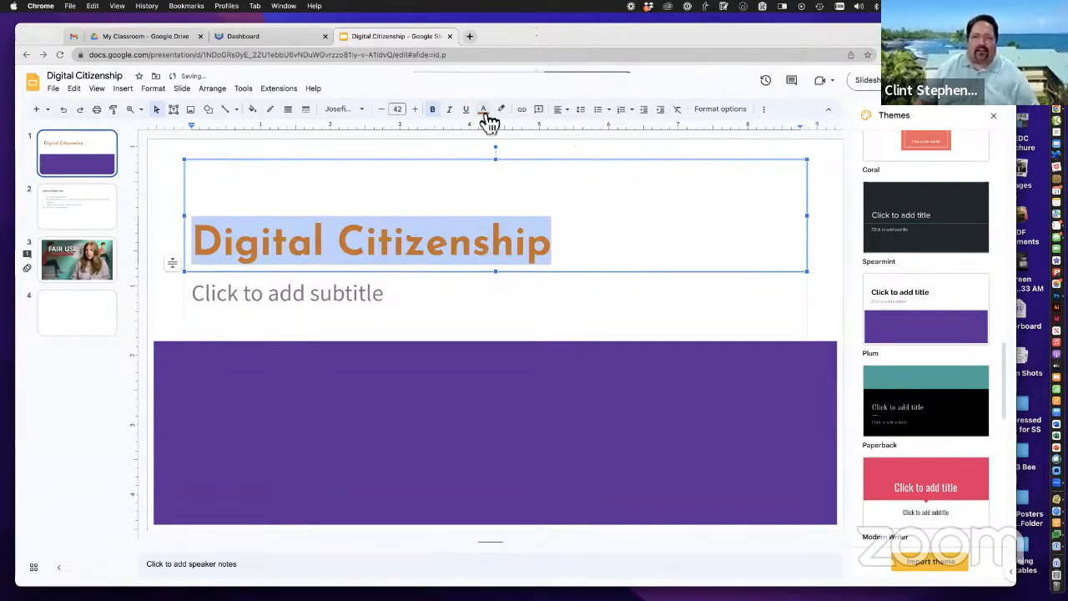
{"action": "left_click", "coordinate": [484, 108]}
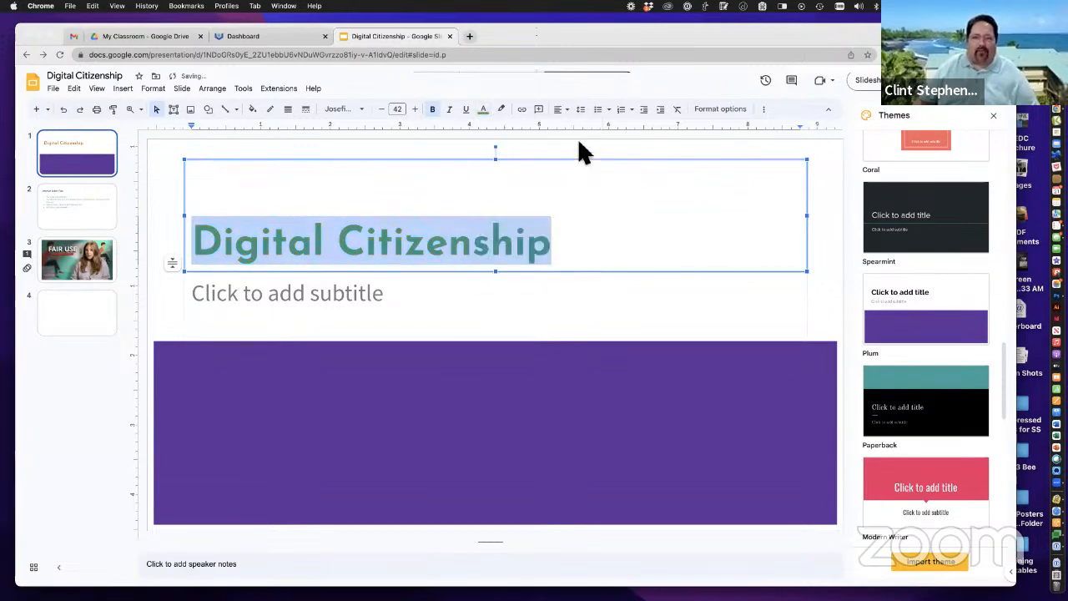
{"action": "left_click", "coordinate": [564, 242]}
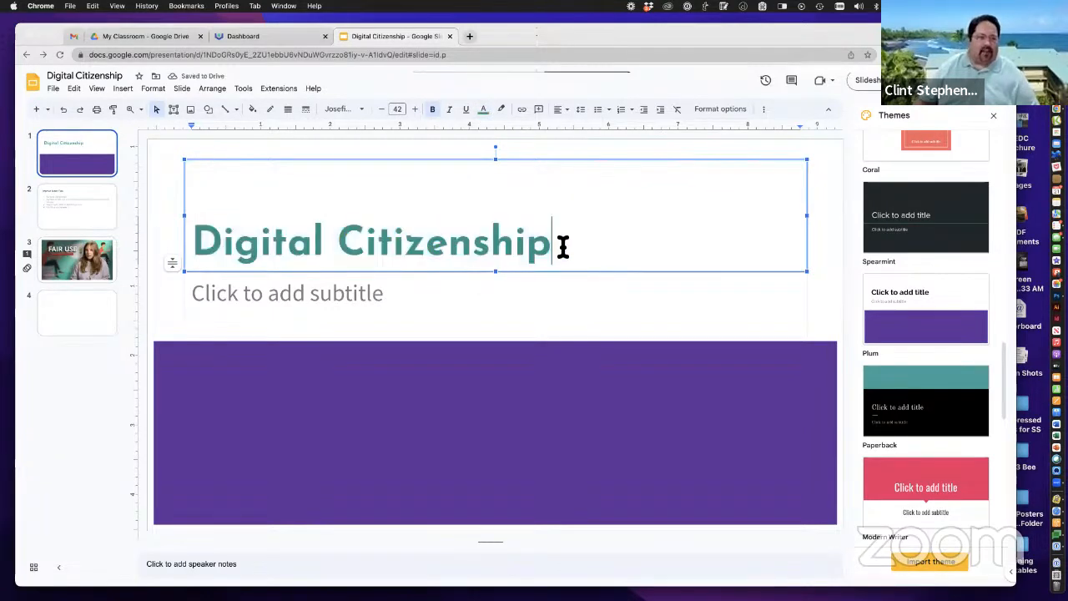
{"action": "left_click", "coordinate": [77, 259]}
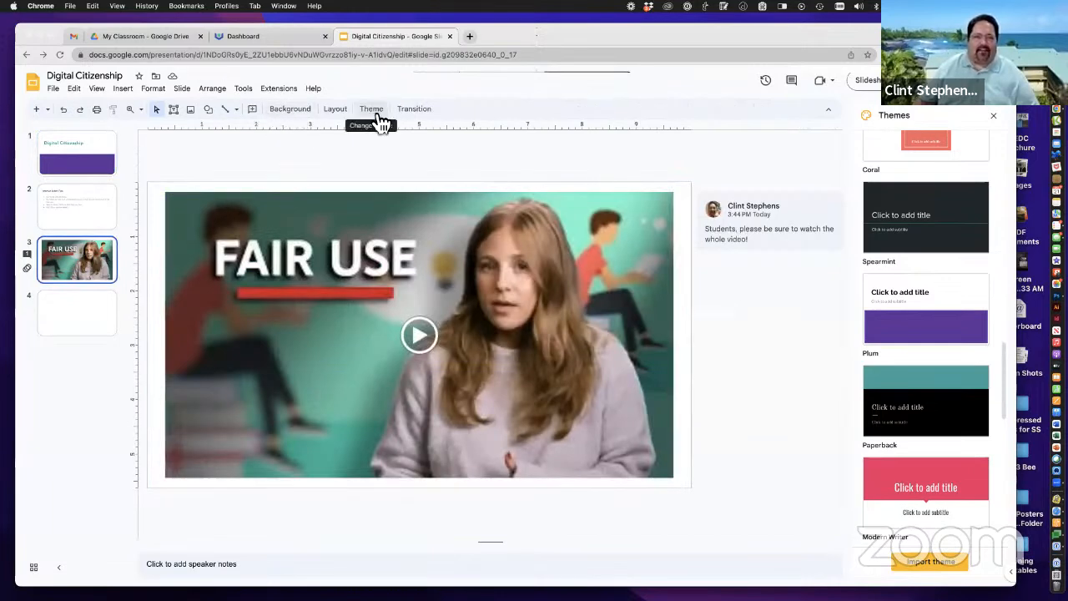
{"action": "mouse_move", "coordinate": [170, 124]}
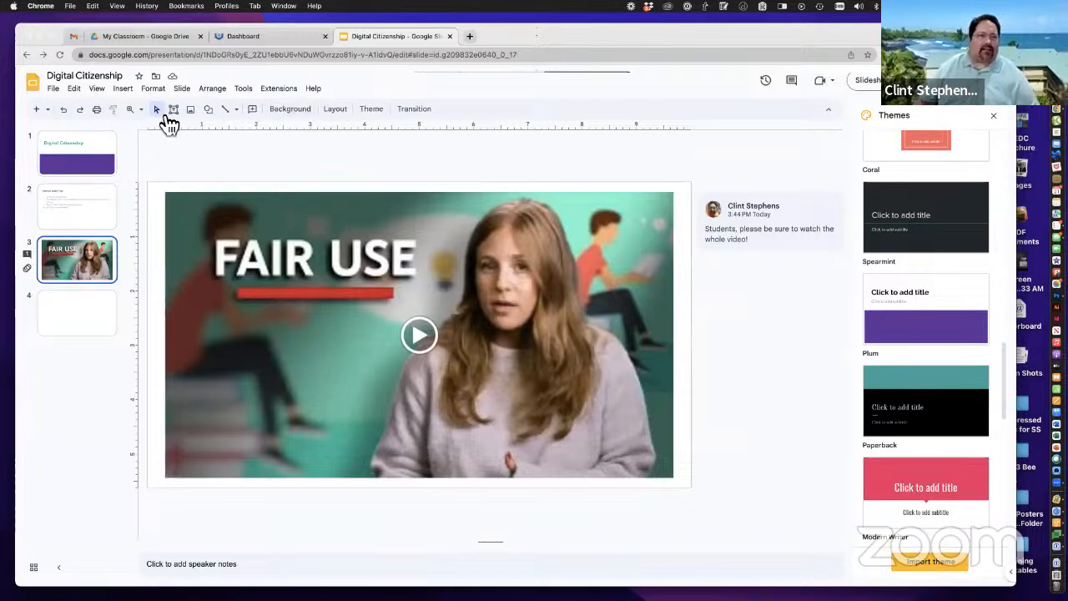
{"action": "mouse_move", "coordinate": [192, 204]}
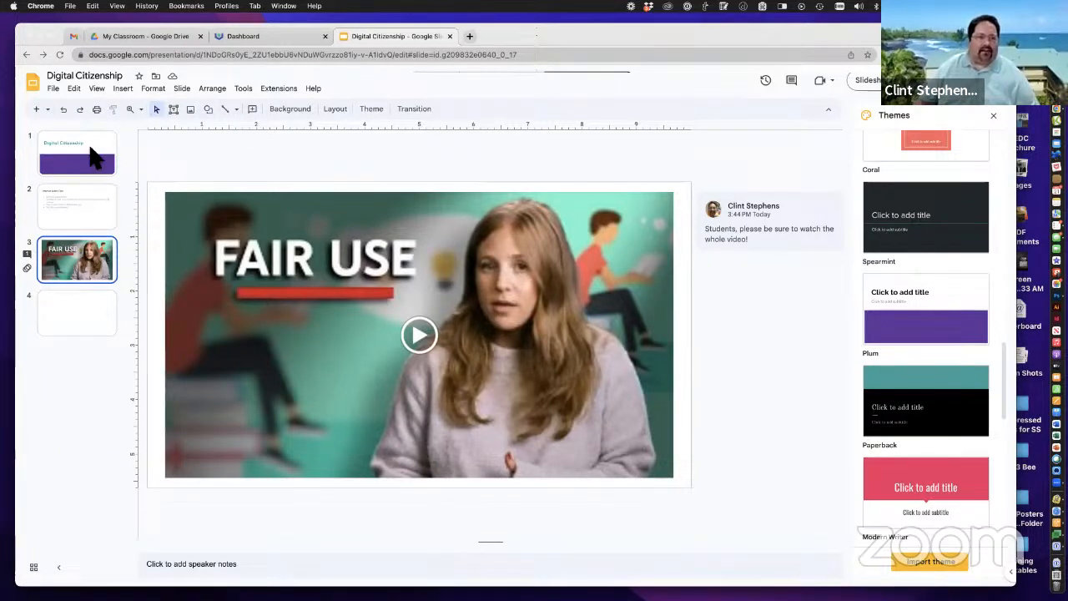
Step: On the title slide, search the web for 'digital citizens' images
{"action": "left_click", "coordinate": [76, 152]}
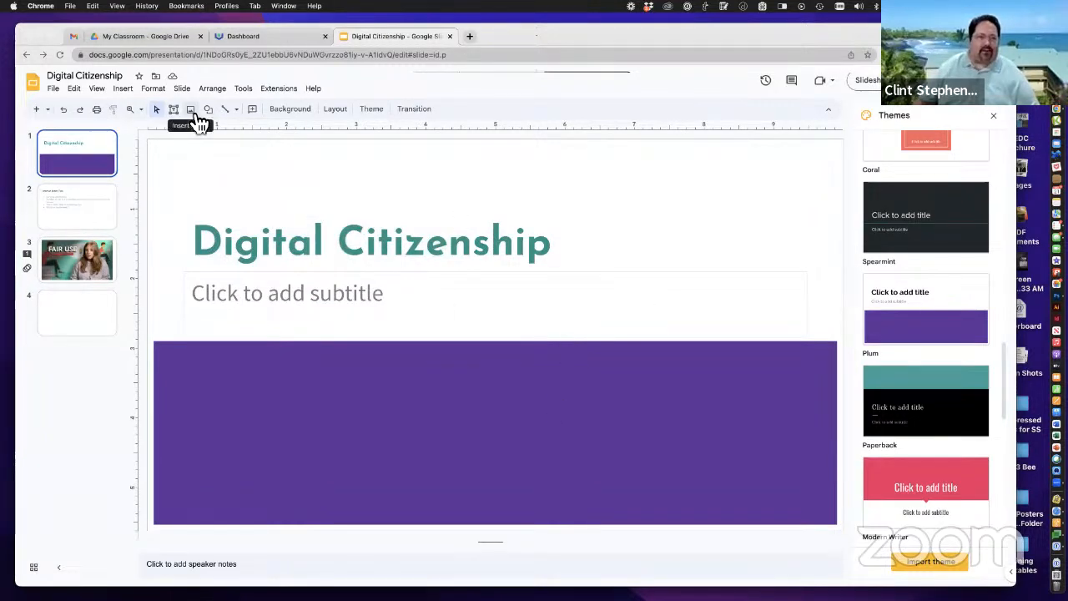
{"action": "left_click", "coordinate": [190, 110]}
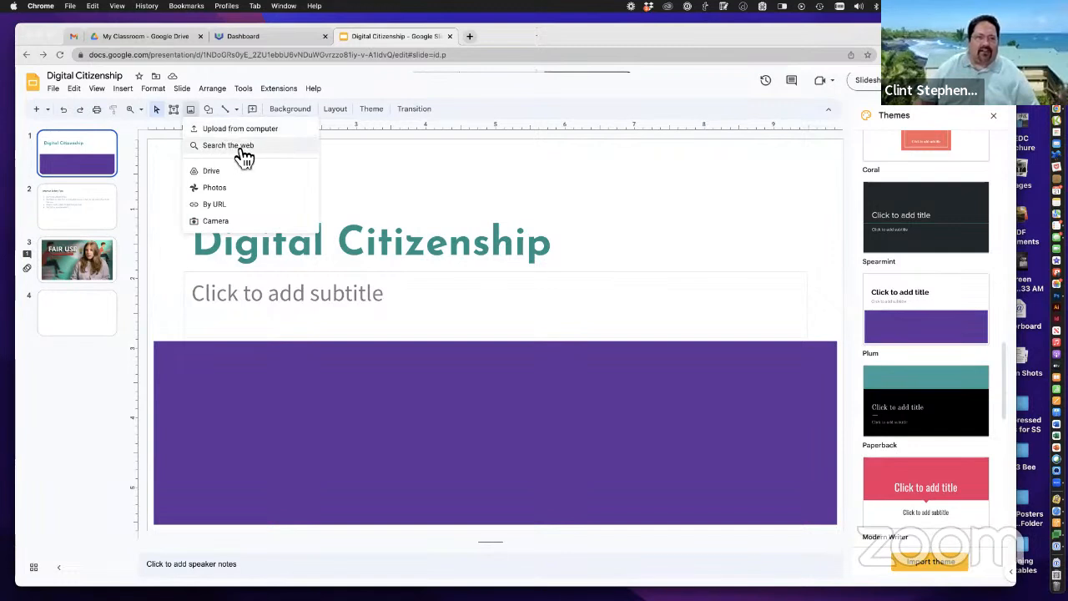
{"action": "left_click", "coordinate": [227, 146]}
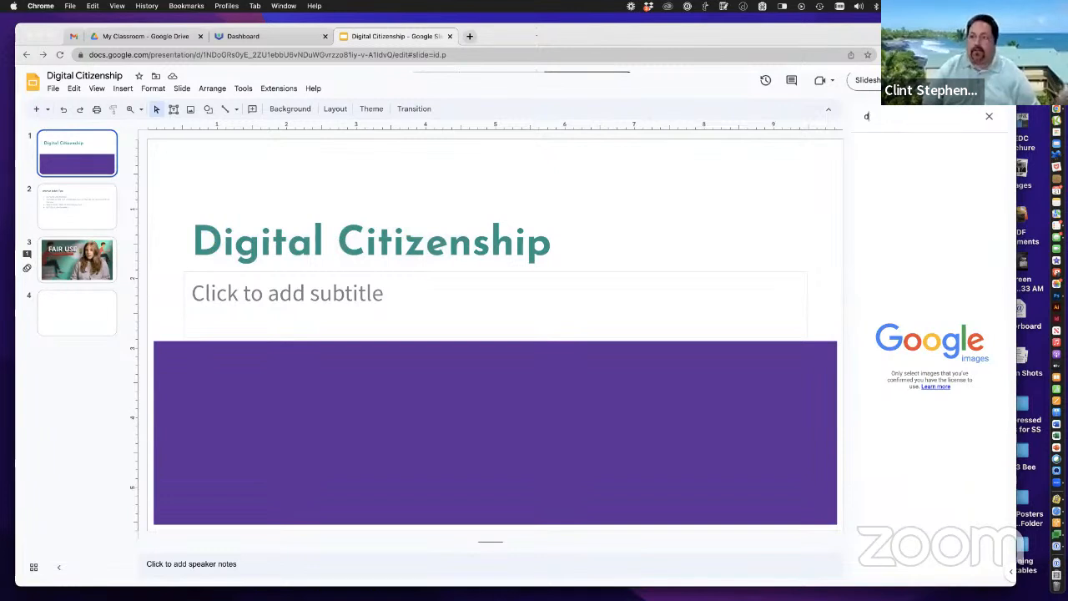
{"action": "type", "text": "igital citizenship"}
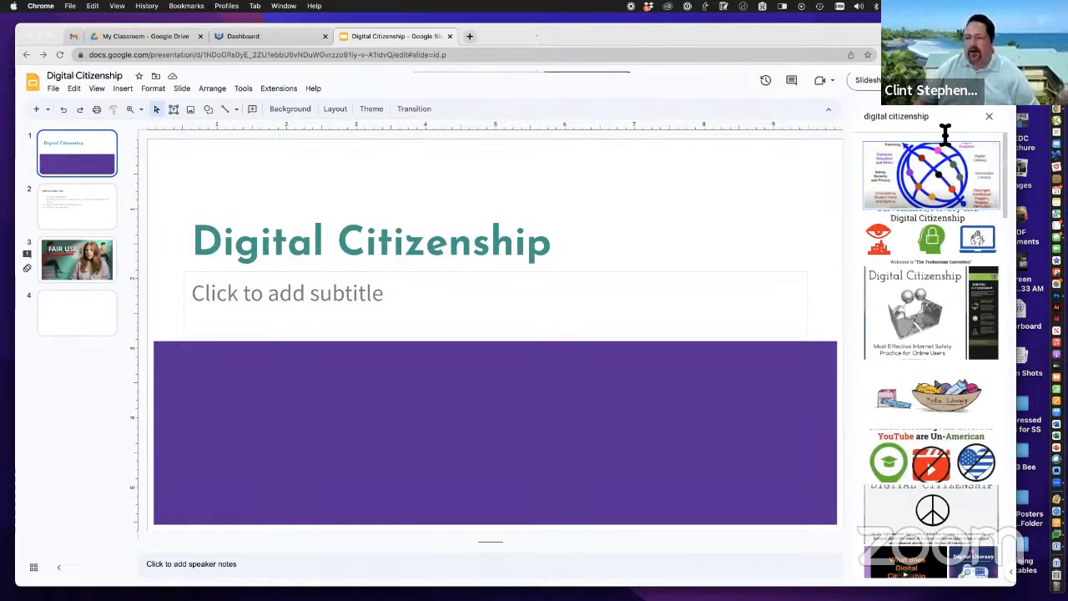
Step: Insert the six-circle Digital Citizenship diagram from the results onto the title slide
{"action": "scroll", "scroll_direction": "down", "scroll_amount": 3}
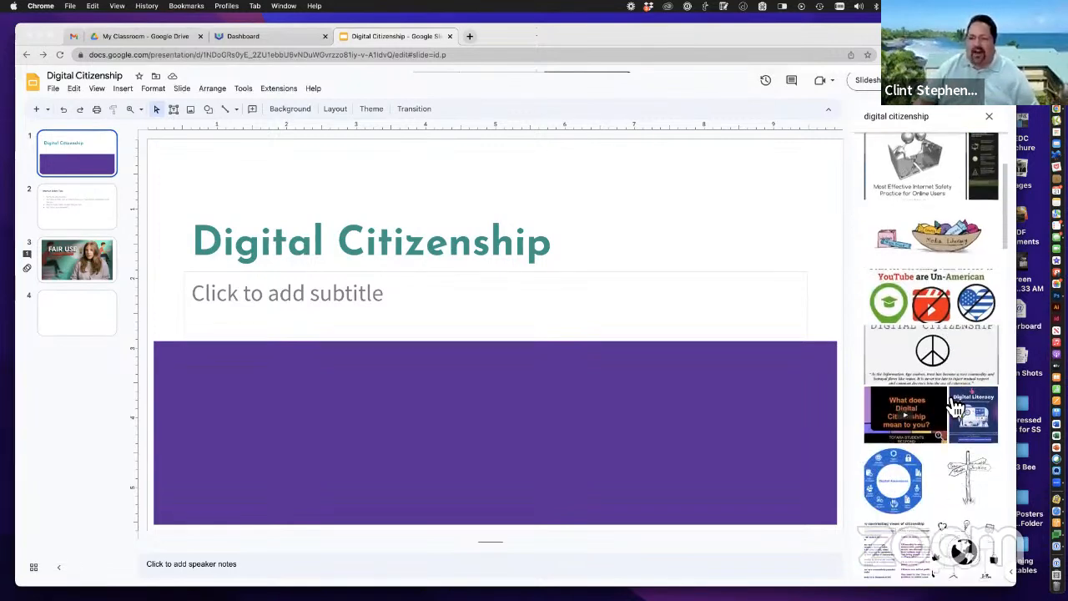
{"action": "scroll", "scroll_direction": "down", "scroll_amount": 3}
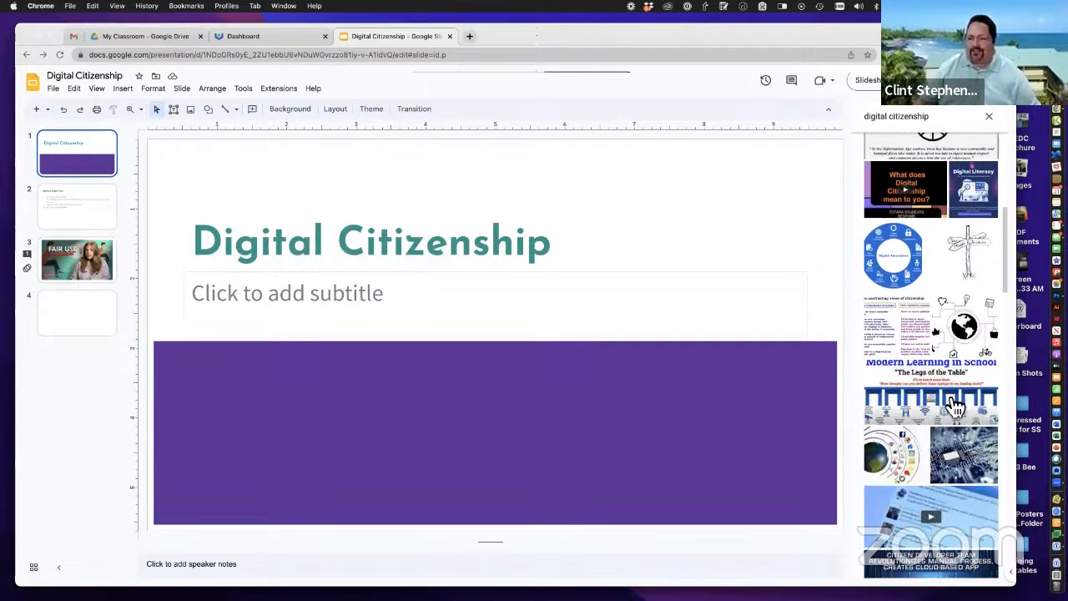
{"action": "scroll", "scroll_direction": "down", "scroll_amount": 3}
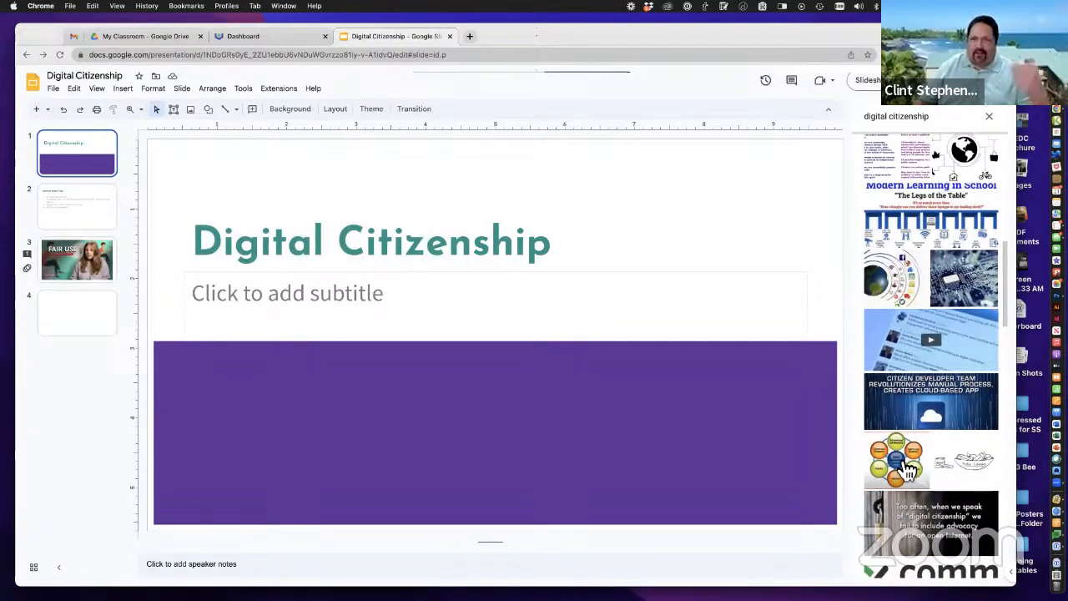
{"action": "left_click", "coordinate": [898, 459]}
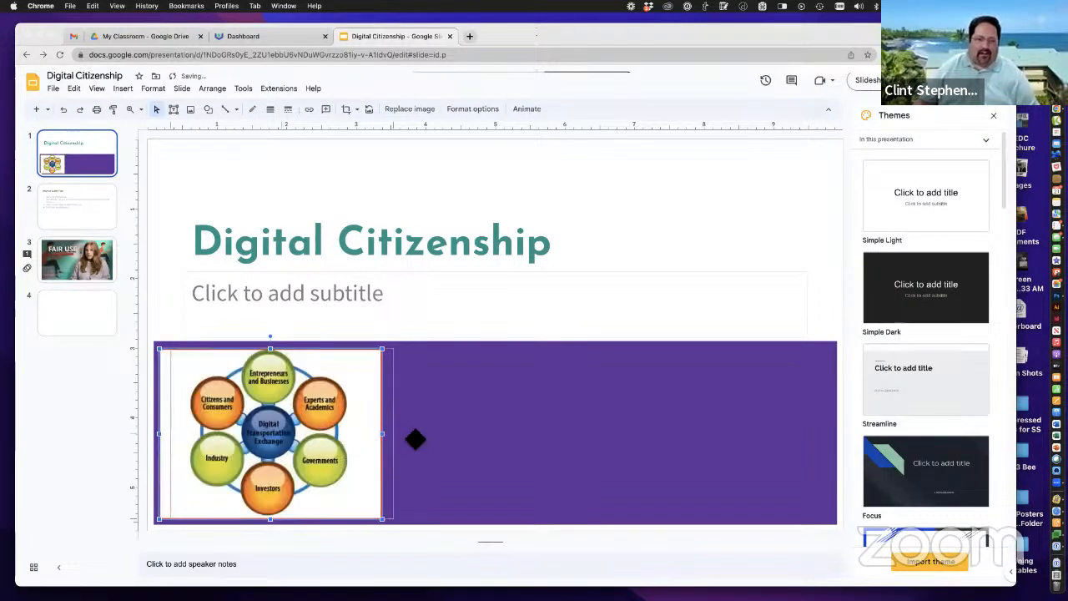
Step: Move the diagram up to the top right beside the title
{"action": "left_click_drag", "start_coordinate": [415, 440], "coordinate": [771, 243]}
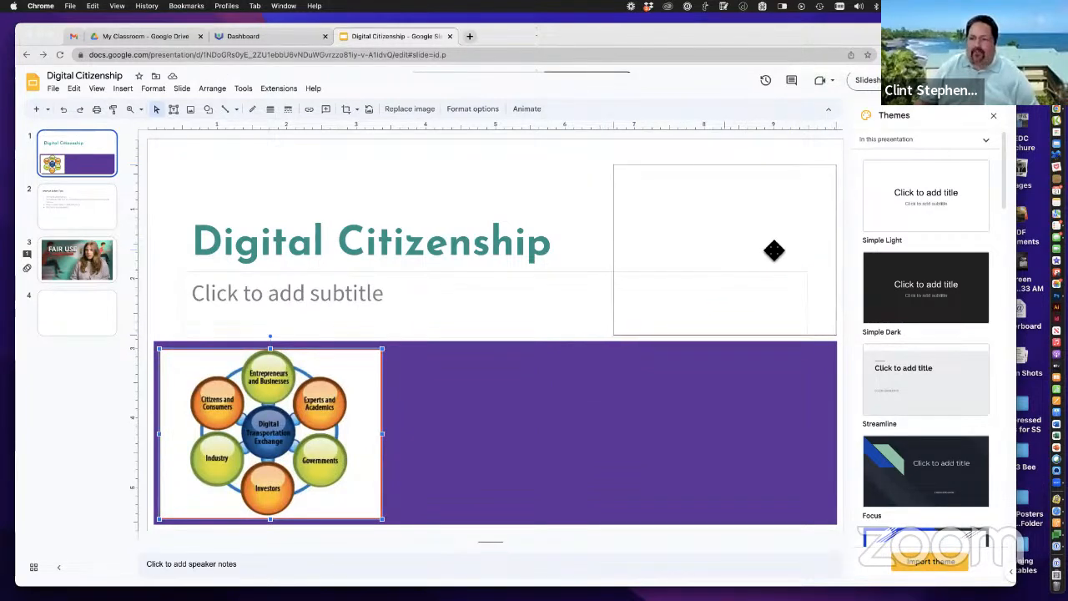
{"action": "left_click_drag", "start_coordinate": [270, 434], "coordinate": [718, 247]}
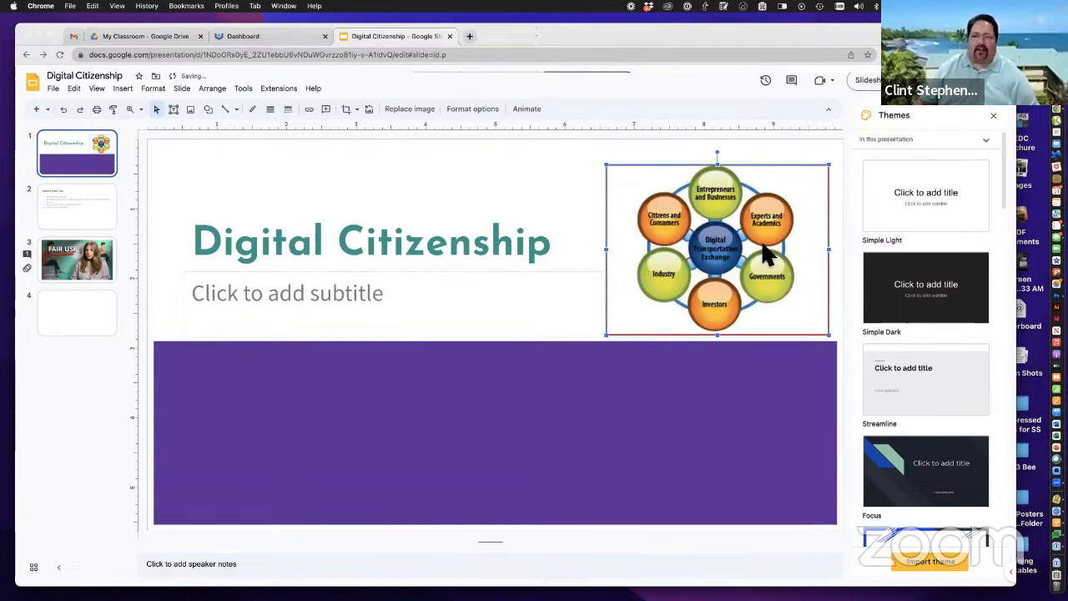
{"action": "double_click", "coordinate": [376, 240]}
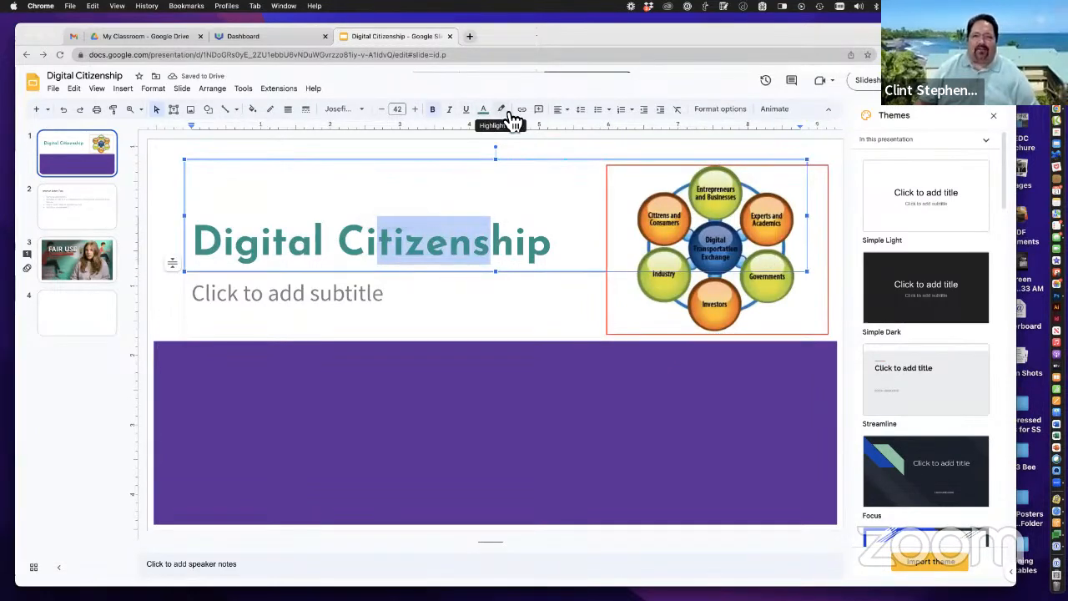
{"action": "left_click", "coordinate": [501, 109]}
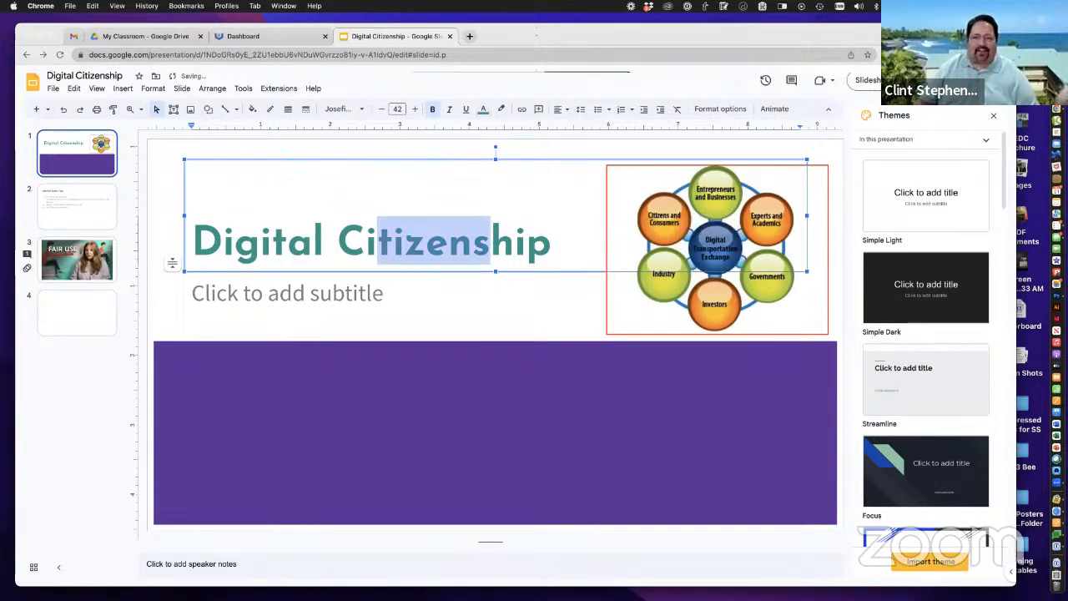
{"action": "left_click", "coordinate": [520, 242]}
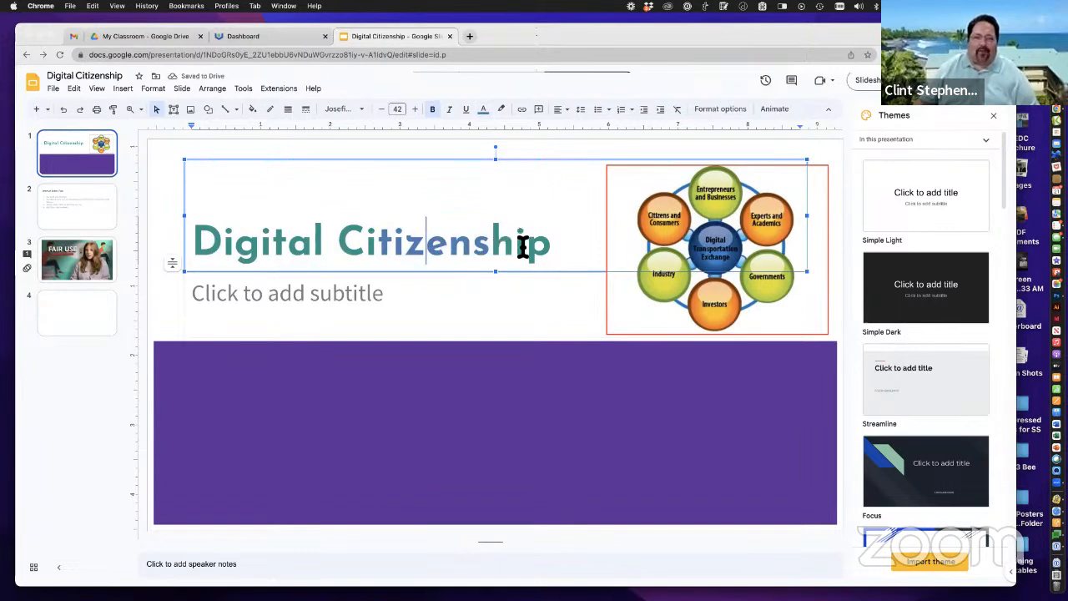
Step: Recolour the whole title text with the custom muted blue swatch
{"action": "triple_click", "coordinate": [371, 240]}
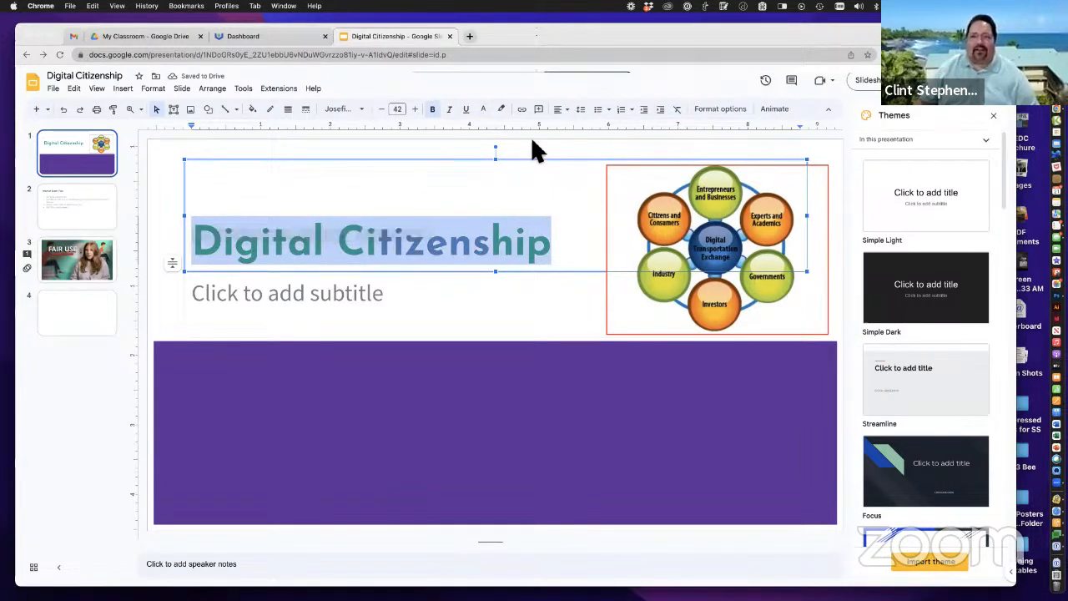
{"action": "left_click", "coordinate": [501, 108]}
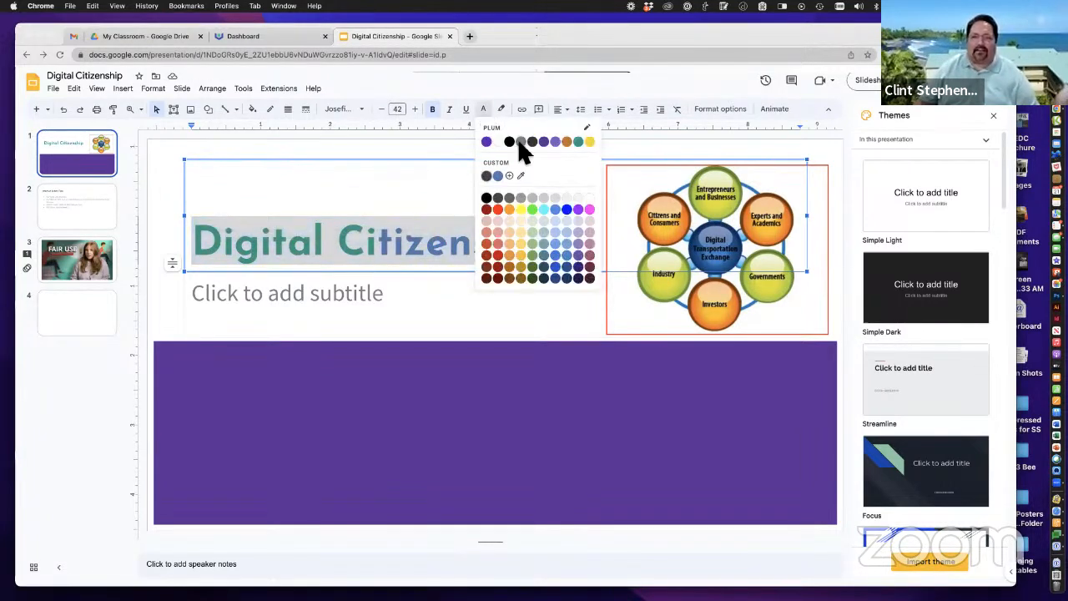
{"action": "mouse_move", "coordinate": [511, 183]}
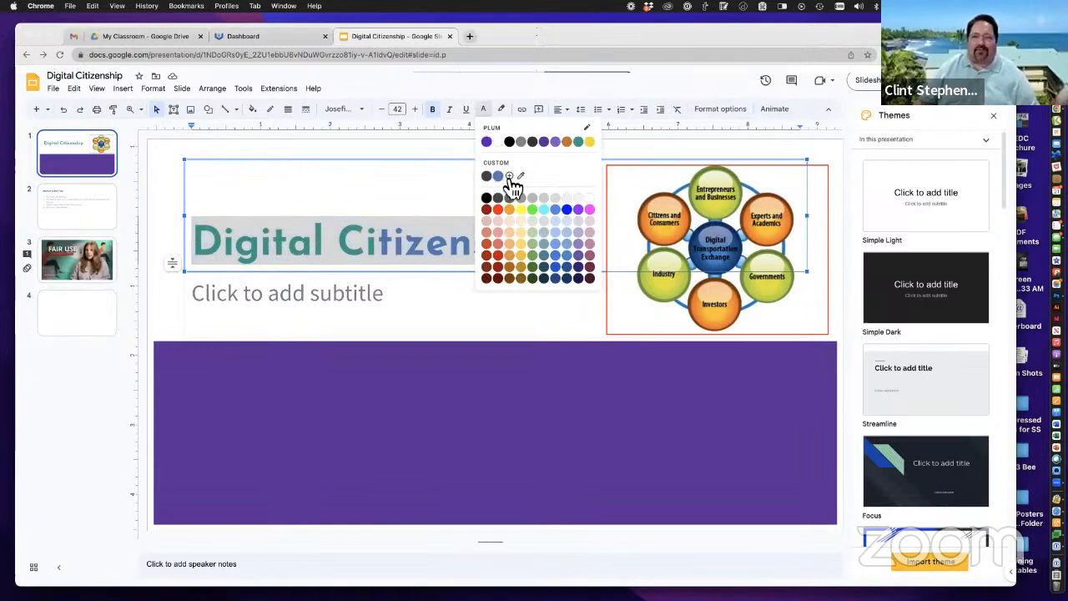
{"action": "left_click", "coordinate": [500, 175]}
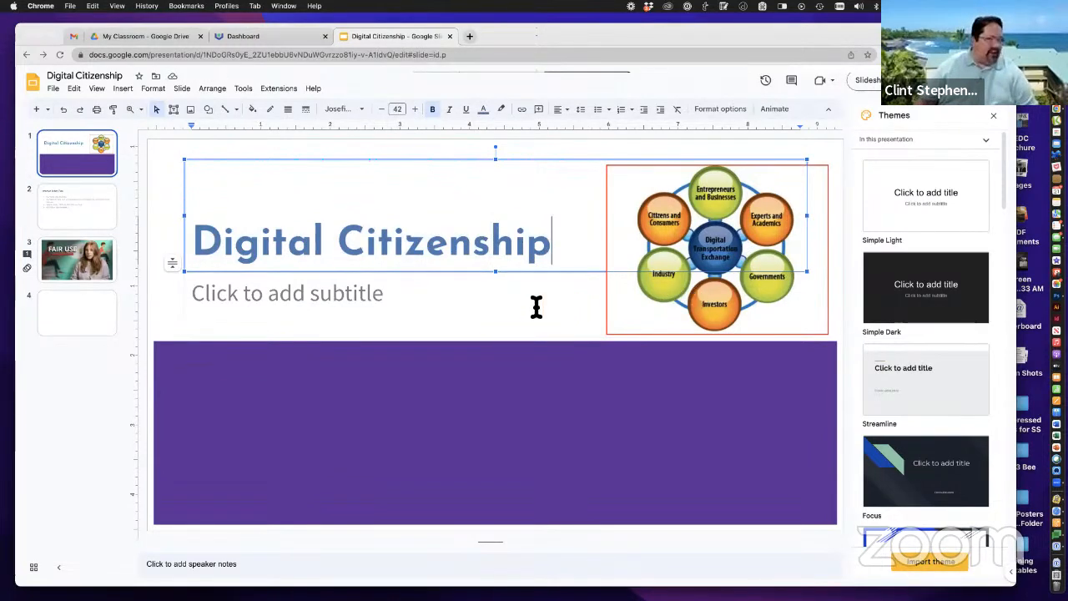
Step: Enlarge the title to font size 72, then reduce it one step
{"action": "triple_click", "coordinate": [371, 241]}
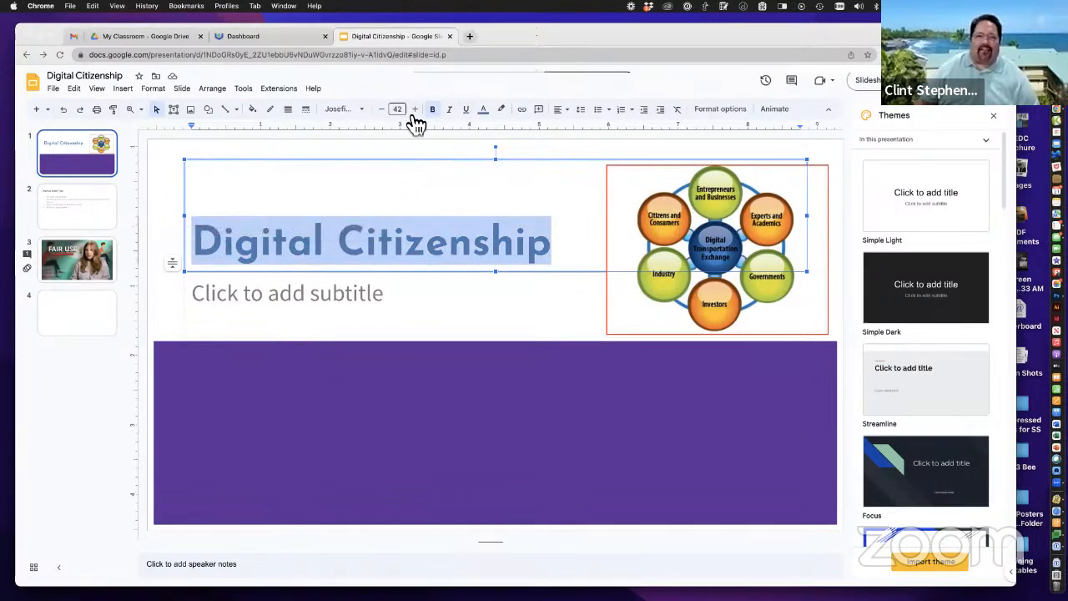
{"action": "left_click", "coordinate": [397, 110]}
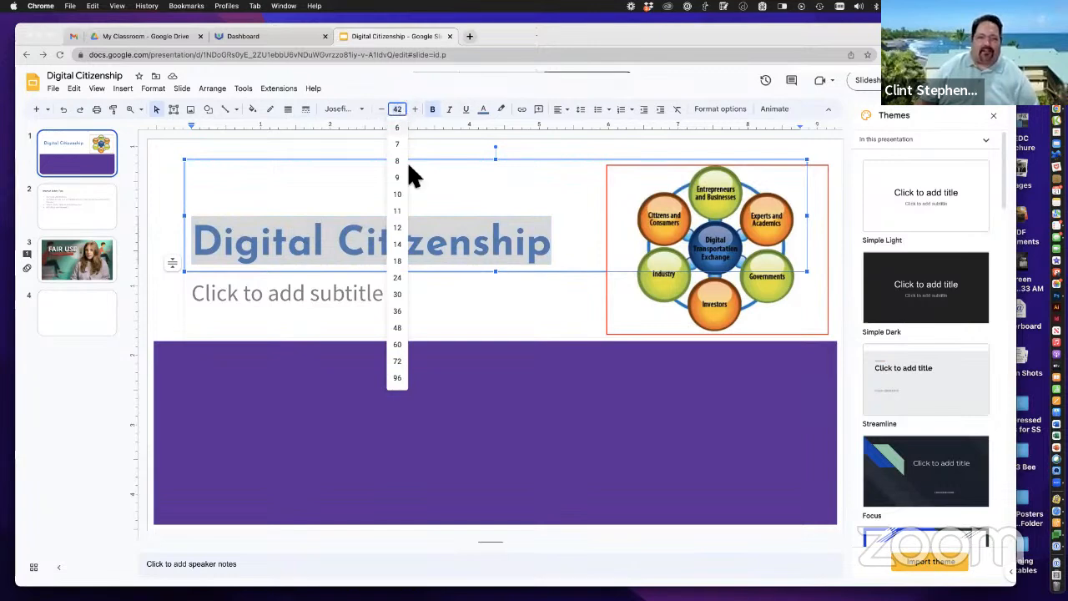
{"action": "mouse_move", "coordinate": [397, 361]}
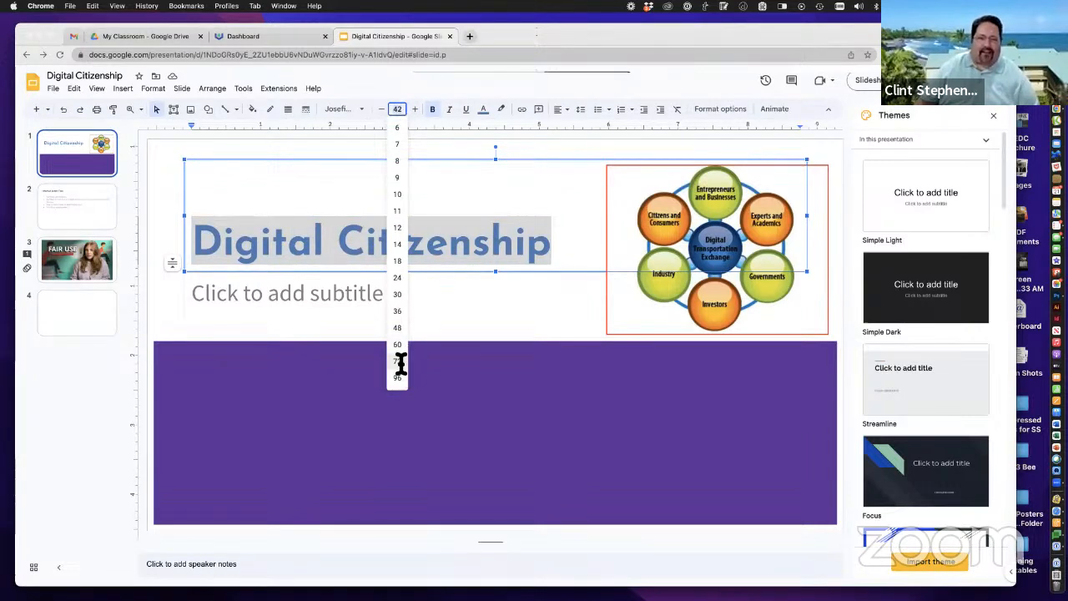
{"action": "left_click", "coordinate": [398, 361]}
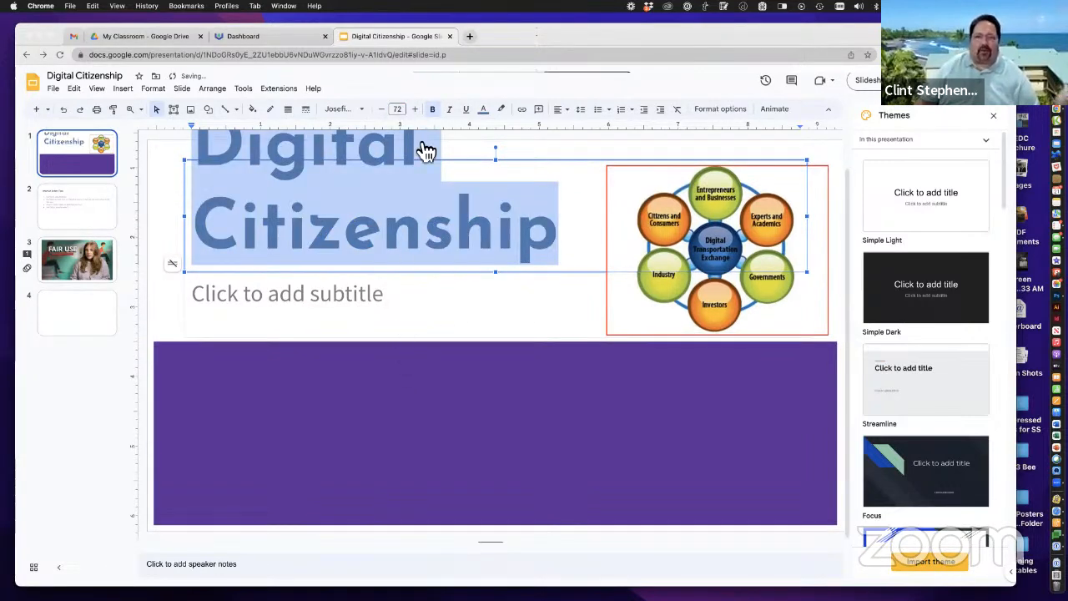
{"action": "left_click", "coordinate": [381, 110]}
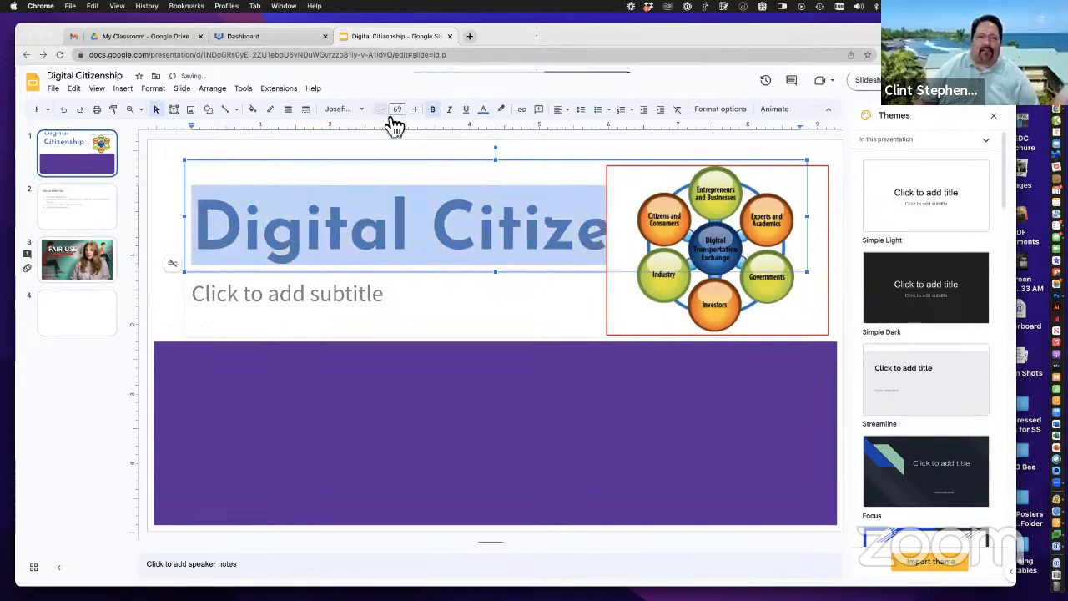
Step: Move the diagram down onto the purple band at the bottom right
{"action": "left_click", "coordinate": [714, 247]}
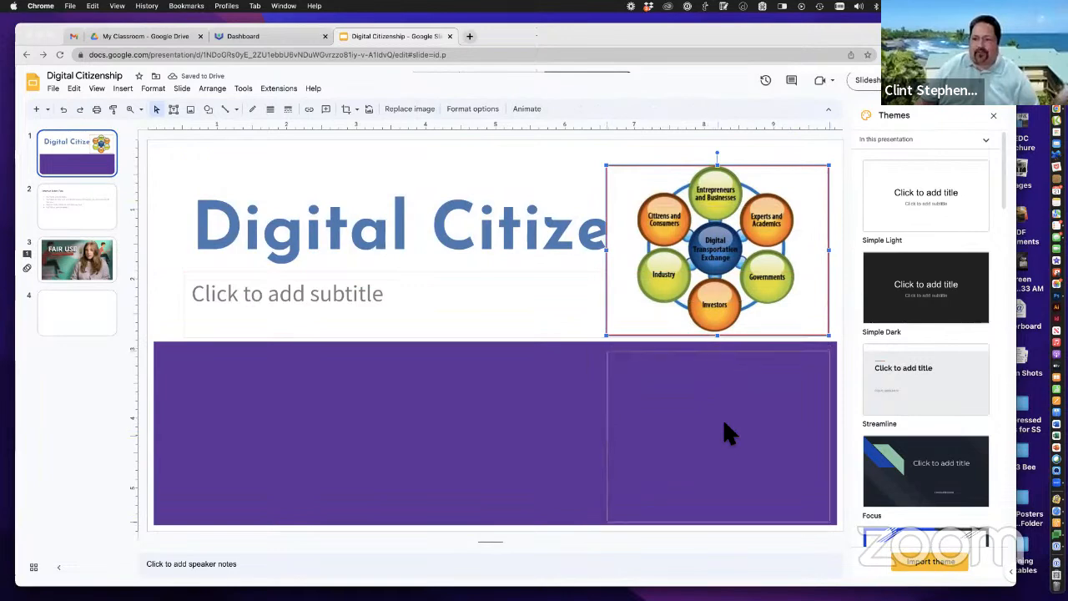
{"action": "left_click_drag", "start_coordinate": [718, 247], "coordinate": [718, 434]}
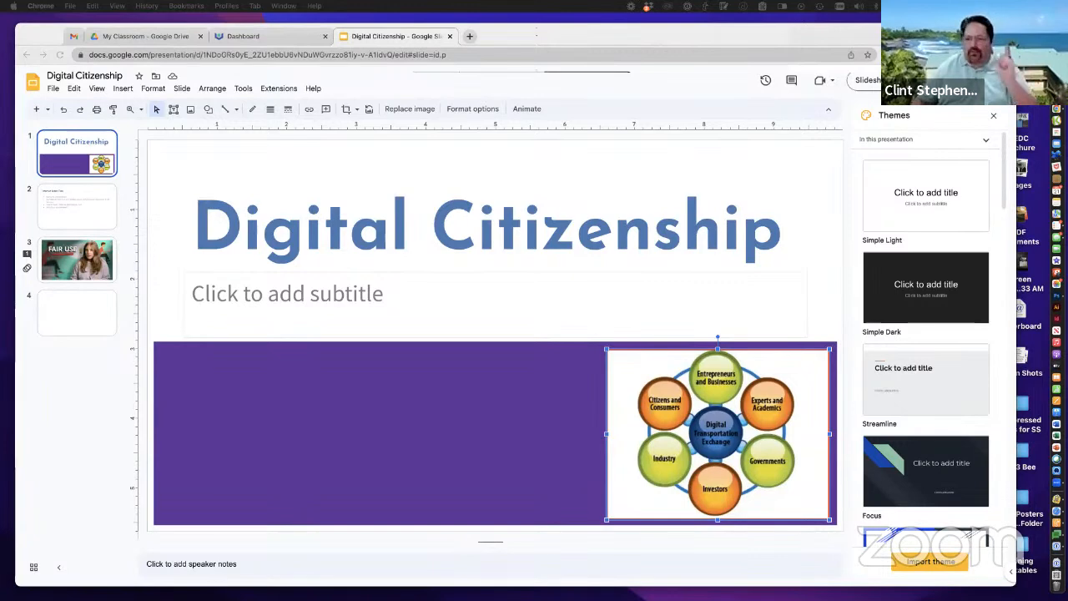
{"action": "mouse_move", "coordinate": [765, 437]}
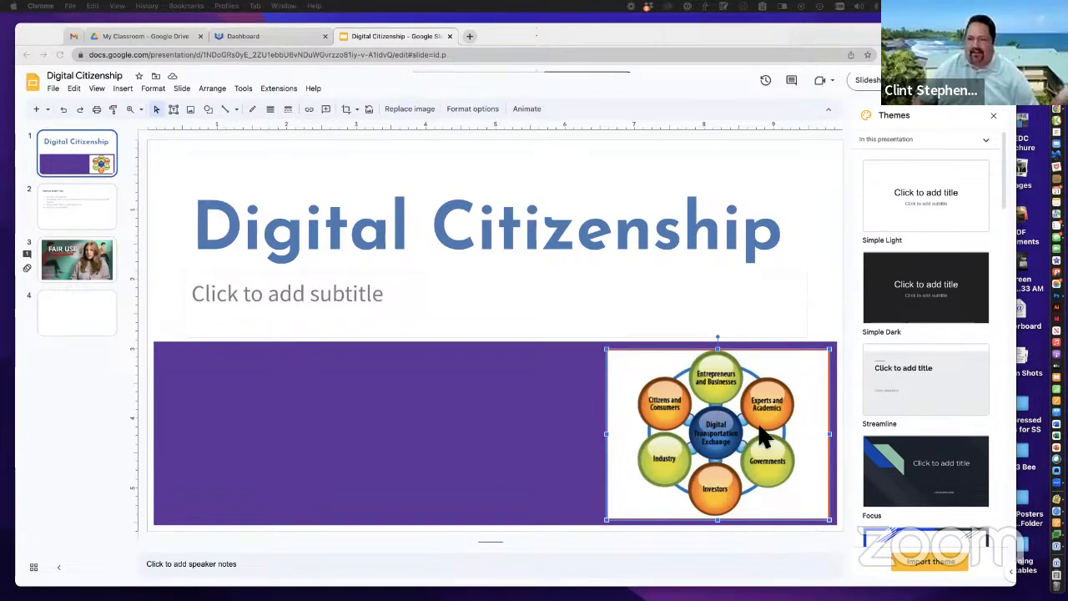
{"action": "mouse_move", "coordinate": [738, 424]}
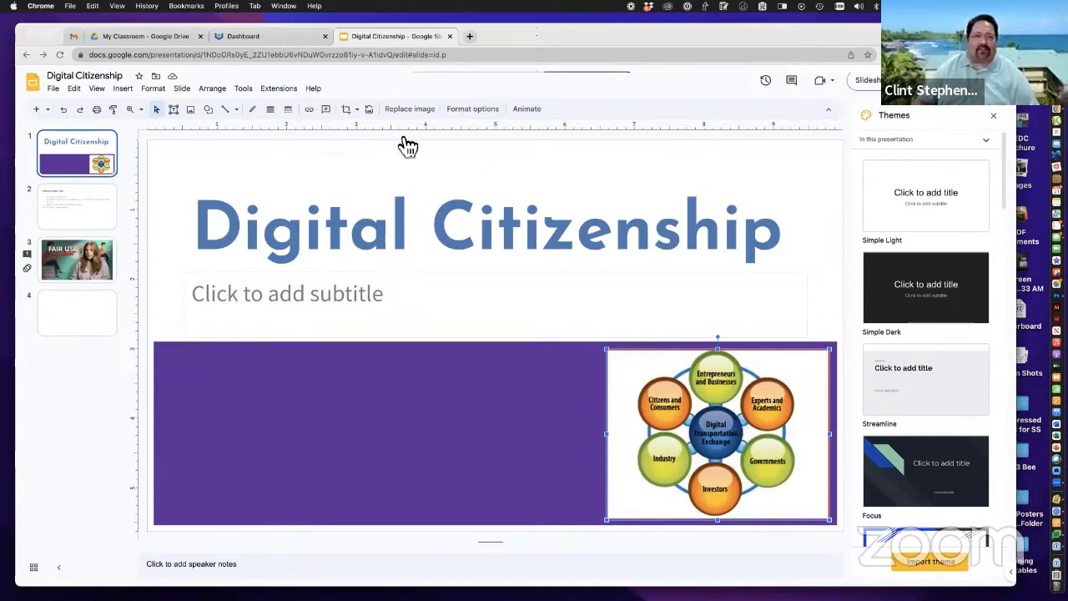
Step: Reopen the web image search for digital citizenship to preview the diagram
{"action": "left_click", "coordinate": [207, 111]}
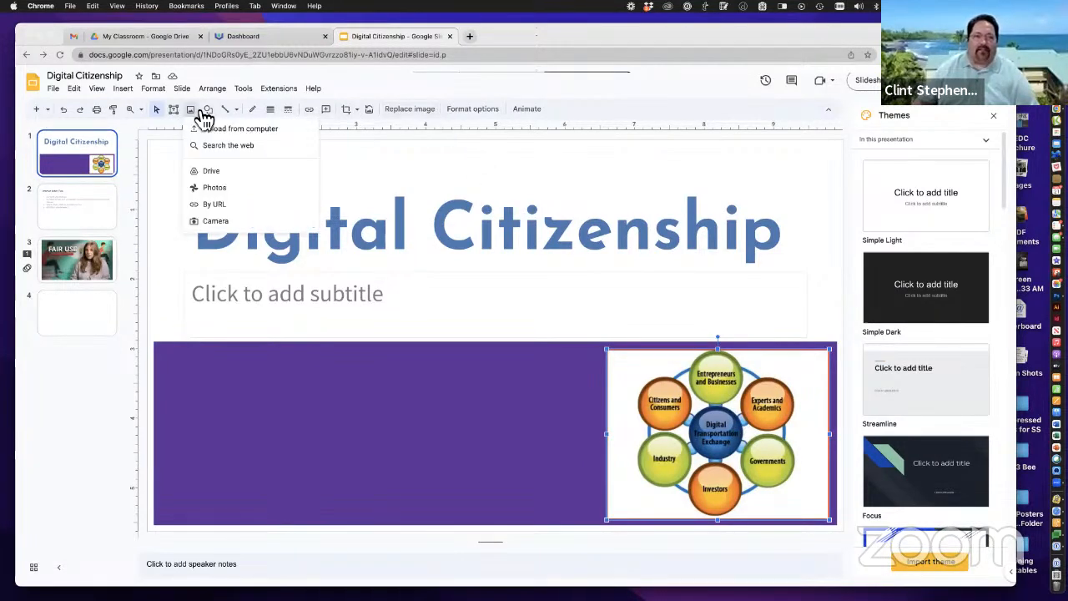
{"action": "left_click", "coordinate": [227, 145]}
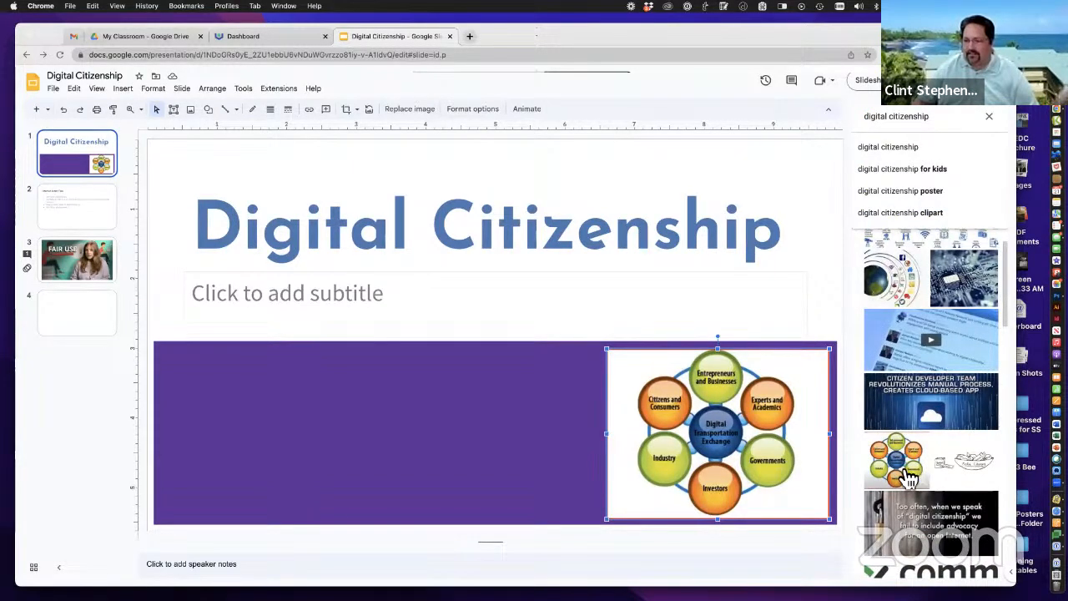
{"action": "scroll", "scroll_direction": "up", "scroll_amount": 3}
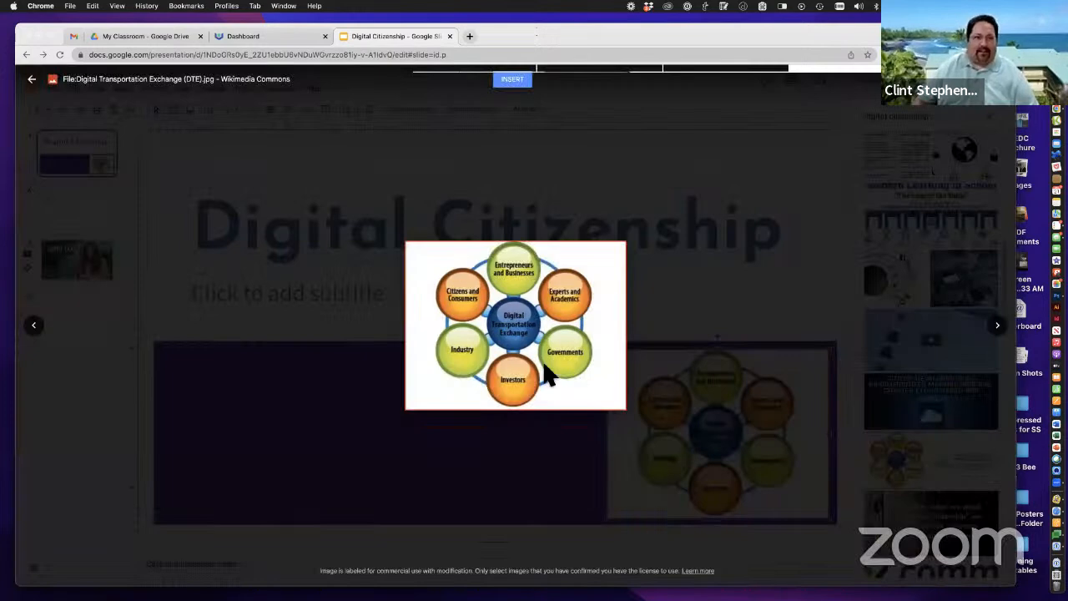
{"action": "mouse_move", "coordinate": [487, 534]}
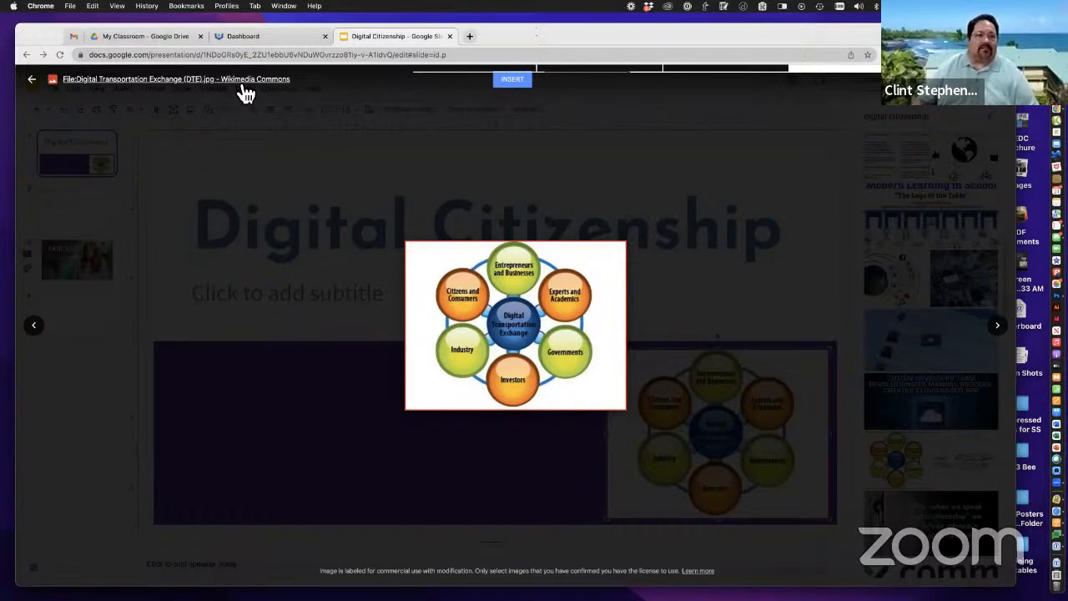
Step: Open the diagram's Wikimedia Commons file page in a new tab and copy its address
{"action": "left_click", "coordinate": [140, 79]}
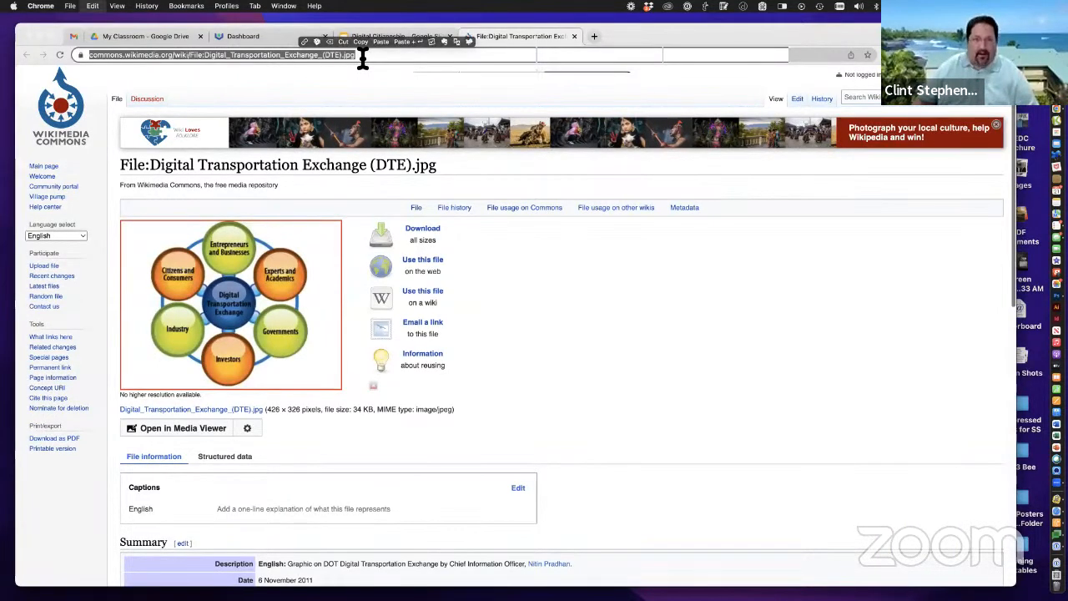
{"action": "left_click", "coordinate": [393, 37]}
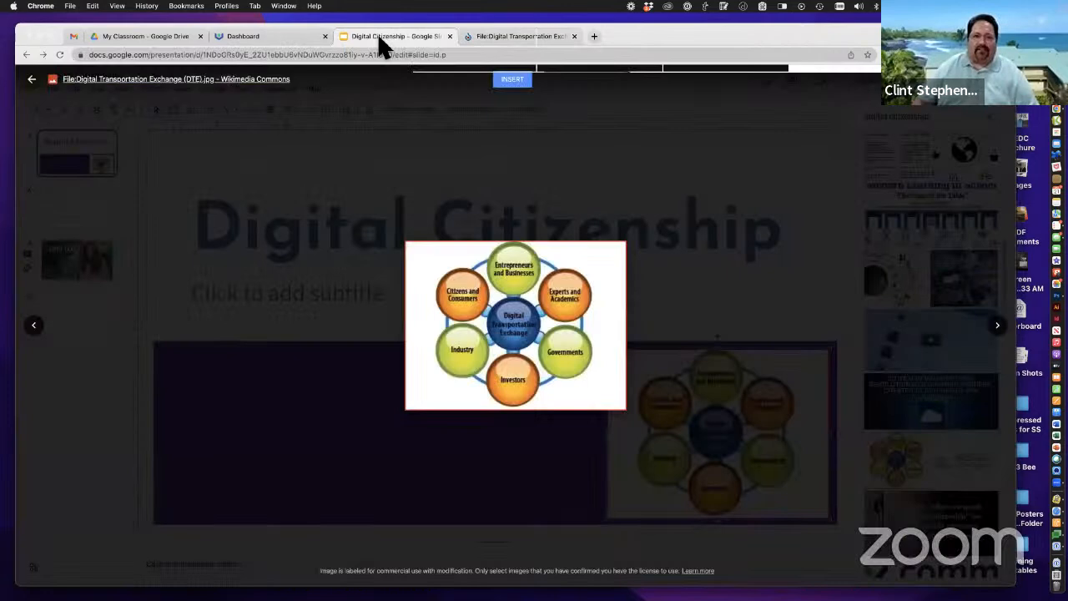
Step: Add a text box reading 'Image courtesy of WikiCommons' on the title slide
{"action": "left_click", "coordinate": [513, 78]}
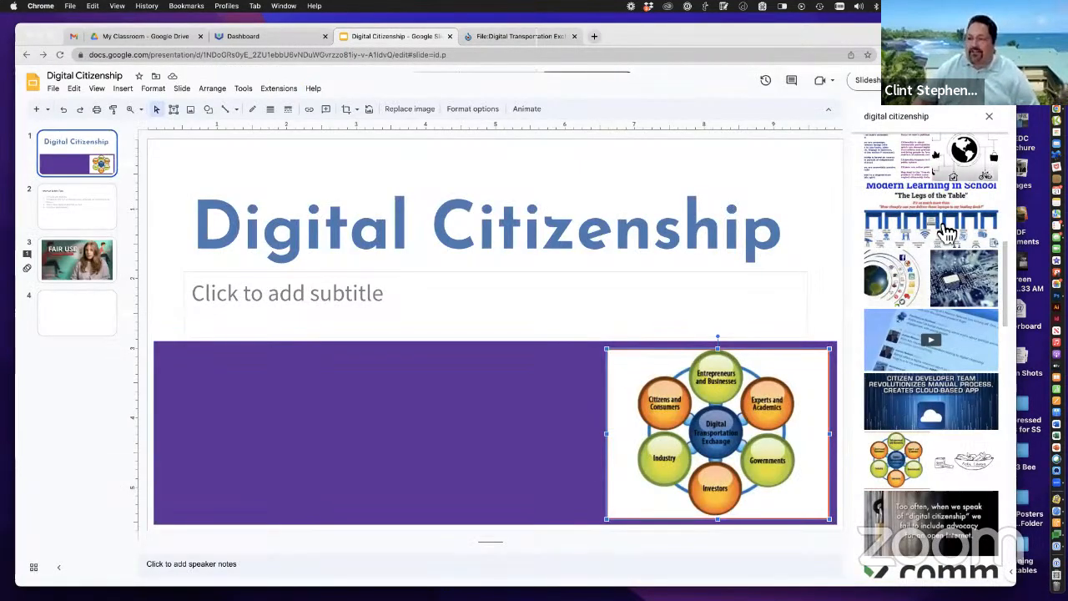
{"action": "mouse_move", "coordinate": [933, 497]}
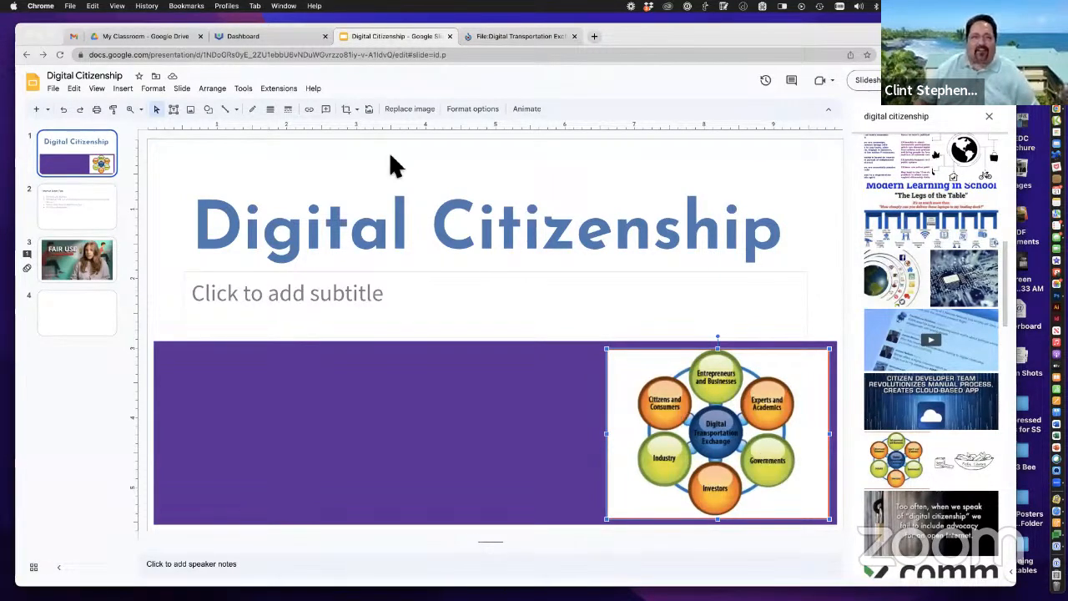
{"action": "left_click", "coordinate": [309, 108]}
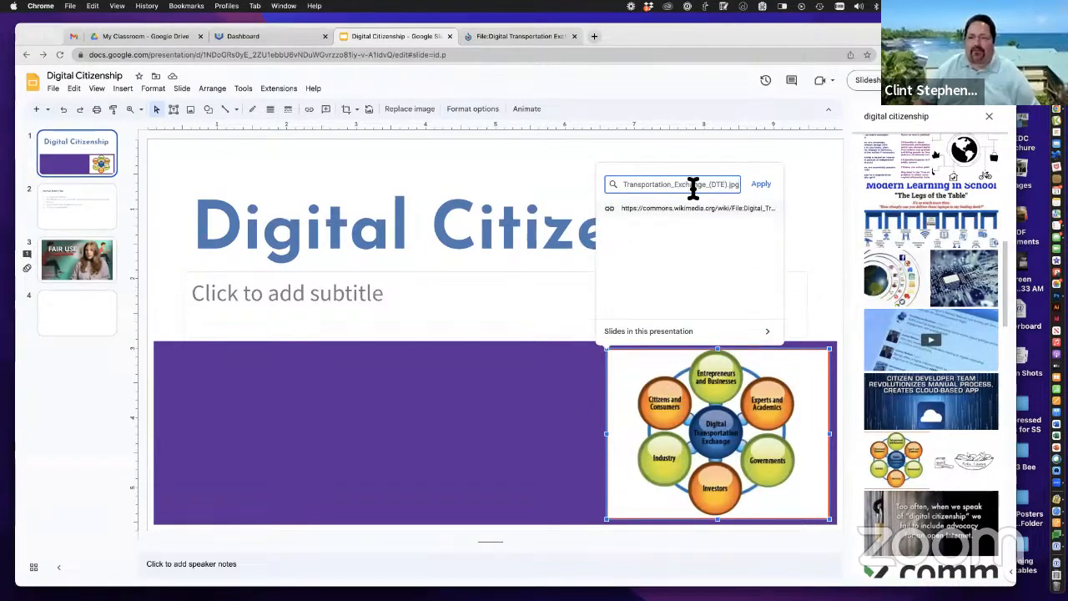
{"action": "left_click", "coordinate": [759, 183]}
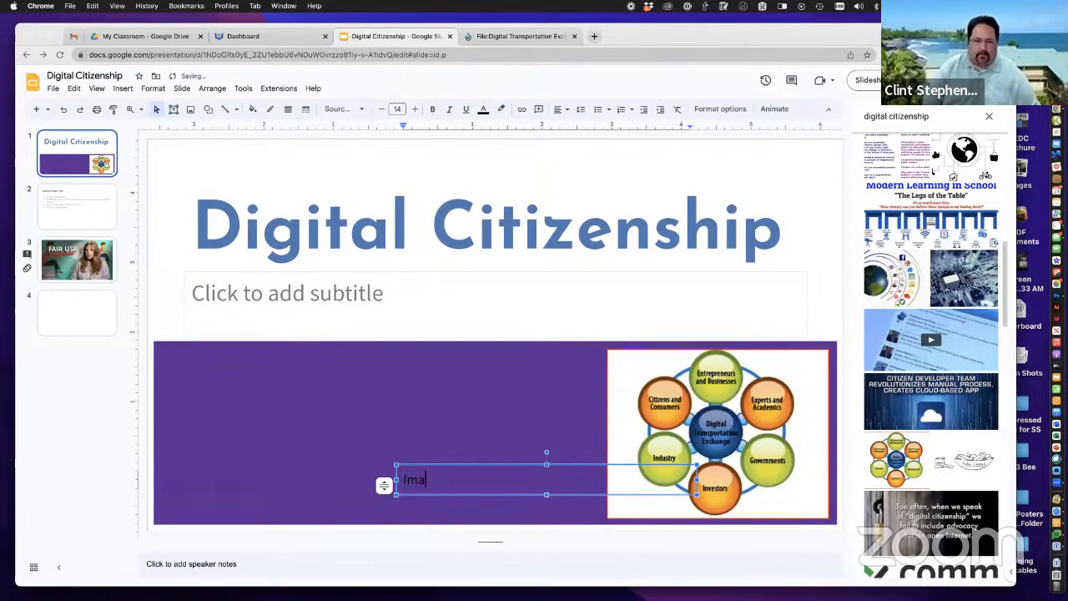
{"action": "type", "text": "ge cour"}
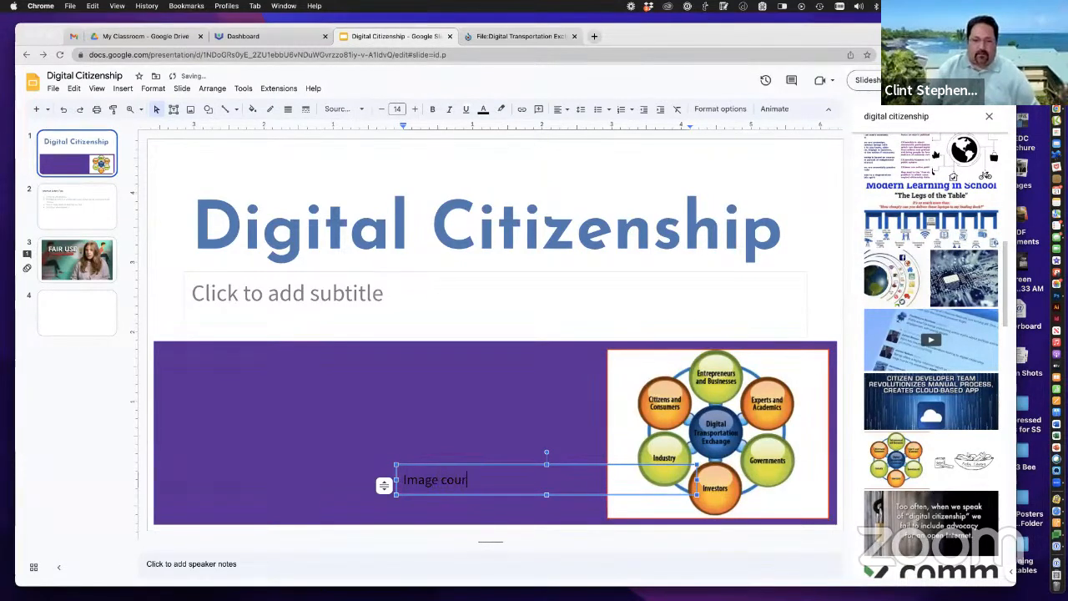
{"action": "type", "text": "tesy of W"}
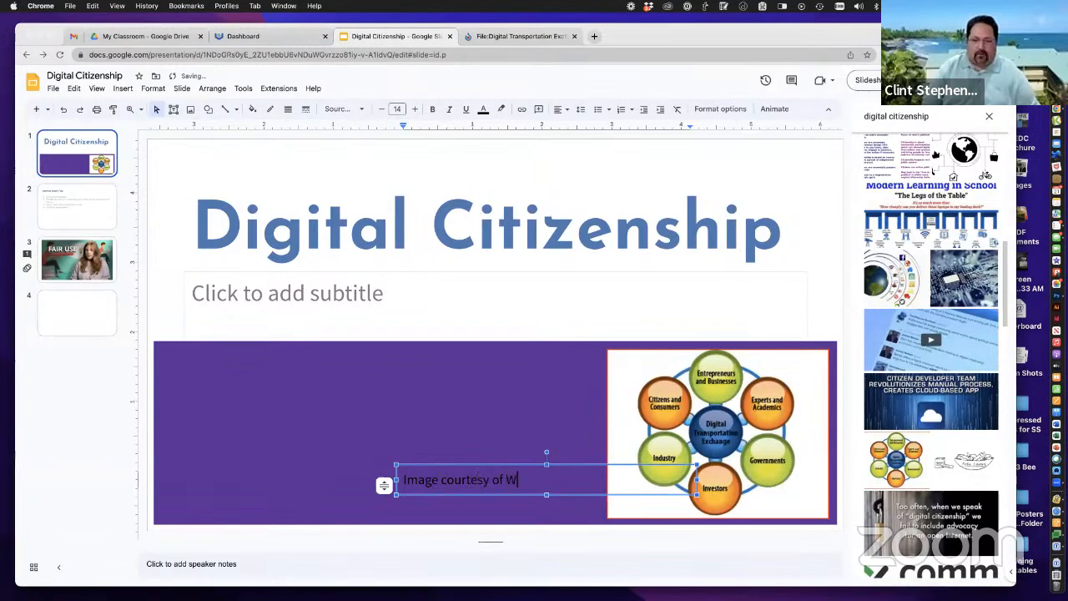
{"action": "type", "text": "iki"}
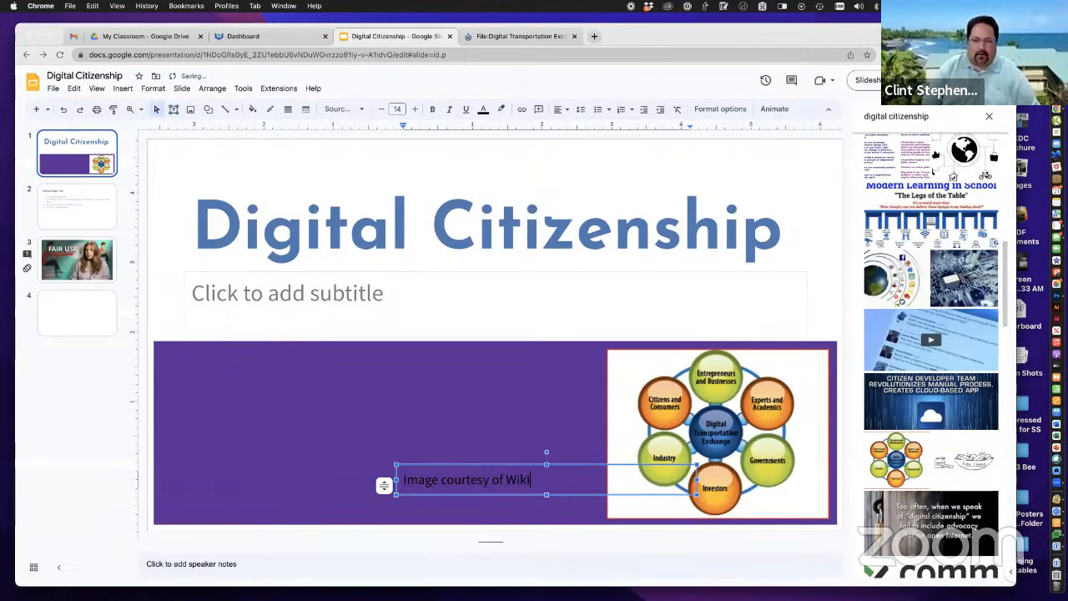
{"action": "type", "text": "Commons"}
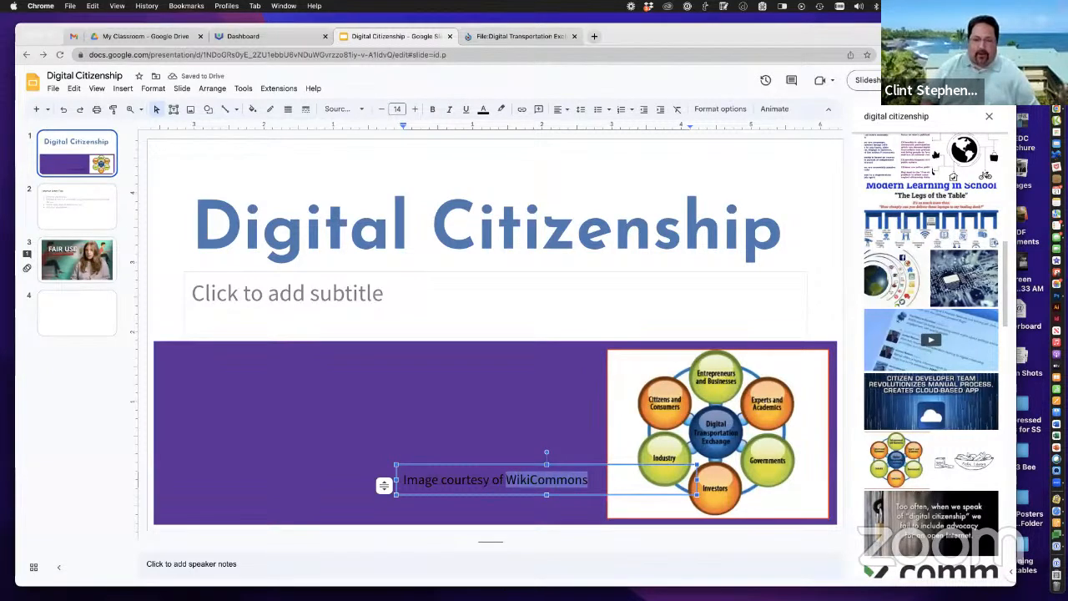
{"action": "mouse_move", "coordinate": [230, 127]}
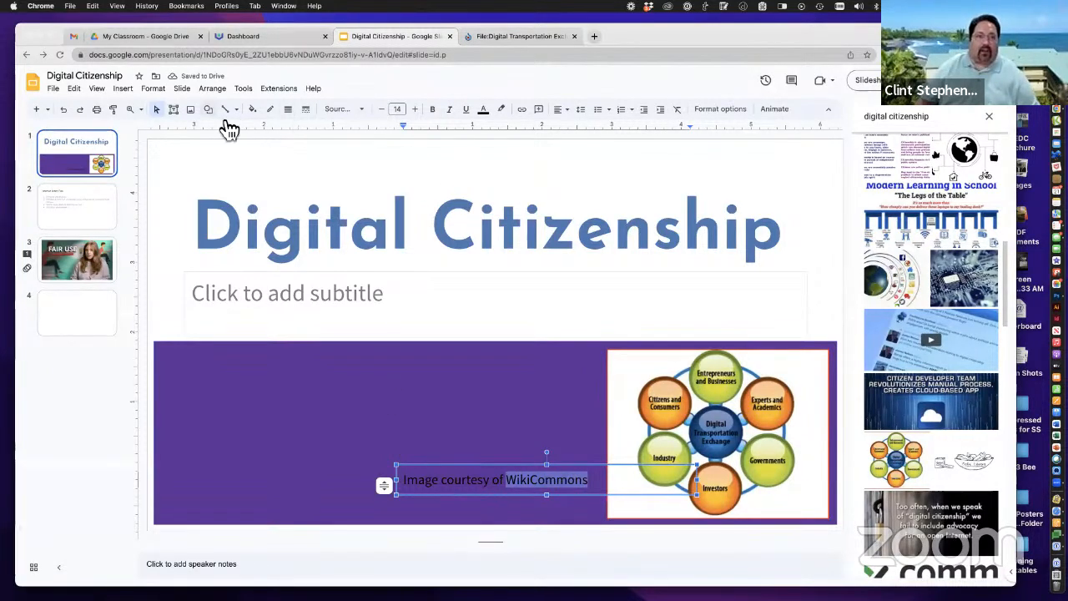
Step: Link 'WikiCommons' to the copied file URL and drag the credit onto the diagram's bottom edge
{"action": "left_click", "coordinate": [520, 108]}
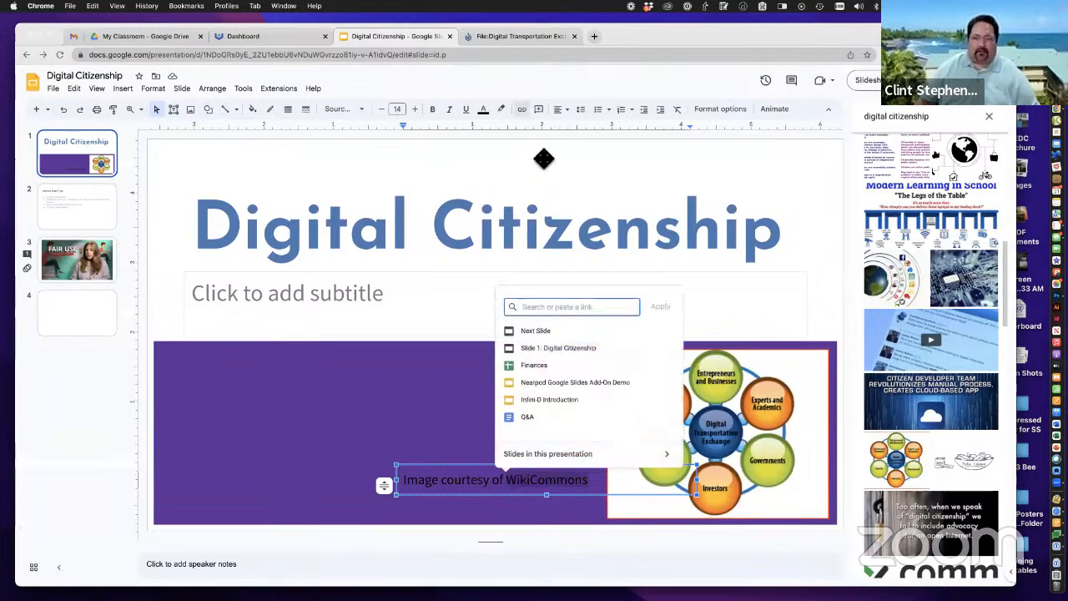
{"action": "left_click", "coordinate": [661, 307]}
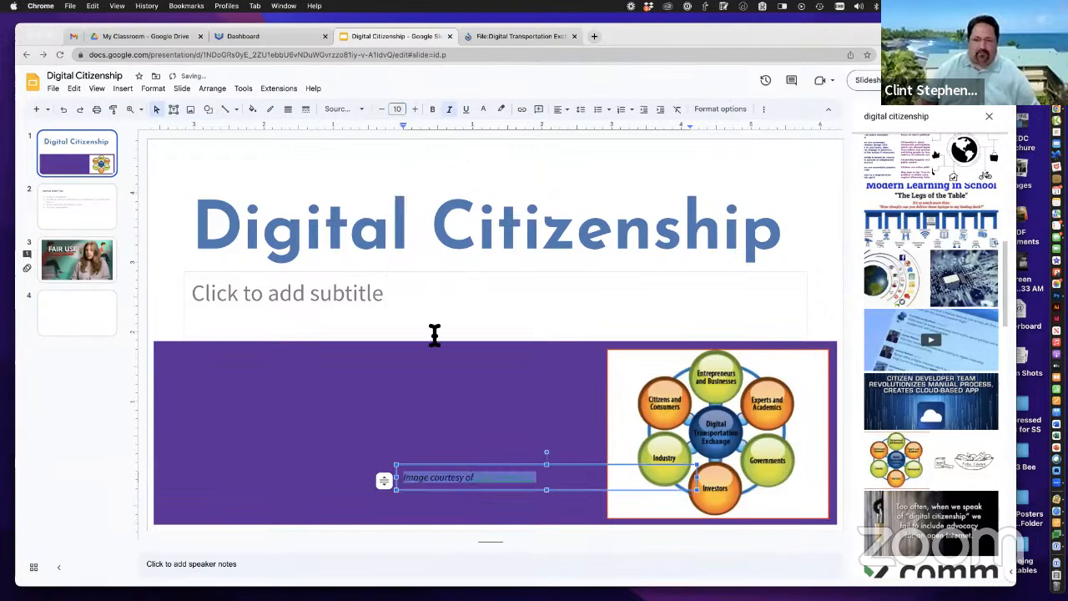
{"action": "type", "text": "WikiCommons"}
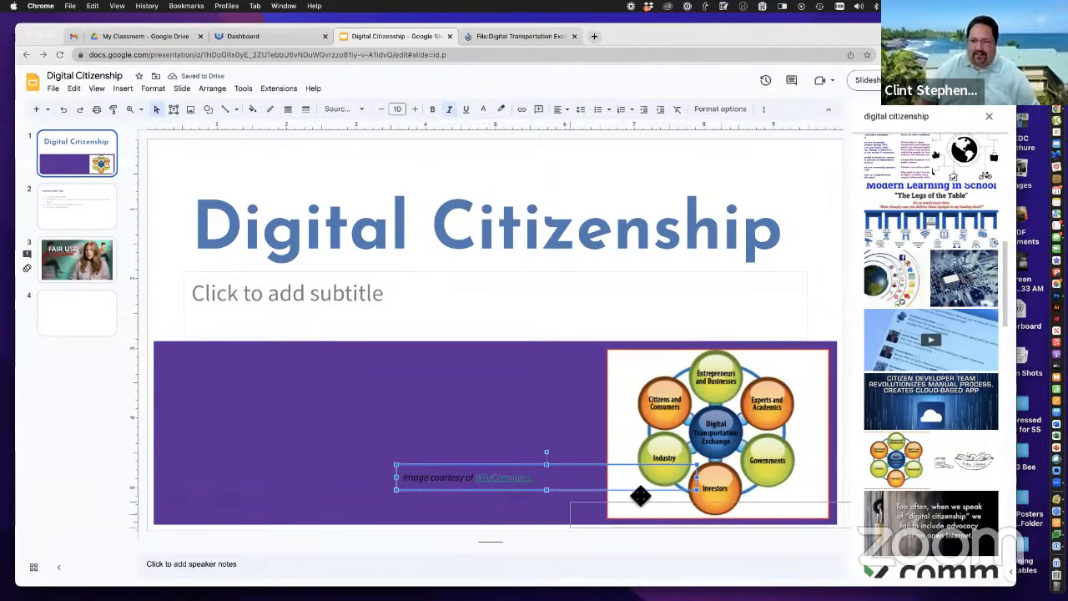
{"action": "left_click_drag", "start_coordinate": [471, 477], "coordinate": [676, 508]}
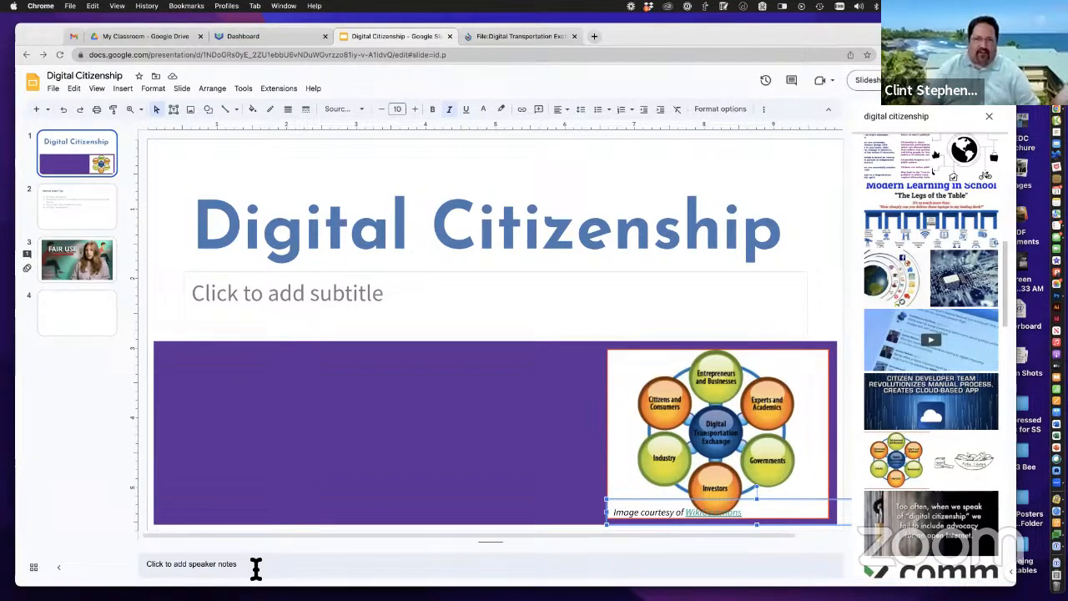
Step: Write a title-slide speaker note 'Image from' followed by the Wikimedia Commons file URL
{"action": "type", "text": "Mak"}
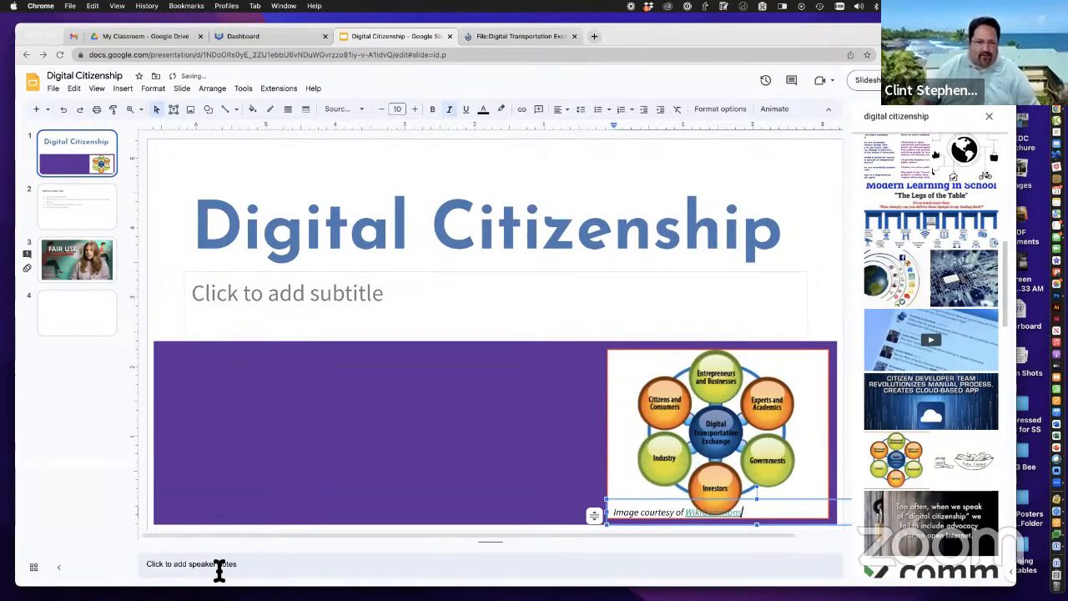
{"action": "left_click", "coordinate": [263, 564]}
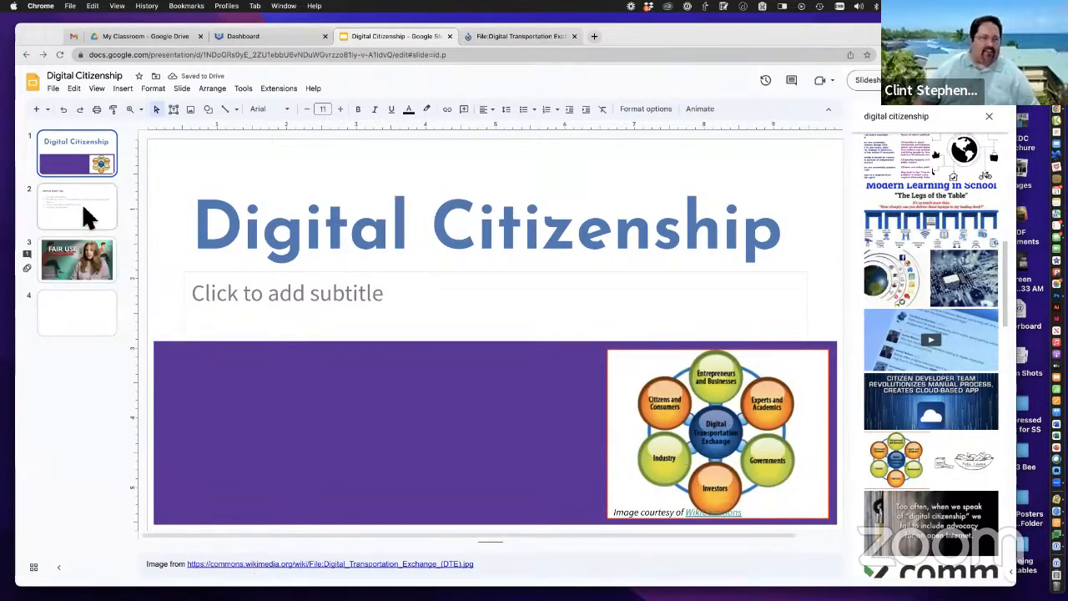
Step: Duplicate the Internet Safety Tips slide, dismiss the Themes panel and go to the blank fifth slide
{"action": "left_click", "coordinate": [77, 207]}
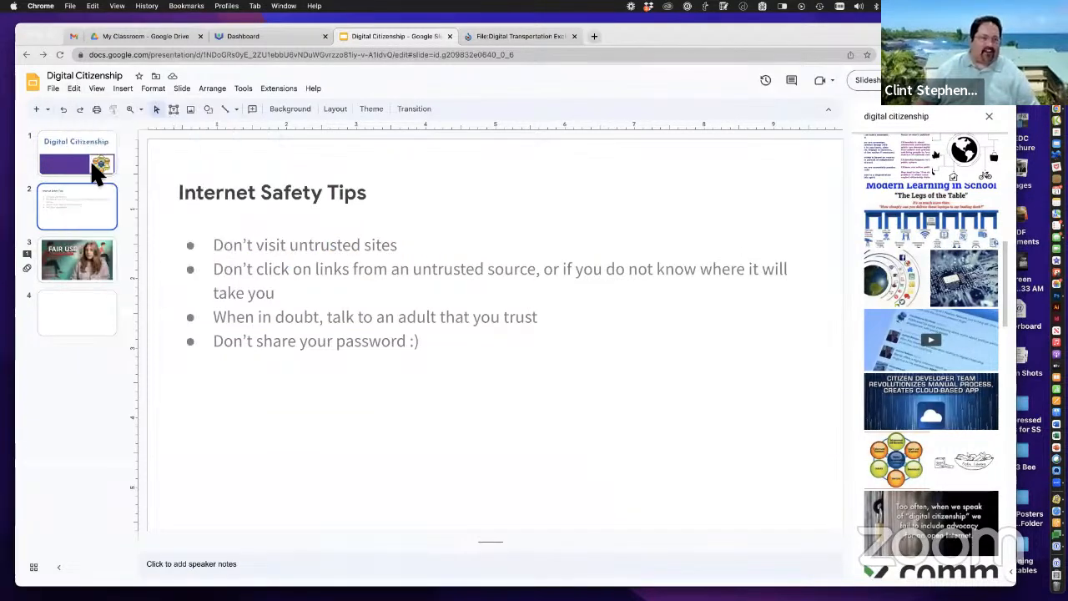
{"action": "left_click", "coordinate": [73, 87]}
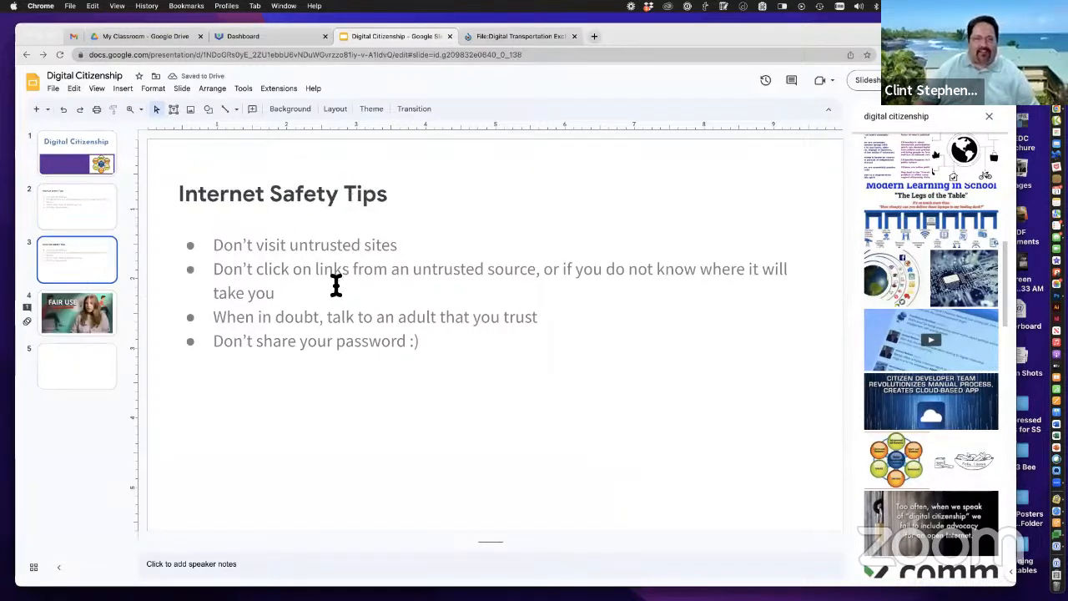
{"action": "left_click", "coordinate": [315, 292]}
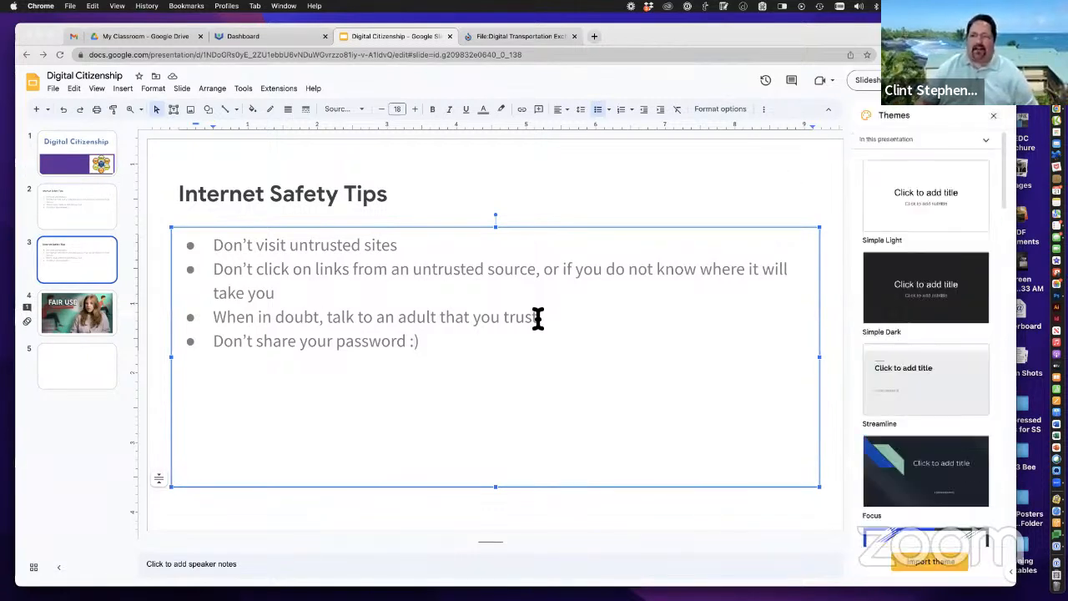
{"action": "left_click", "coordinate": [994, 115]}
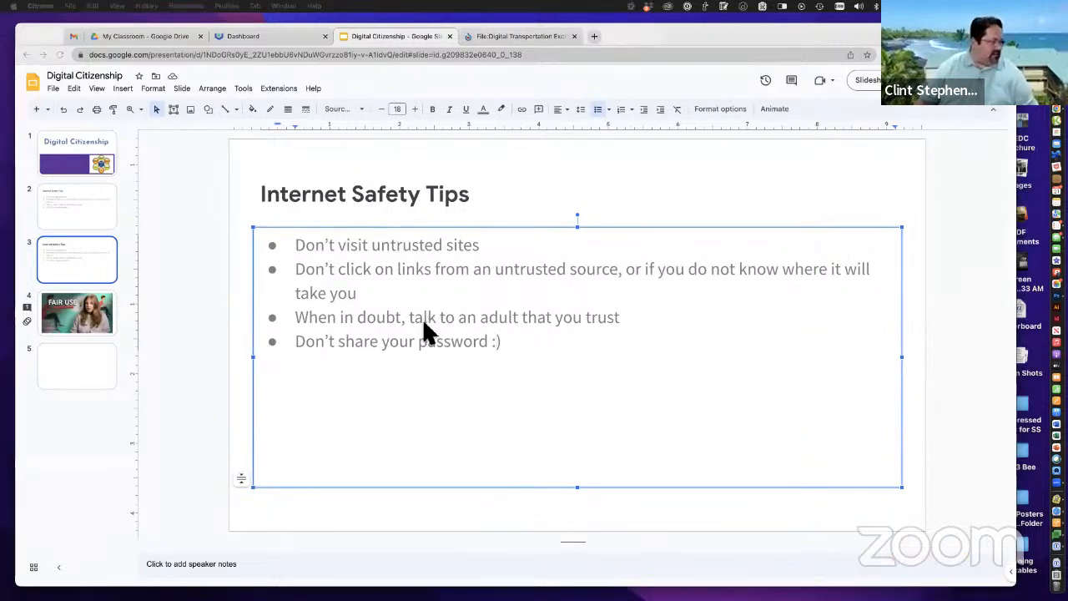
{"action": "mouse_move", "coordinate": [124, 359]}
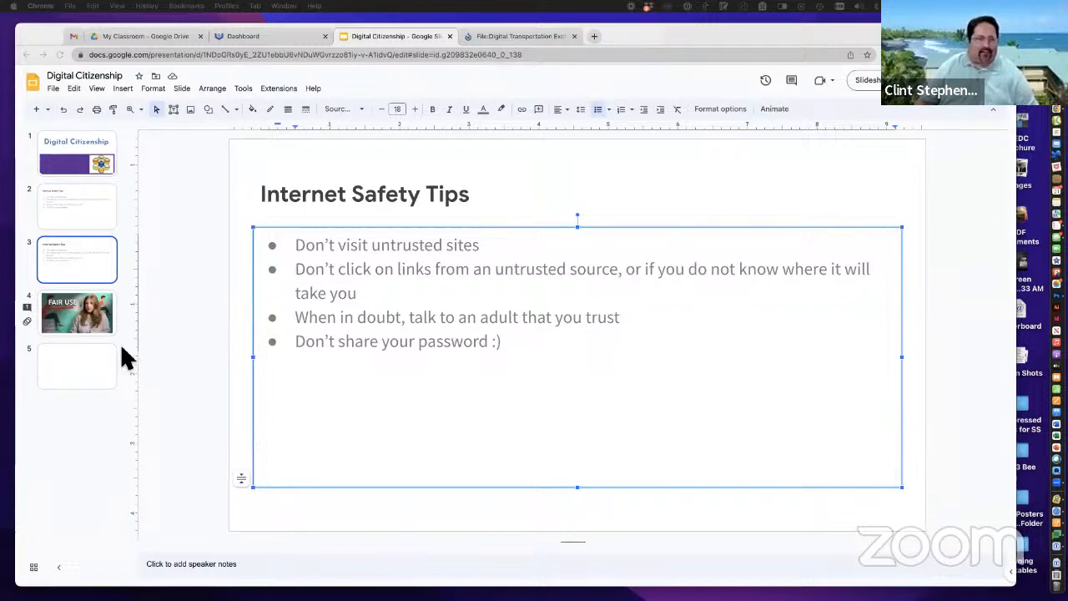
{"action": "left_click", "coordinate": [77, 366]}
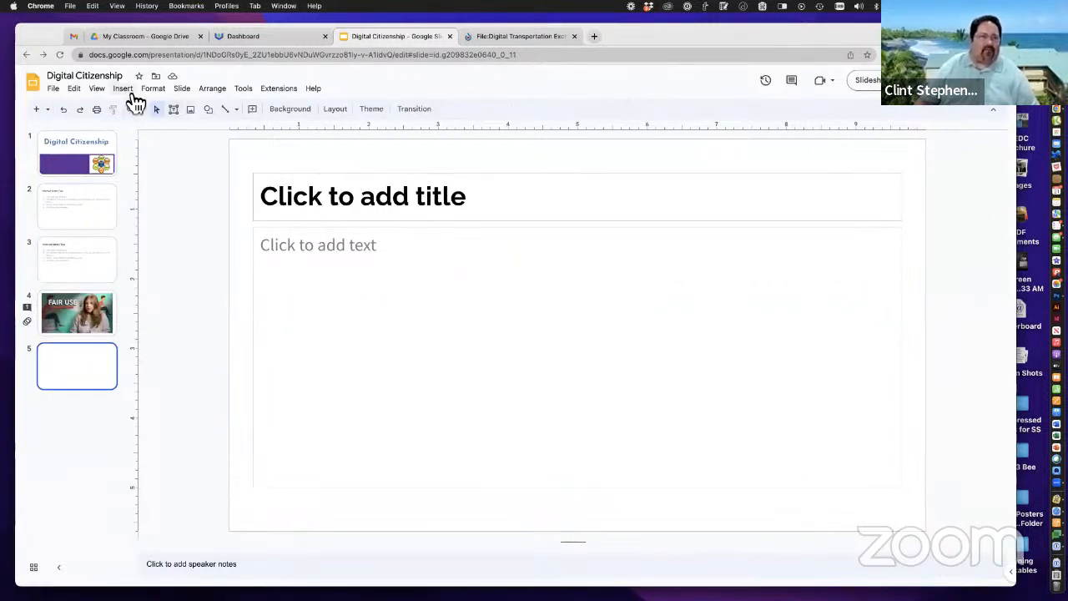
Step: Start inserting a video sourced from Google Drive rather than YouTube
{"action": "left_click", "coordinate": [124, 87]}
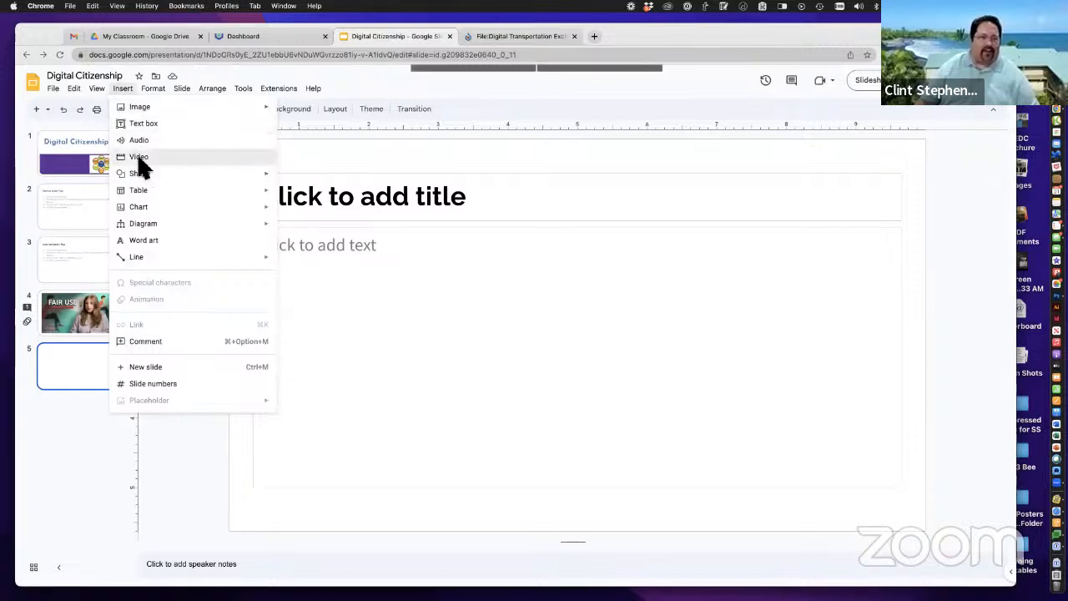
{"action": "left_click", "coordinate": [139, 157]}
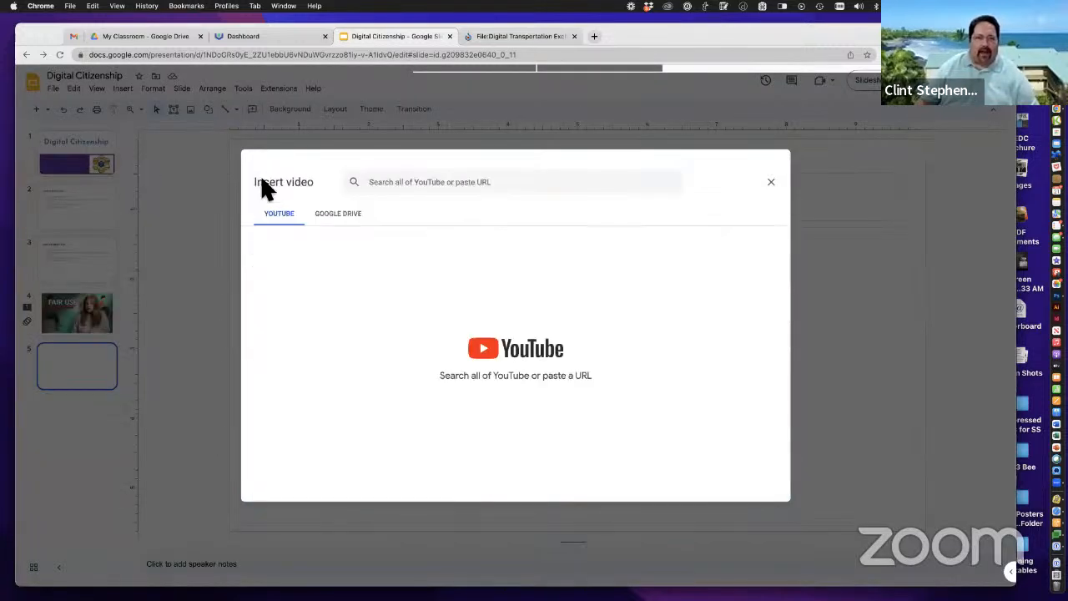
{"action": "left_click", "coordinate": [337, 214]}
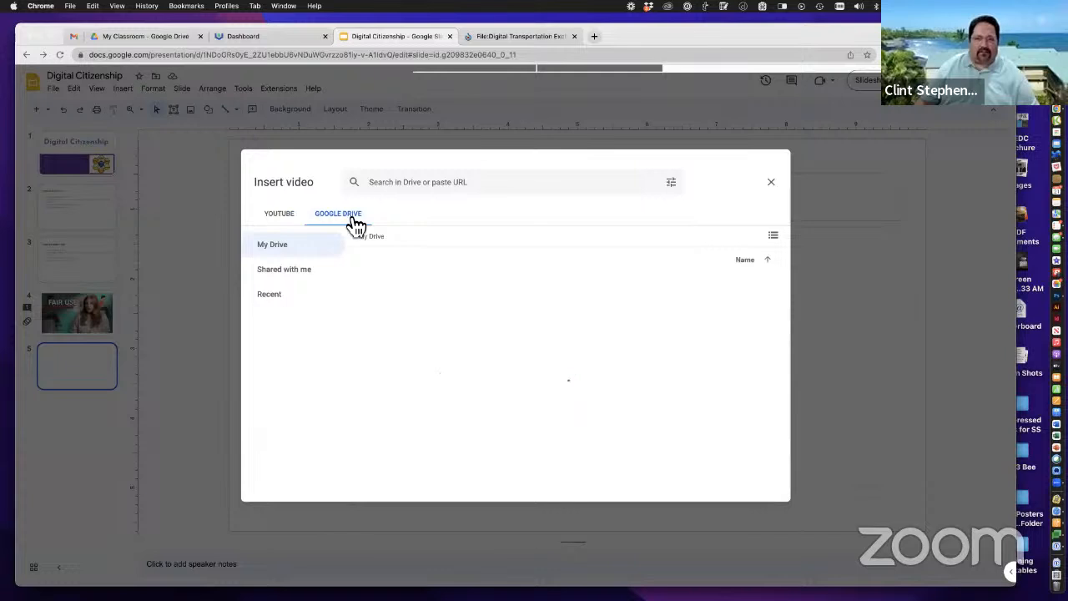
{"action": "left_click", "coordinate": [273, 243]}
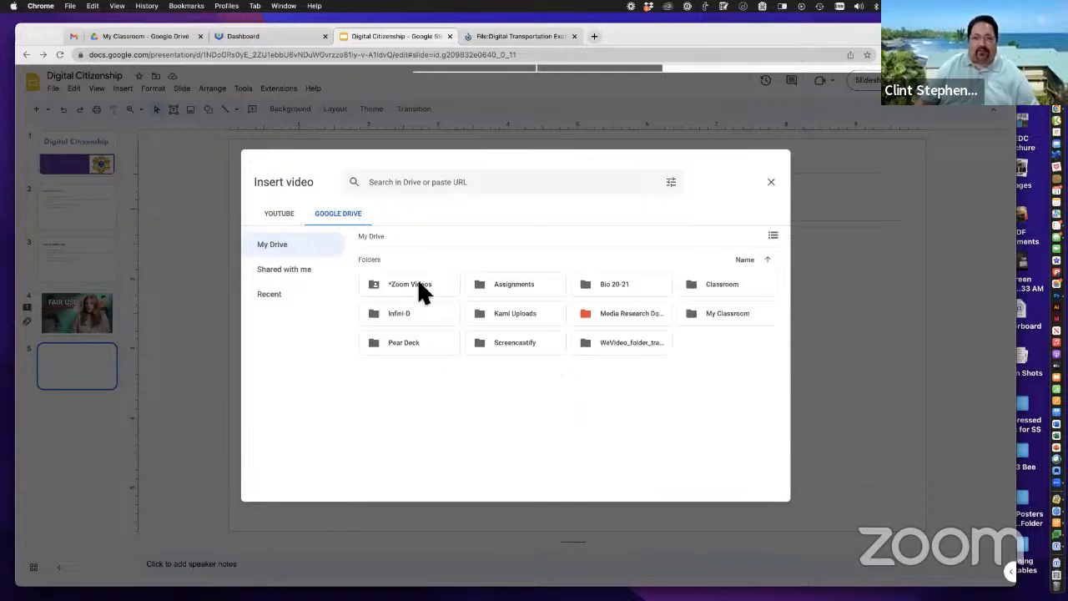
Step: Insert zoom_0.mp4 from the Zoom Videos meeting folder onto the fifth slide
{"action": "double_click", "coordinate": [411, 283]}
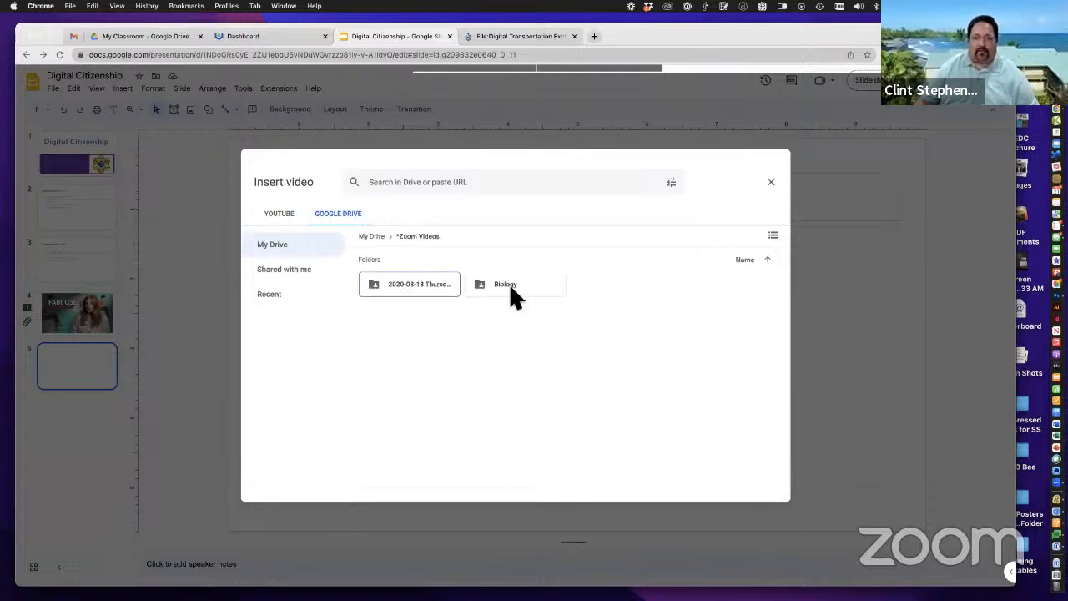
{"action": "double_click", "coordinate": [504, 284]}
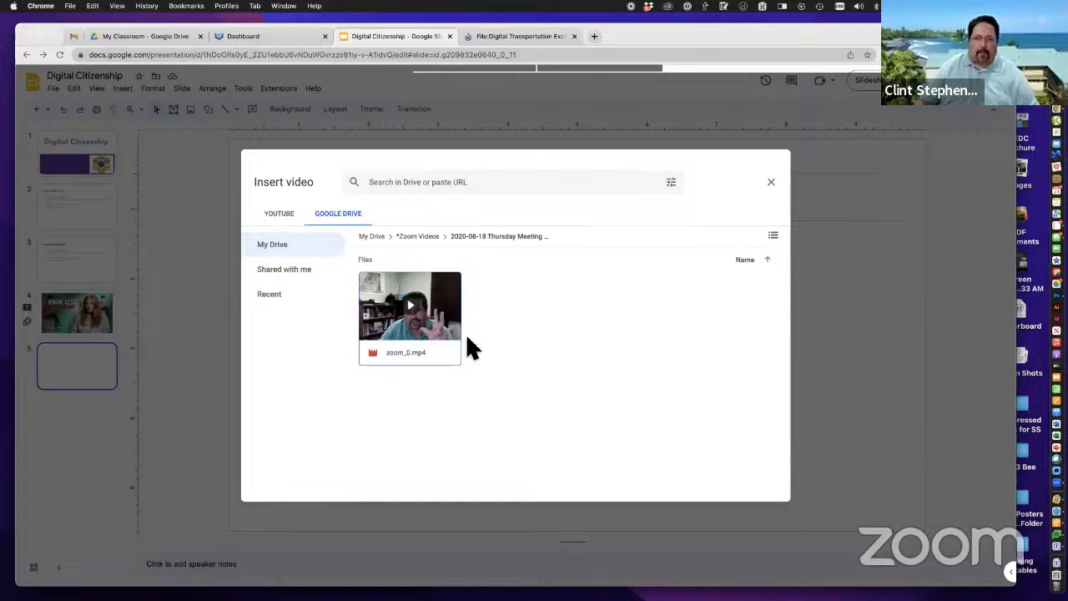
{"action": "left_click", "coordinate": [409, 304]}
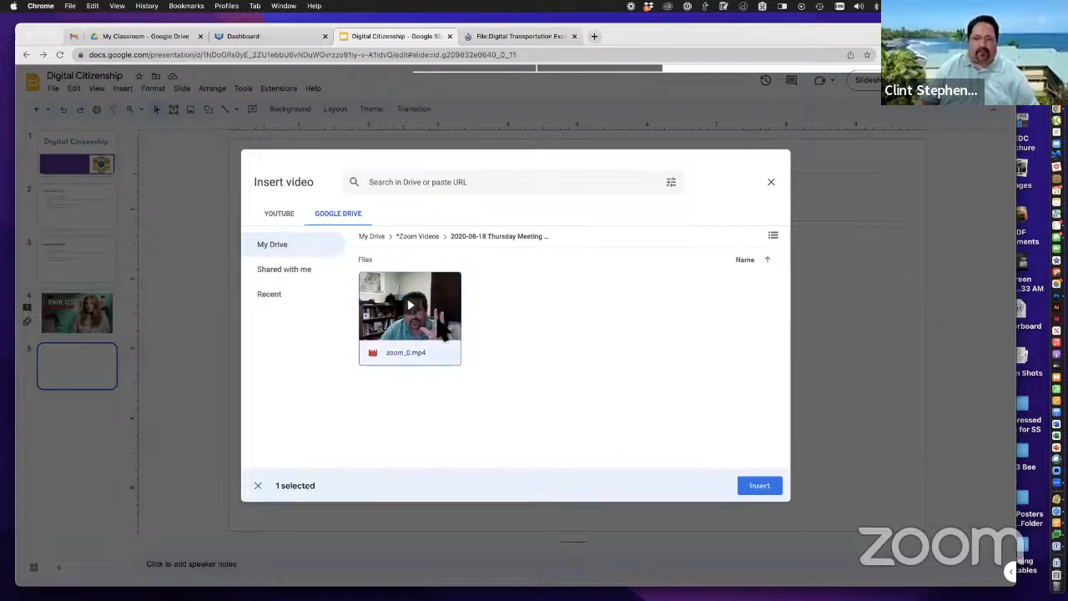
{"action": "left_click", "coordinate": [758, 484]}
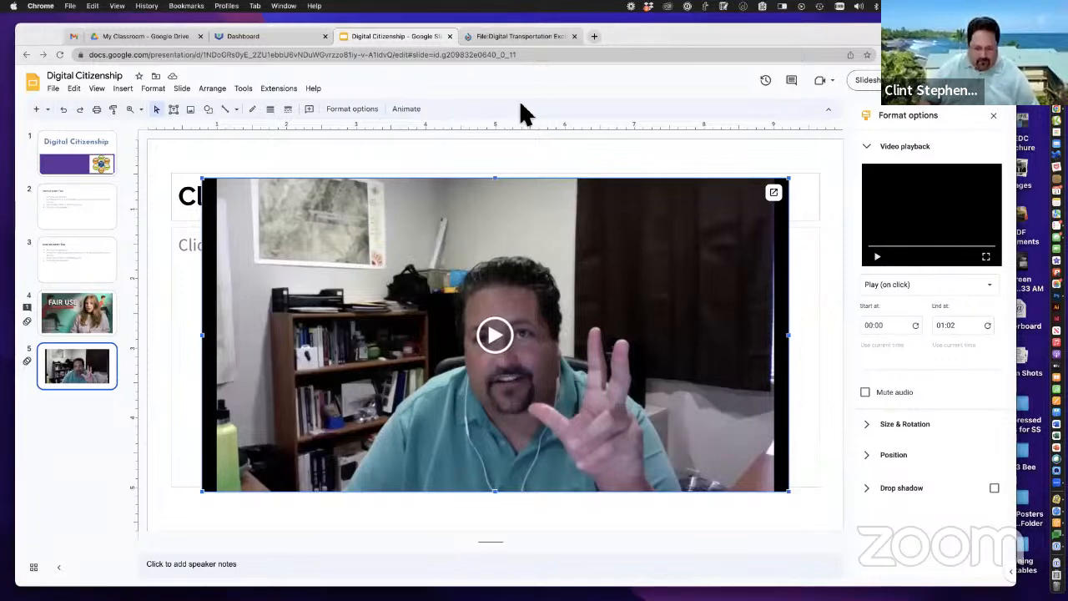
Step: Go to Google Meet, start an instant meeting and dismiss the camera and microphone notice
{"action": "type", "text": "meee"}
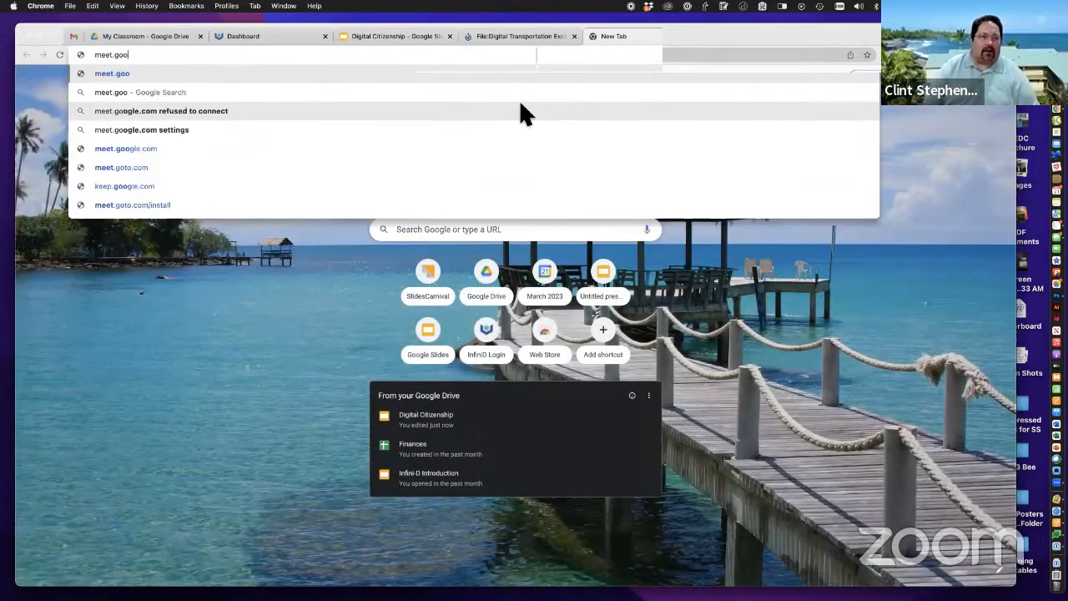
{"action": "left_click", "coordinate": [126, 147]}
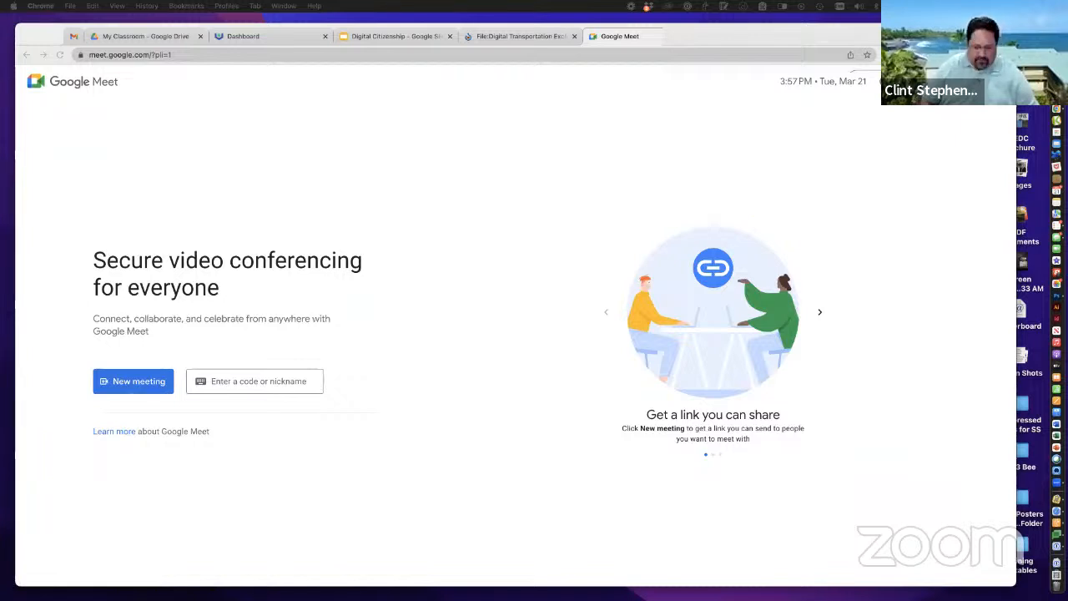
{"action": "mouse_move", "coordinate": [511, 316]}
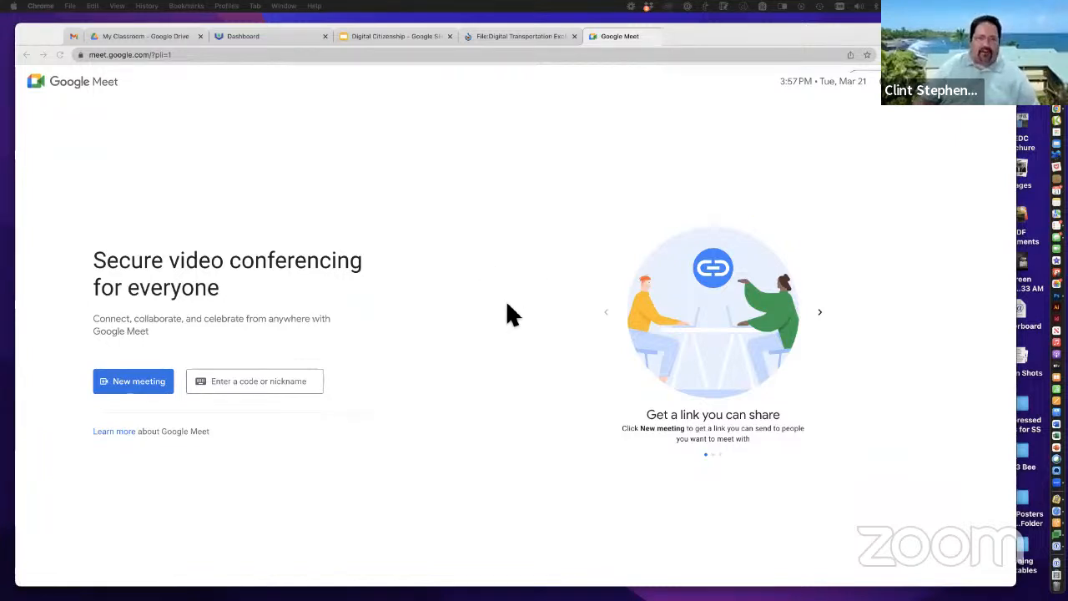
{"action": "mouse_move", "coordinate": [137, 381]}
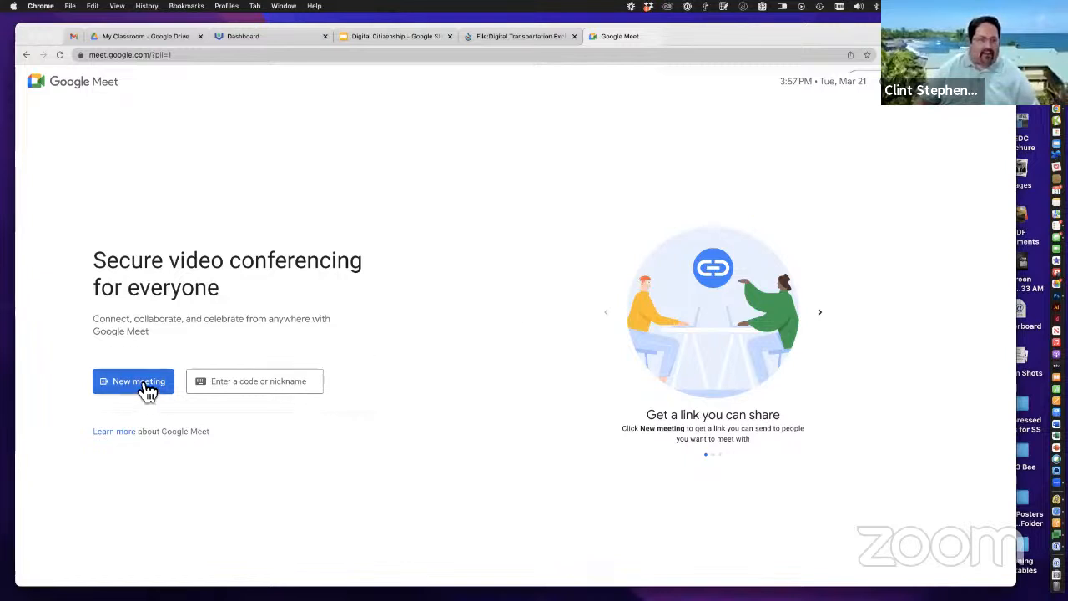
{"action": "left_click", "coordinate": [133, 381]}
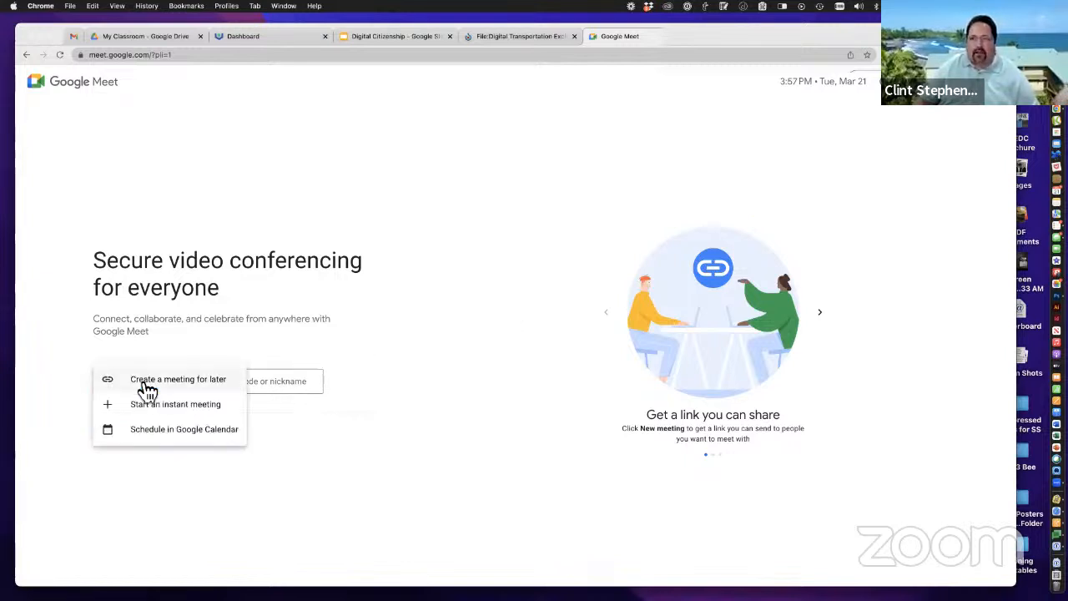
{"action": "mouse_move", "coordinate": [187, 414]}
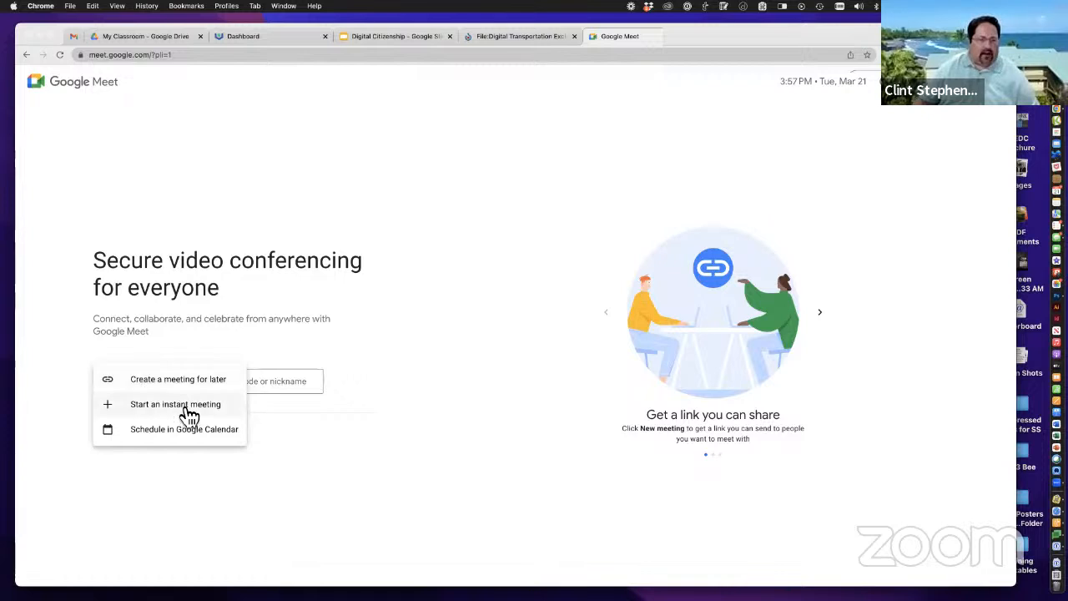
{"action": "left_click", "coordinate": [175, 403]}
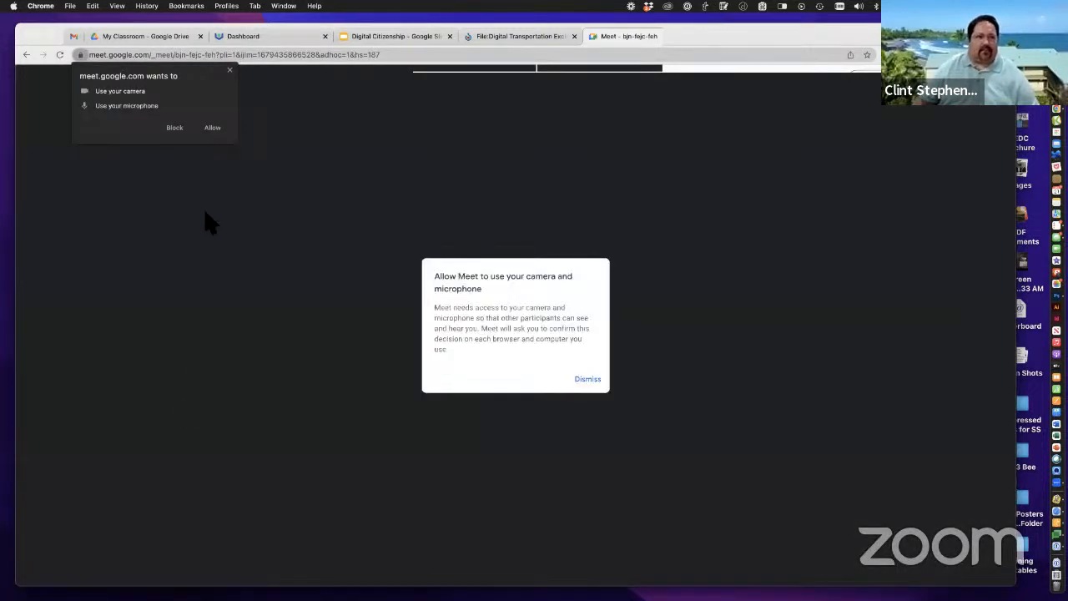
{"action": "mouse_move", "coordinate": [214, 127]}
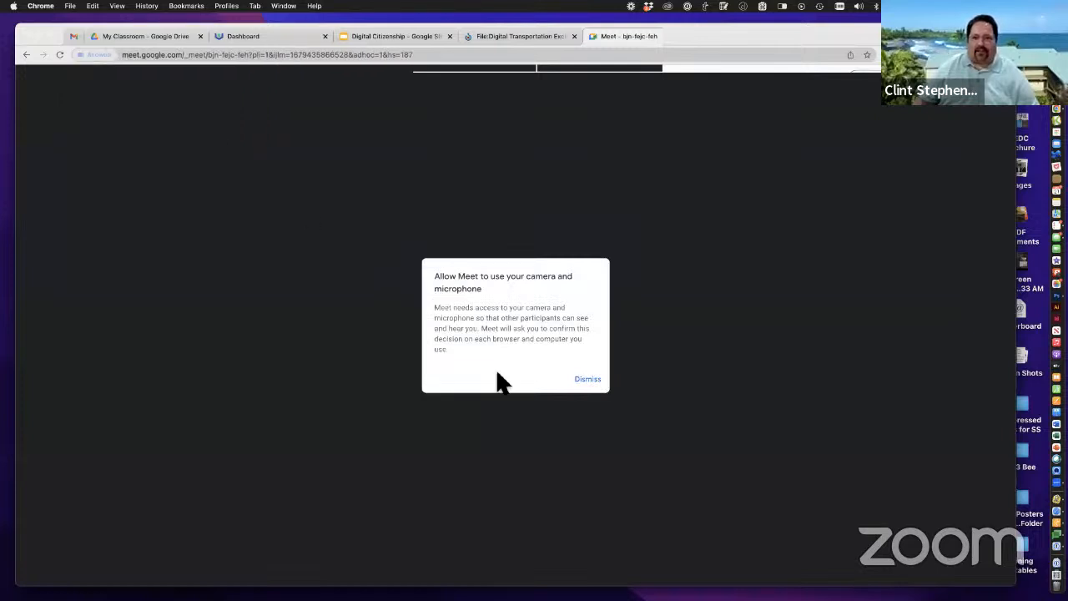
{"action": "left_click", "coordinate": [588, 379]}
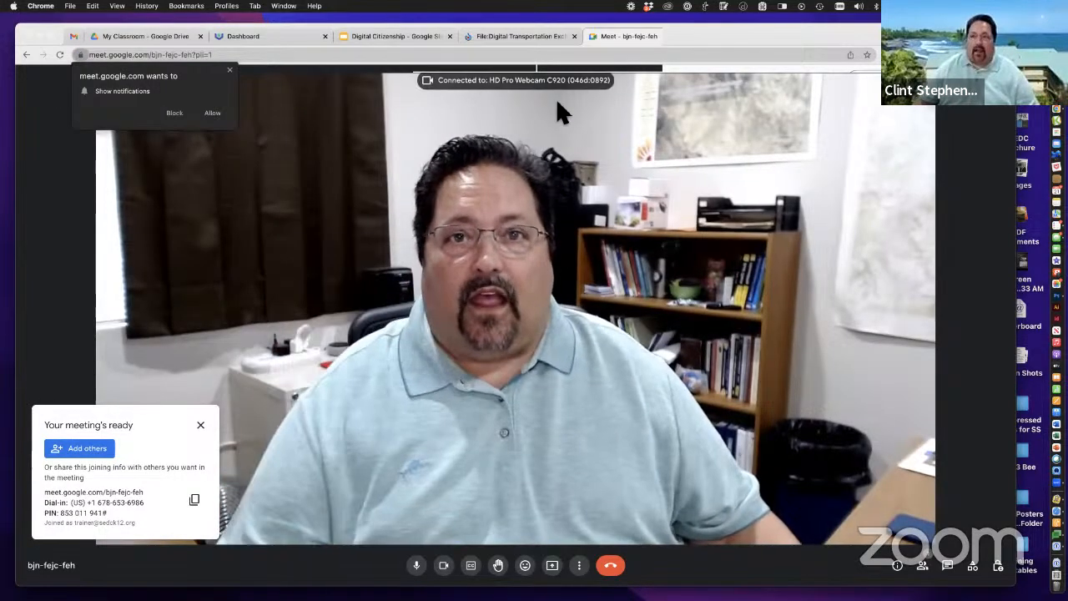
{"action": "mouse_move", "coordinate": [877, 481]}
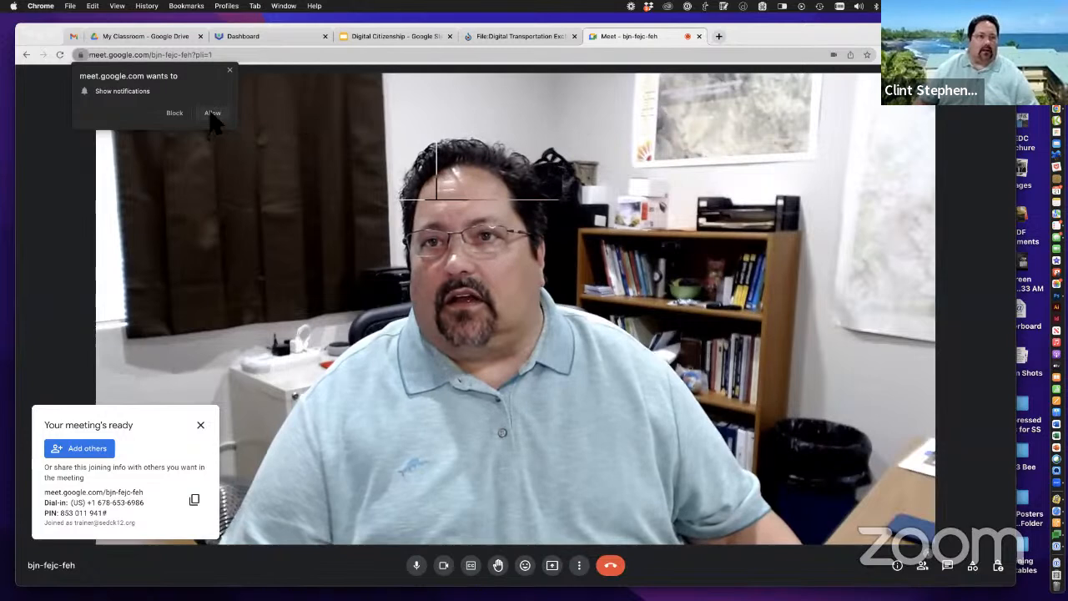
Step: Allow notifications and look over the Present now choices and the Activities list
{"action": "left_click", "coordinate": [579, 564]}
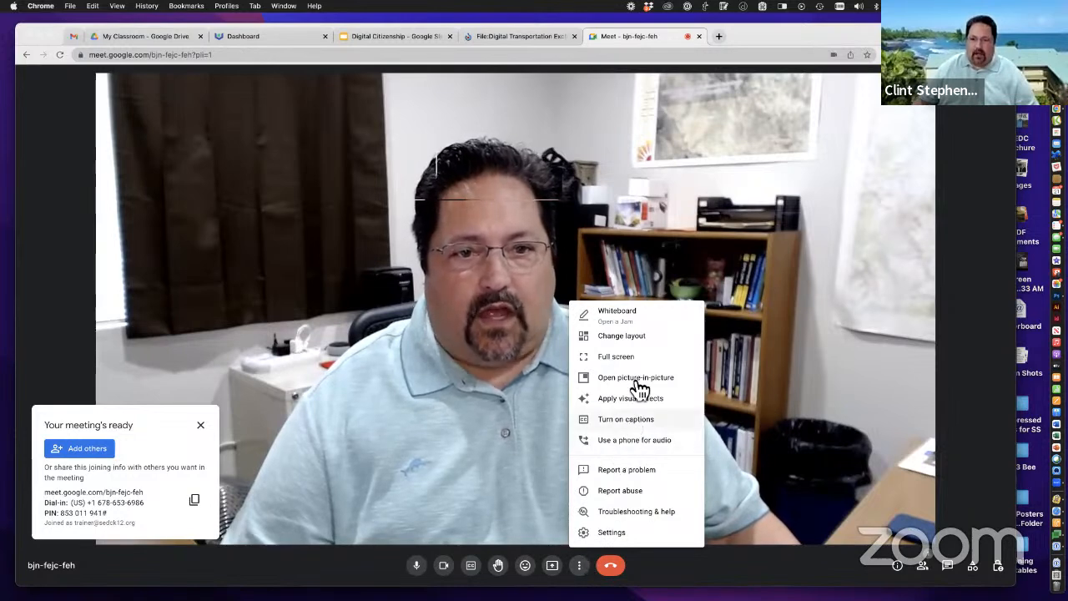
{"action": "mouse_move", "coordinate": [649, 323]}
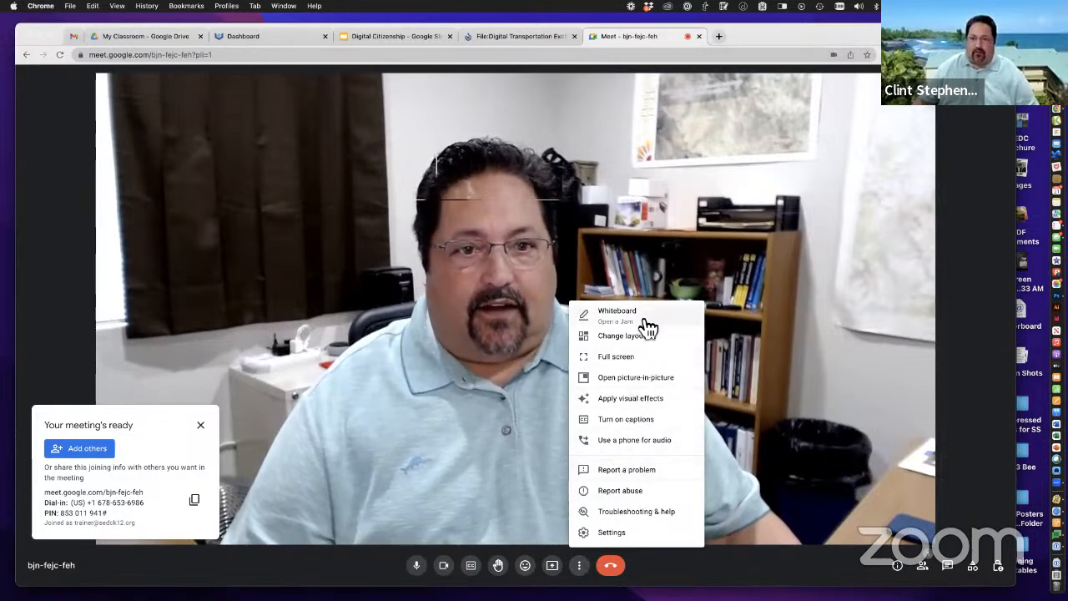
{"action": "mouse_move", "coordinate": [658, 450]}
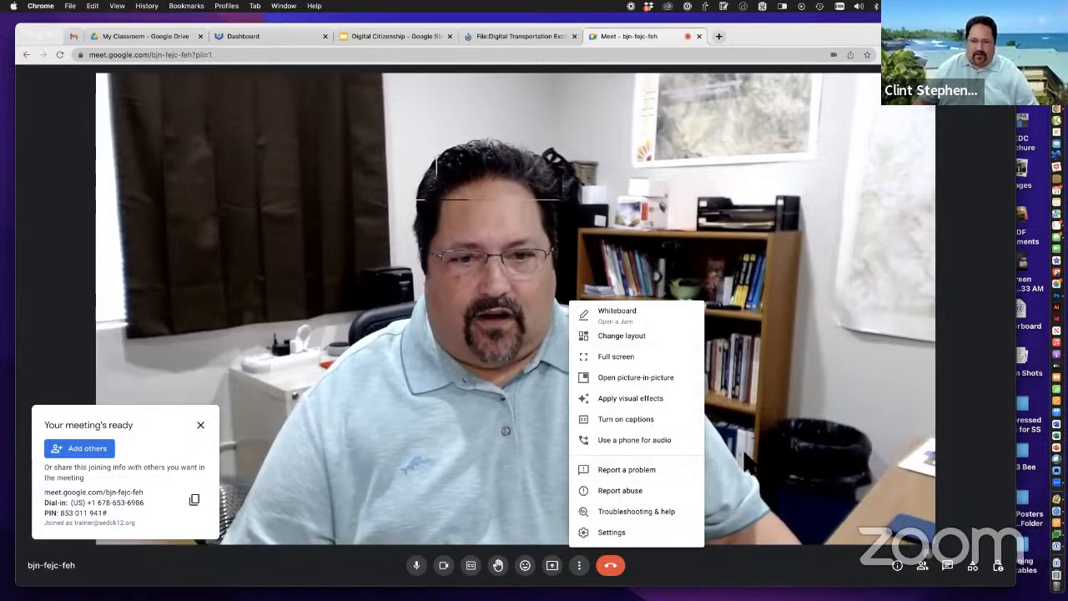
{"action": "left_click", "coordinate": [551, 565]}
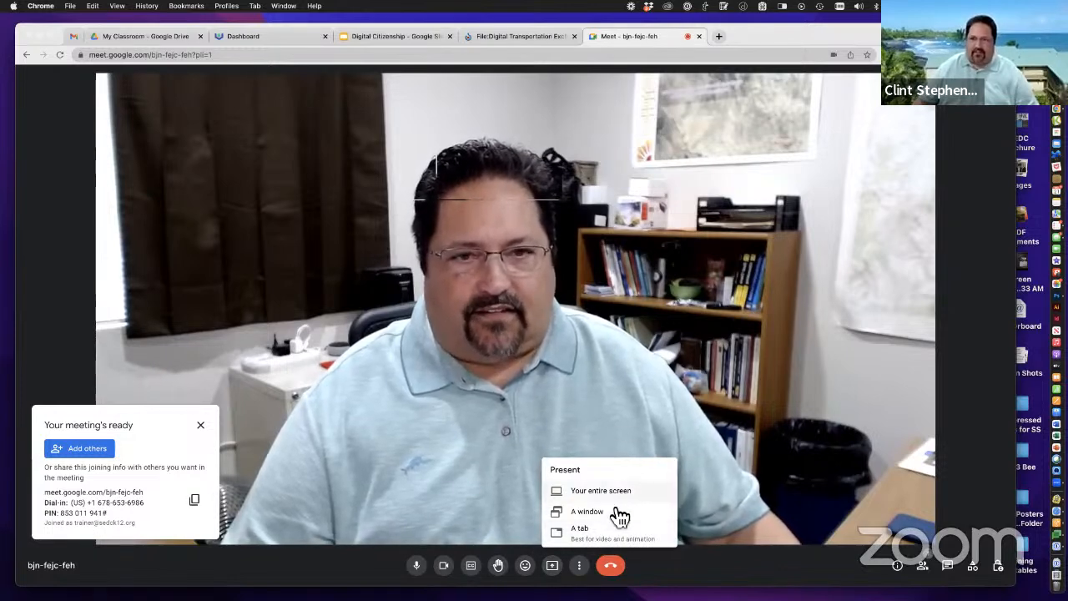
{"action": "mouse_move", "coordinate": [881, 565]}
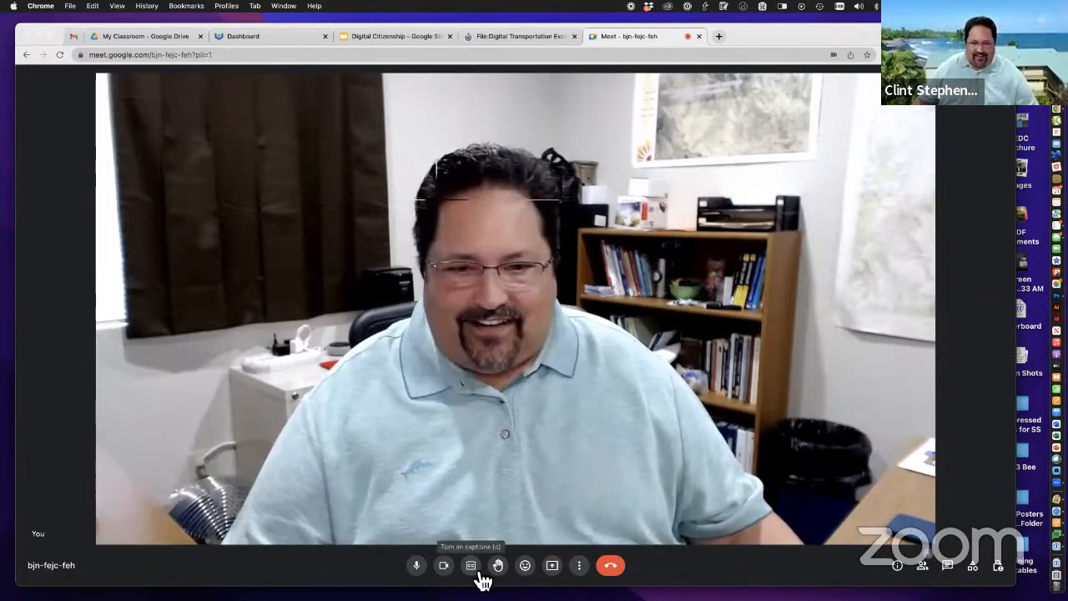
{"action": "left_click", "coordinate": [579, 564]}
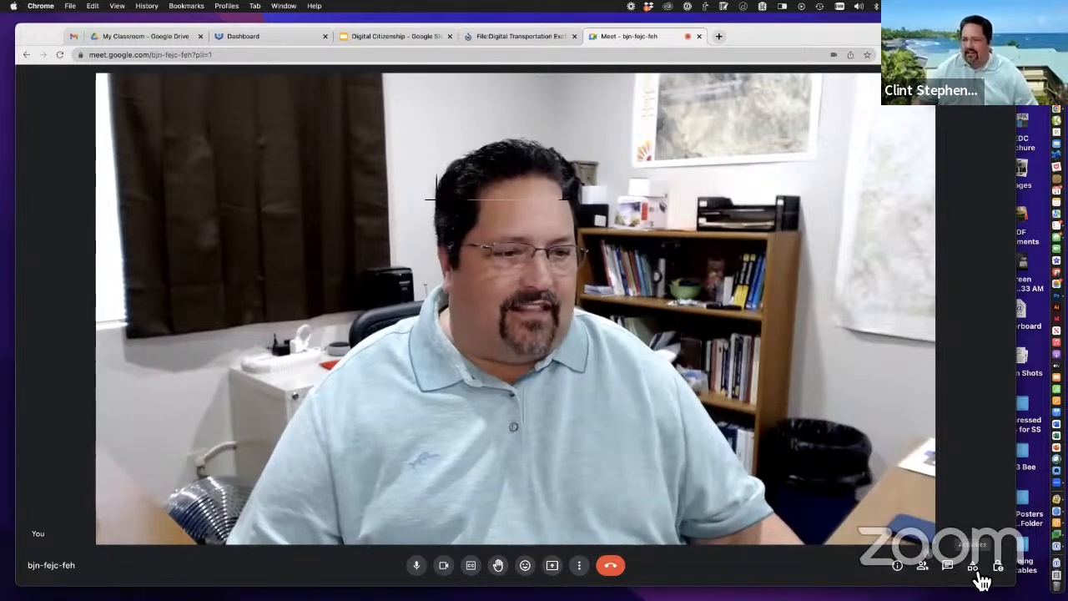
{"action": "left_click", "coordinate": [971, 566]}
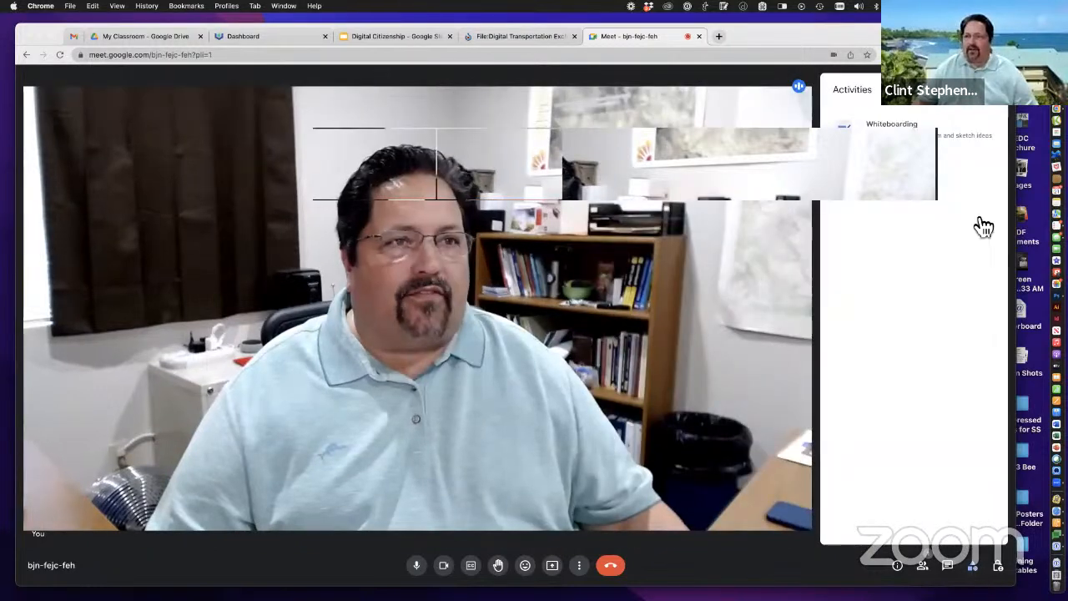
Step: Hang up and end the call for everyone
{"action": "left_click", "coordinate": [611, 565]}
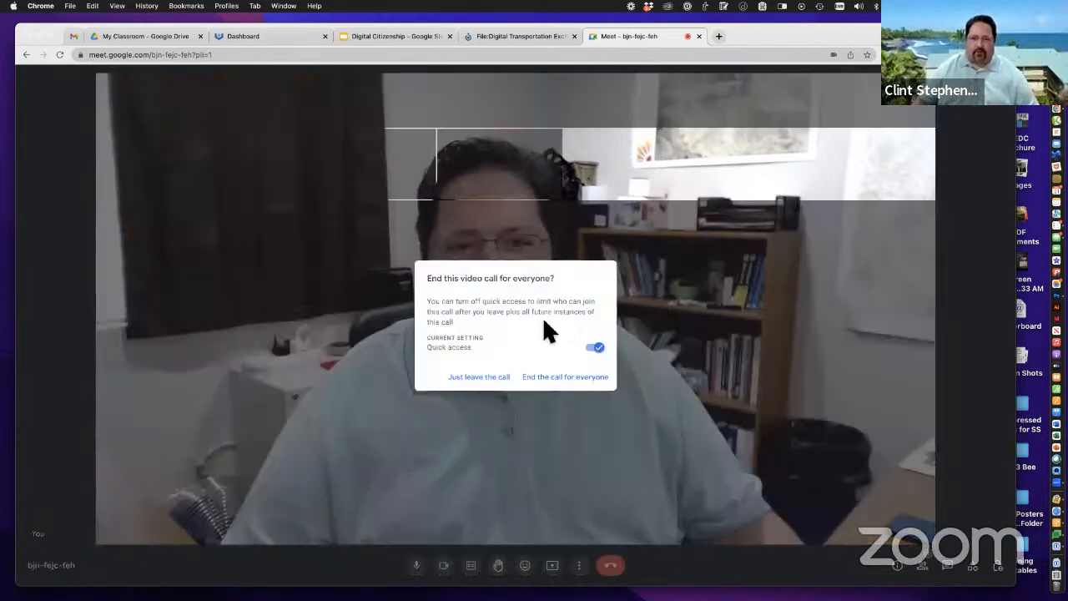
{"action": "left_click", "coordinate": [564, 377]}
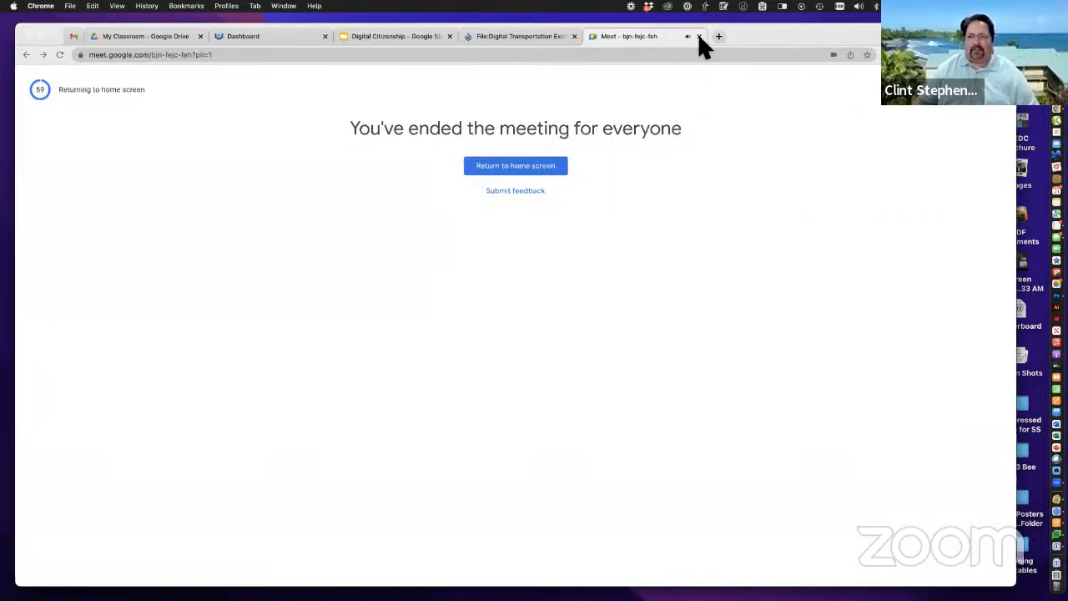
Step: Close the ended meeting's tab, returning to the Level 1 tasks deck
{"action": "left_click", "coordinate": [700, 36]}
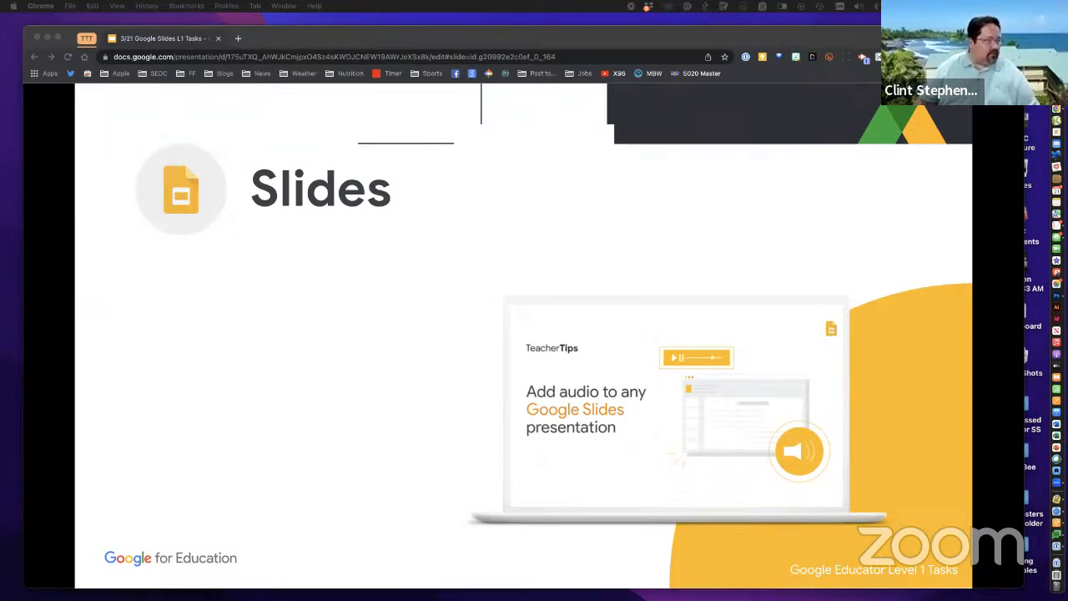
{"action": "mouse_move", "coordinate": [337, 359]}
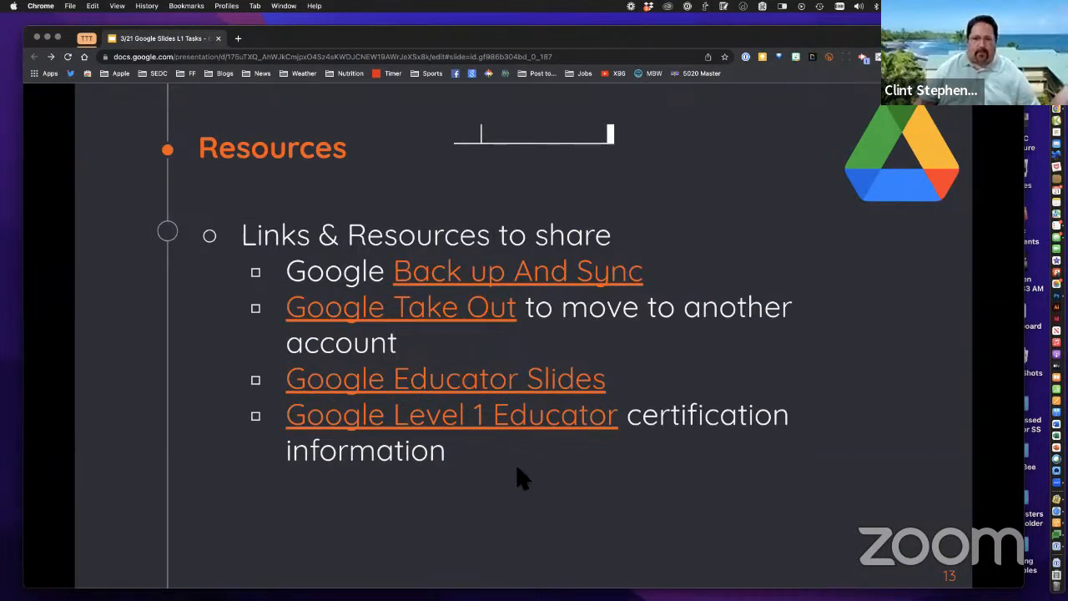
{"action": "mouse_move", "coordinate": [534, 284]}
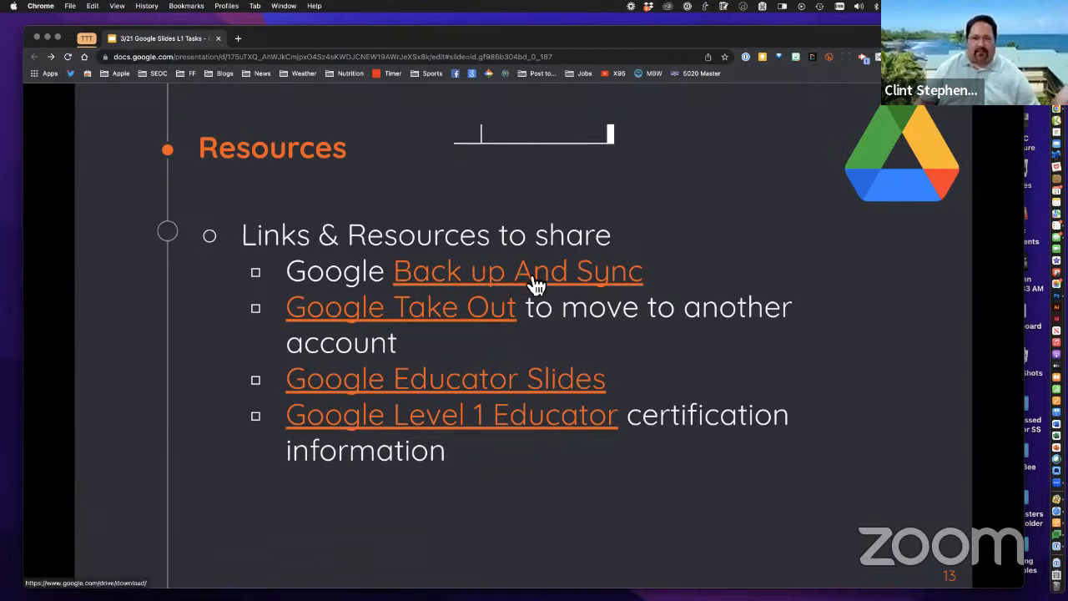
{"action": "mouse_move", "coordinate": [668, 287]}
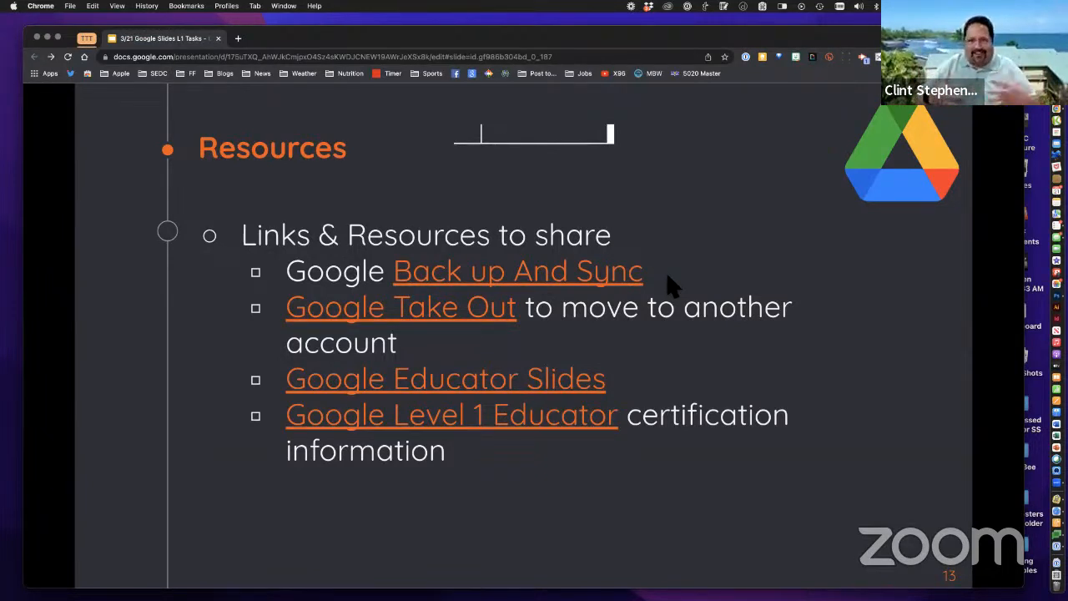
{"action": "mouse_move", "coordinate": [471, 284]}
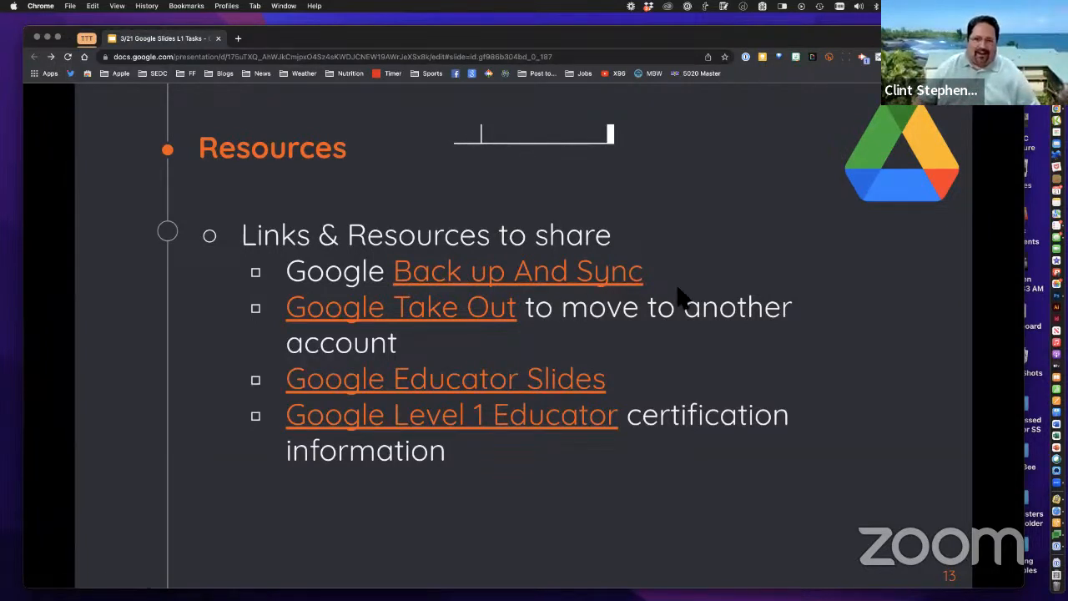
{"action": "mouse_move", "coordinate": [386, 309]}
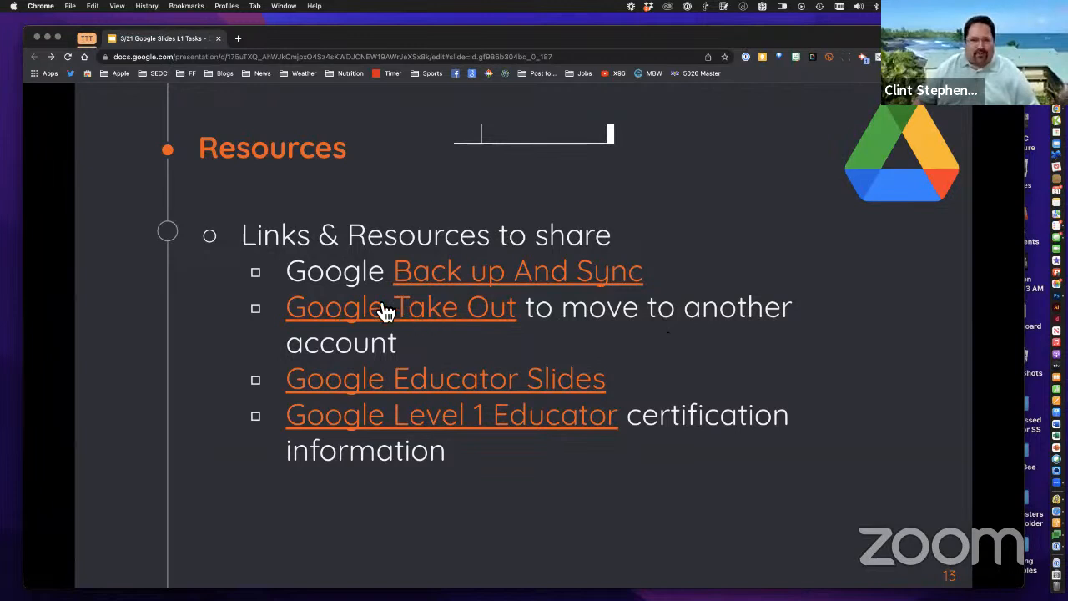
{"action": "mouse_move", "coordinate": [688, 388]}
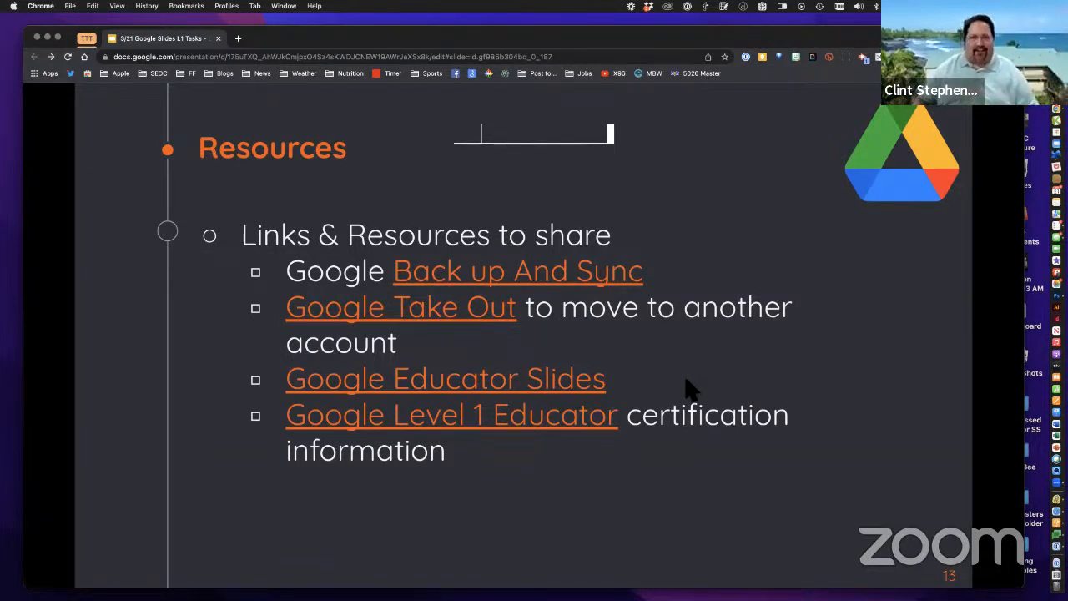
{"action": "mouse_move", "coordinate": [688, 488]}
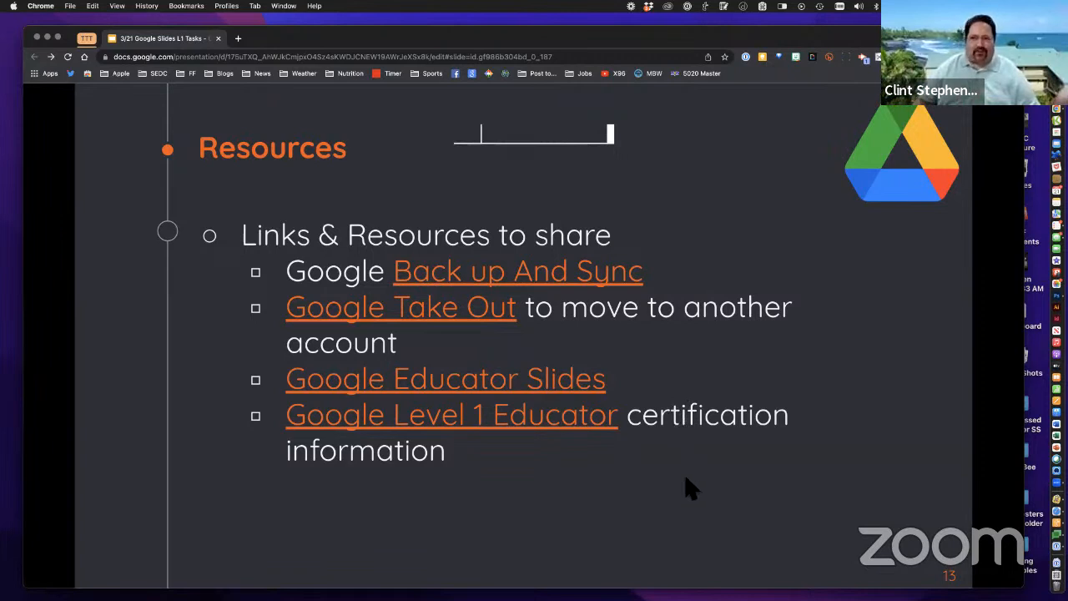
{"action": "mouse_move", "coordinate": [511, 392]}
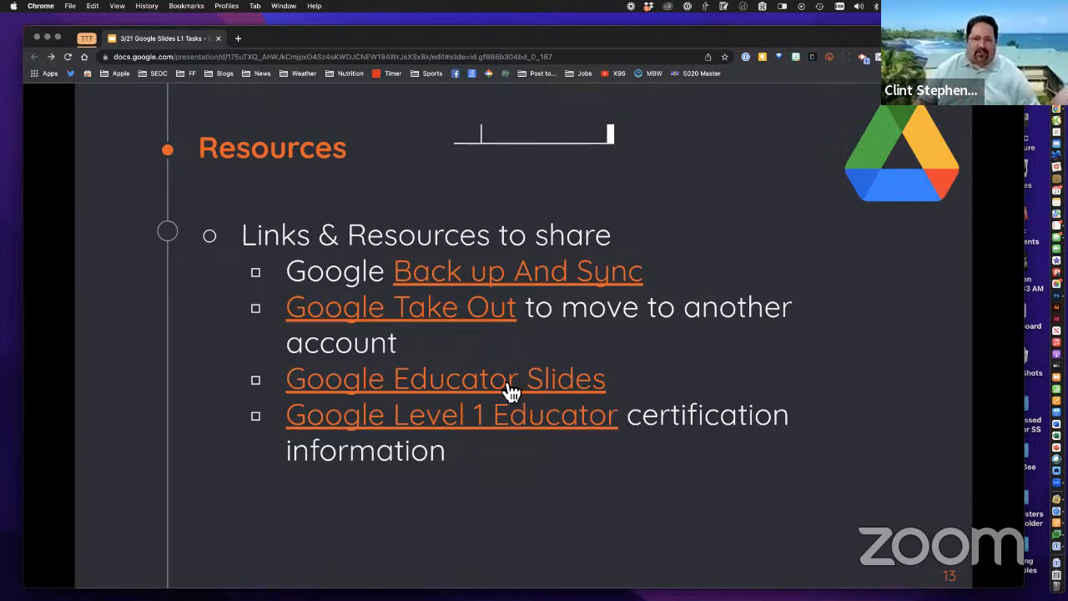
{"action": "mouse_move", "coordinate": [550, 437]}
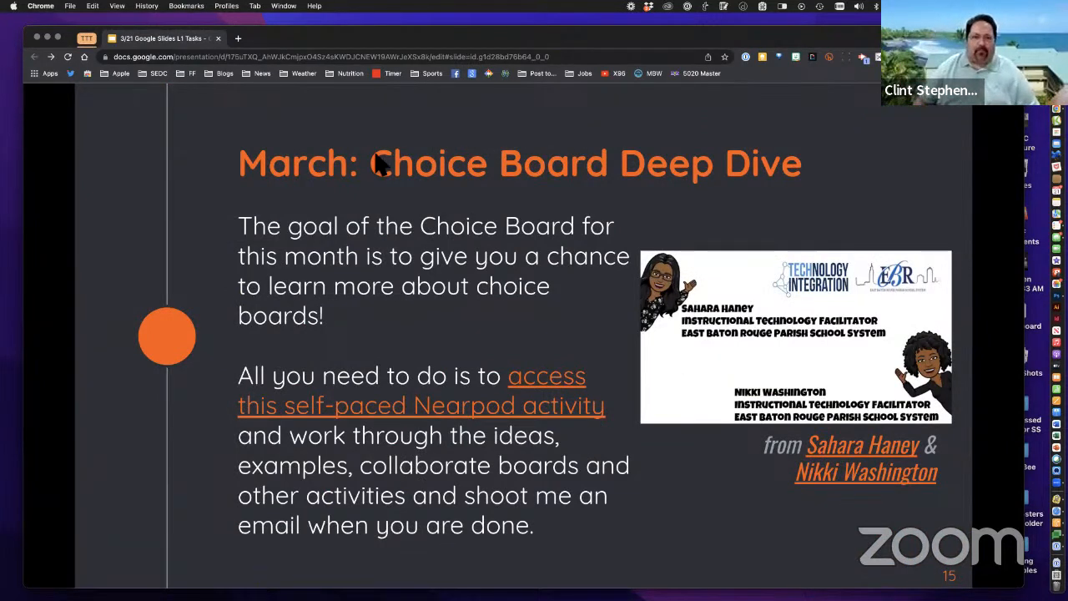
{"action": "mouse_move", "coordinate": [465, 267]}
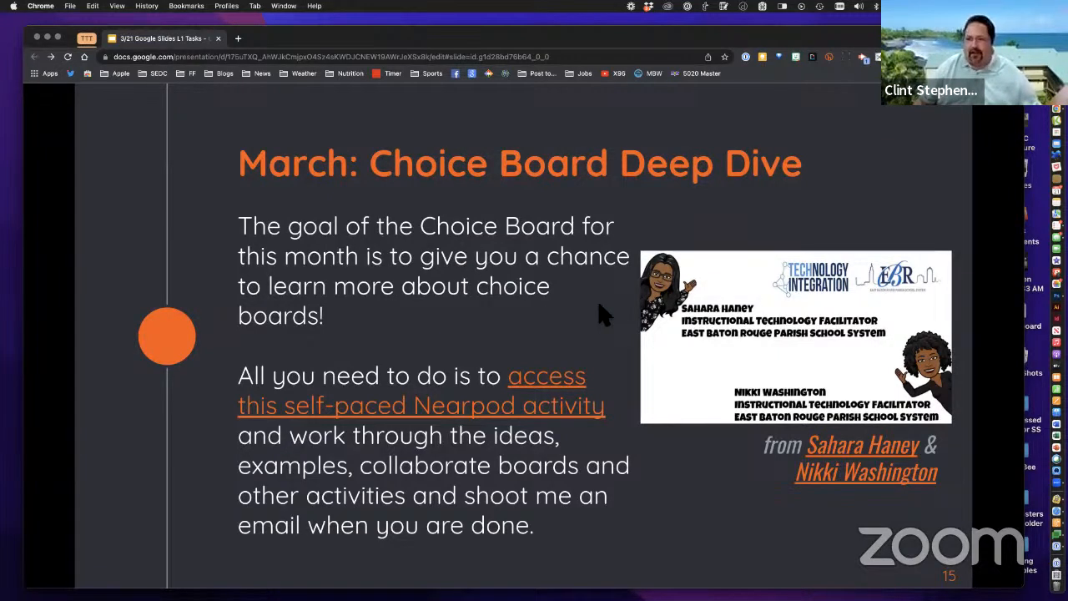
{"action": "mouse_move", "coordinate": [476, 242]}
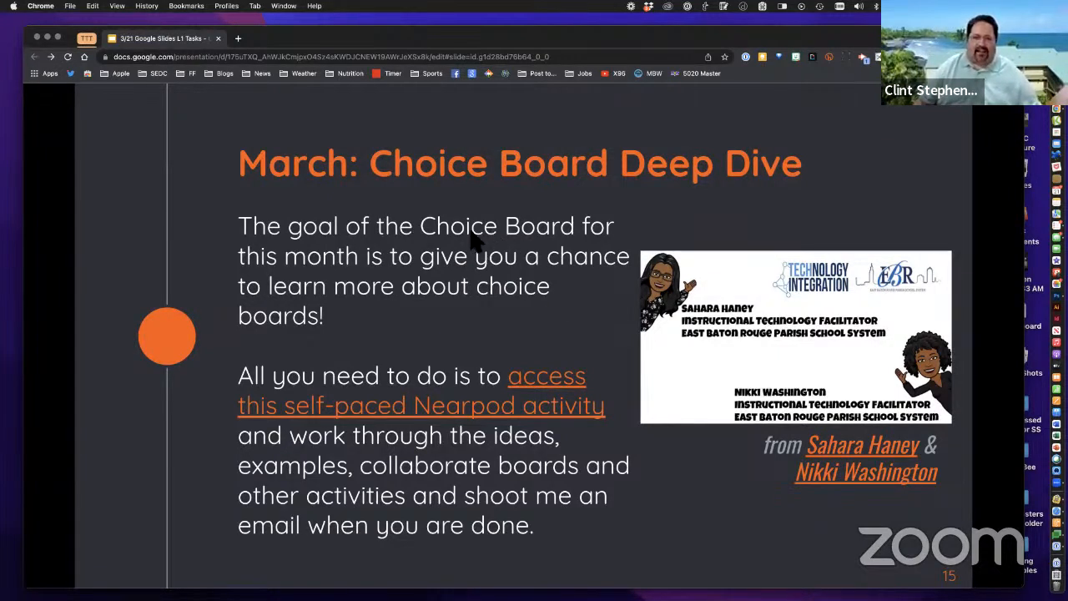
{"action": "mouse_move", "coordinate": [574, 301]}
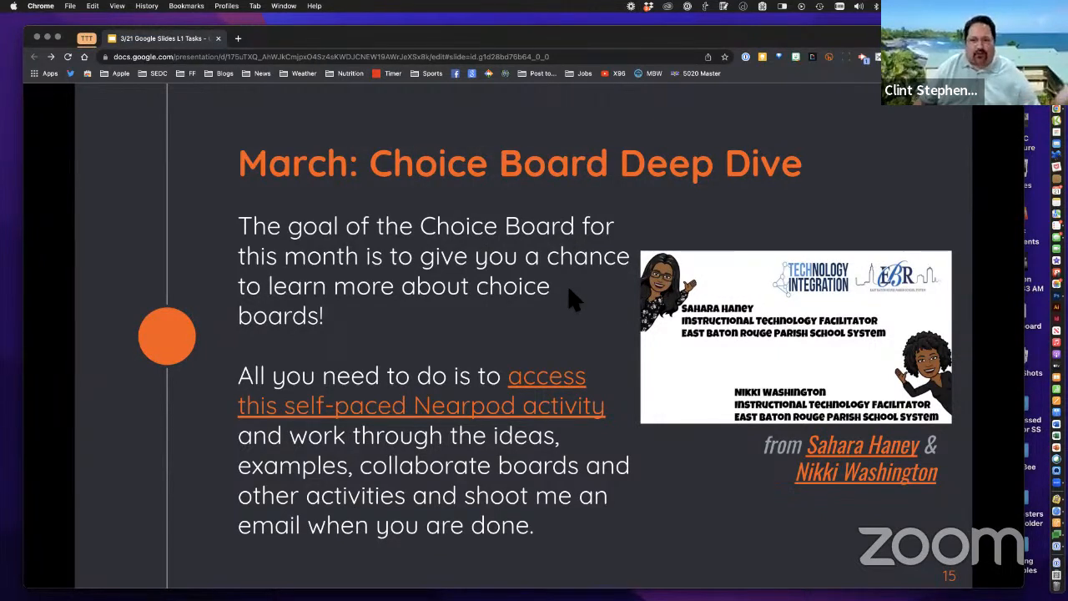
{"action": "mouse_move", "coordinate": [609, 454]}
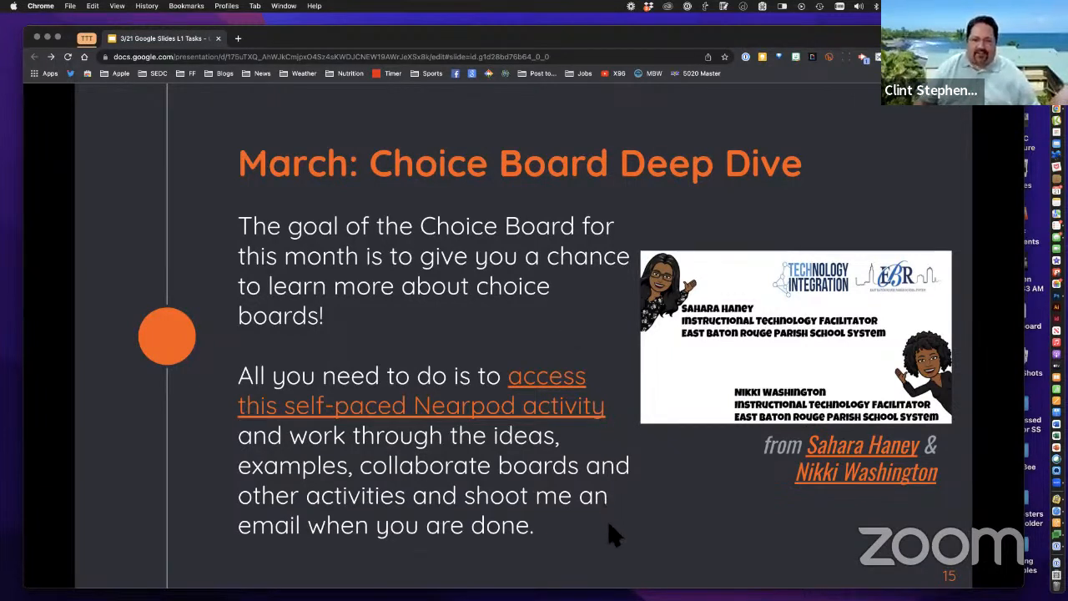
{"action": "mouse_move", "coordinate": [735, 331]}
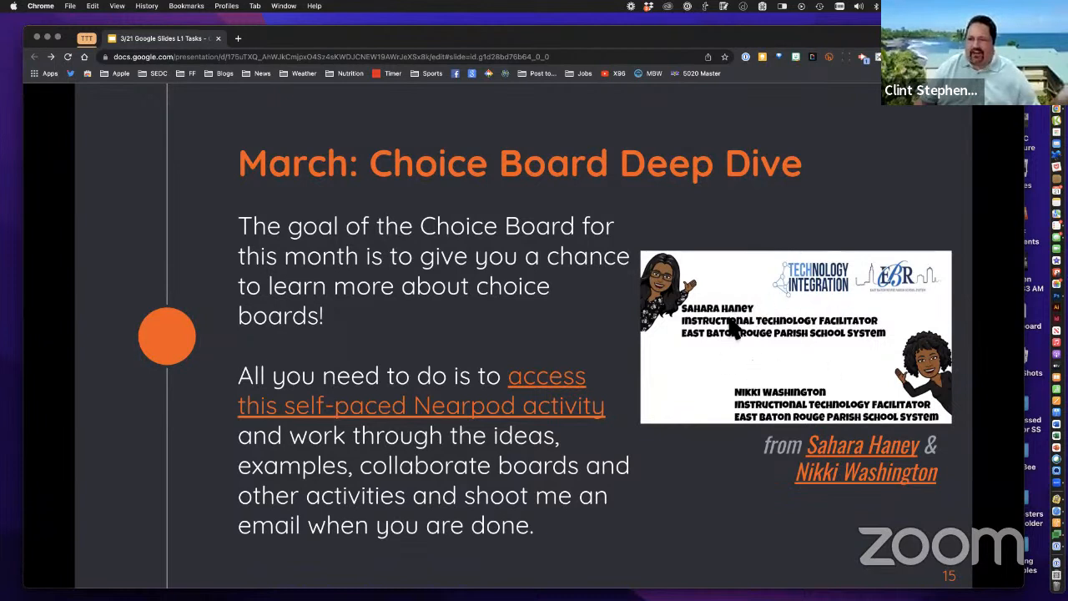
{"action": "mouse_move", "coordinate": [721, 420]}
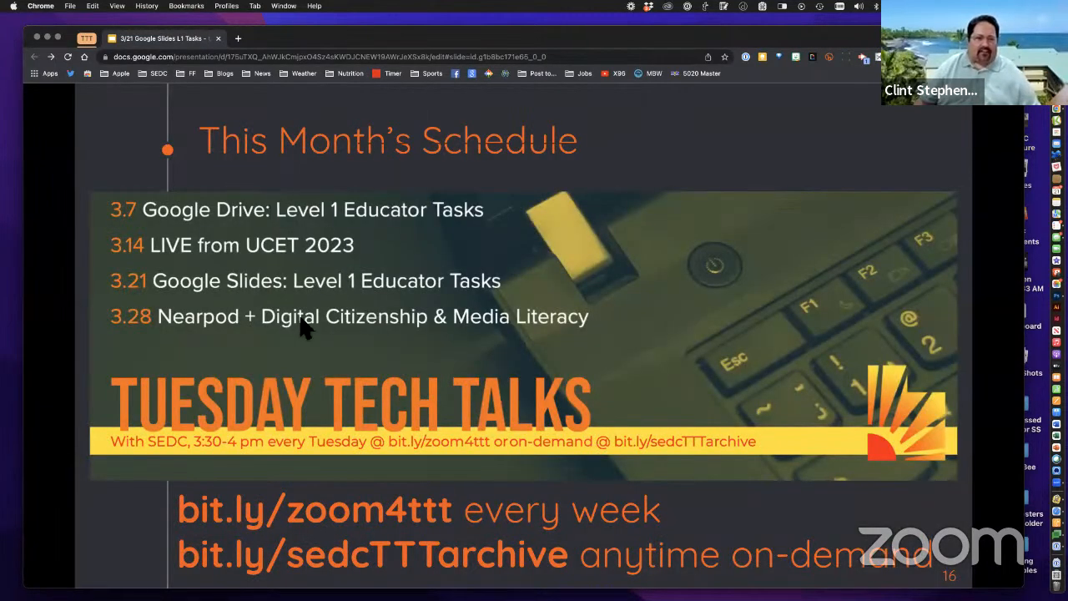
{"action": "mouse_move", "coordinate": [254, 326]}
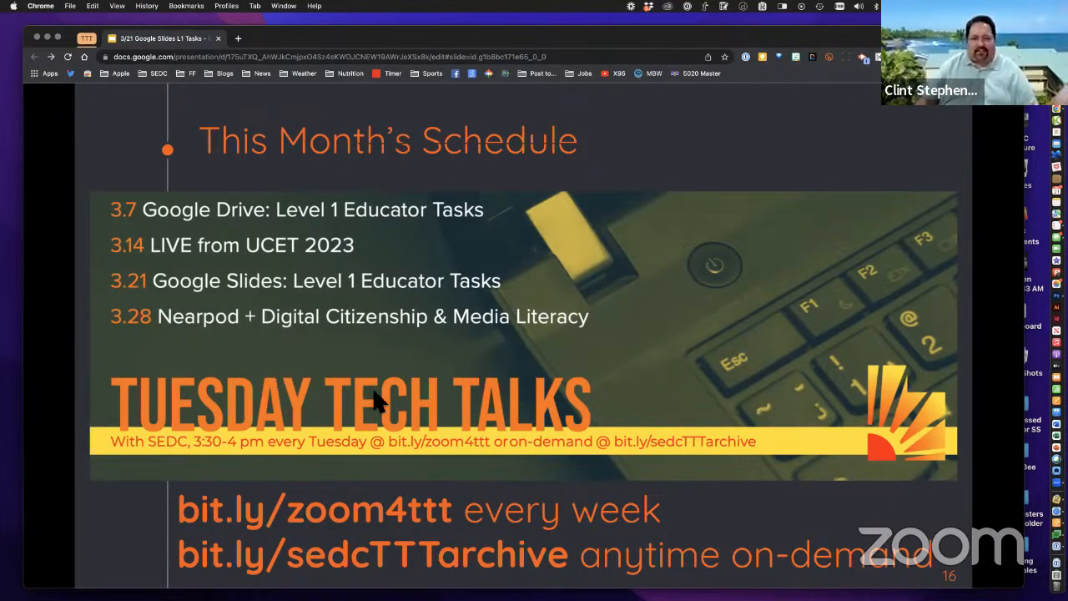
{"action": "mouse_move", "coordinate": [464, 414]}
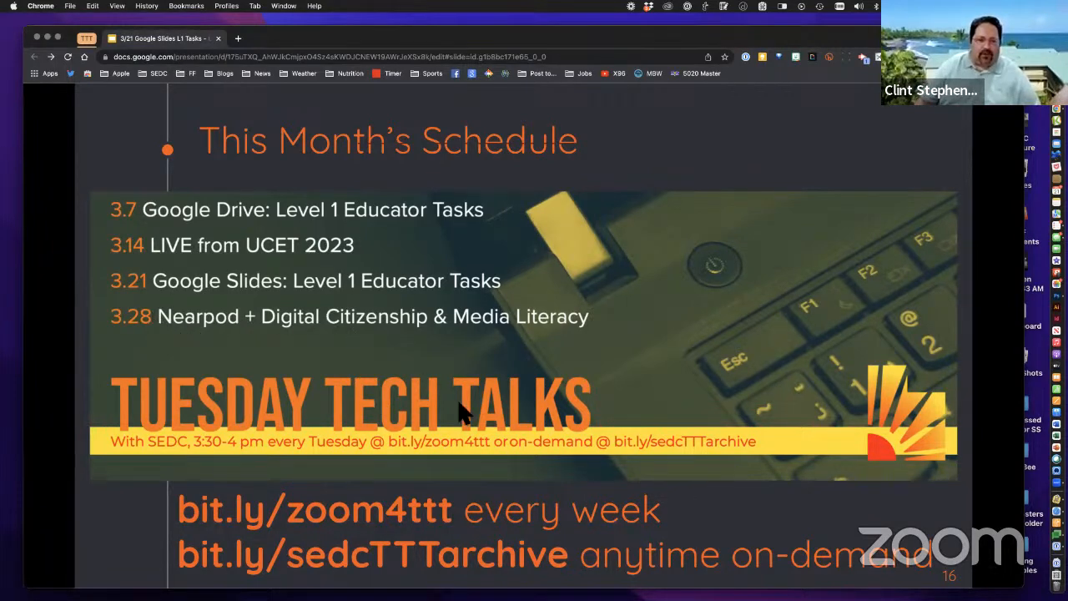
{"action": "mouse_move", "coordinate": [667, 425]}
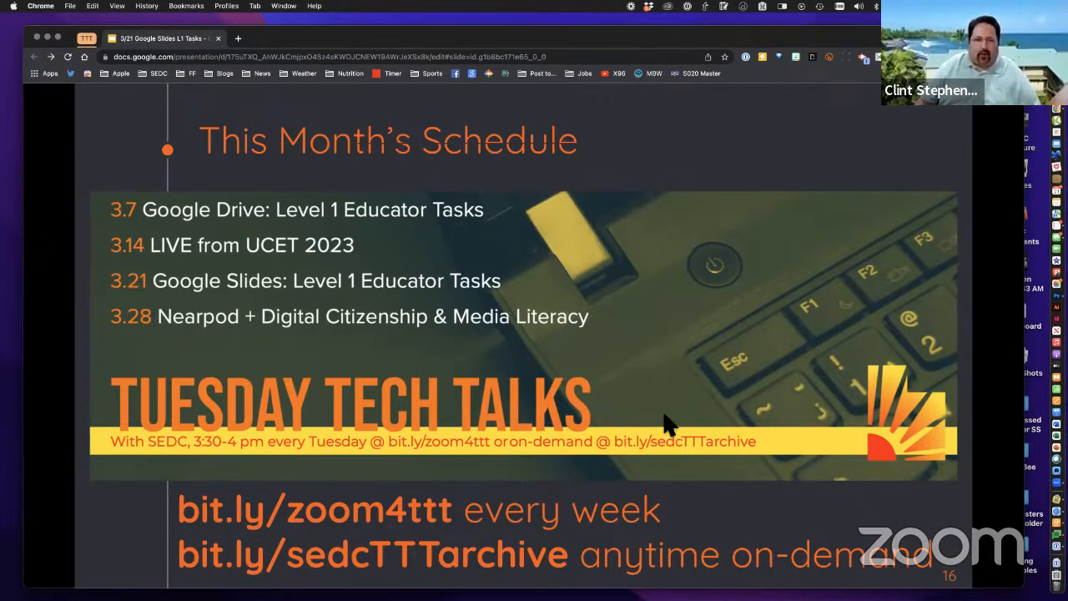
{"action": "mouse_move", "coordinate": [715, 497]}
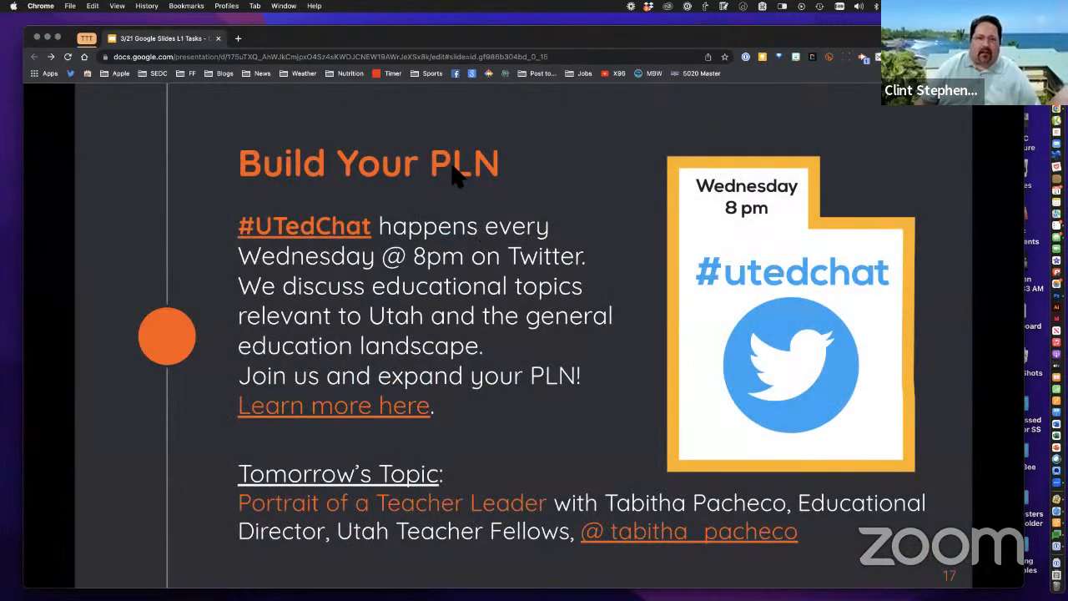
{"action": "mouse_move", "coordinate": [509, 327]}
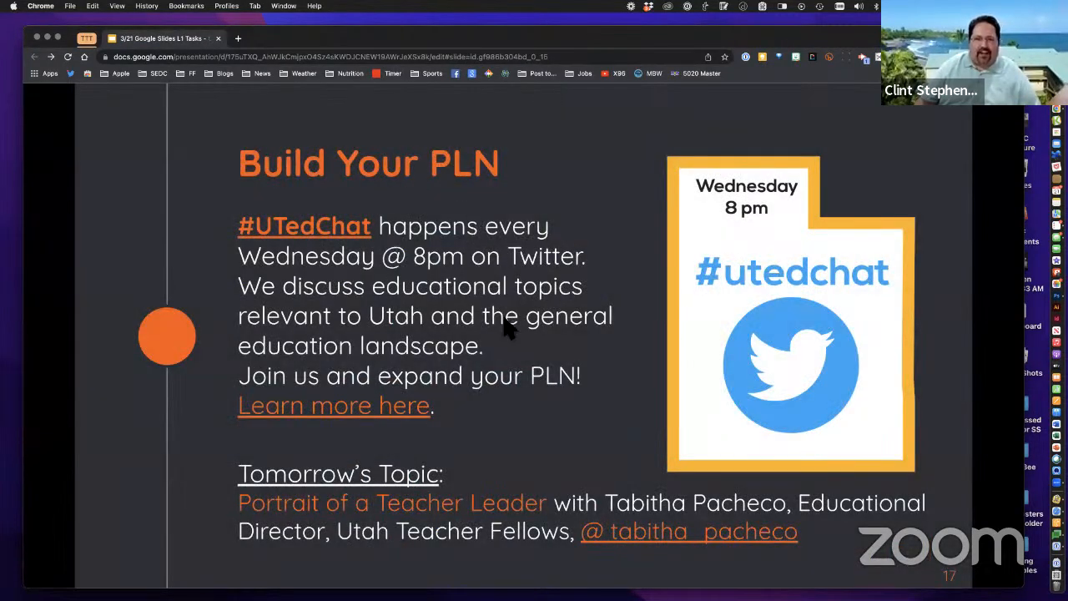
{"action": "mouse_move", "coordinate": [384, 264]}
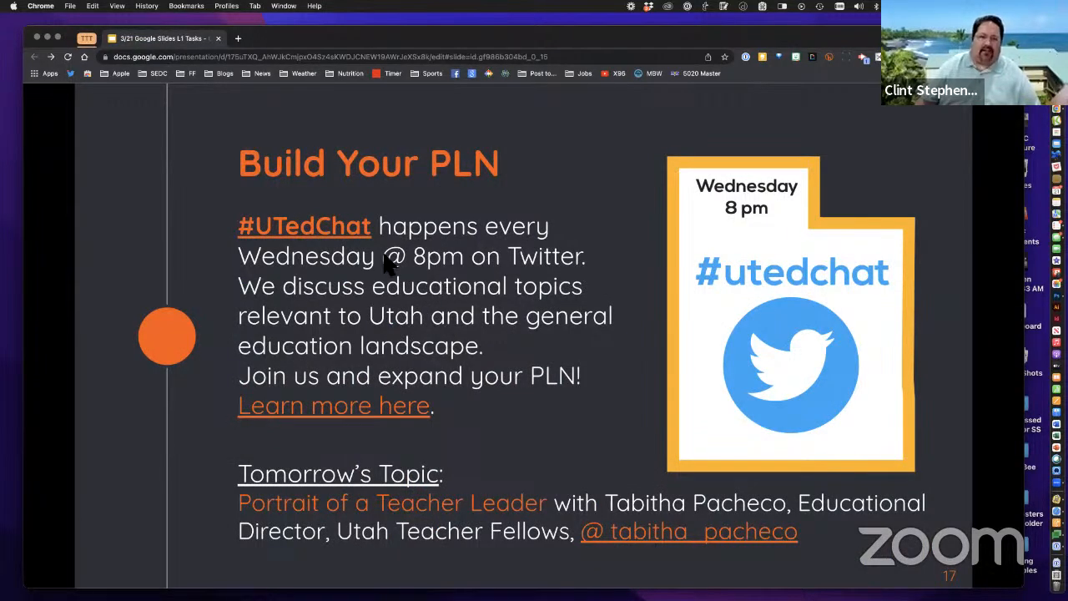
{"action": "mouse_move", "coordinate": [451, 514]}
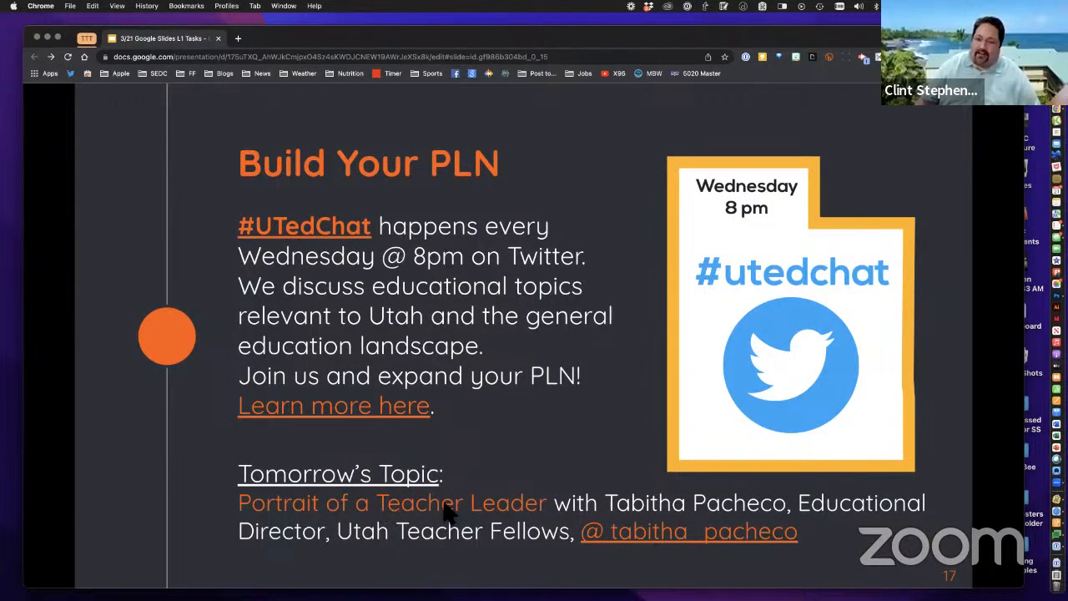
{"action": "mouse_move", "coordinate": [535, 521]}
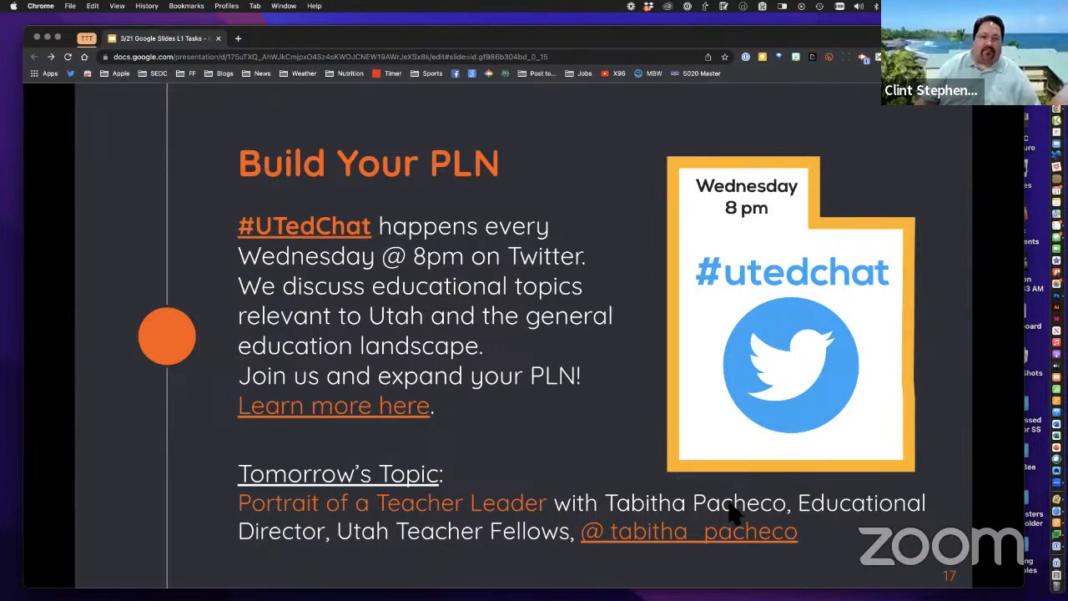
{"action": "mouse_move", "coordinate": [571, 380]}
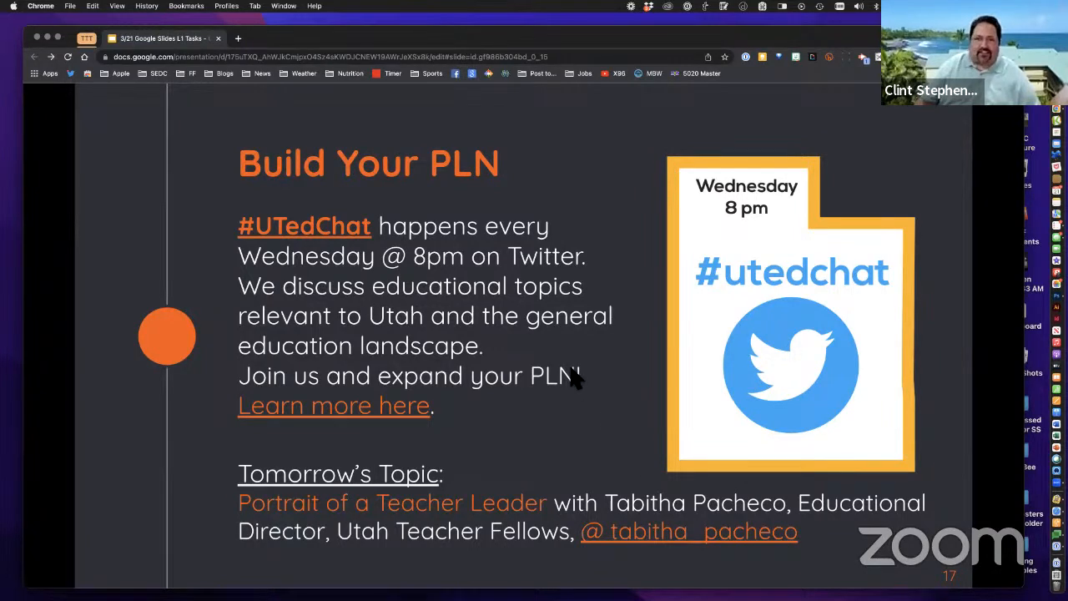
{"action": "mouse_move", "coordinate": [364, 63]}
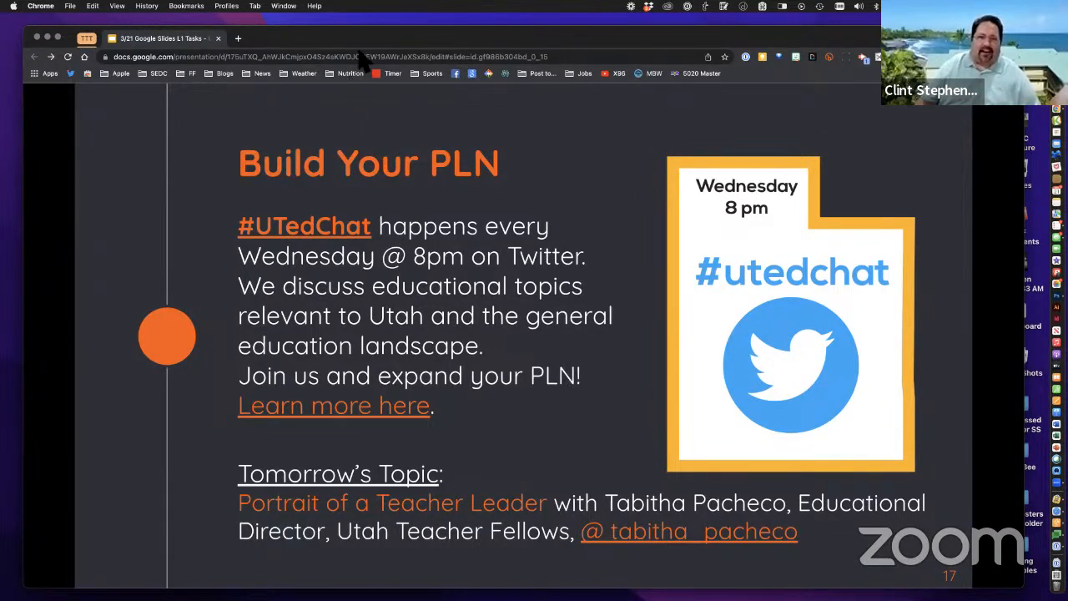
{"action": "mouse_move", "coordinate": [543, 381]}
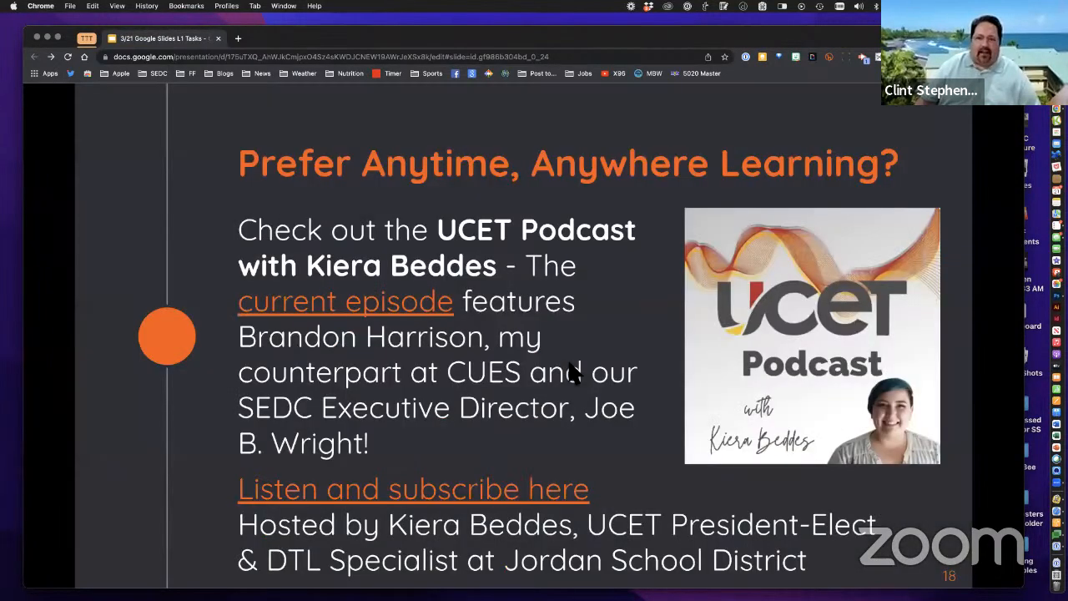
{"action": "mouse_move", "coordinate": [564, 303]}
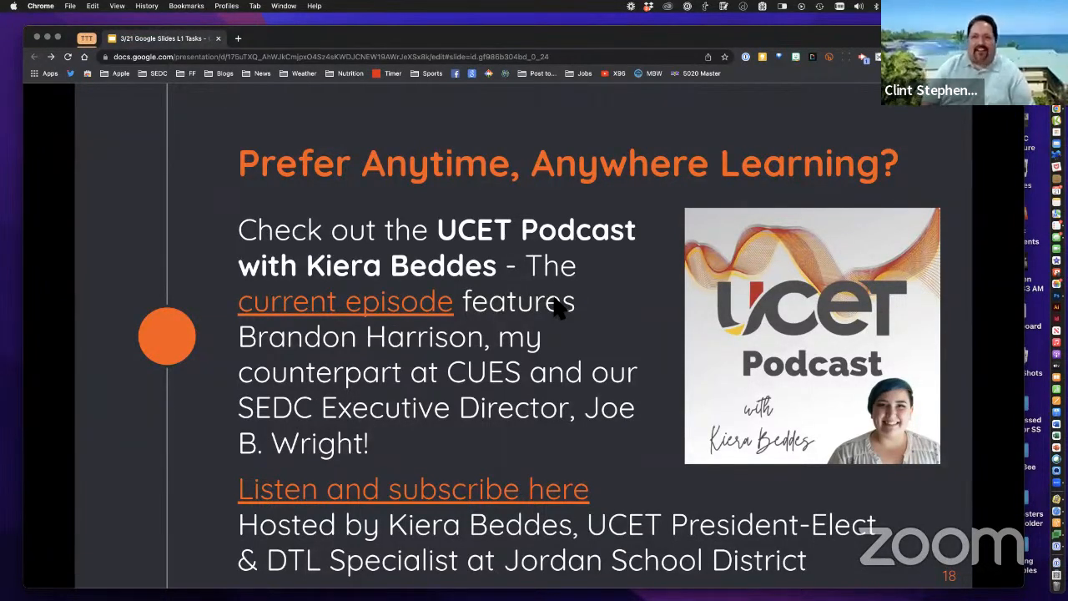
{"action": "mouse_move", "coordinate": [554, 338]}
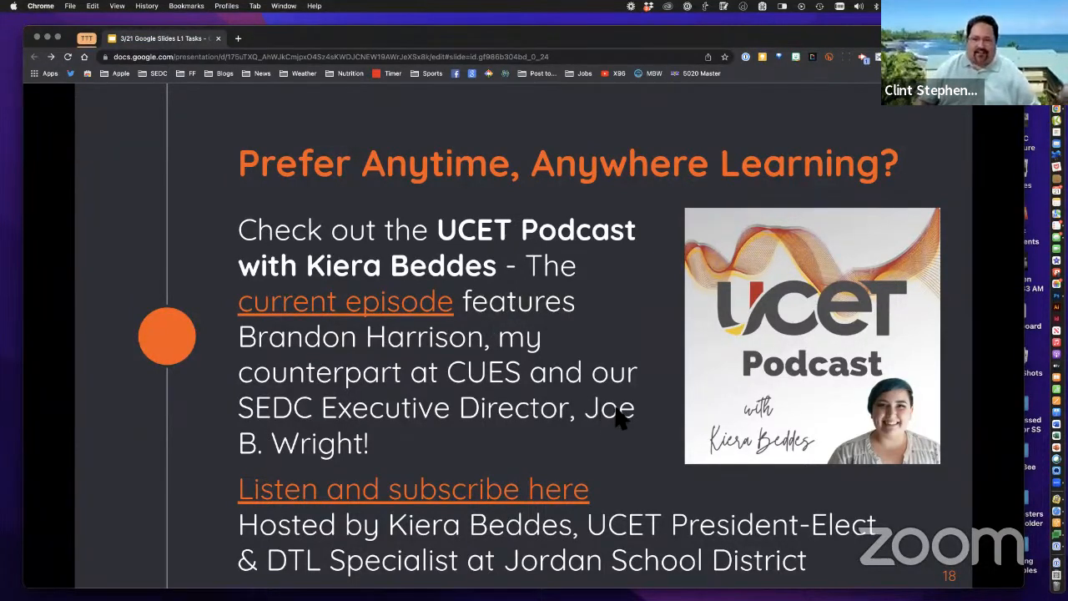
Step: Advance the slideshow past UCET Podcast to the Roll Call & Archive slide
{"action": "key", "text": "Right"}
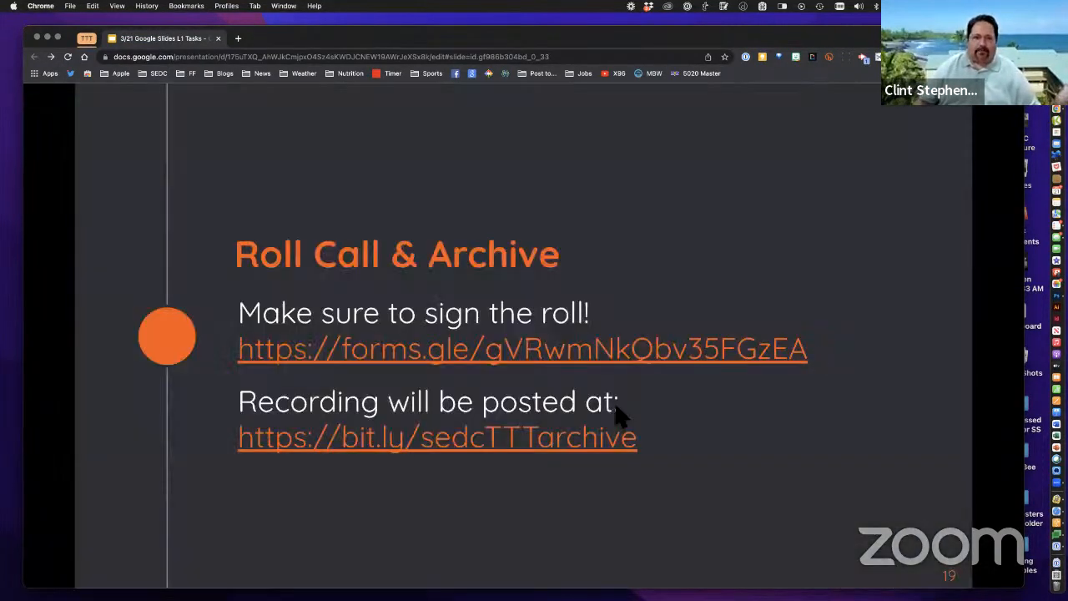
{"action": "mouse_move", "coordinate": [576, 364]}
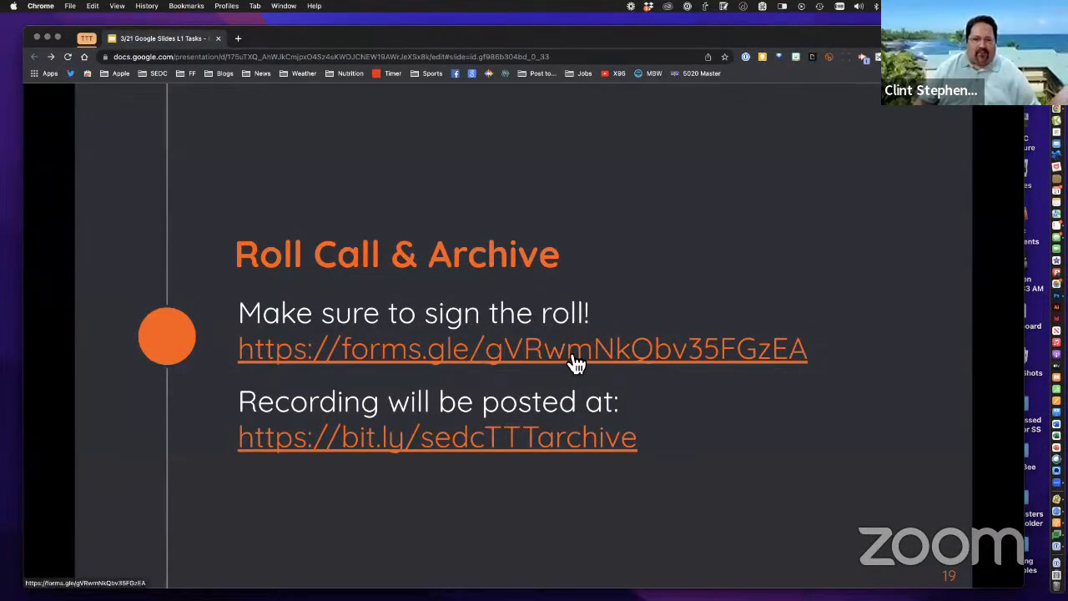
{"action": "mouse_move", "coordinate": [542, 458]}
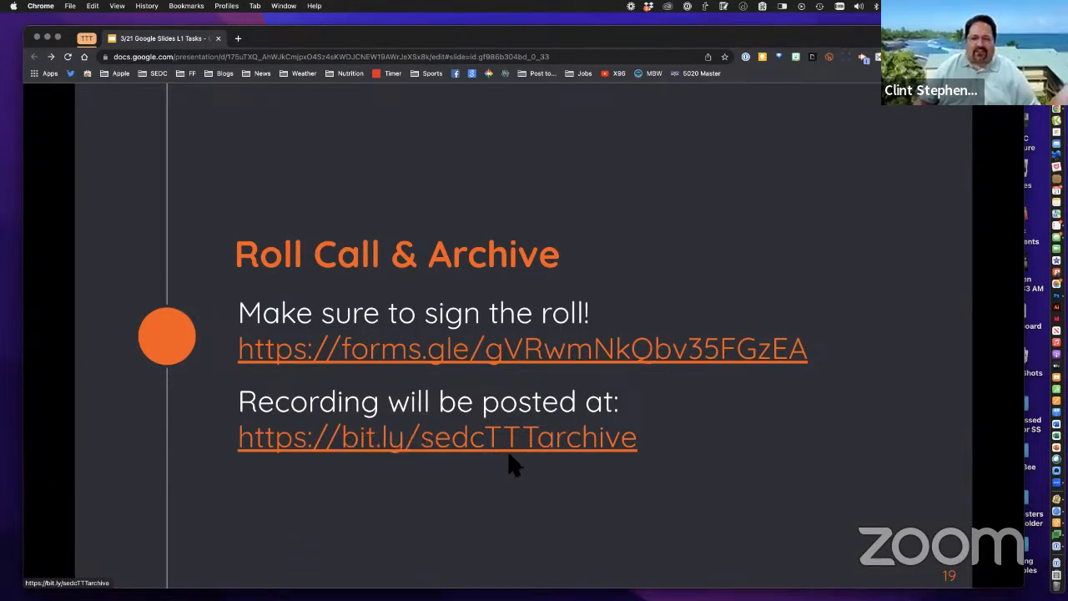
{"action": "mouse_move", "coordinate": [543, 461]}
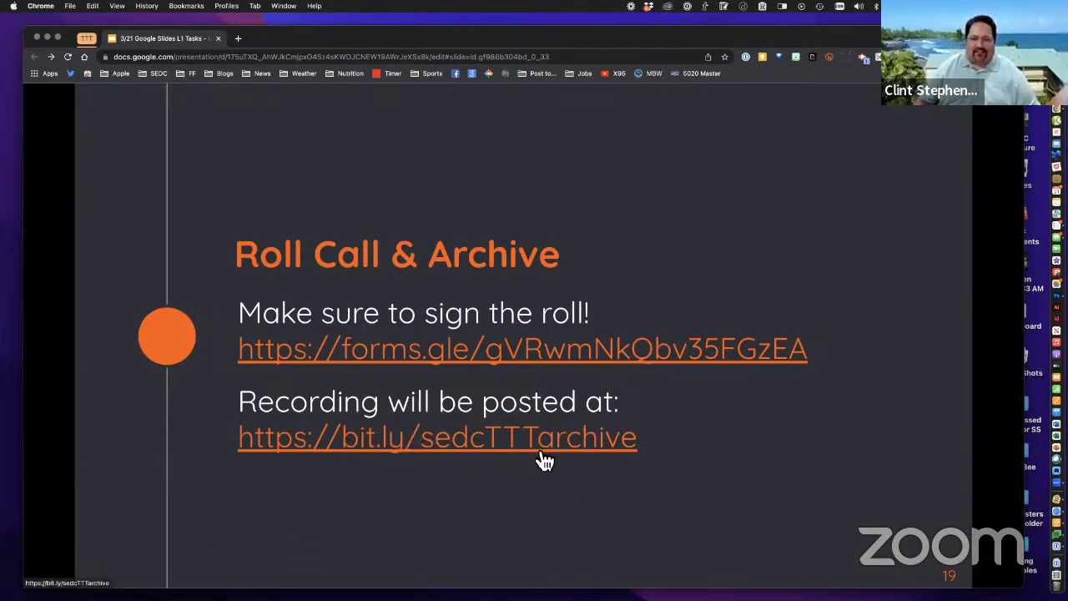
{"action": "mouse_move", "coordinate": [681, 509]}
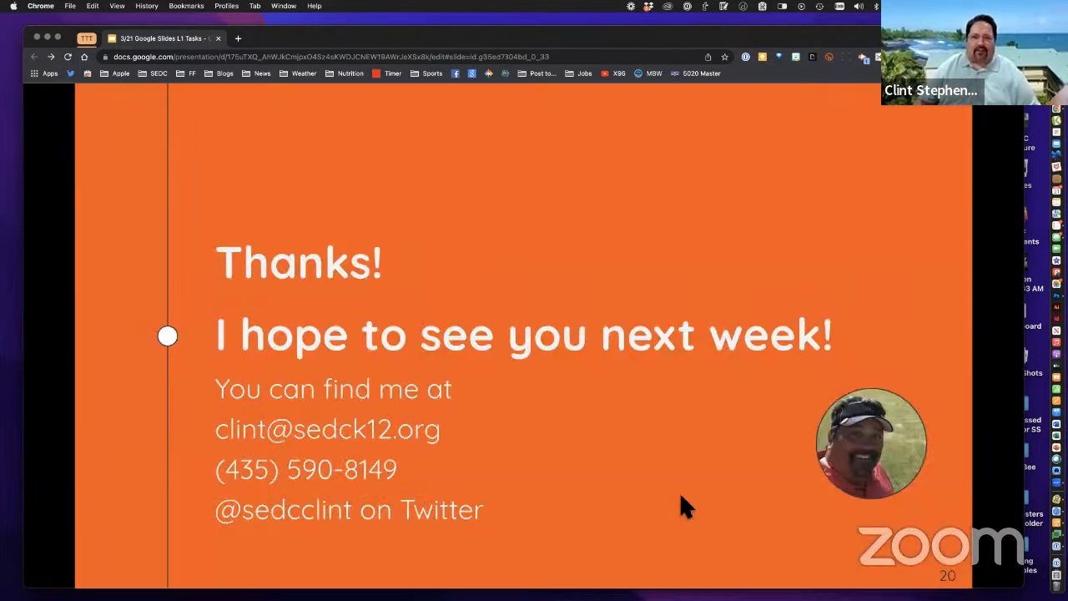
{"action": "mouse_move", "coordinate": [645, 448]}
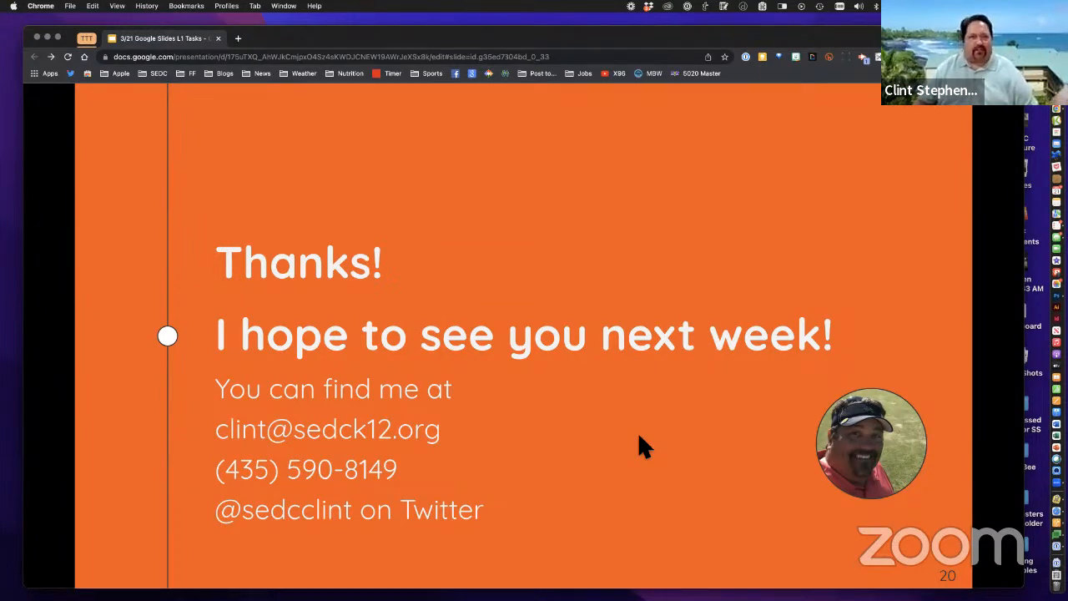
{"action": "mouse_move", "coordinate": [631, 374]}
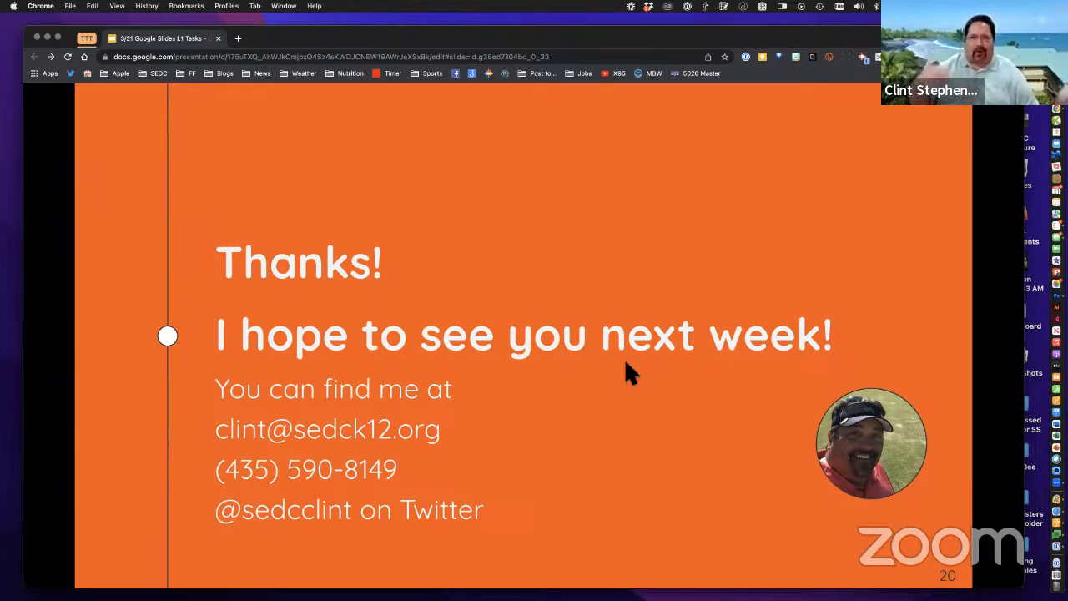
{"action": "mouse_move", "coordinate": [667, 420]}
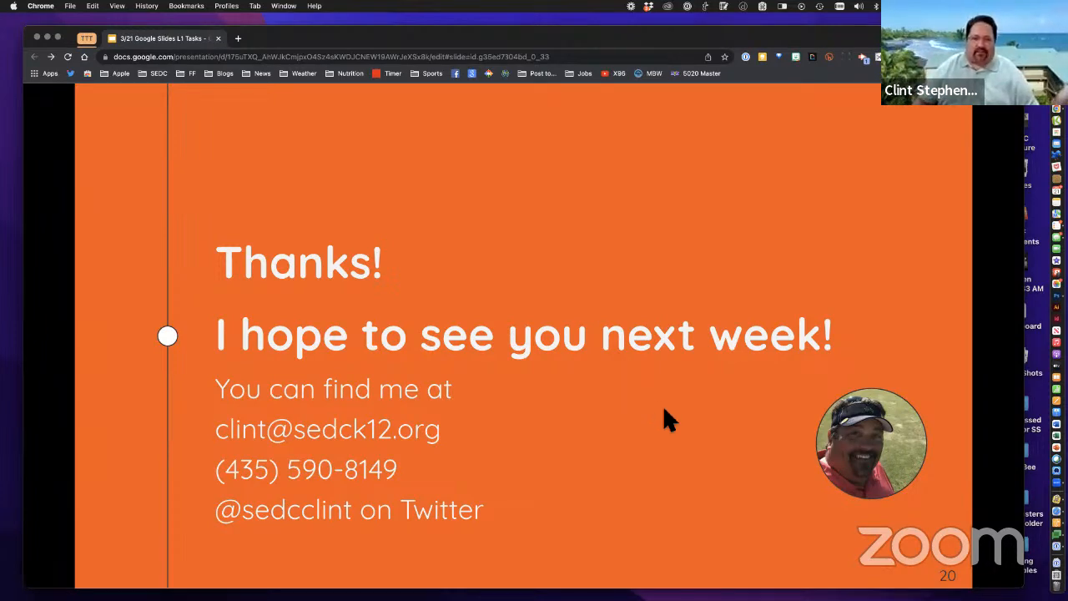
{"action": "mouse_move", "coordinate": [651, 383]}
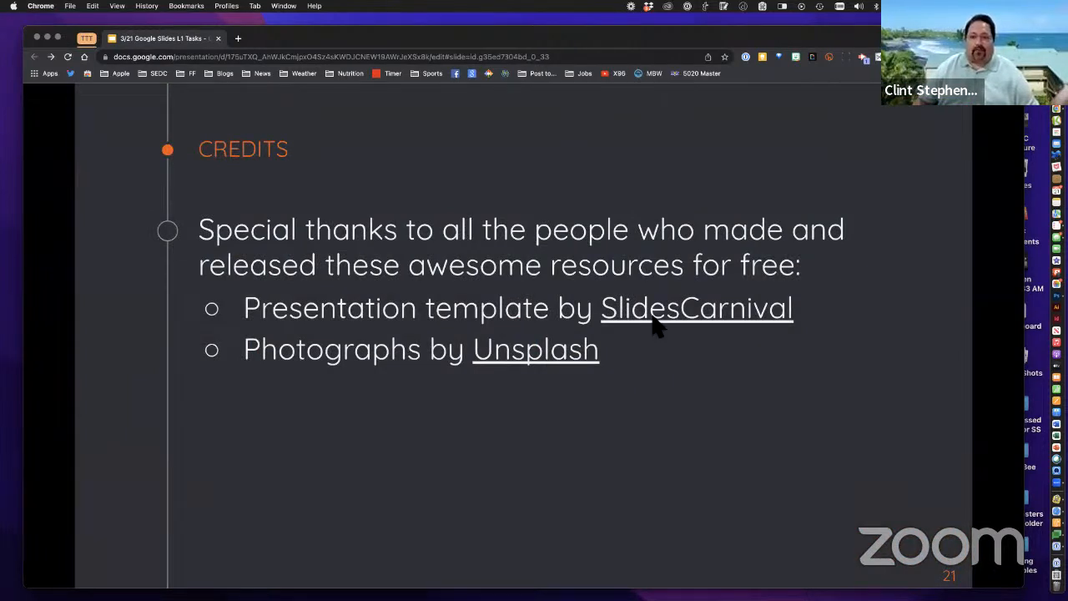
{"action": "mouse_move", "coordinate": [638, 328]}
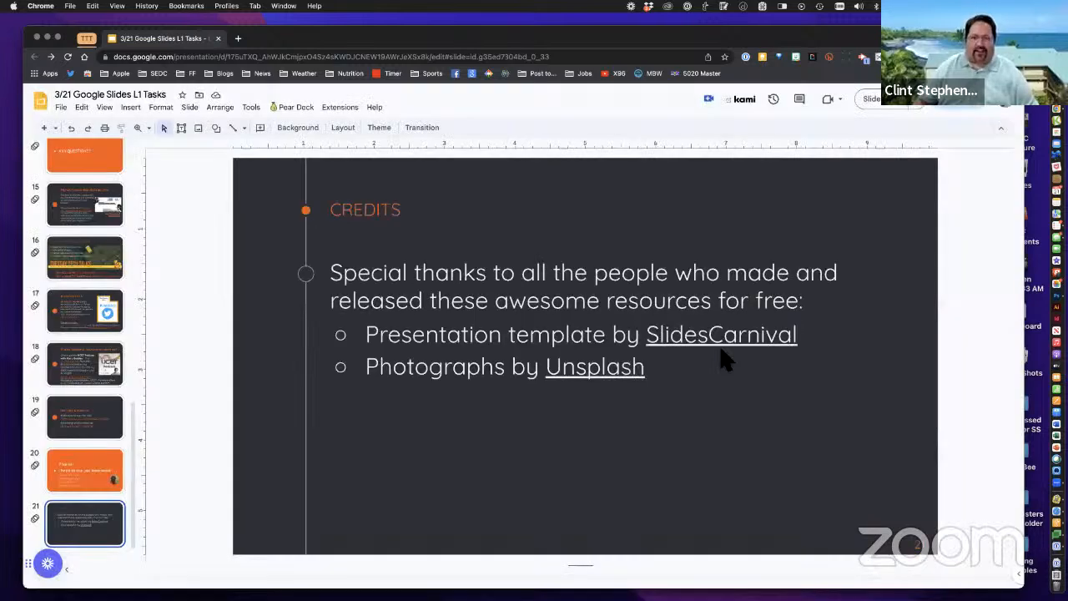
Step: Scroll the filmstrip back to the top after exiting the slideshow
{"action": "scroll", "scroll_direction": "up", "scroll_amount": 3}
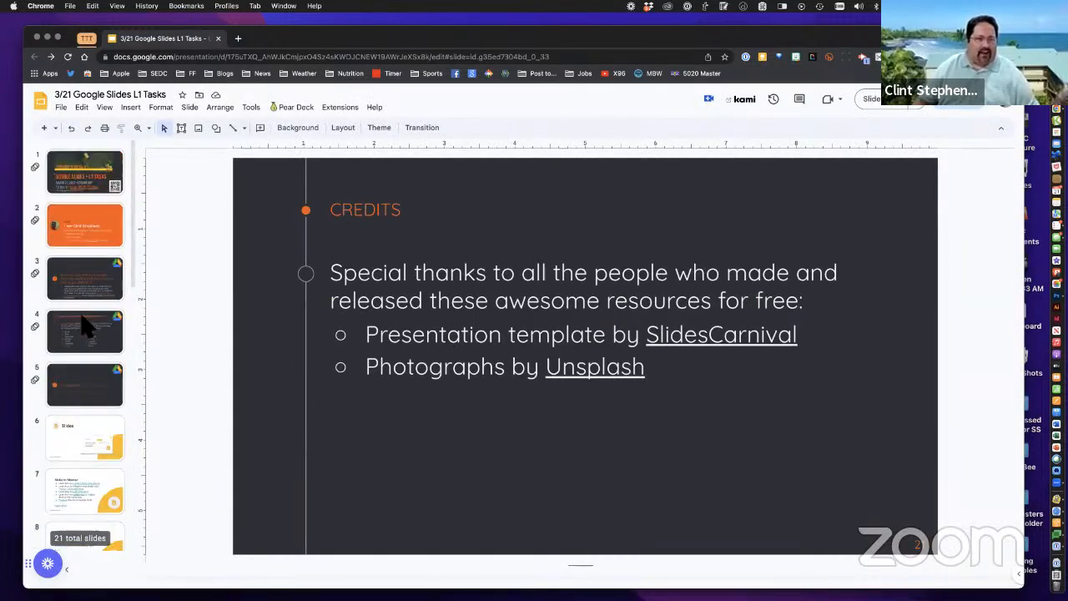